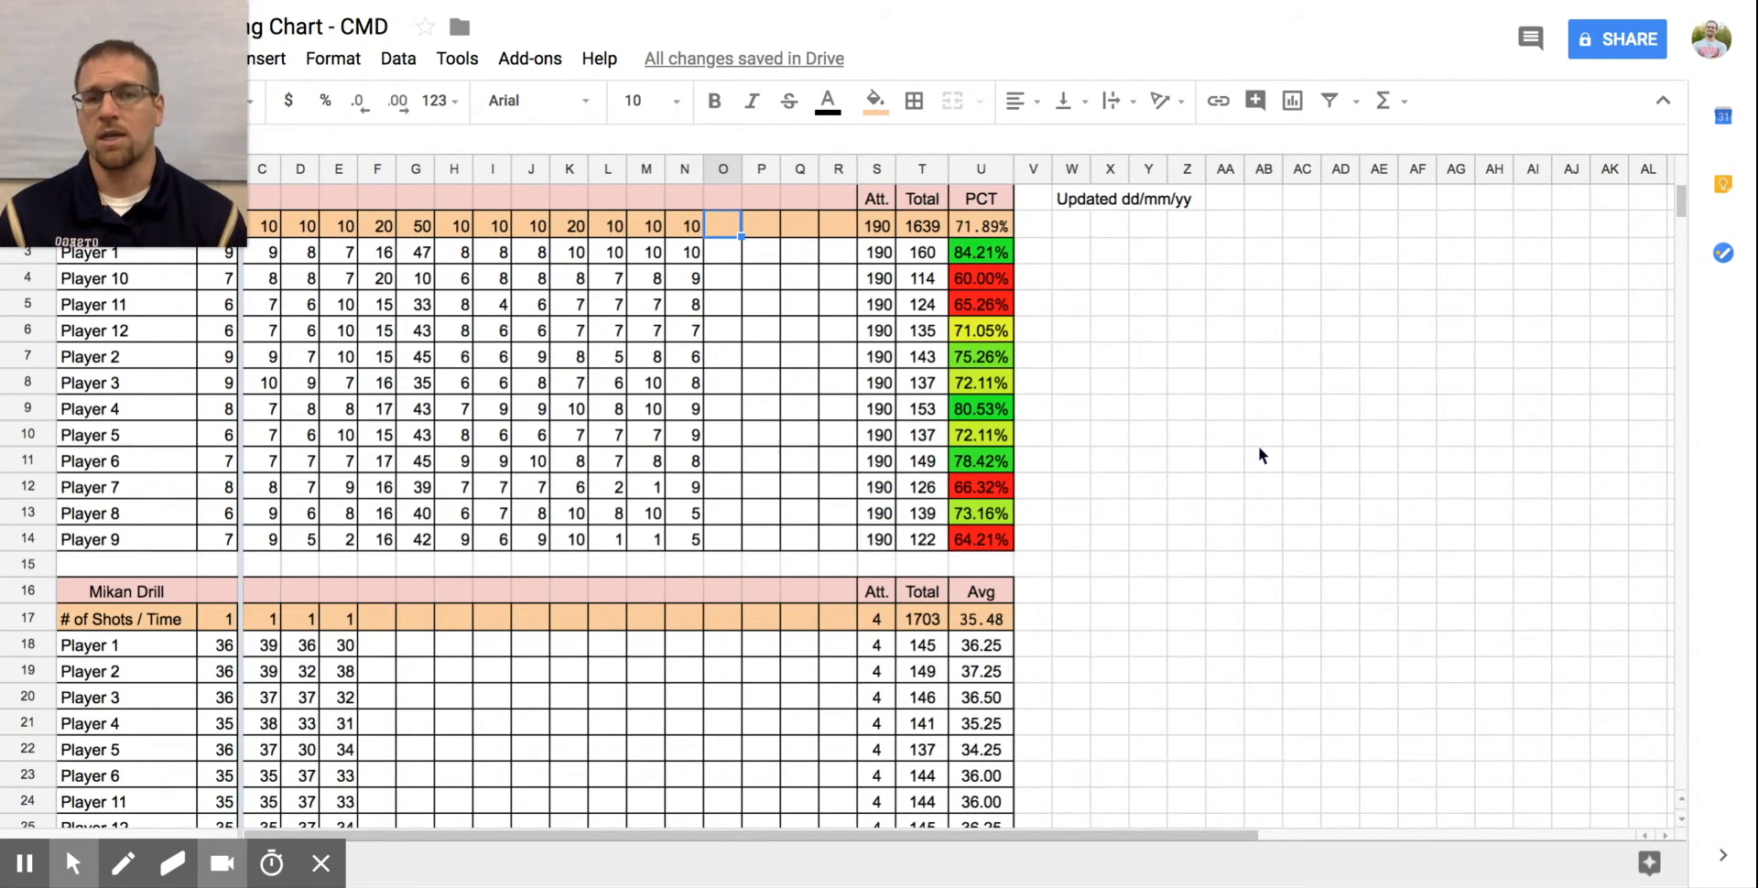
mouse_move(168, 78)
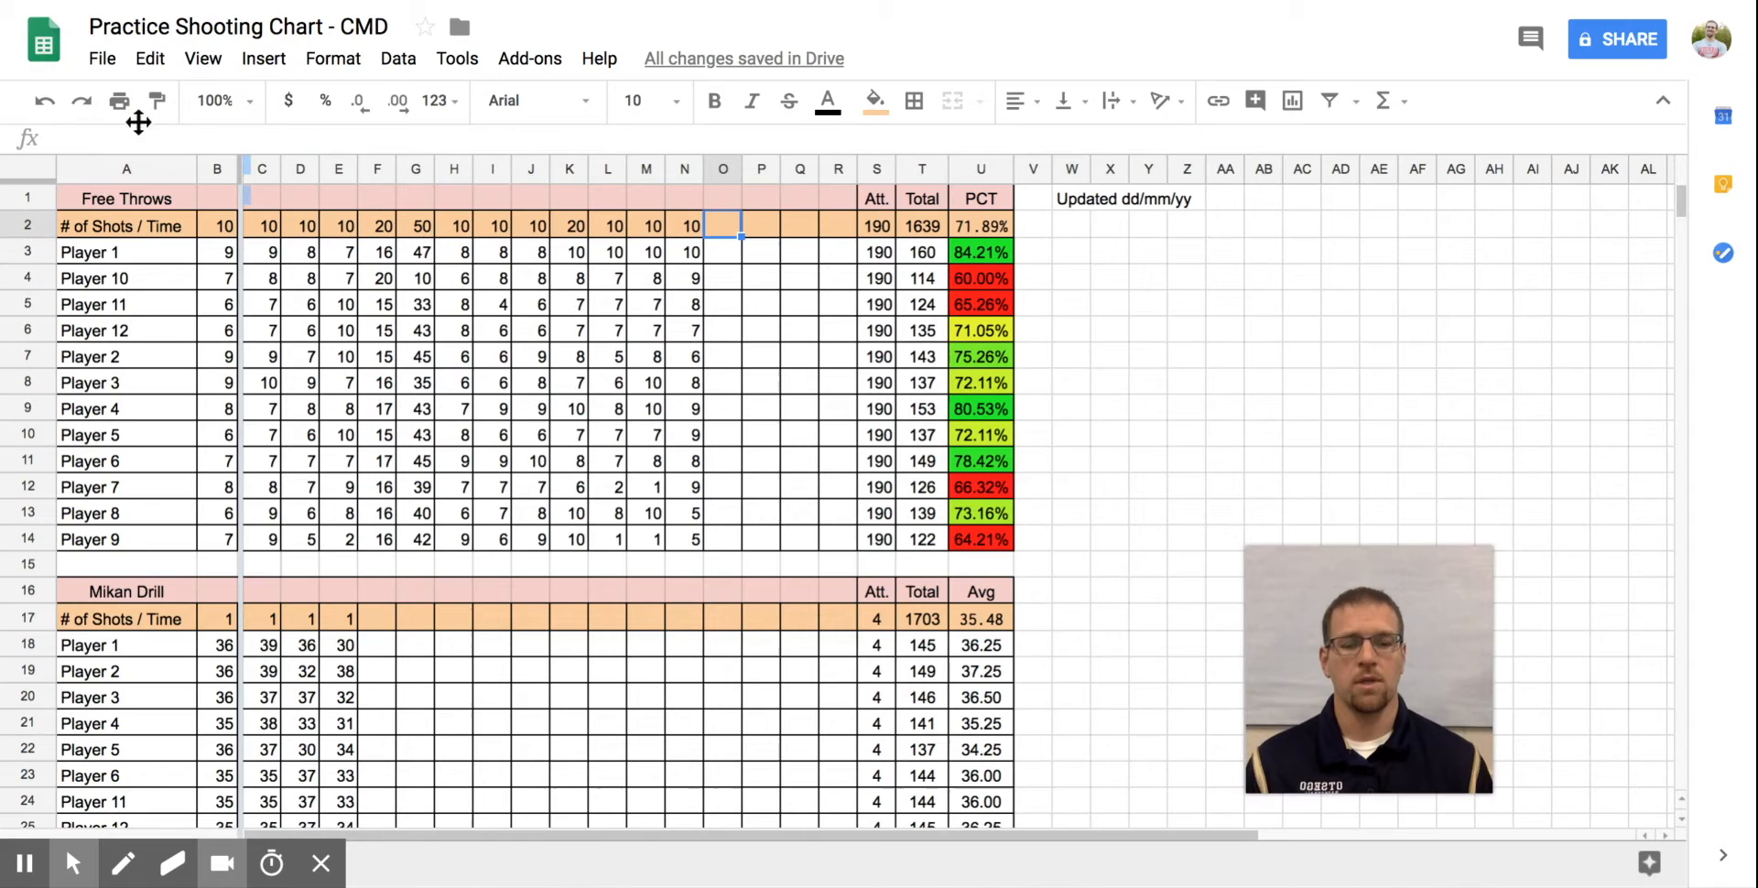
mouse_move(401, 364)
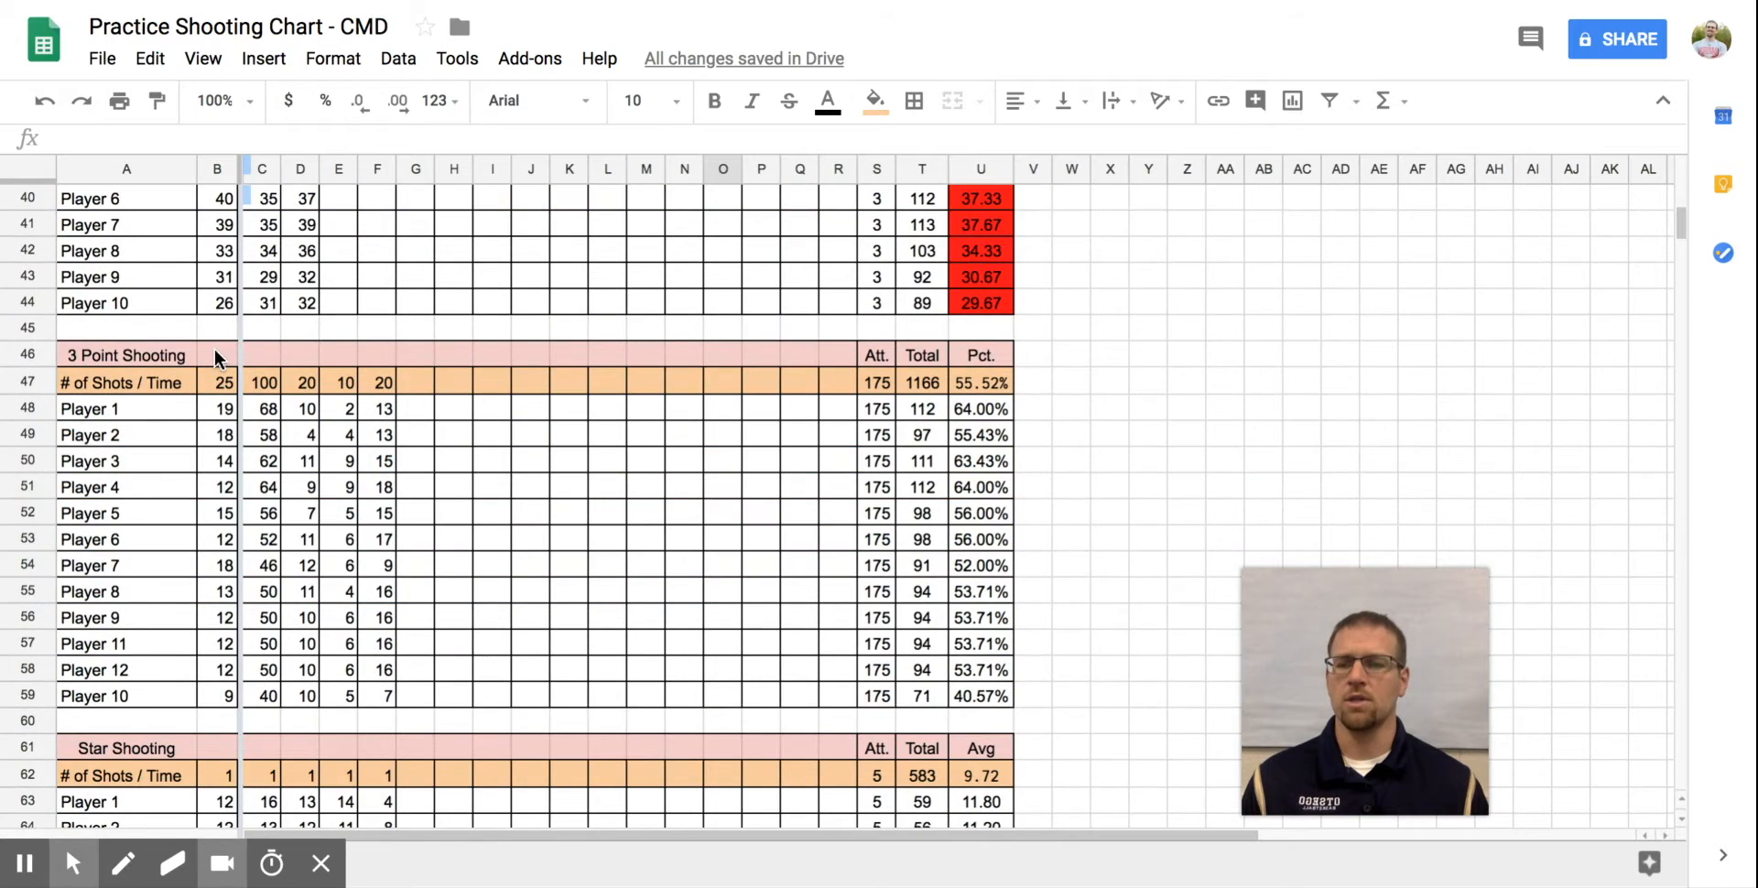
Enter the players' made free throws for the new session (9, 7, 6, 9)
scroll("down", 3)
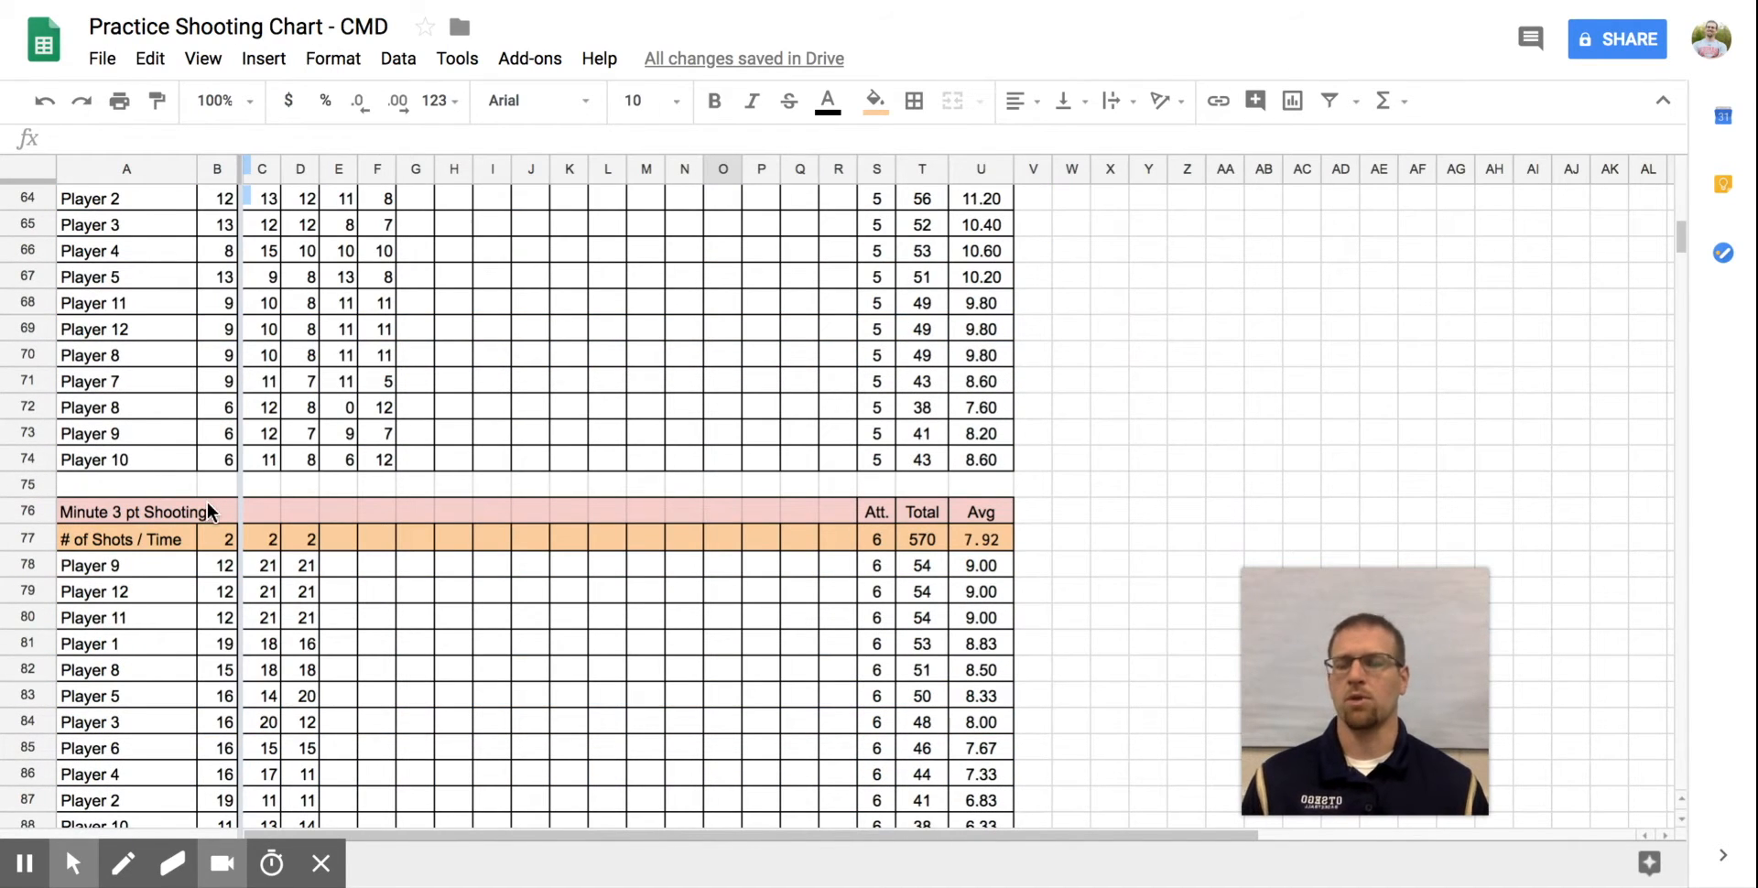
mouse_move(243, 540)
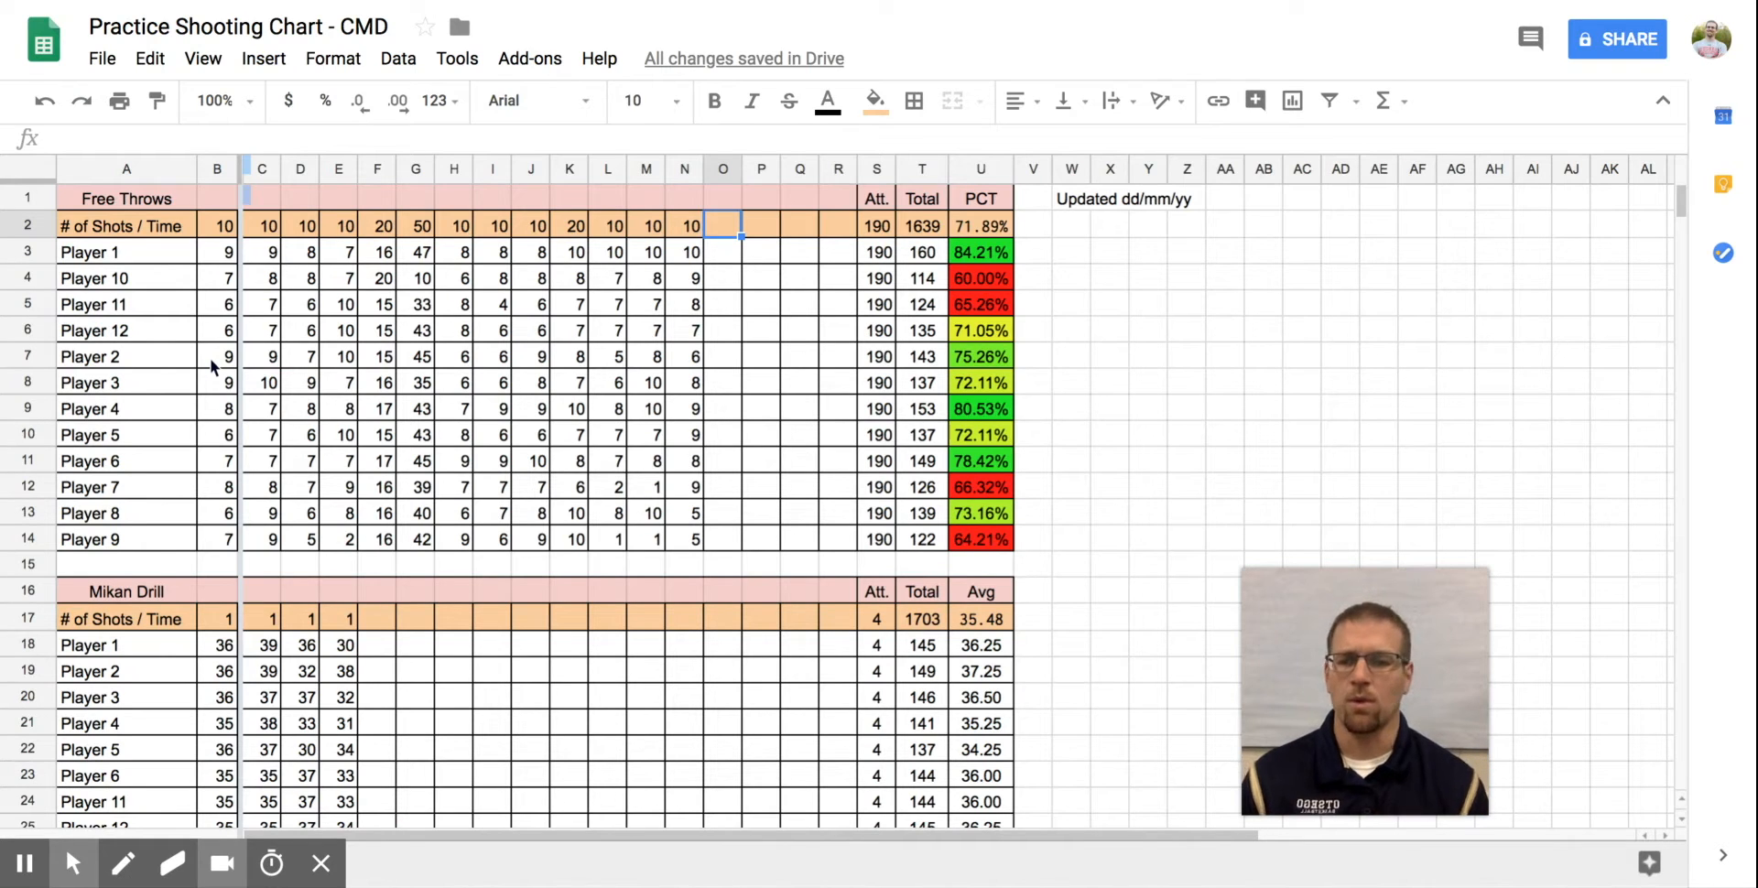
mouse_move(118, 255)
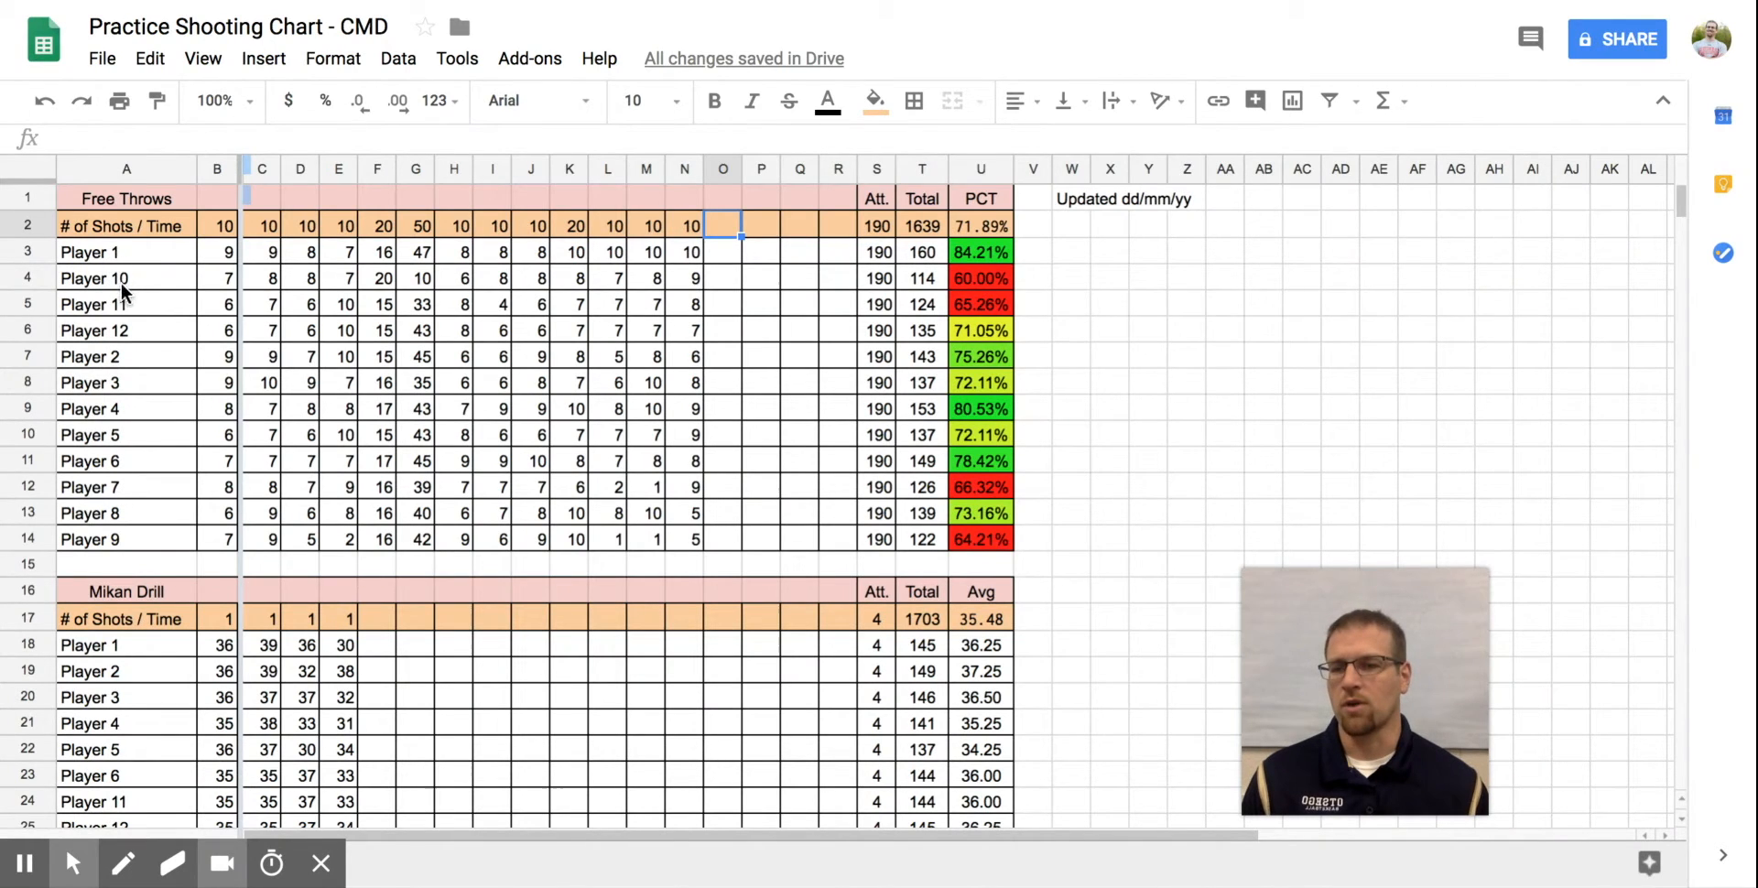
mouse_move(118, 359)
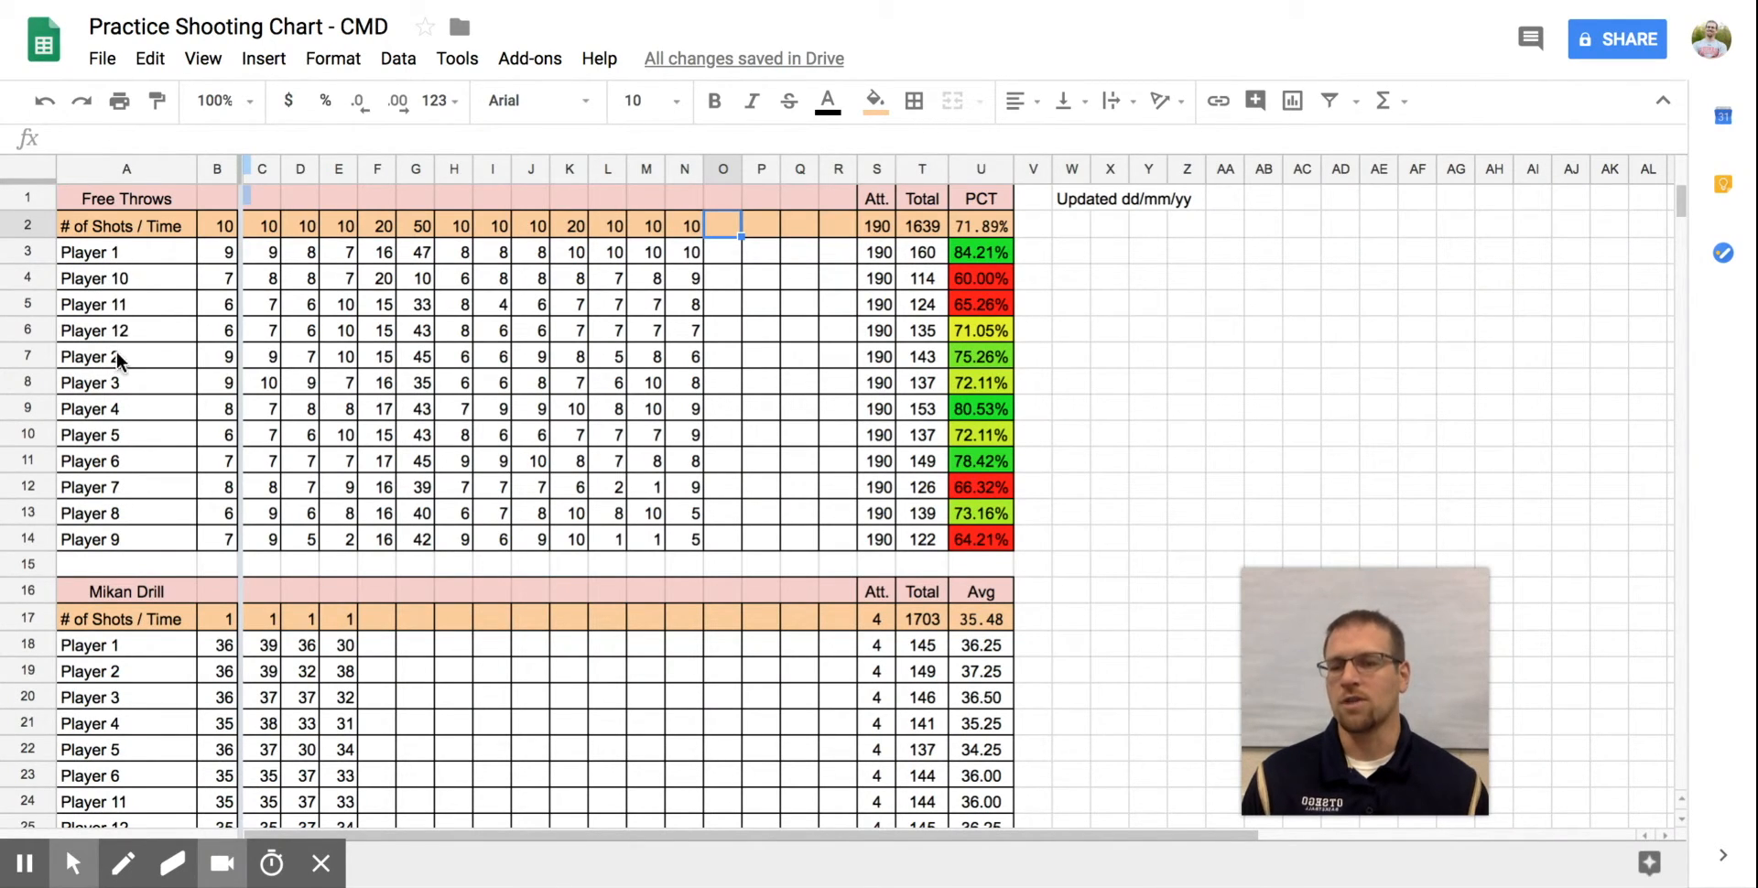
mouse_move(132, 308)
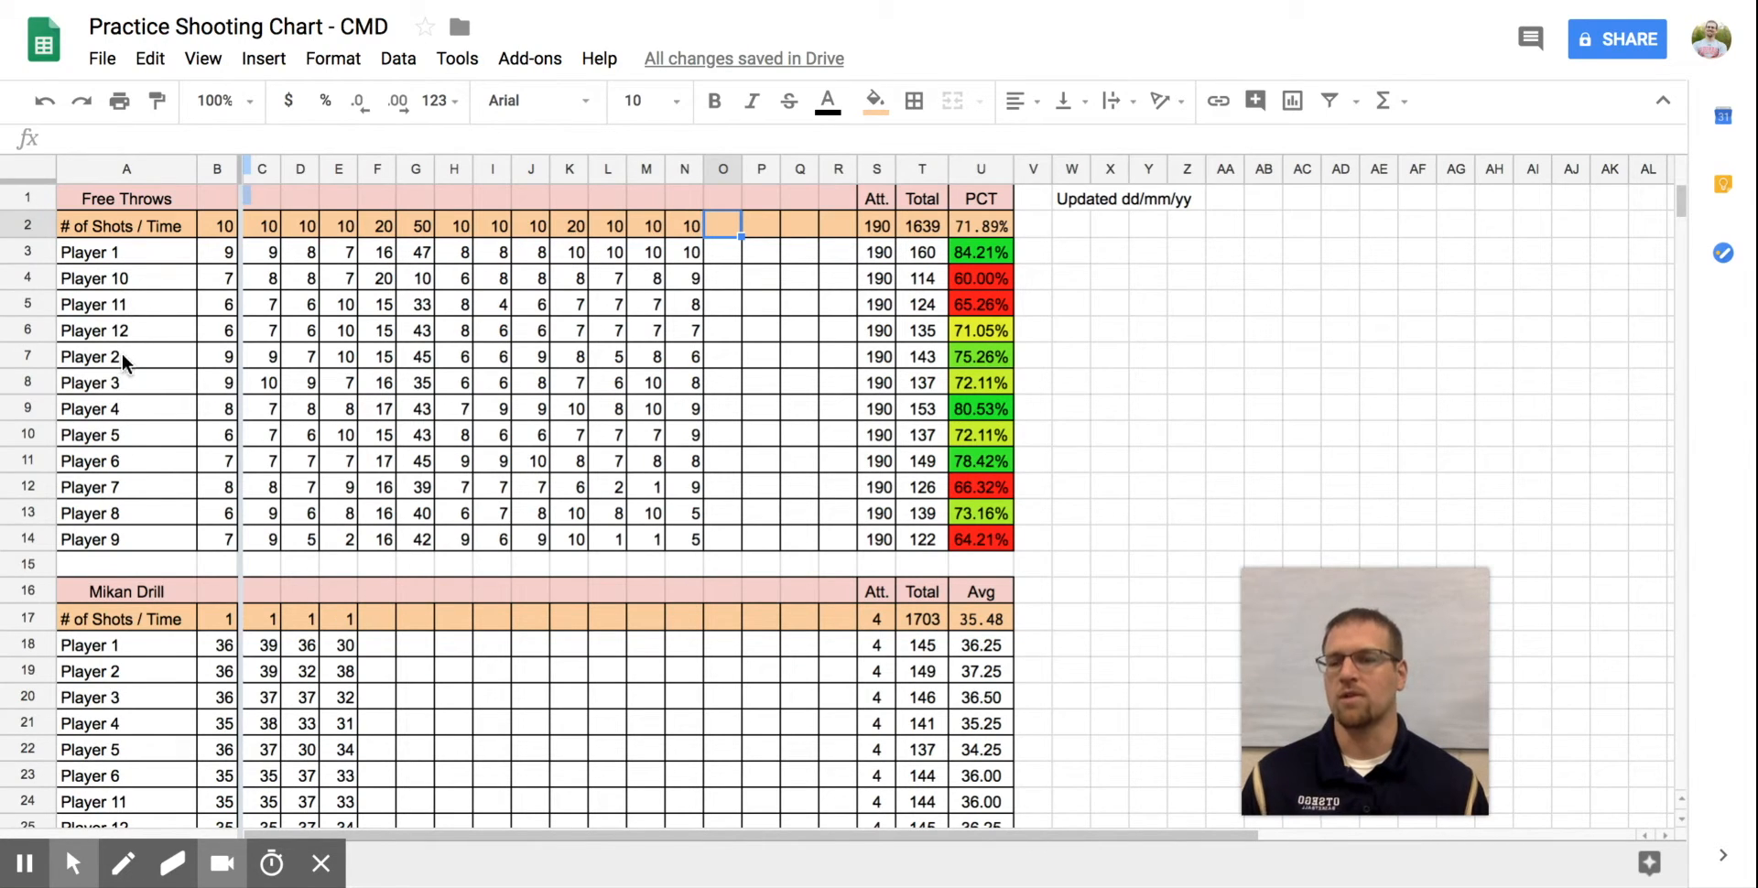
mouse_move(359, 353)
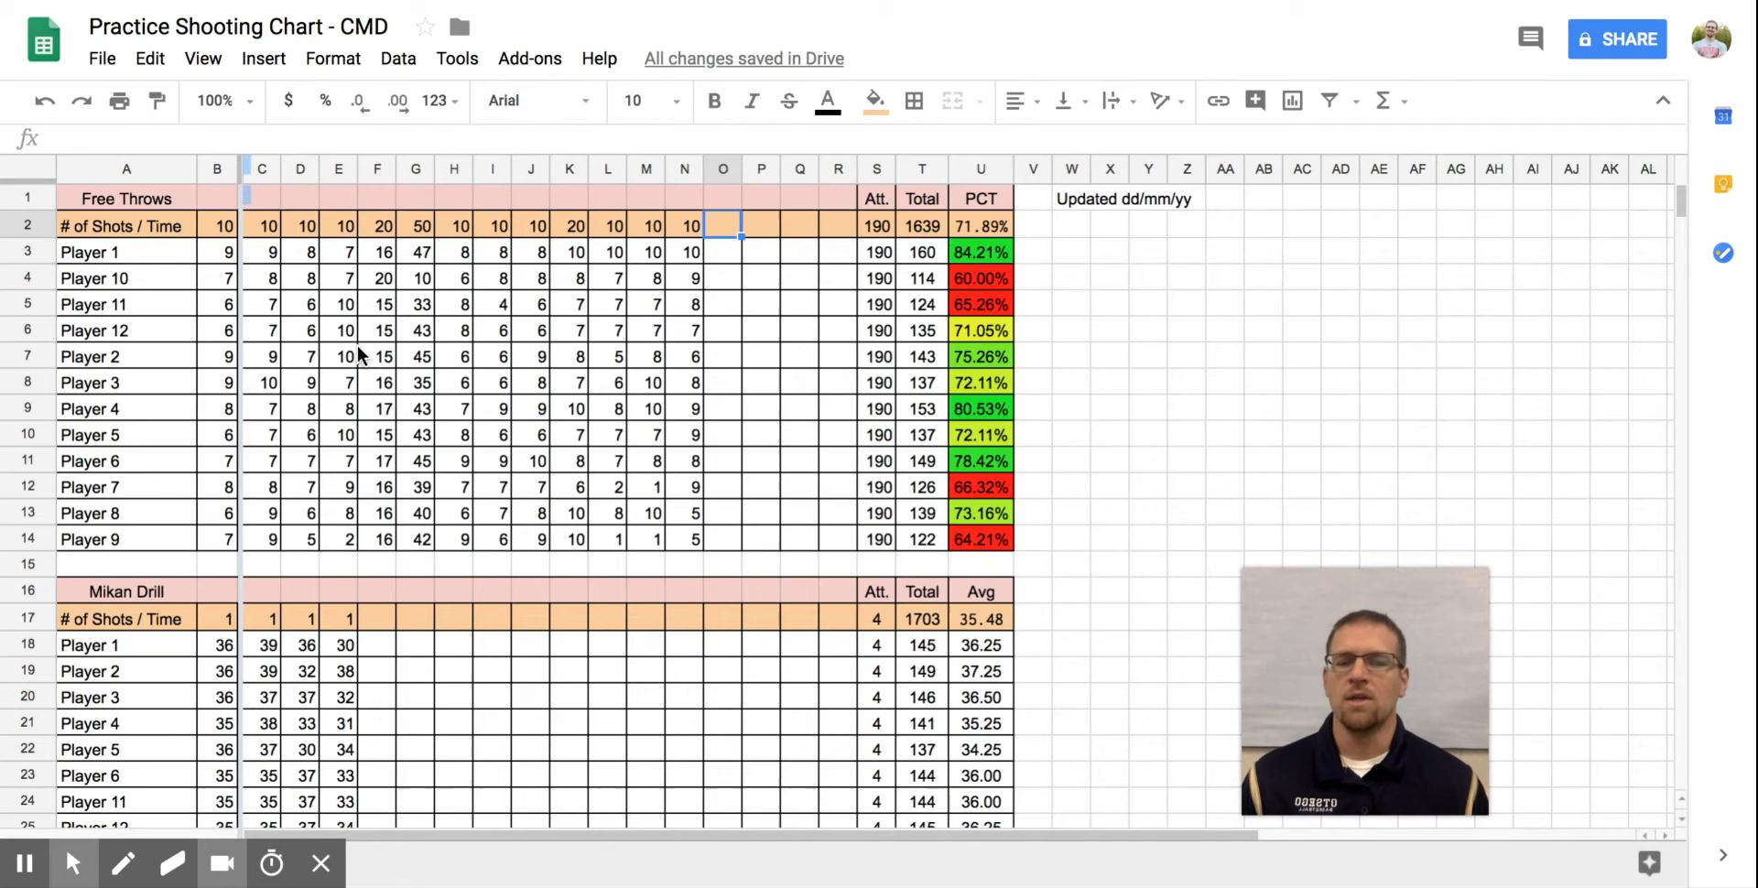
mouse_move(482, 344)
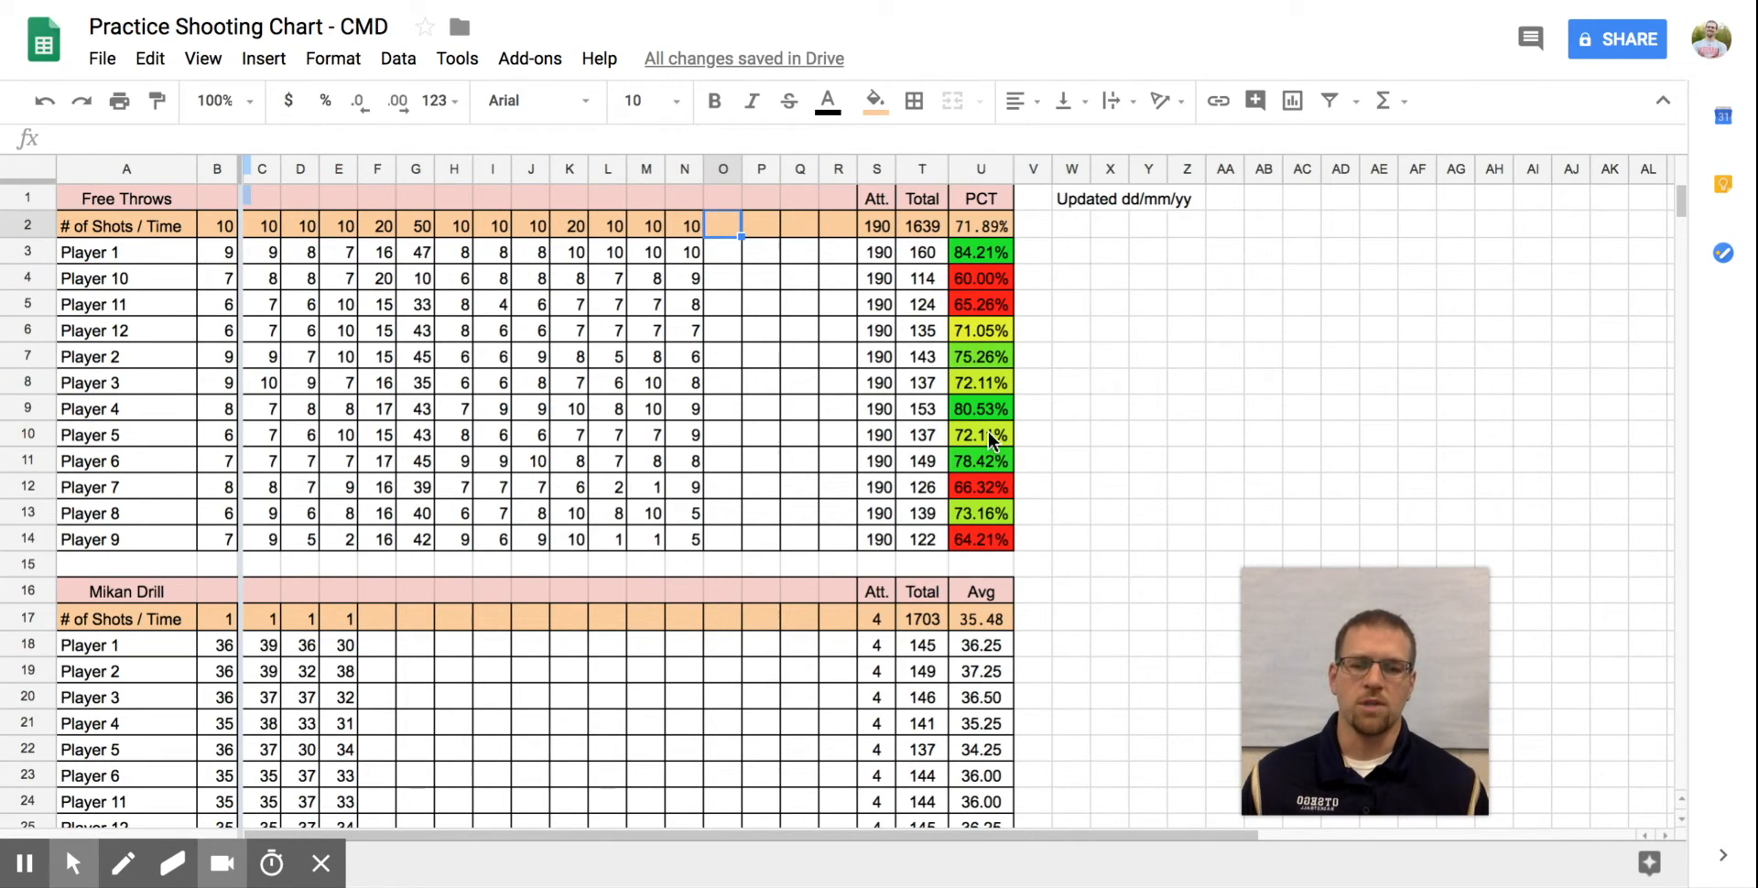
mouse_move(998, 549)
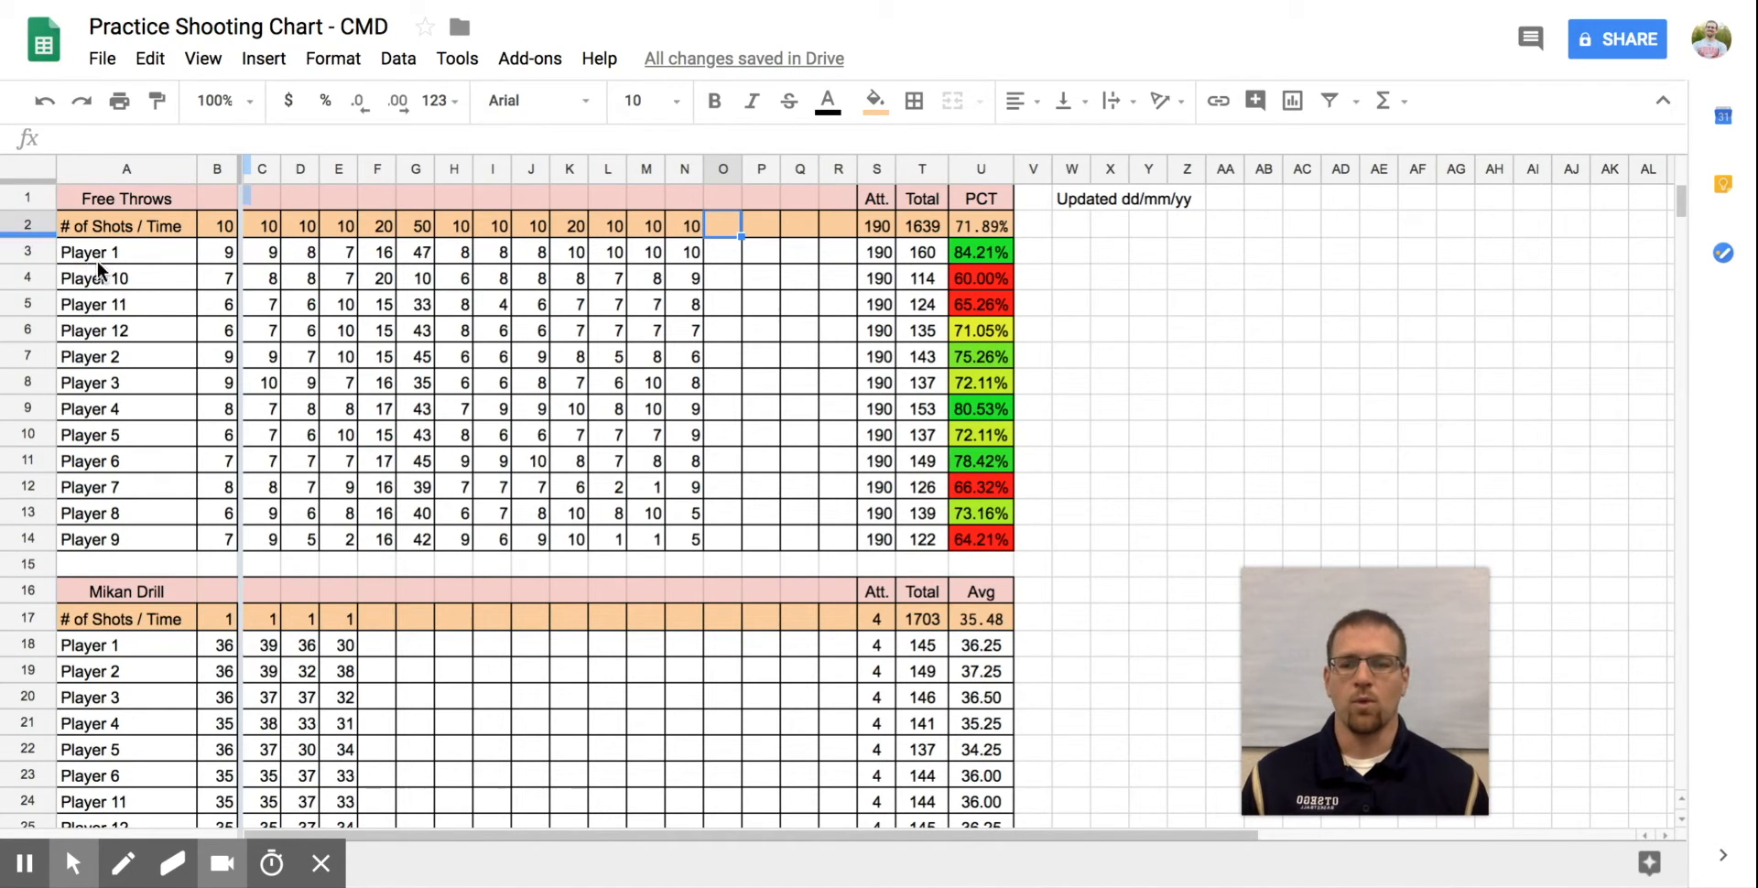
mouse_move(729, 264)
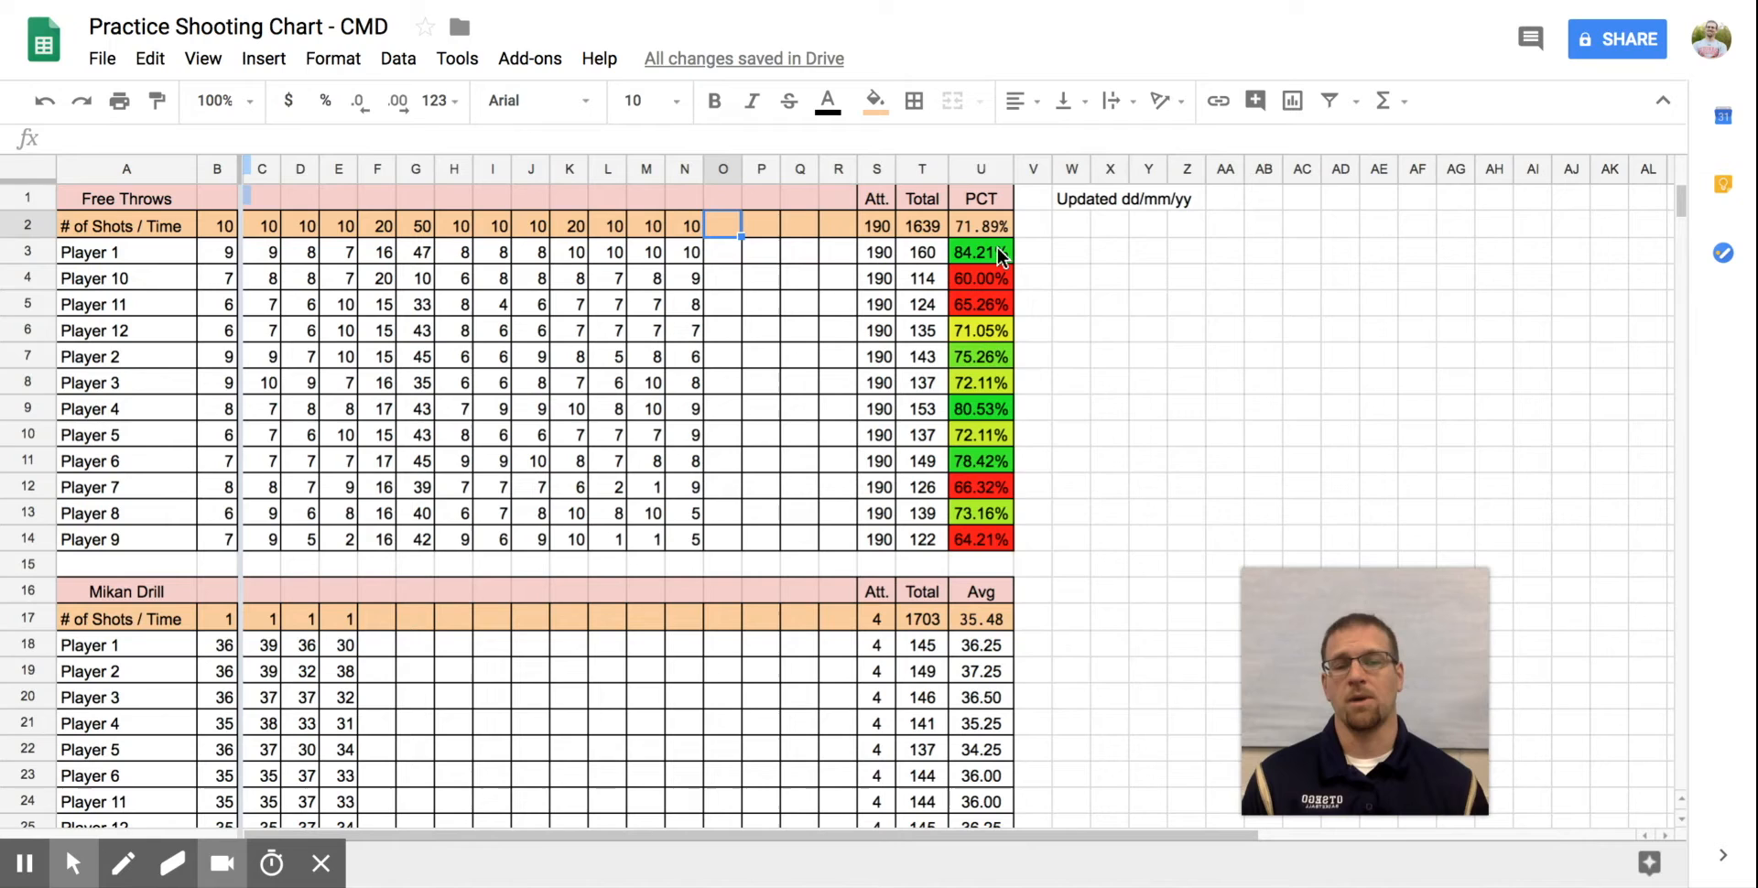
mouse_move(1001, 549)
type("10")
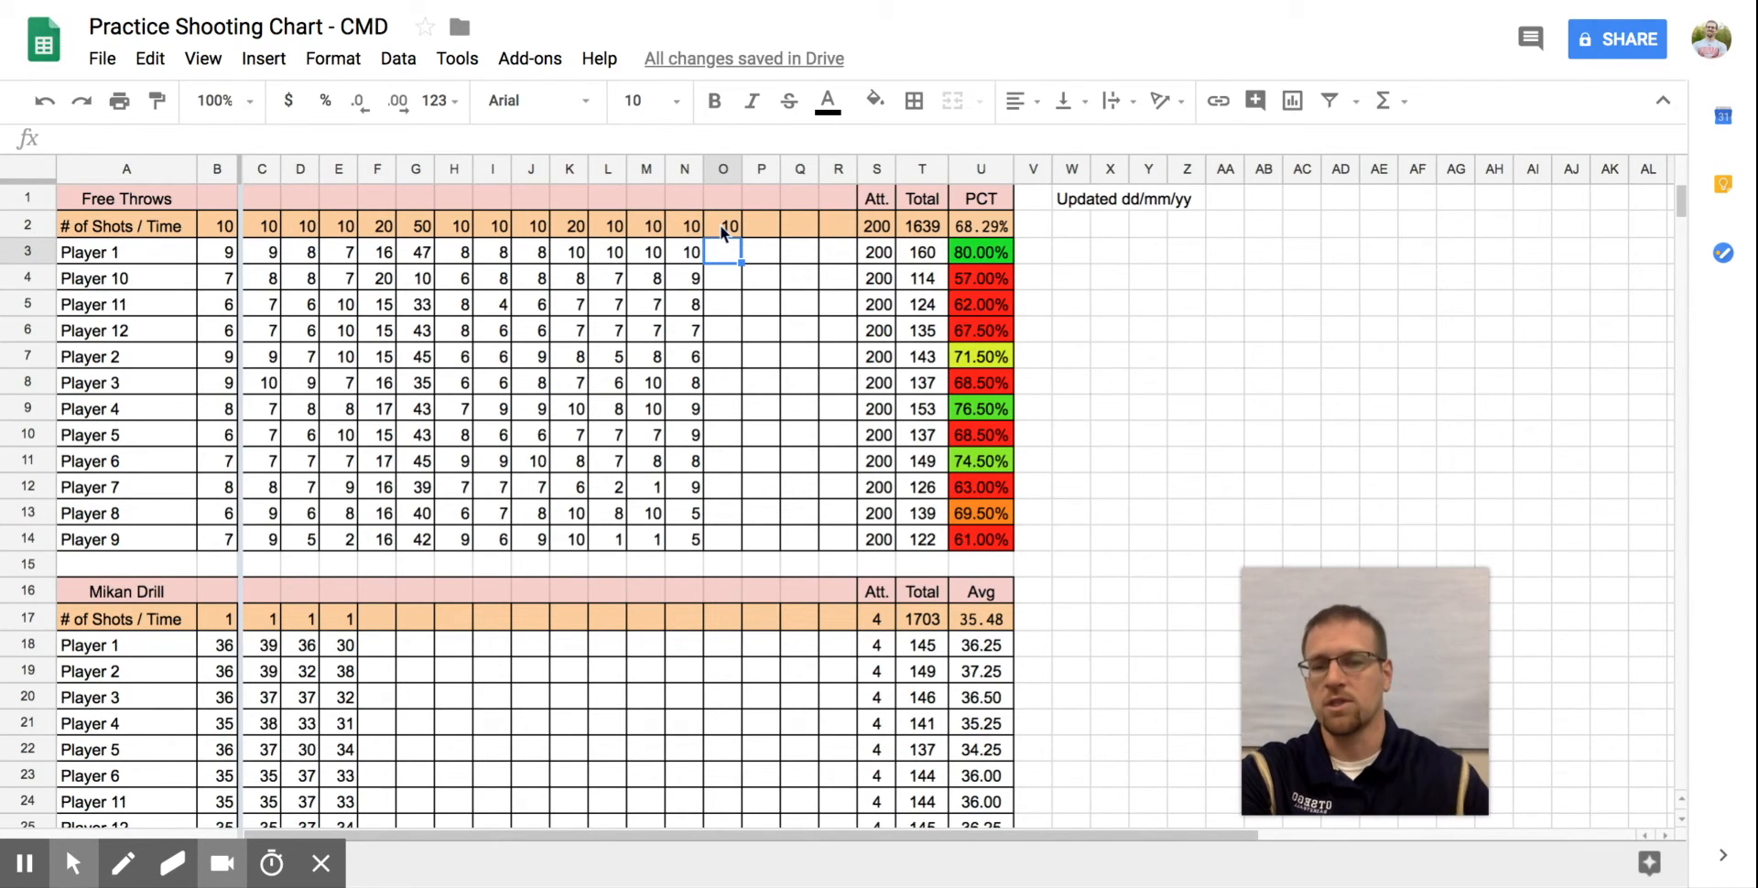
mouse_move(723, 549)
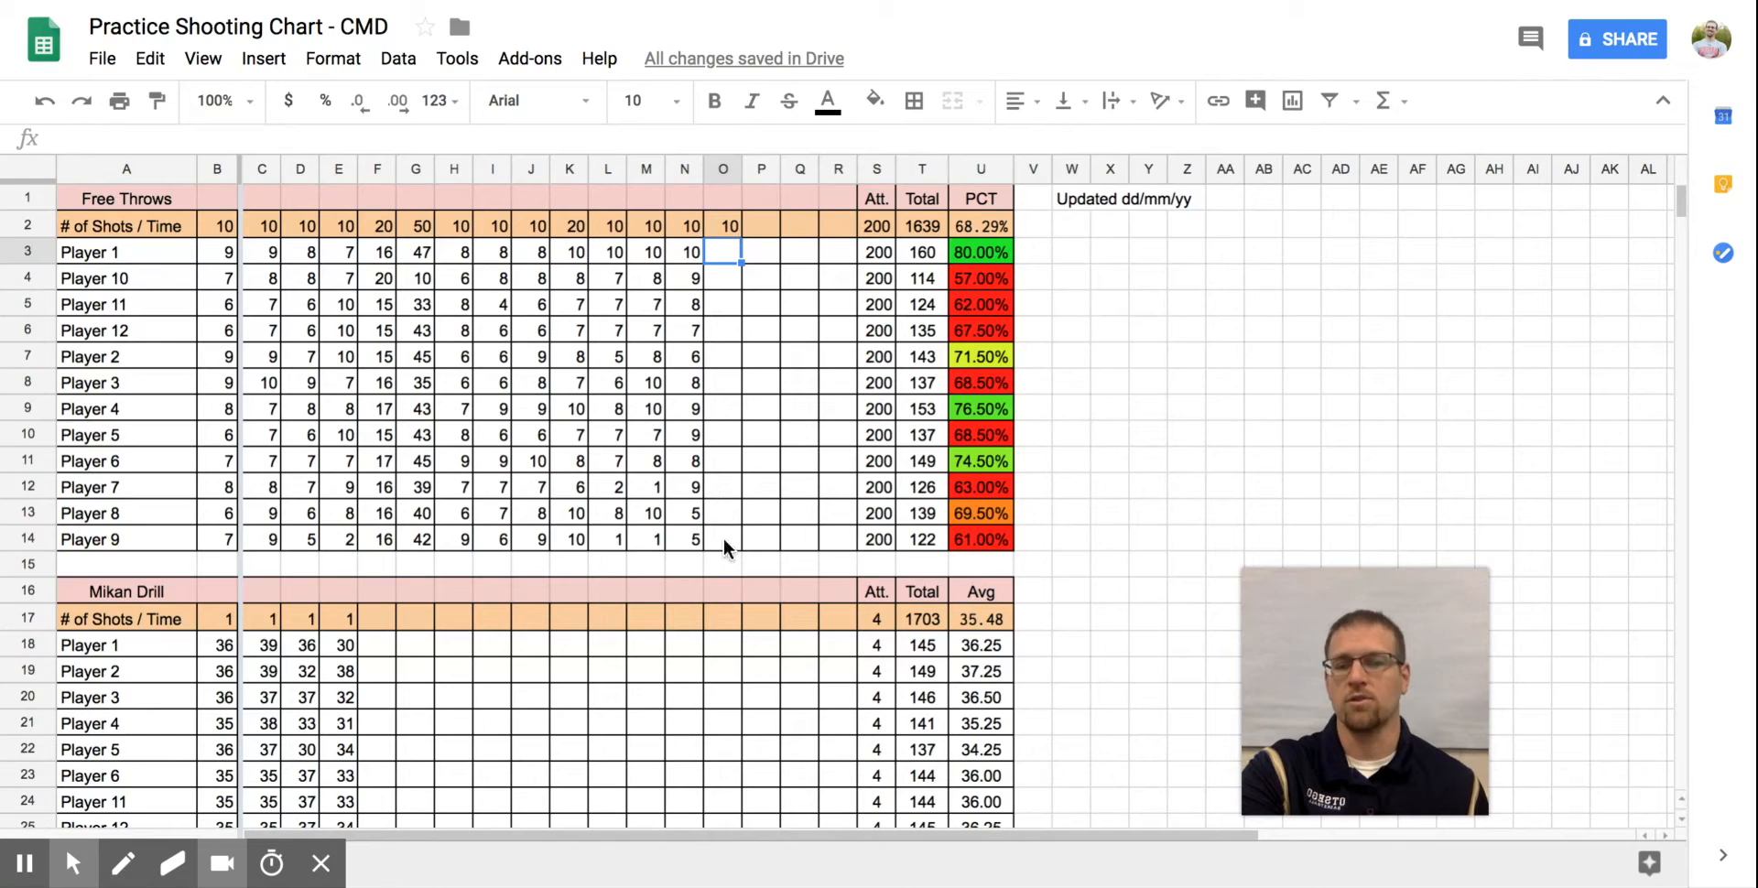
mouse_move(746, 286)
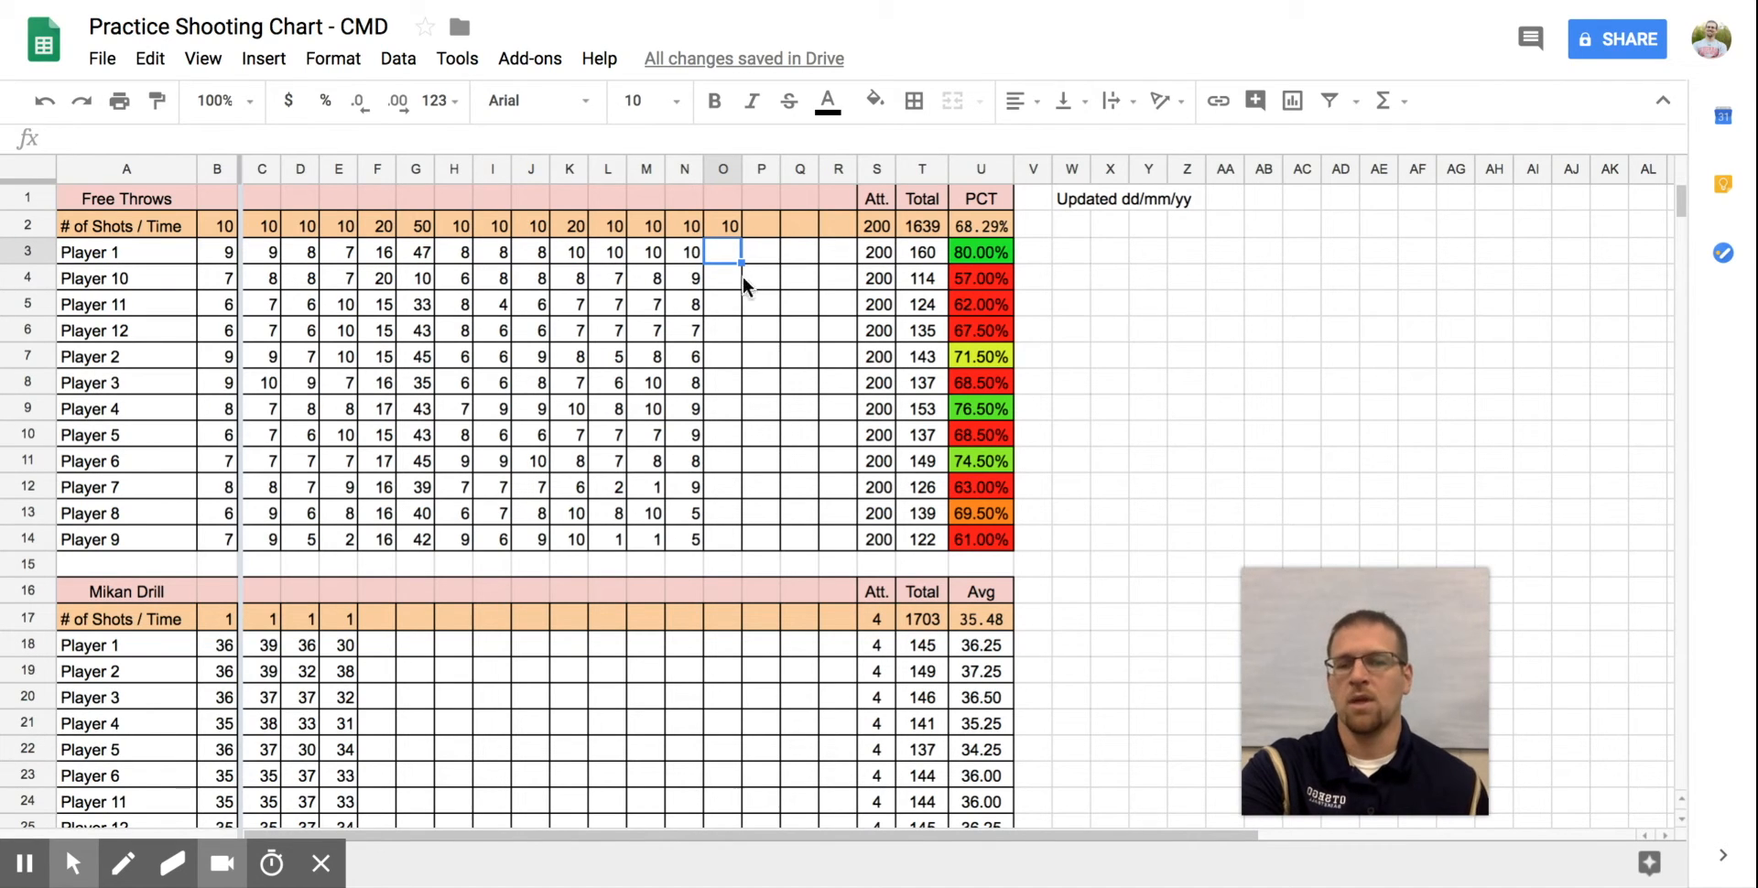
mouse_move(728, 258)
type("10")
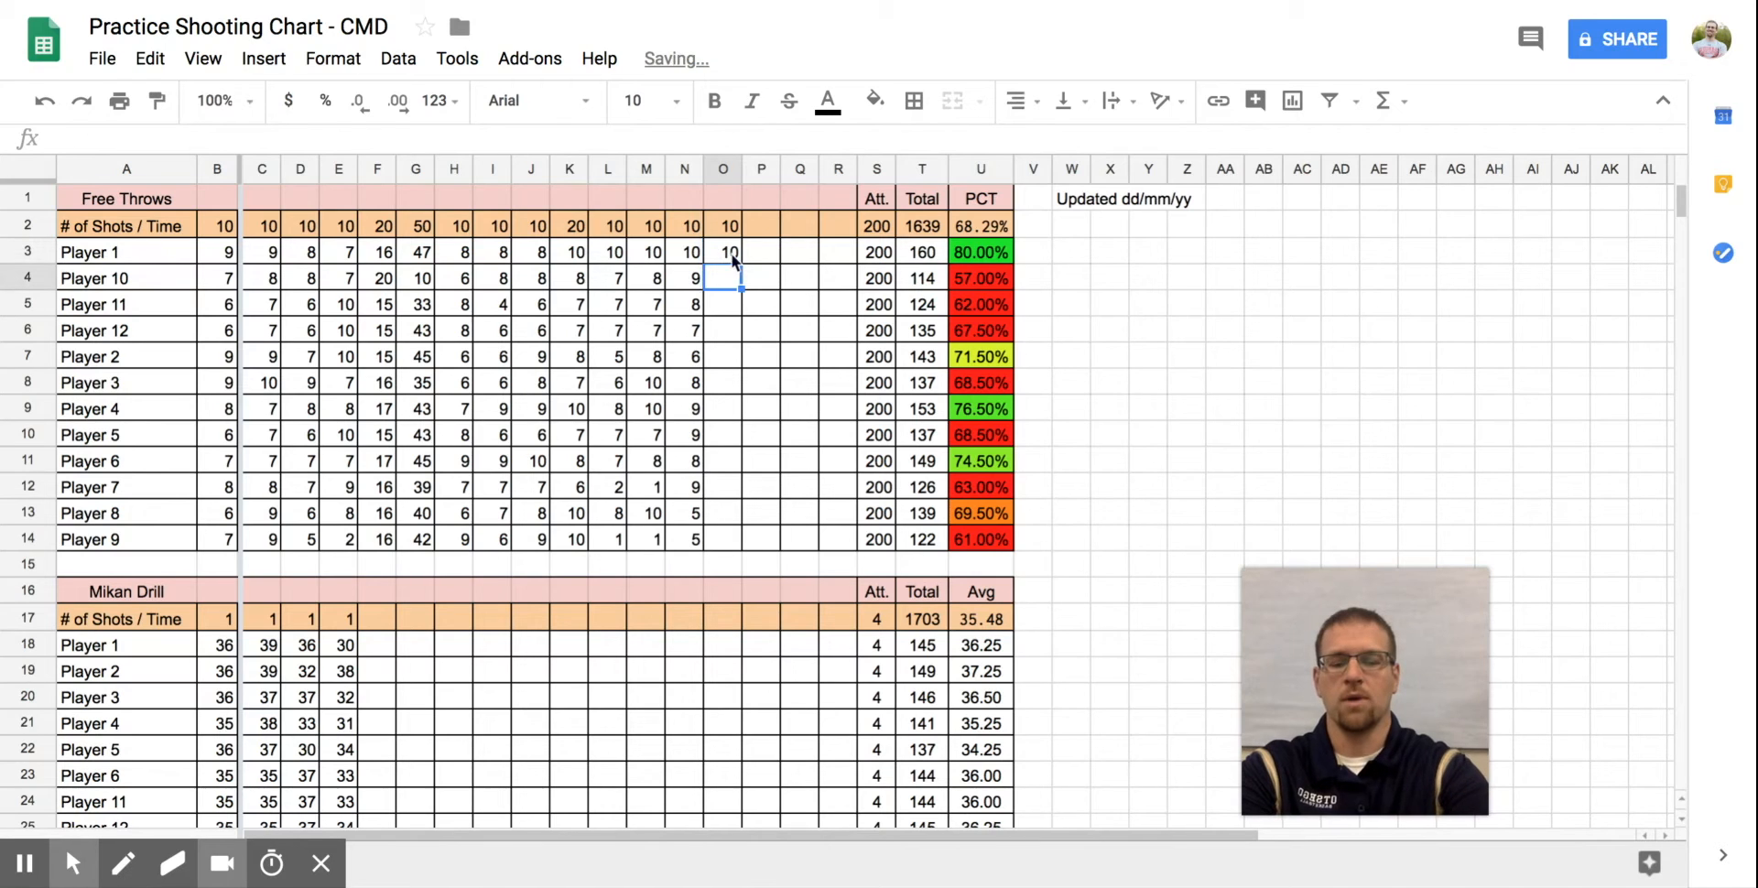
type("9")
left_click(723, 304)
type("8")
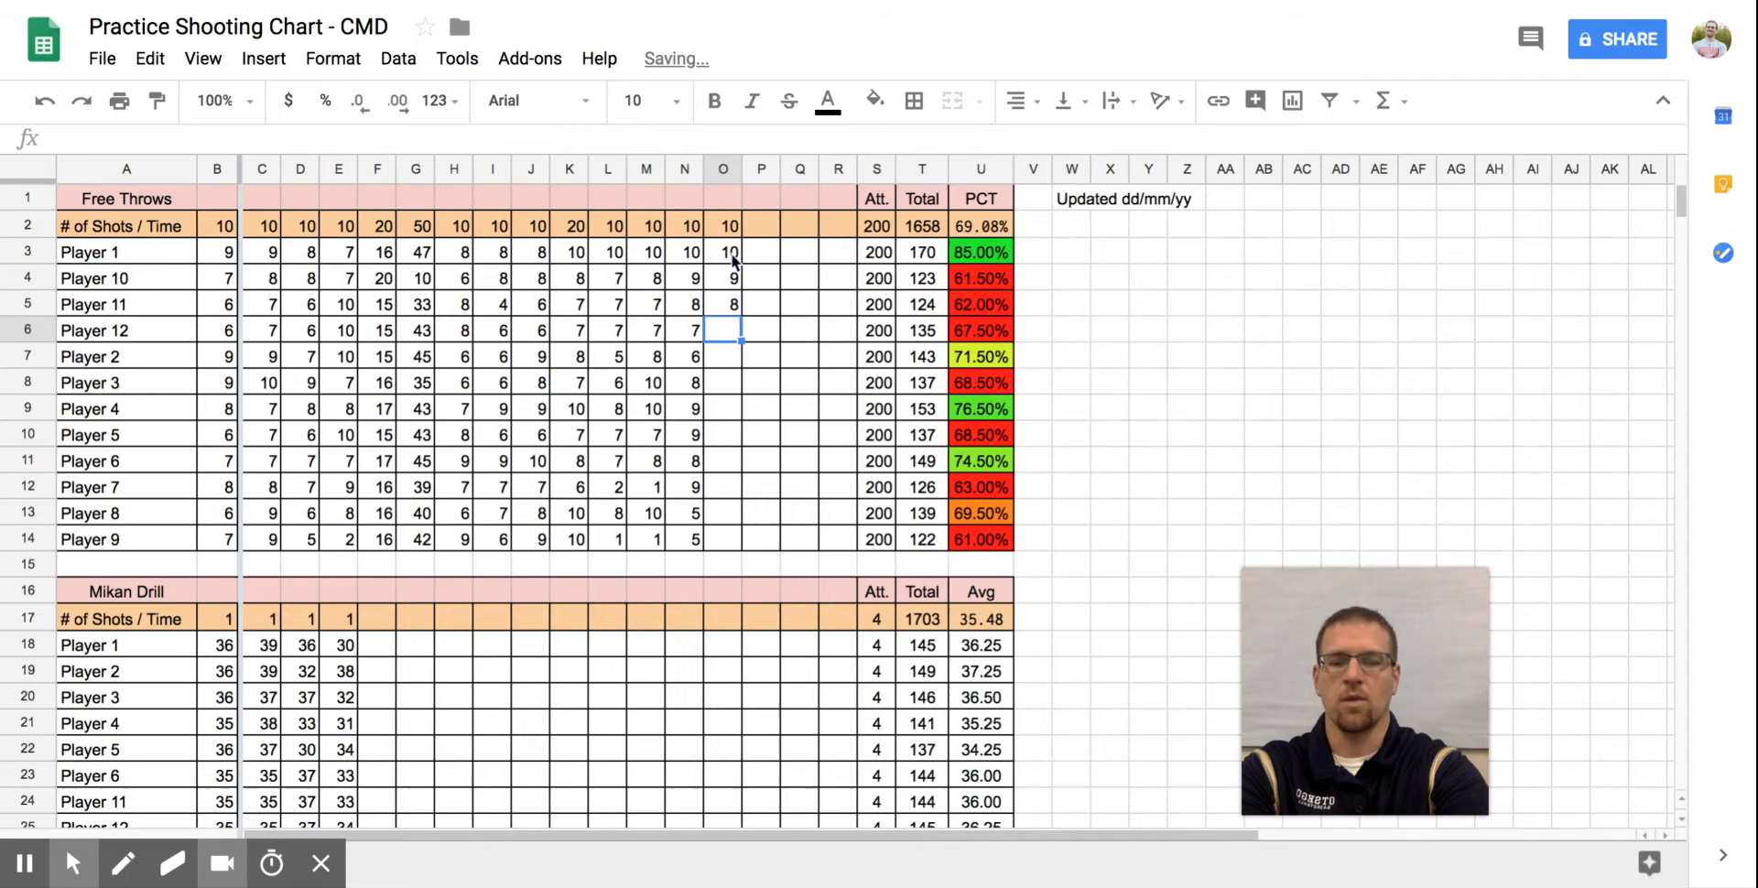
type("7")
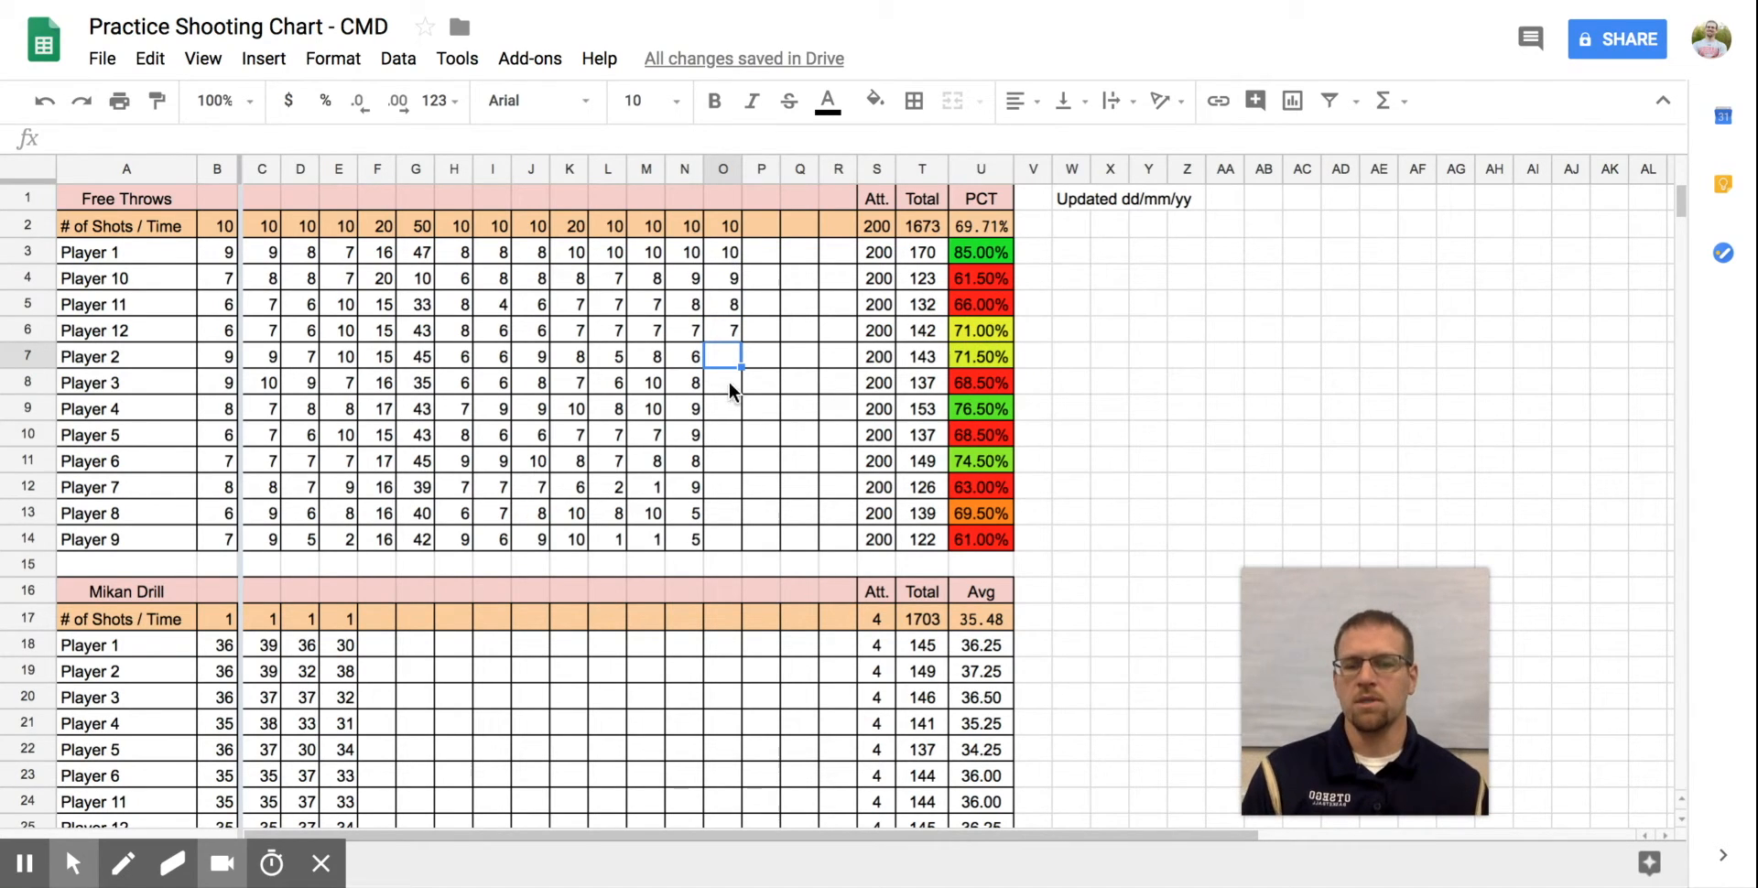
type("6")
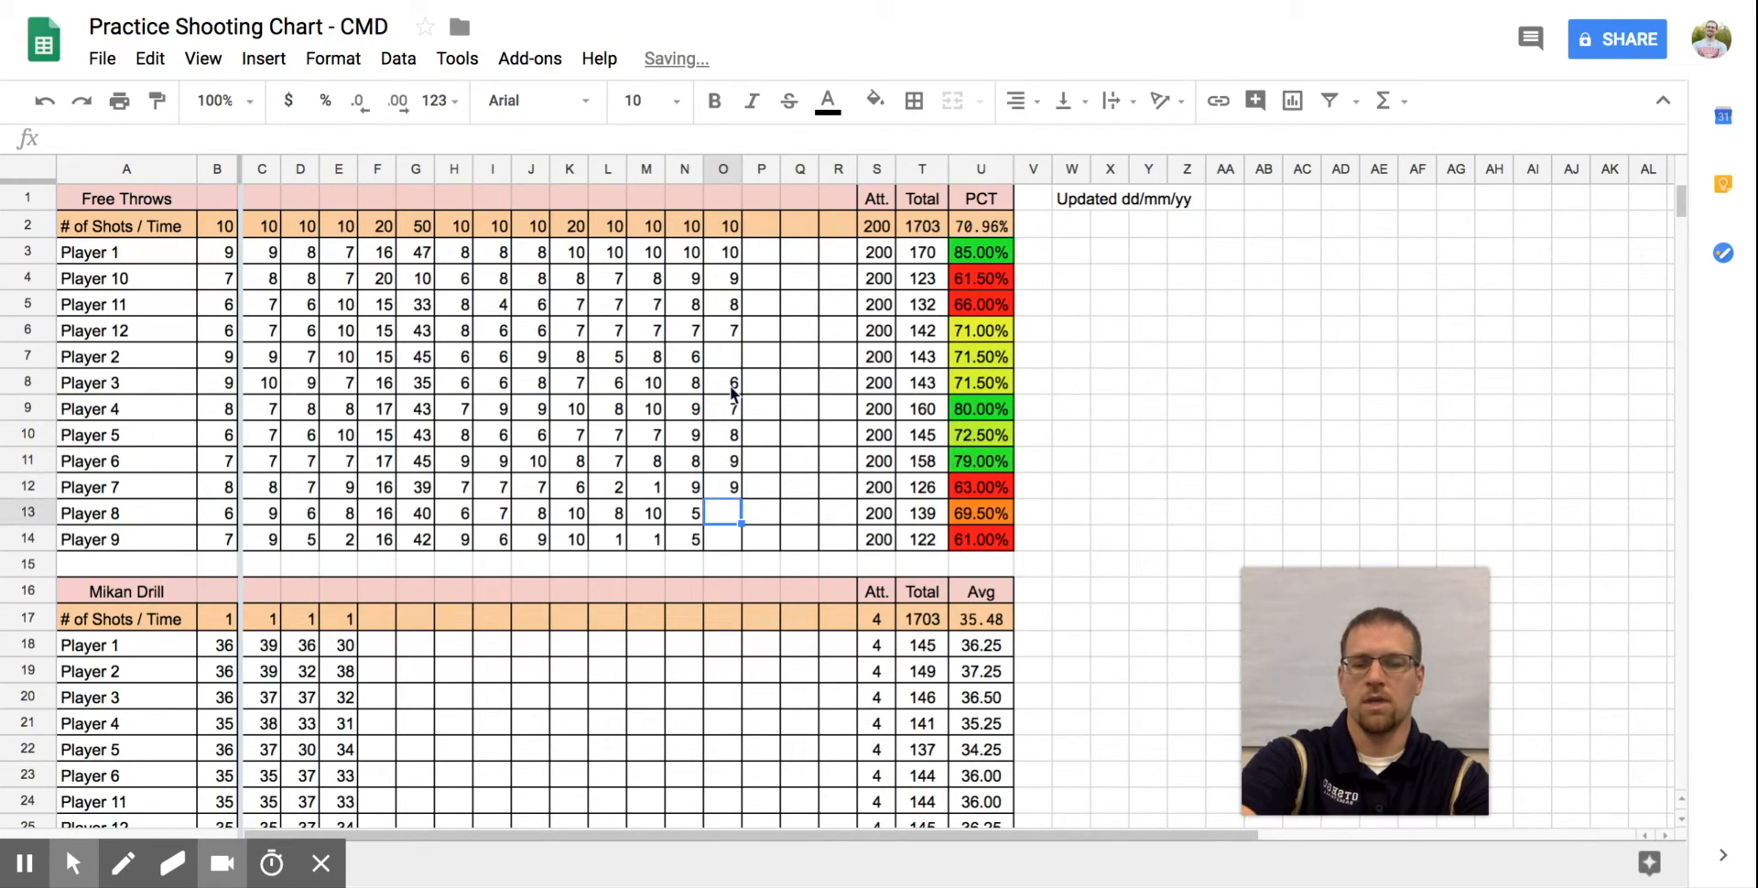
type("9")
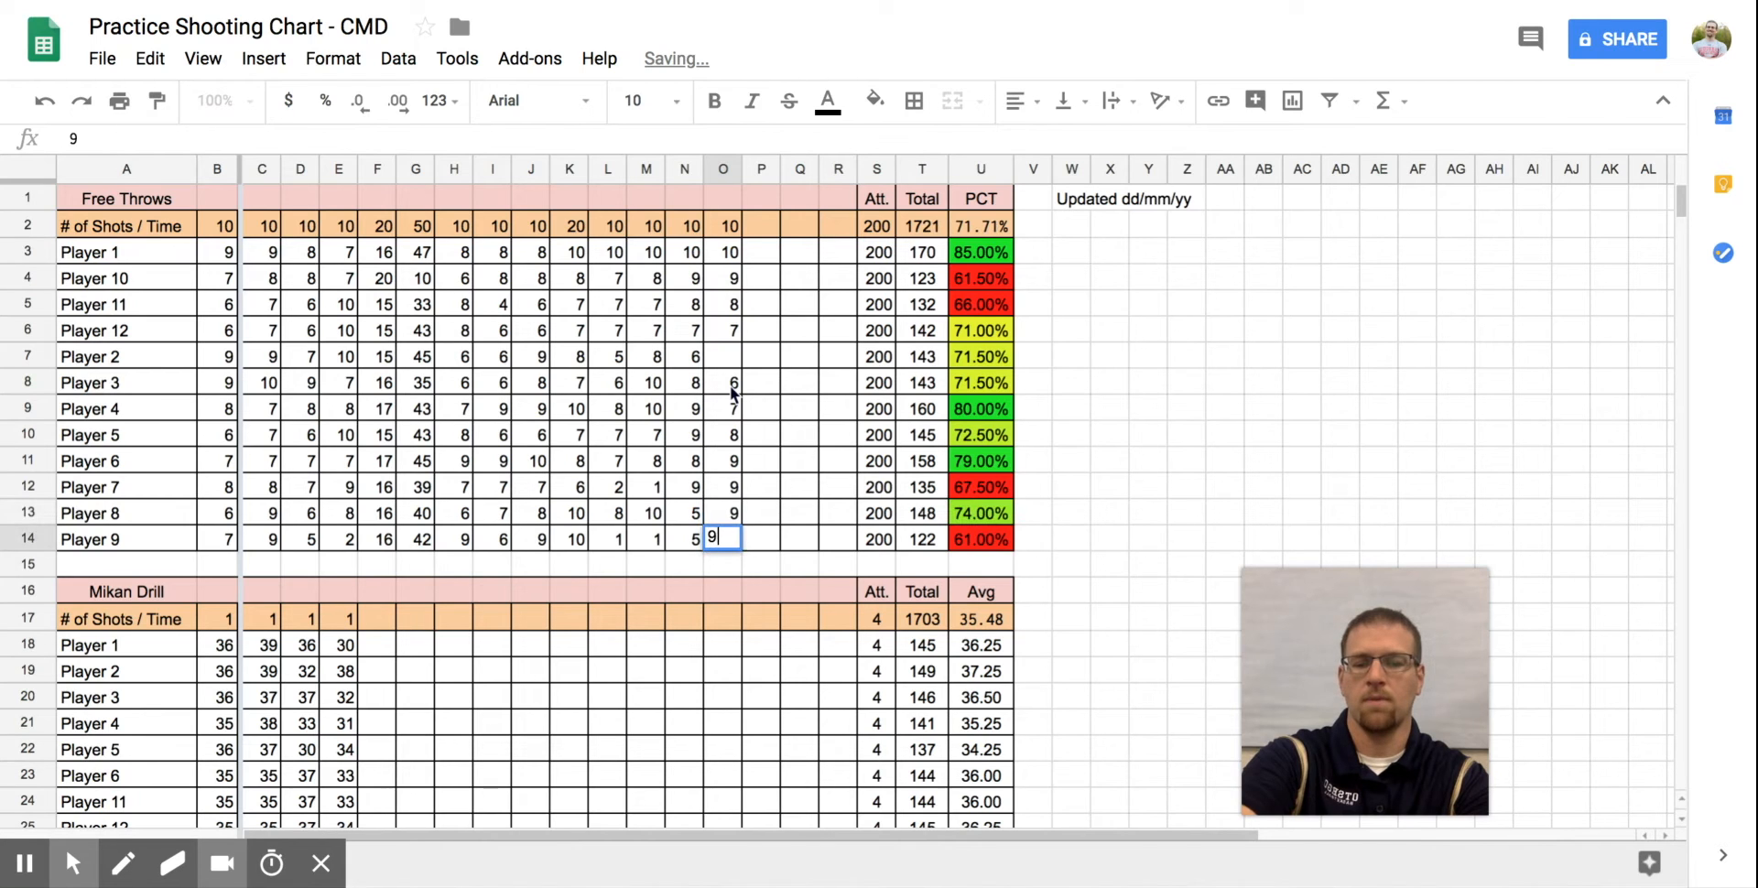
Correct Player 2's made free throw count and confirm it
left_click(723, 356)
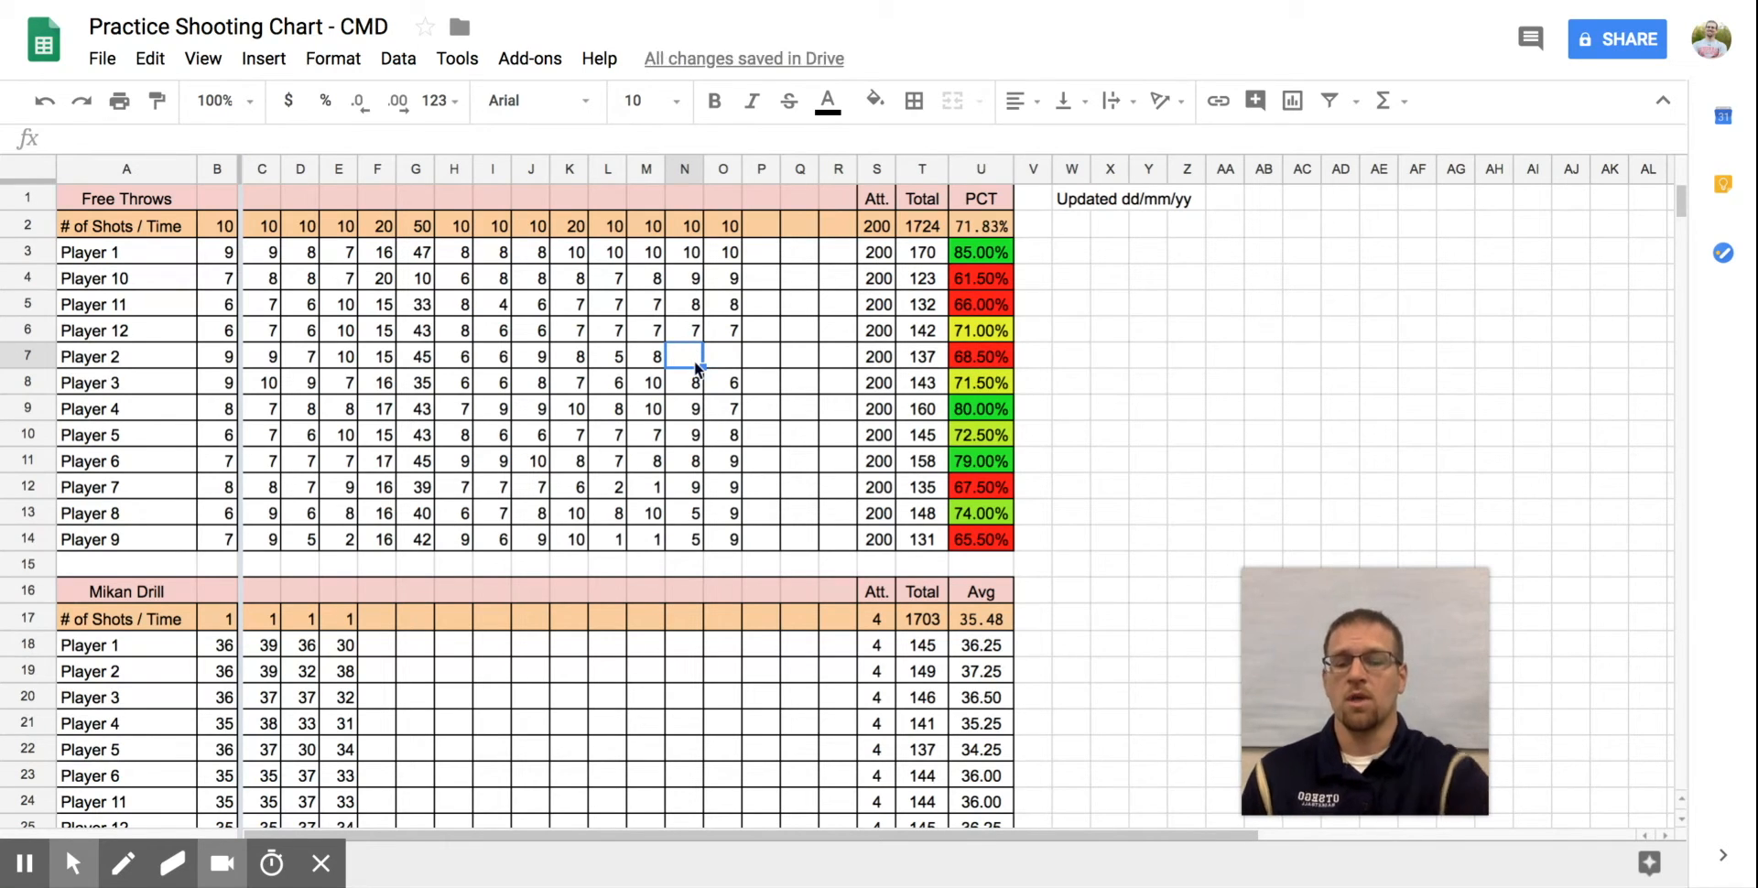
type("6")
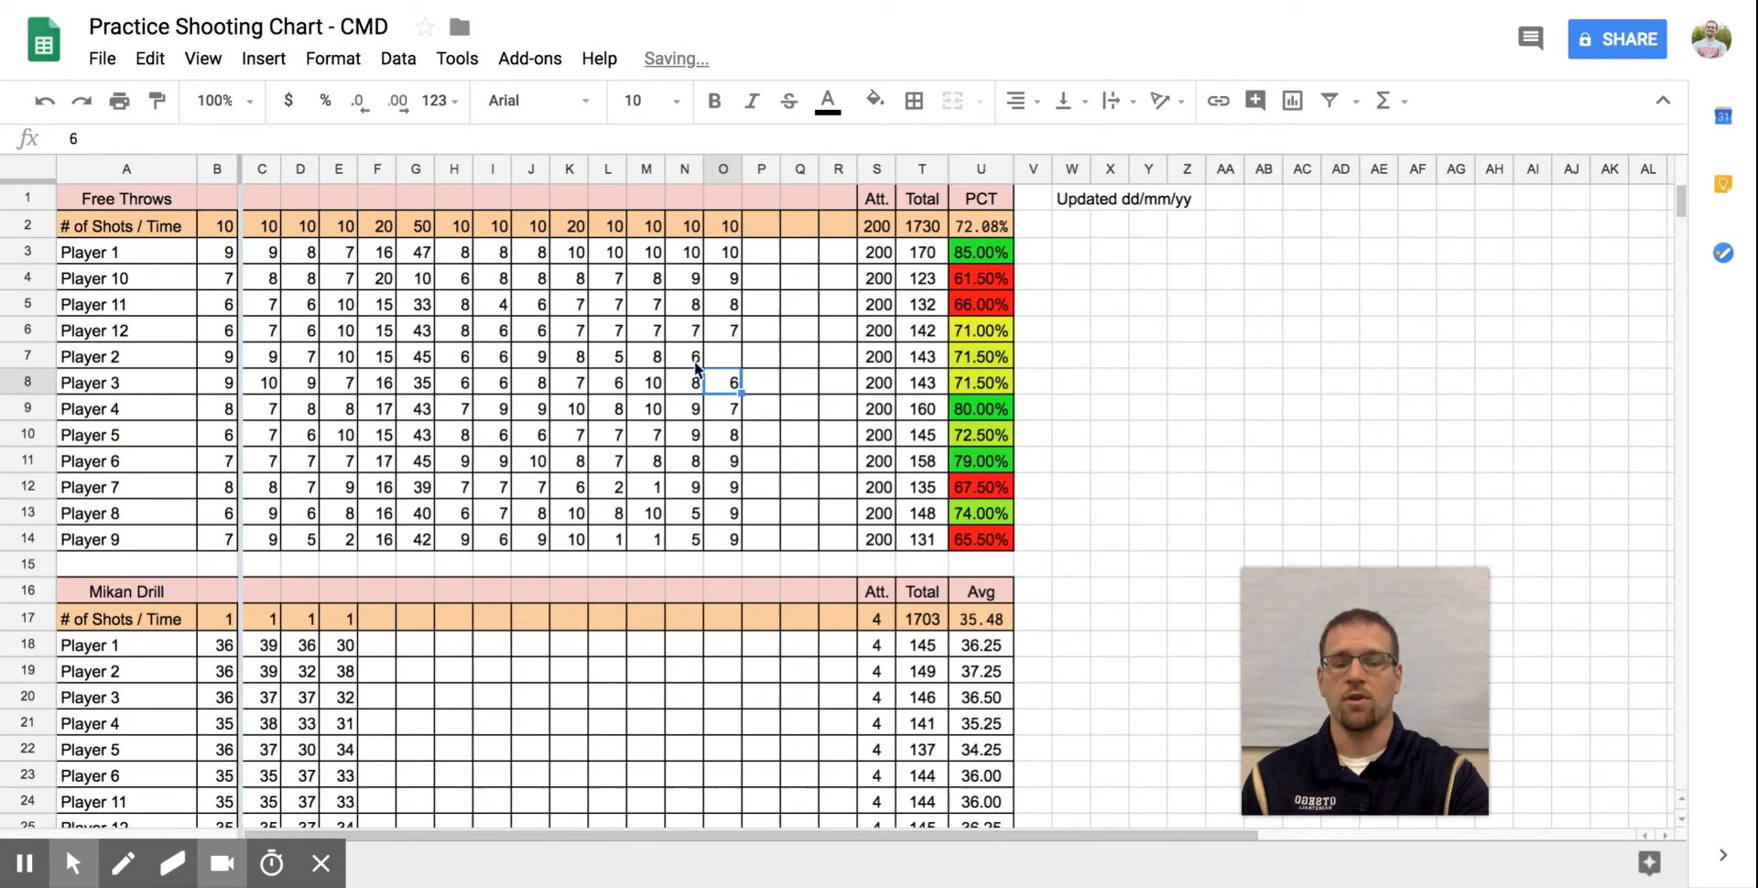
type("7")
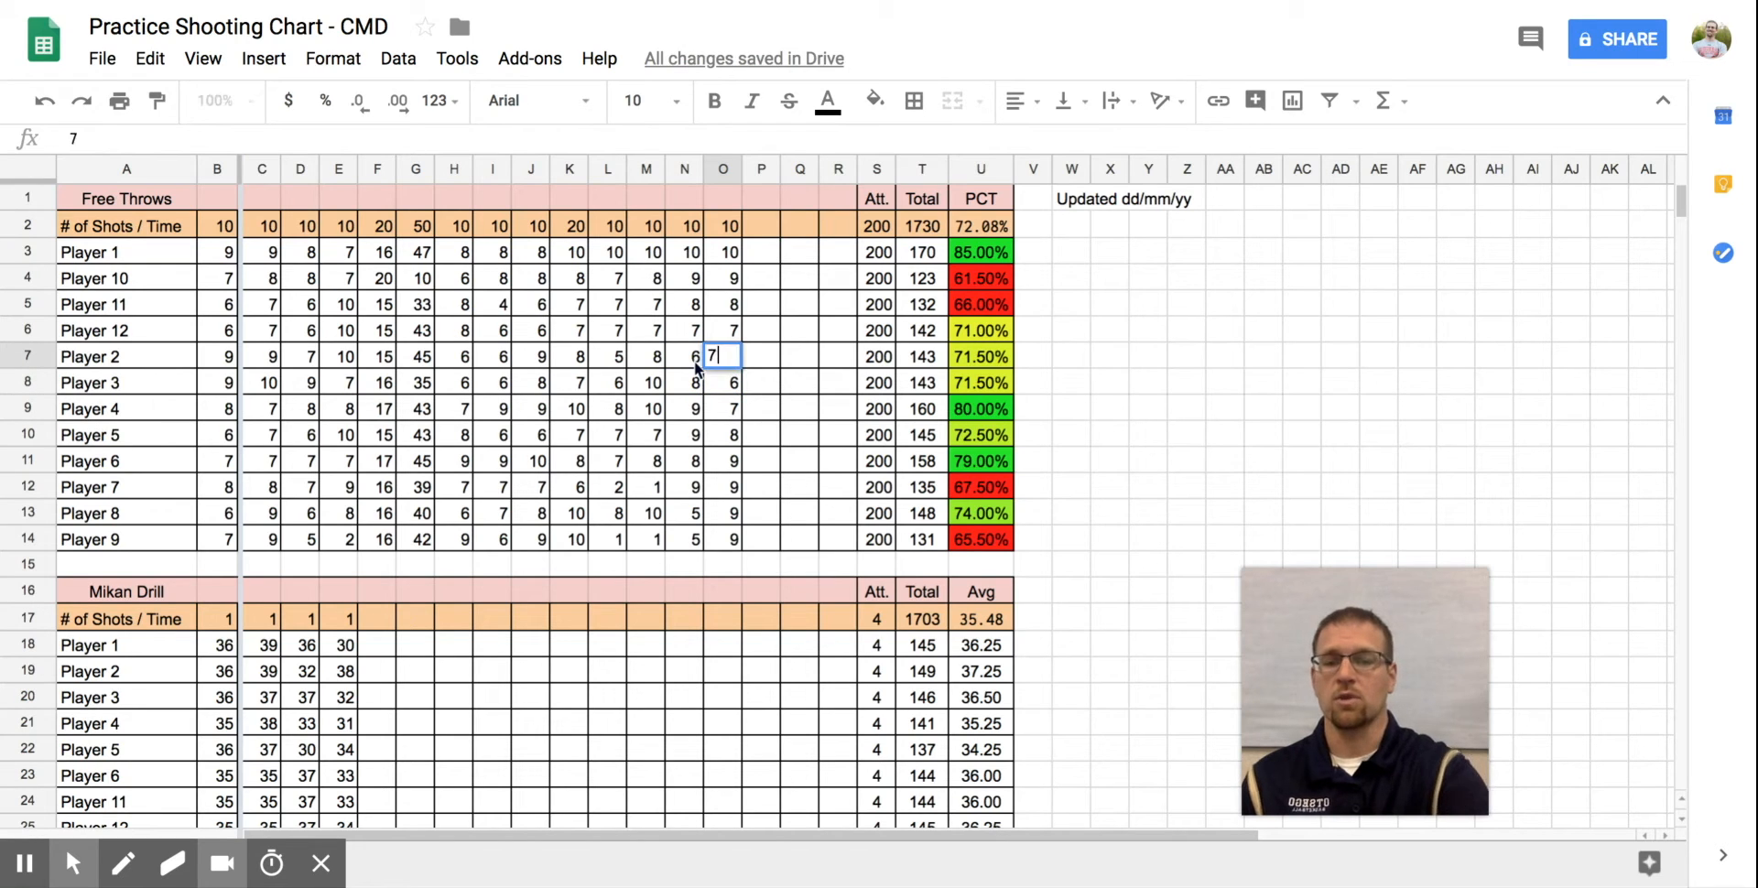
key("enter")
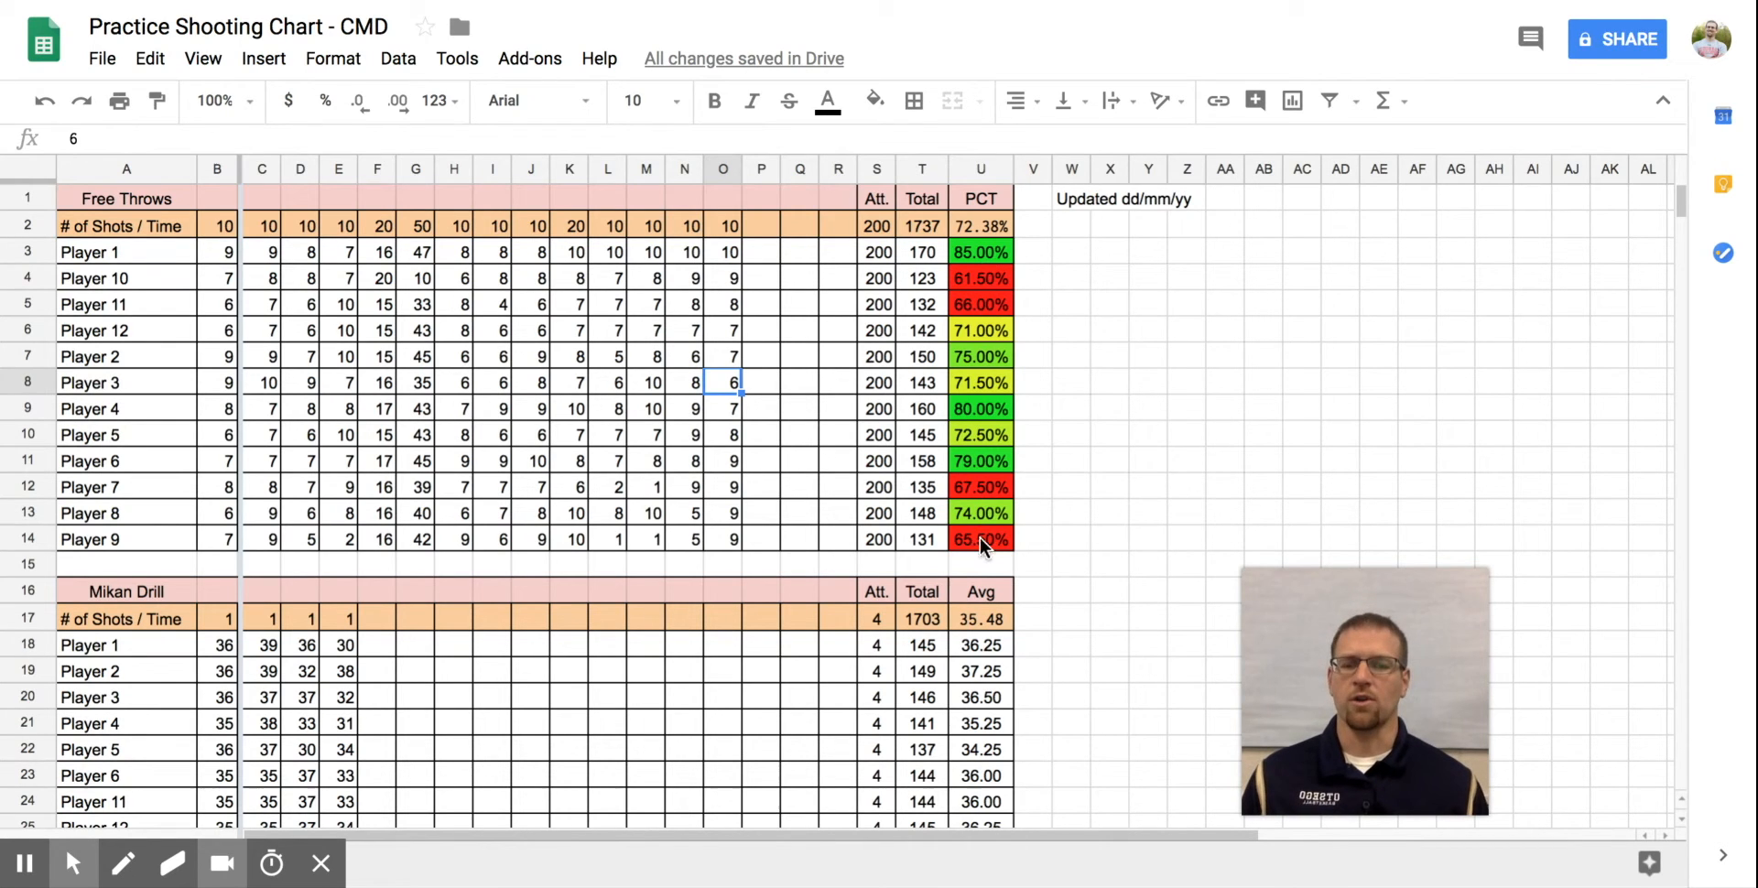
Select the percentages in U3:U14 and open the Format menu
left_click(980, 251)
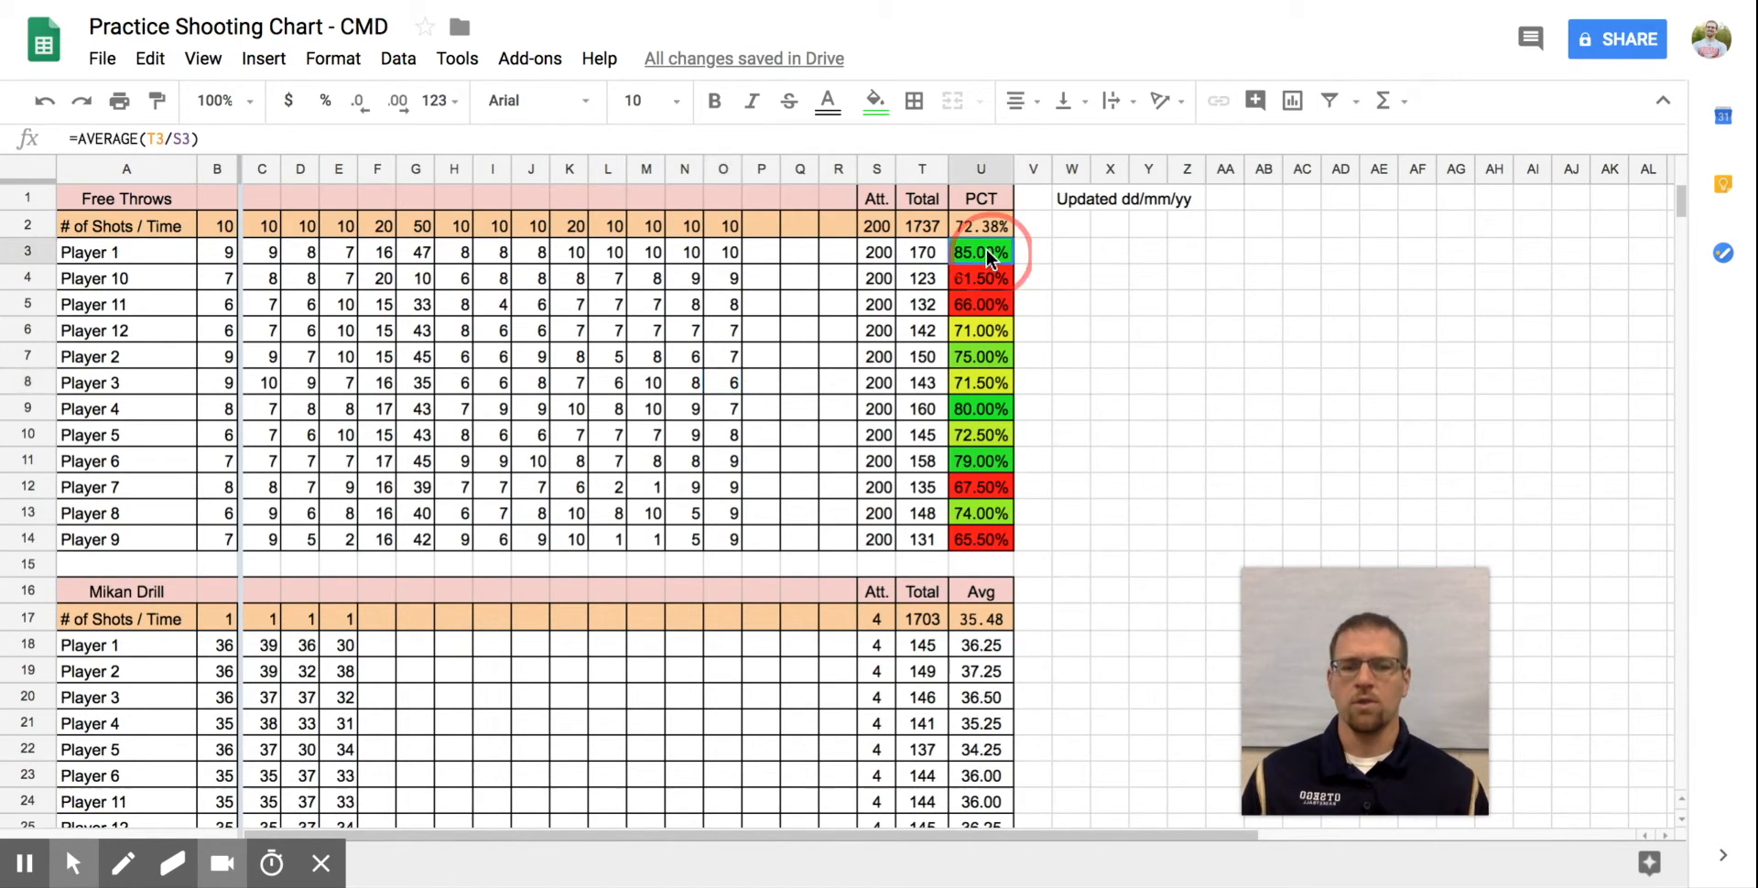
left_click_drag(980, 251, 980, 540)
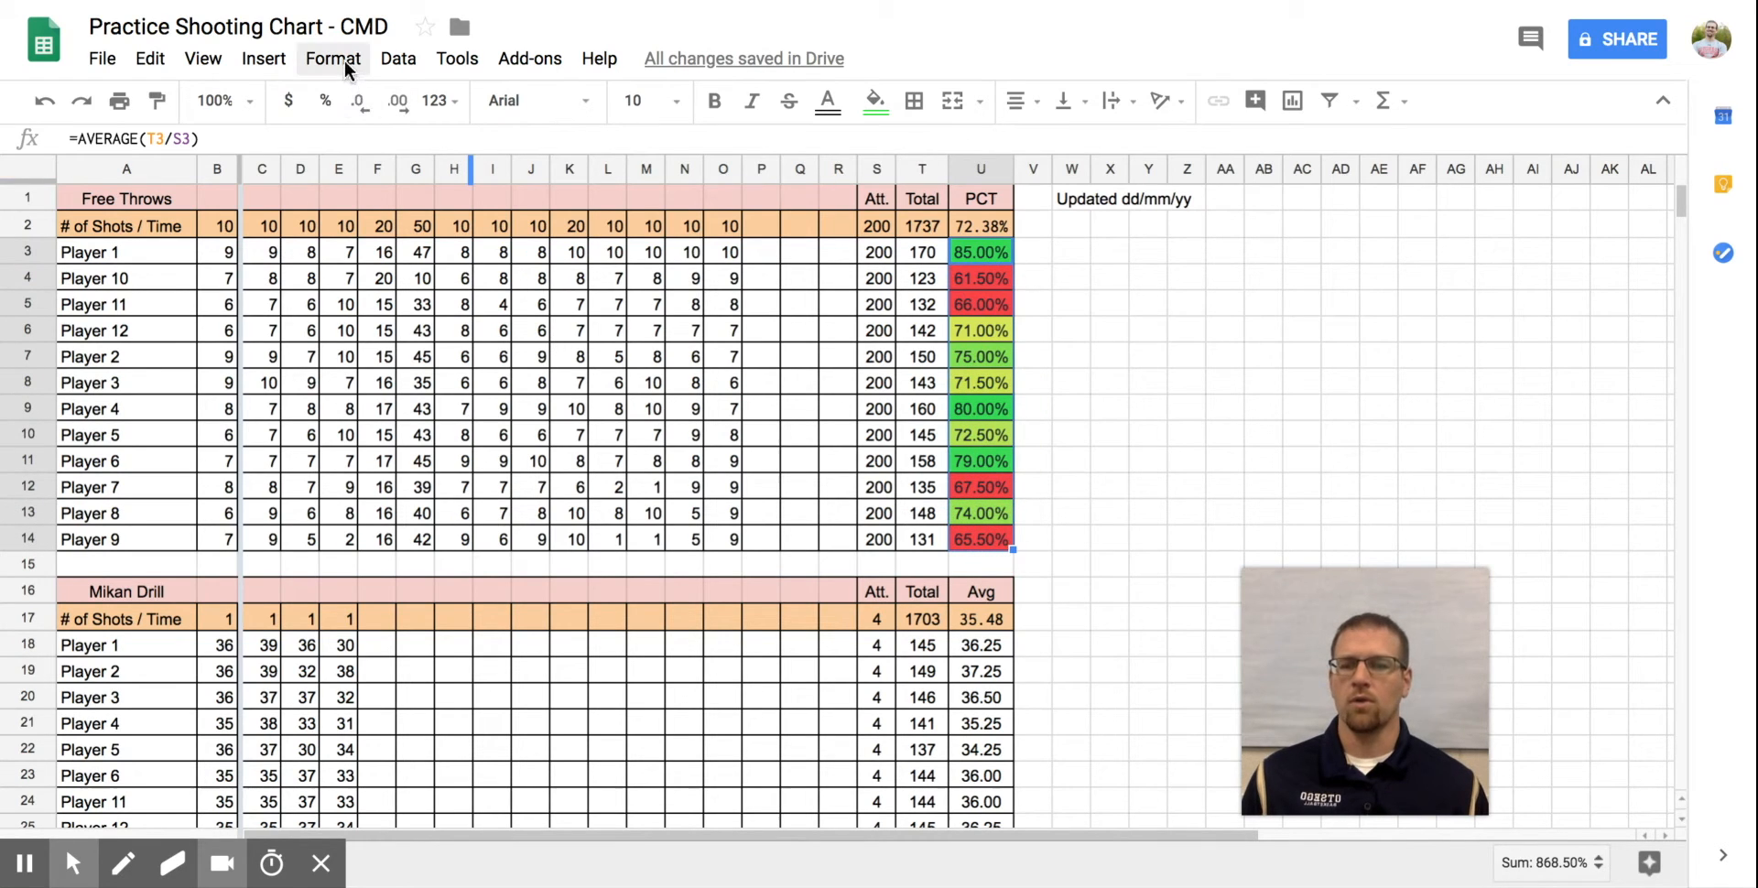
left_click(332, 59)
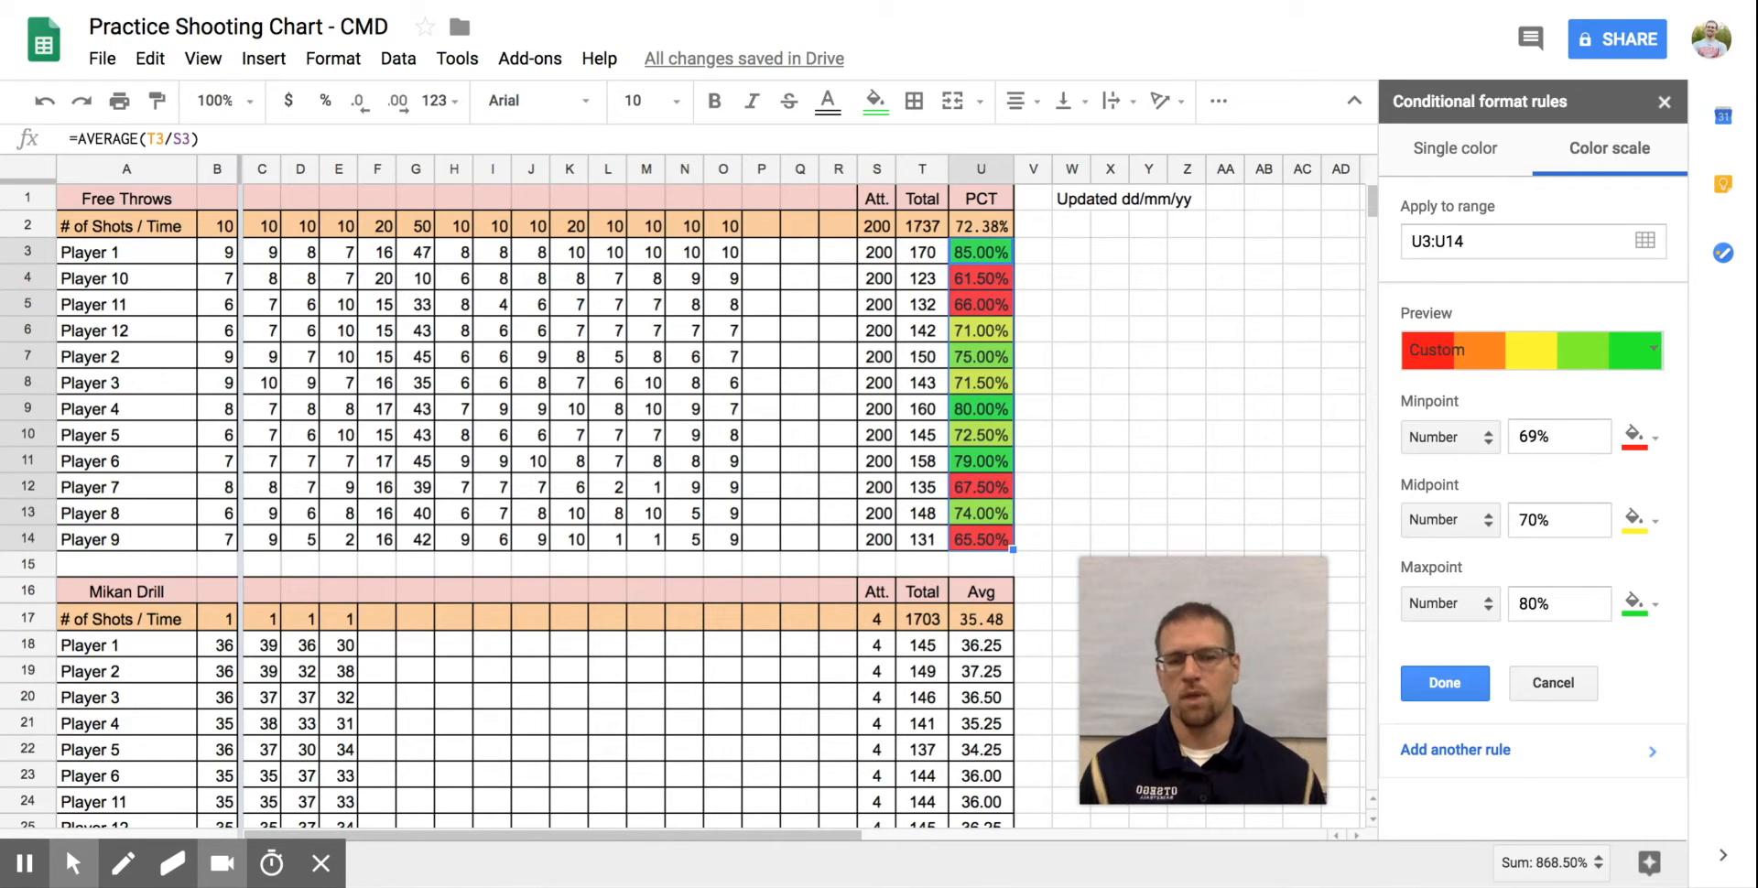
Try a 60% color-scale minpoint, then set it back to 69%
left_click(1070, 434)
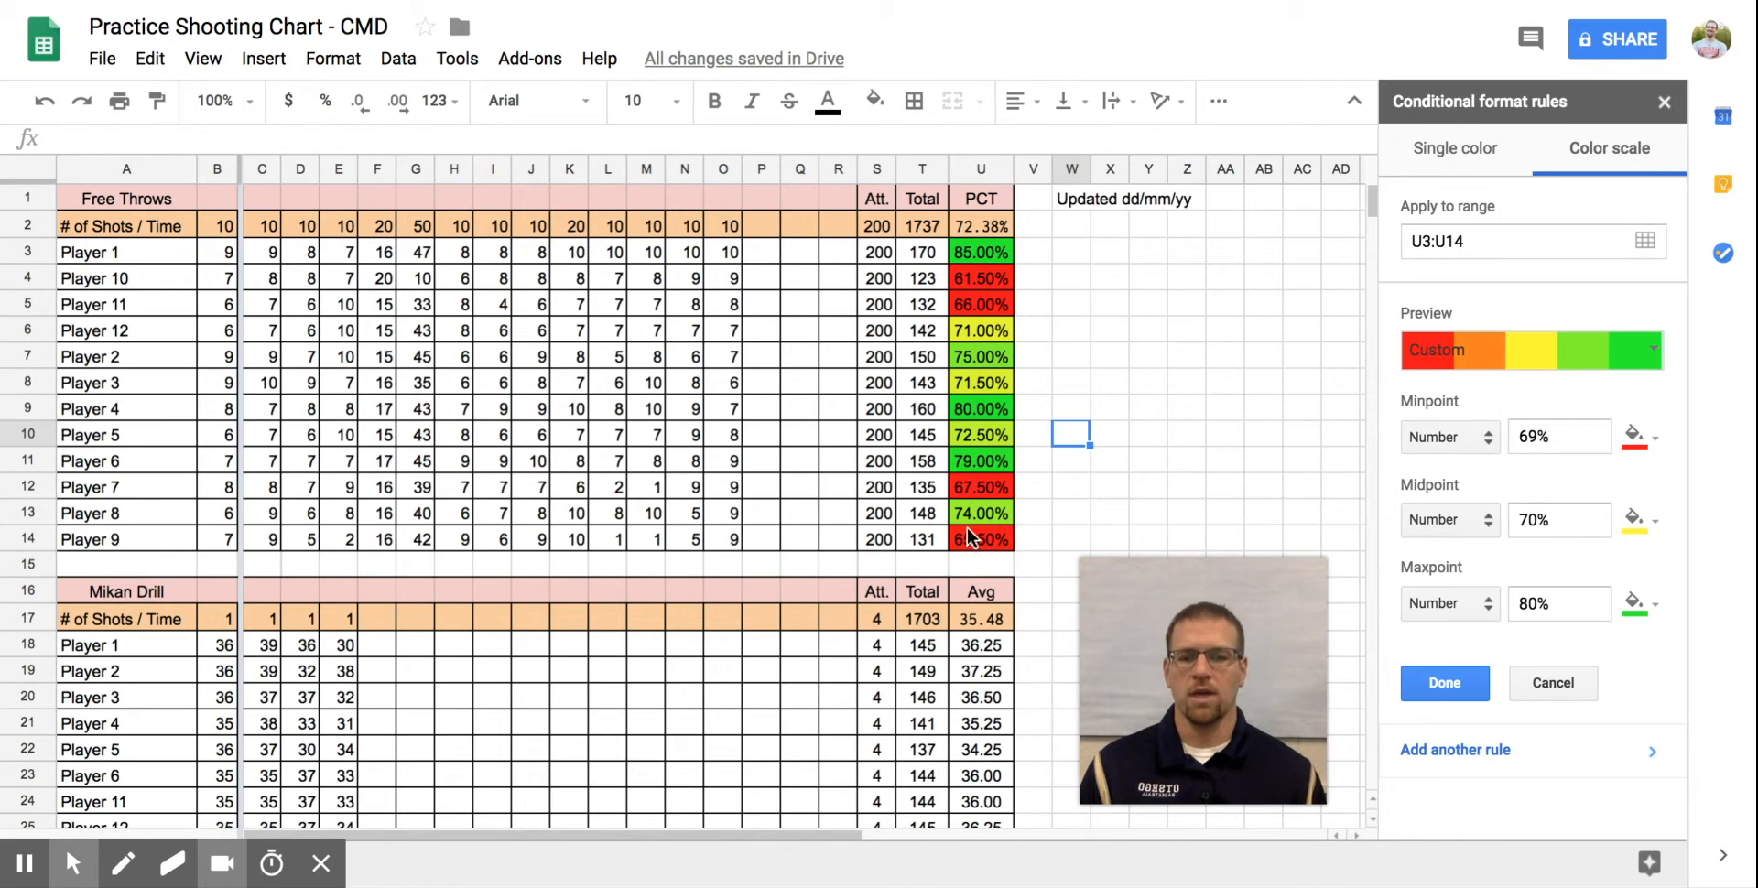
mouse_move(973, 542)
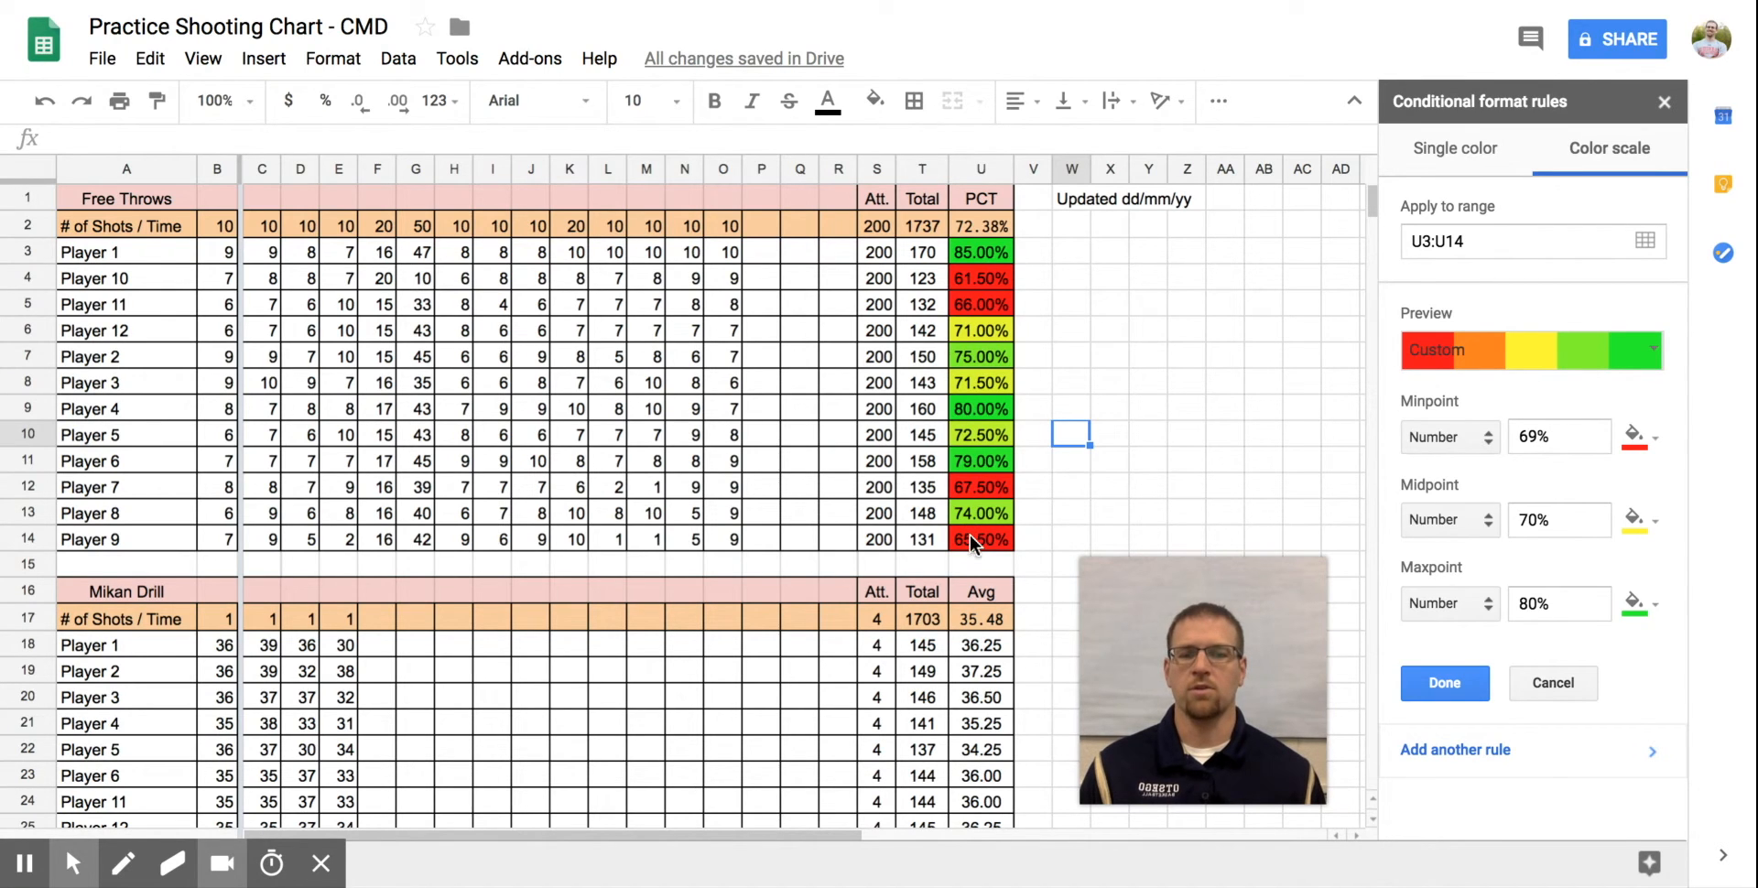
mouse_move(987, 544)
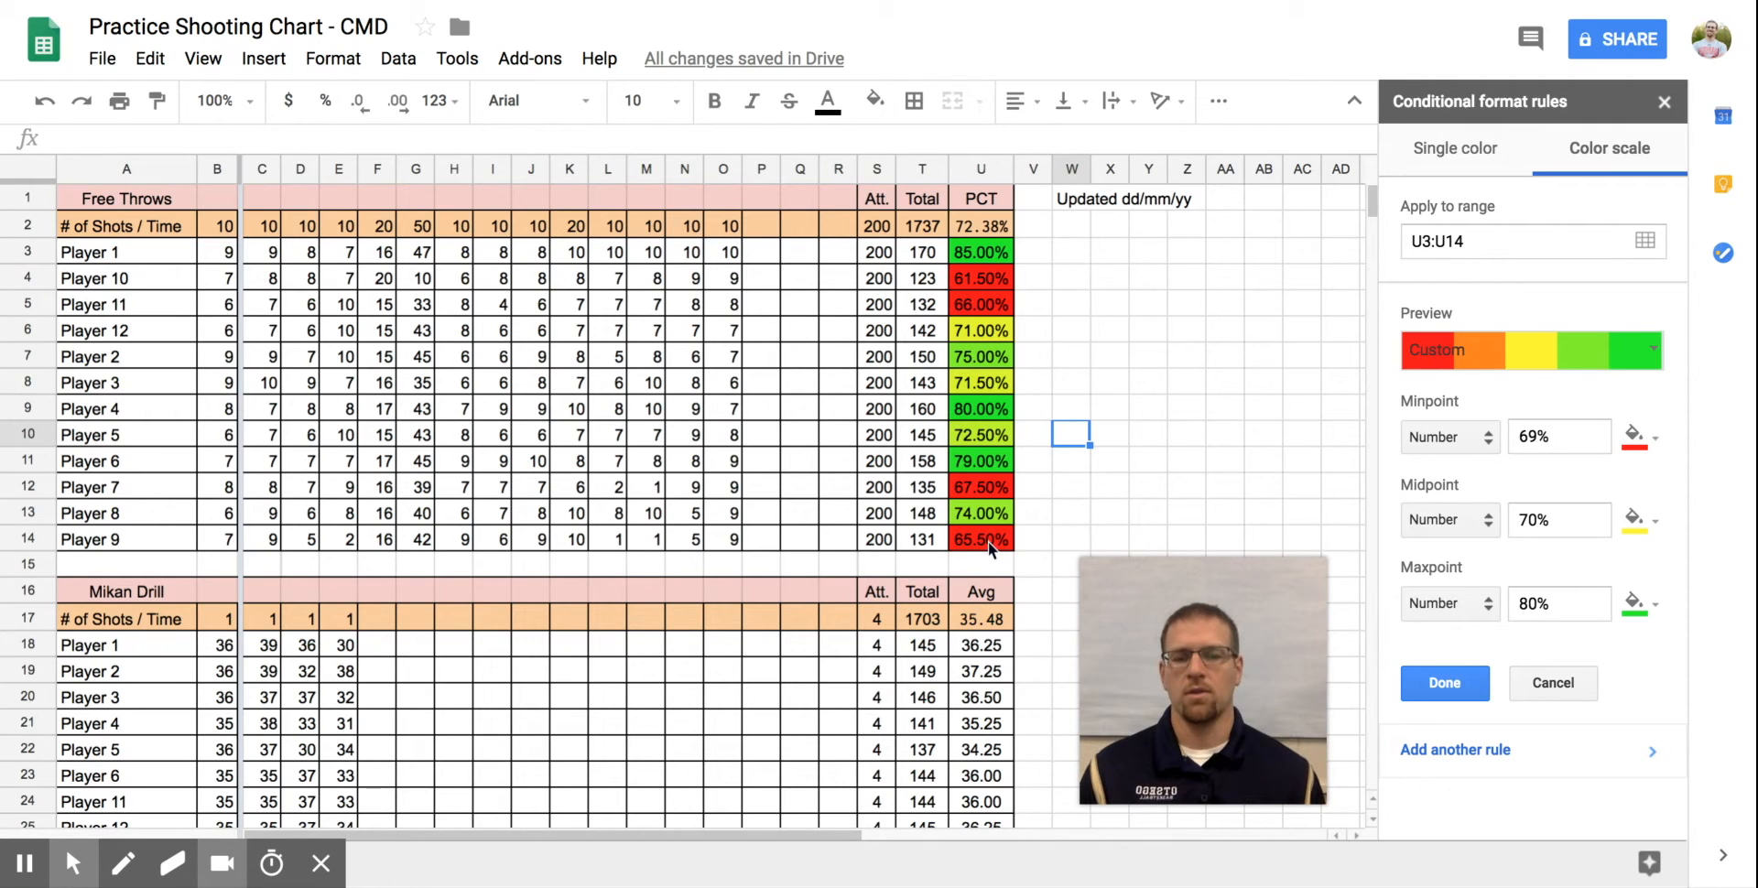
mouse_move(984, 482)
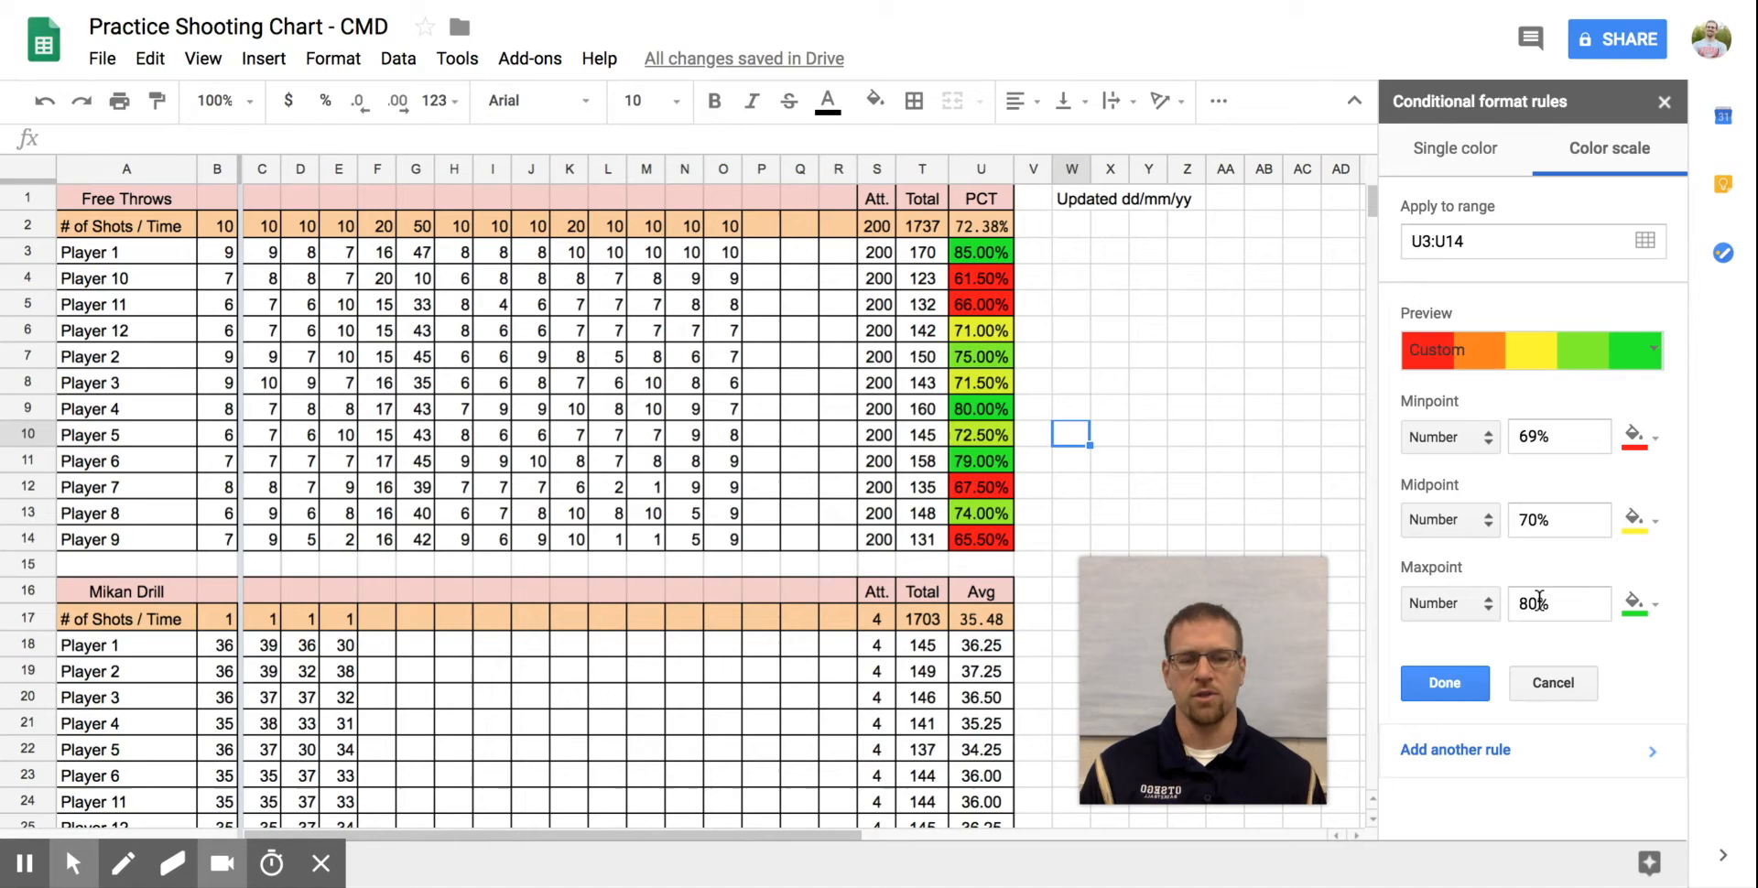
left_click(1559, 436)
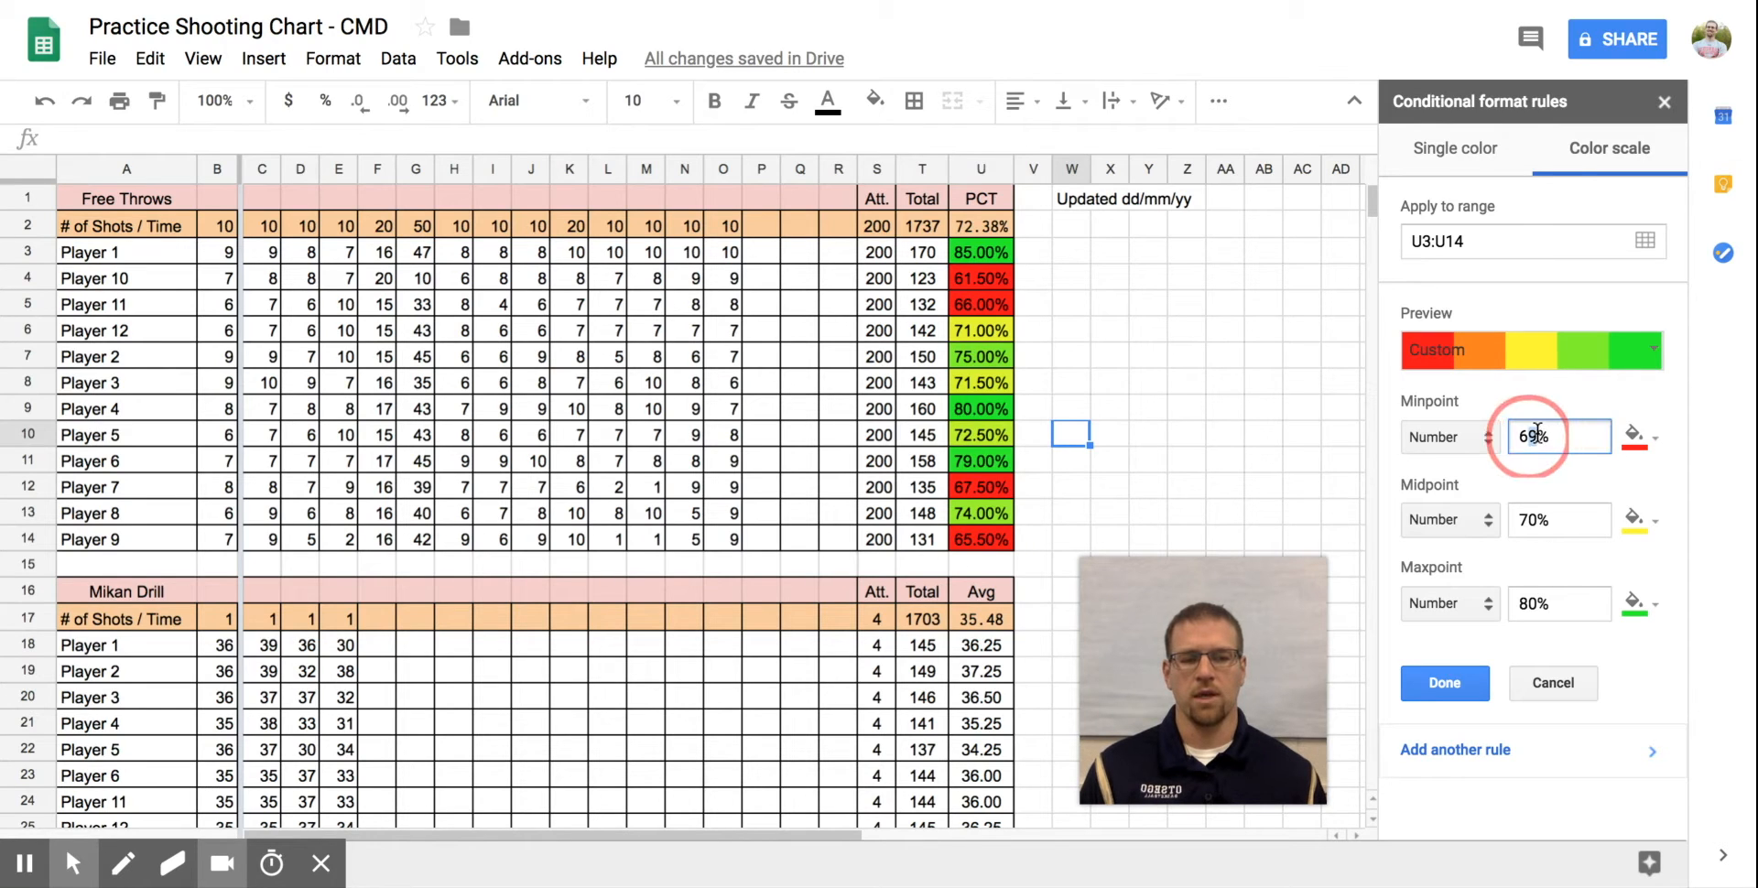
type("60%")
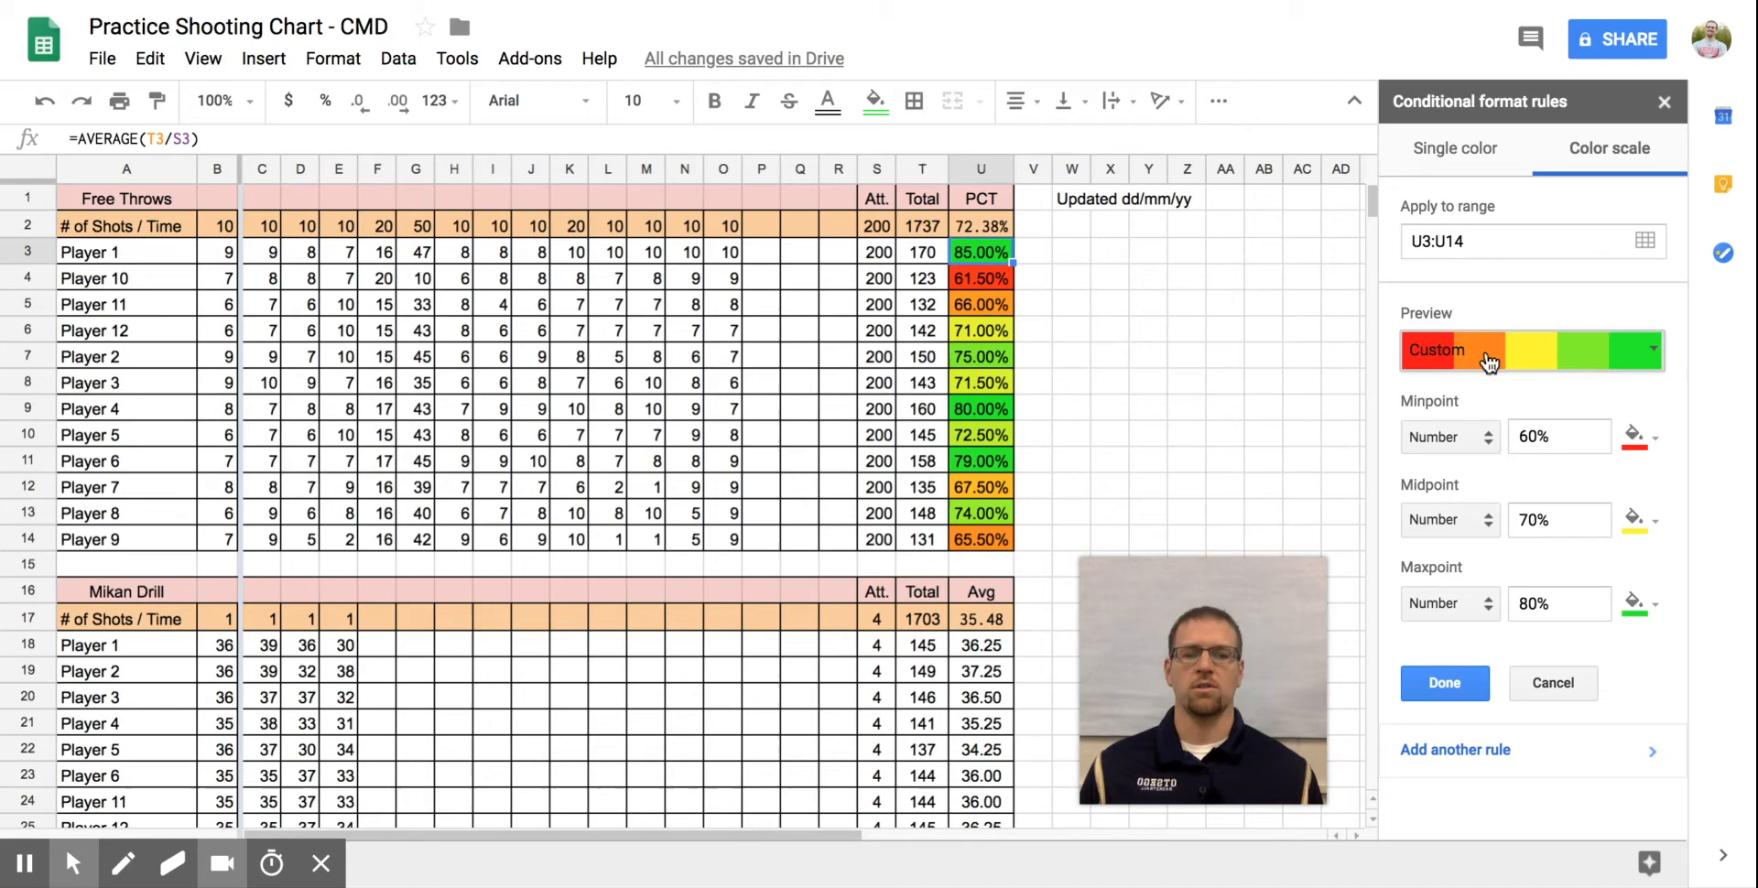
mouse_move(1457, 349)
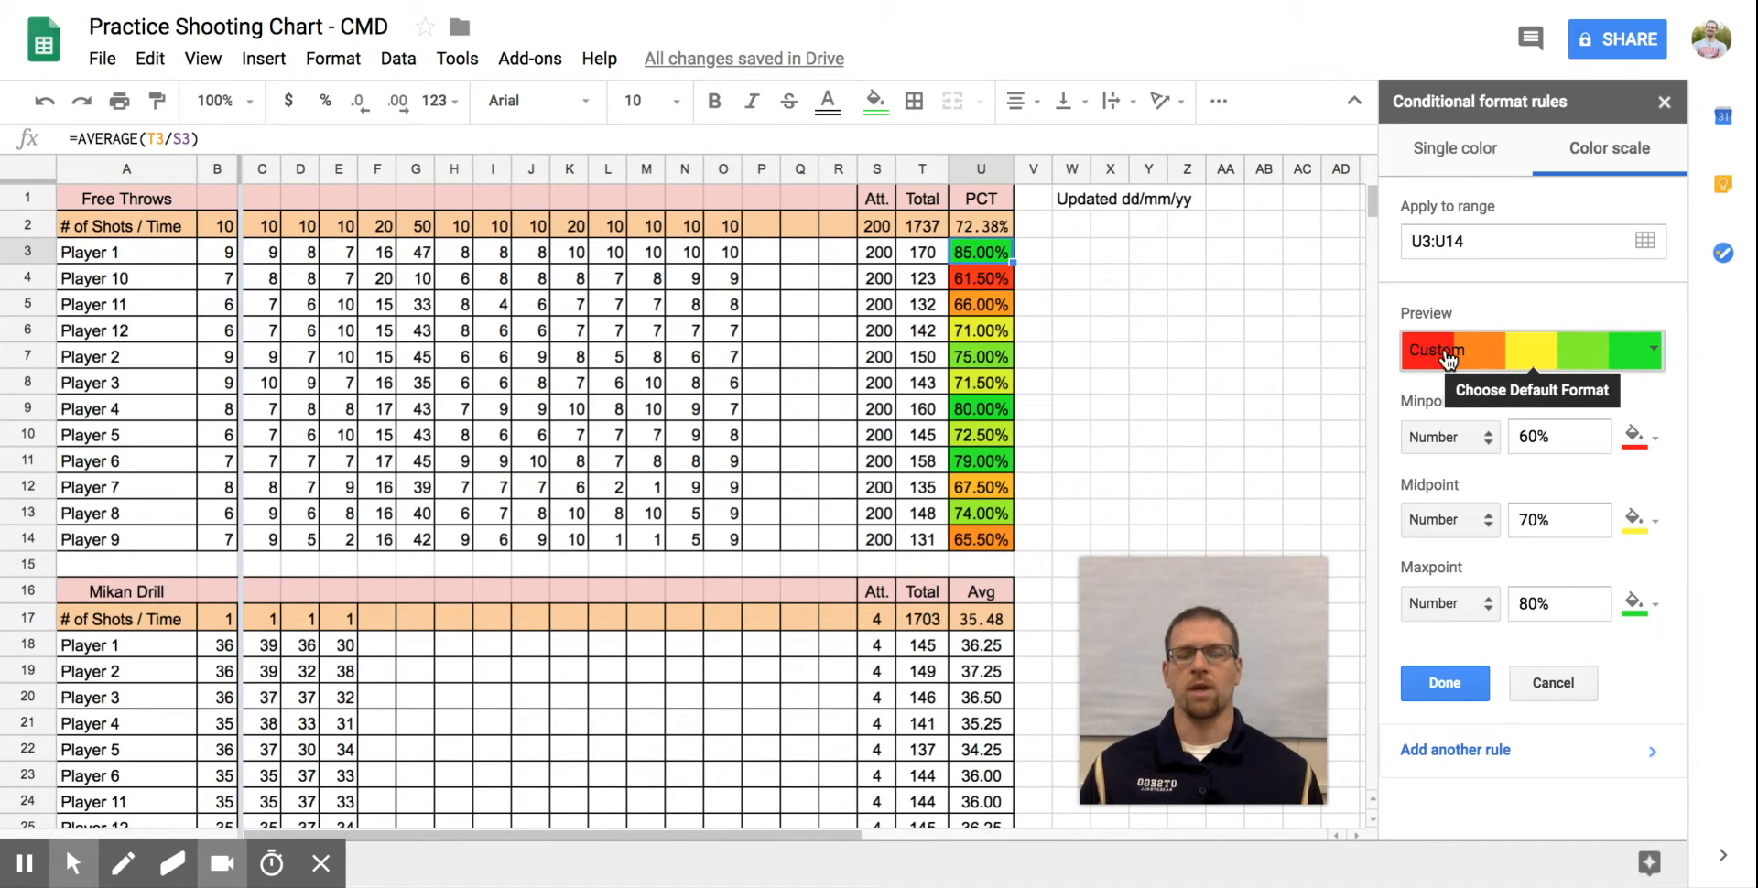
left_click(1559, 436)
type("69")
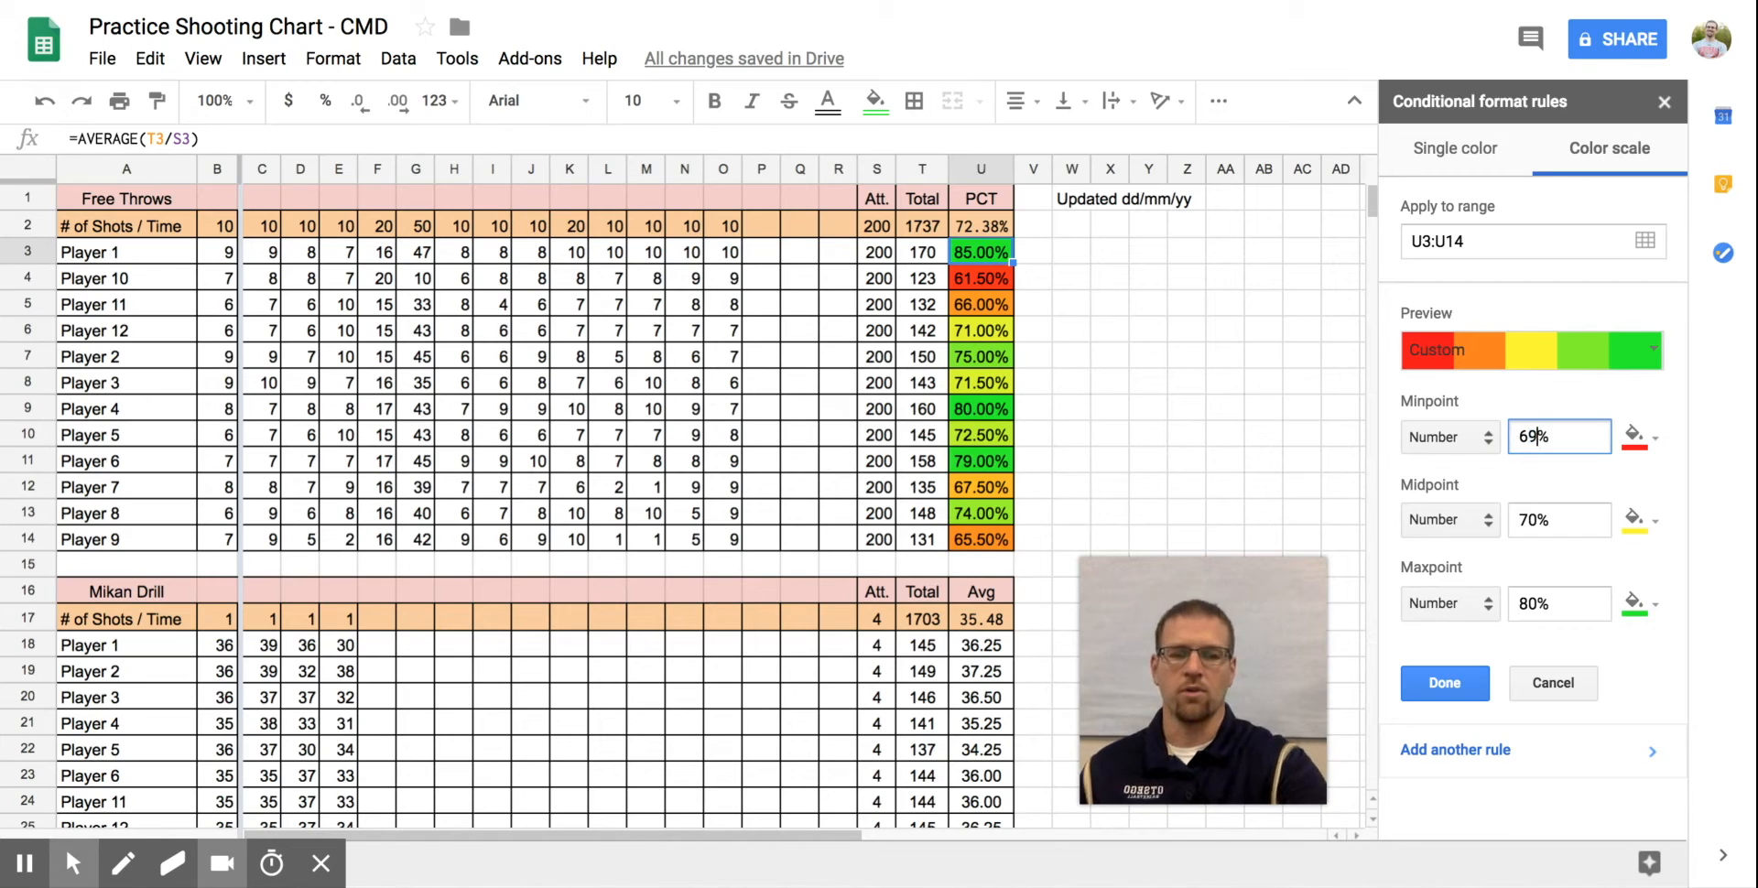
left_click(1444, 683)
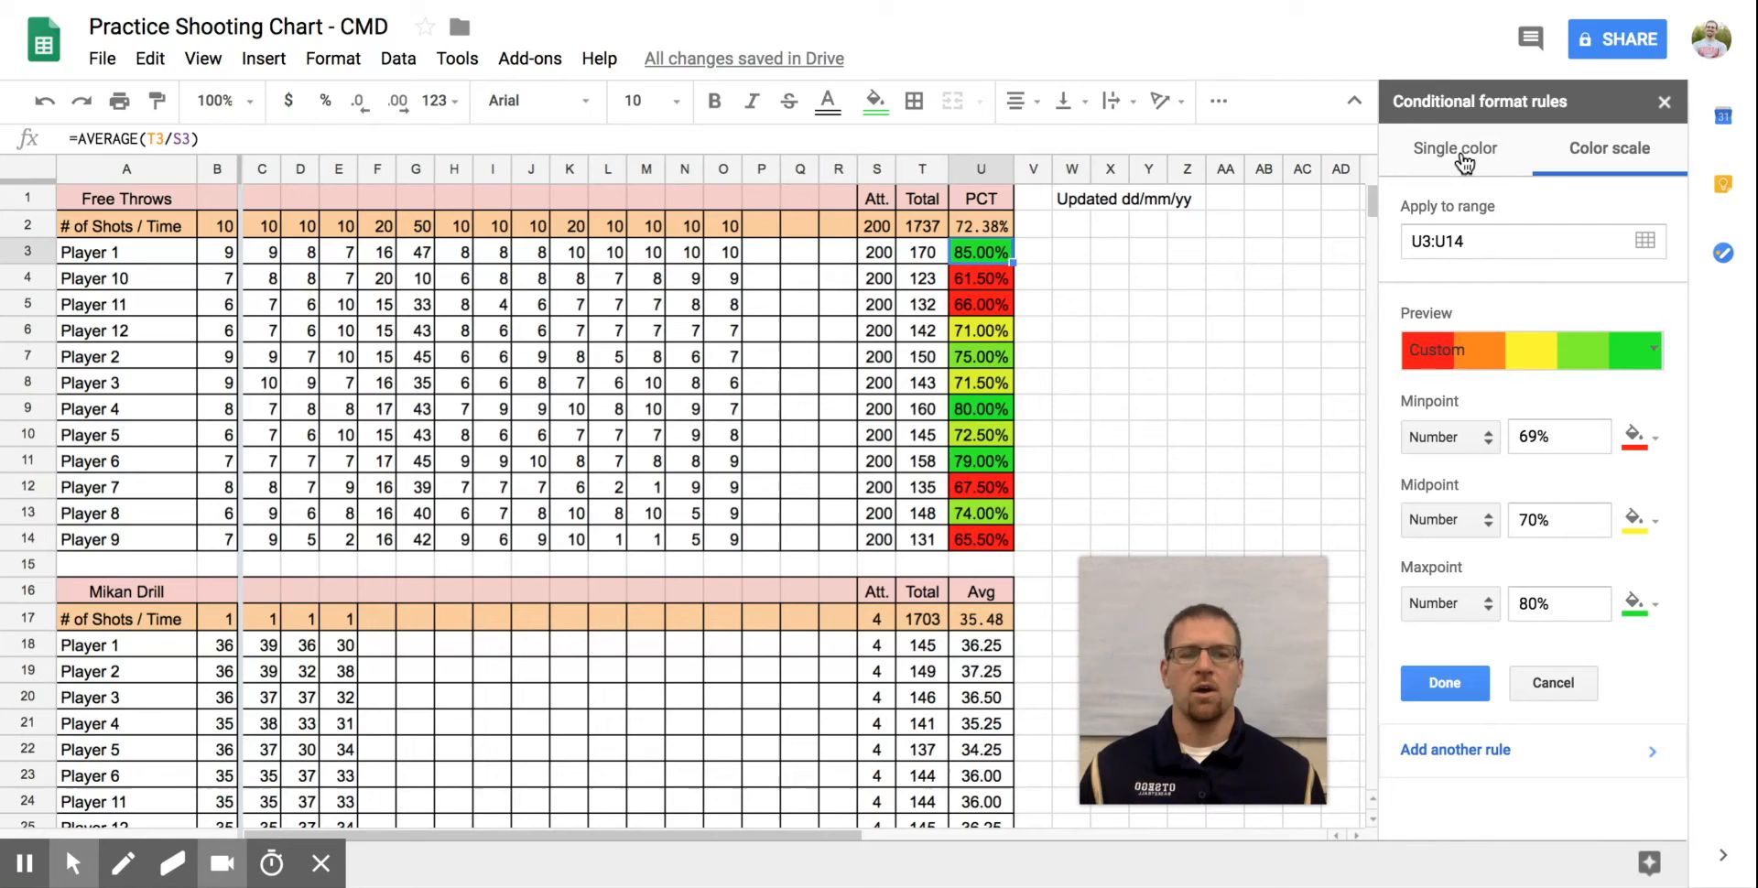
left_click(1455, 148)
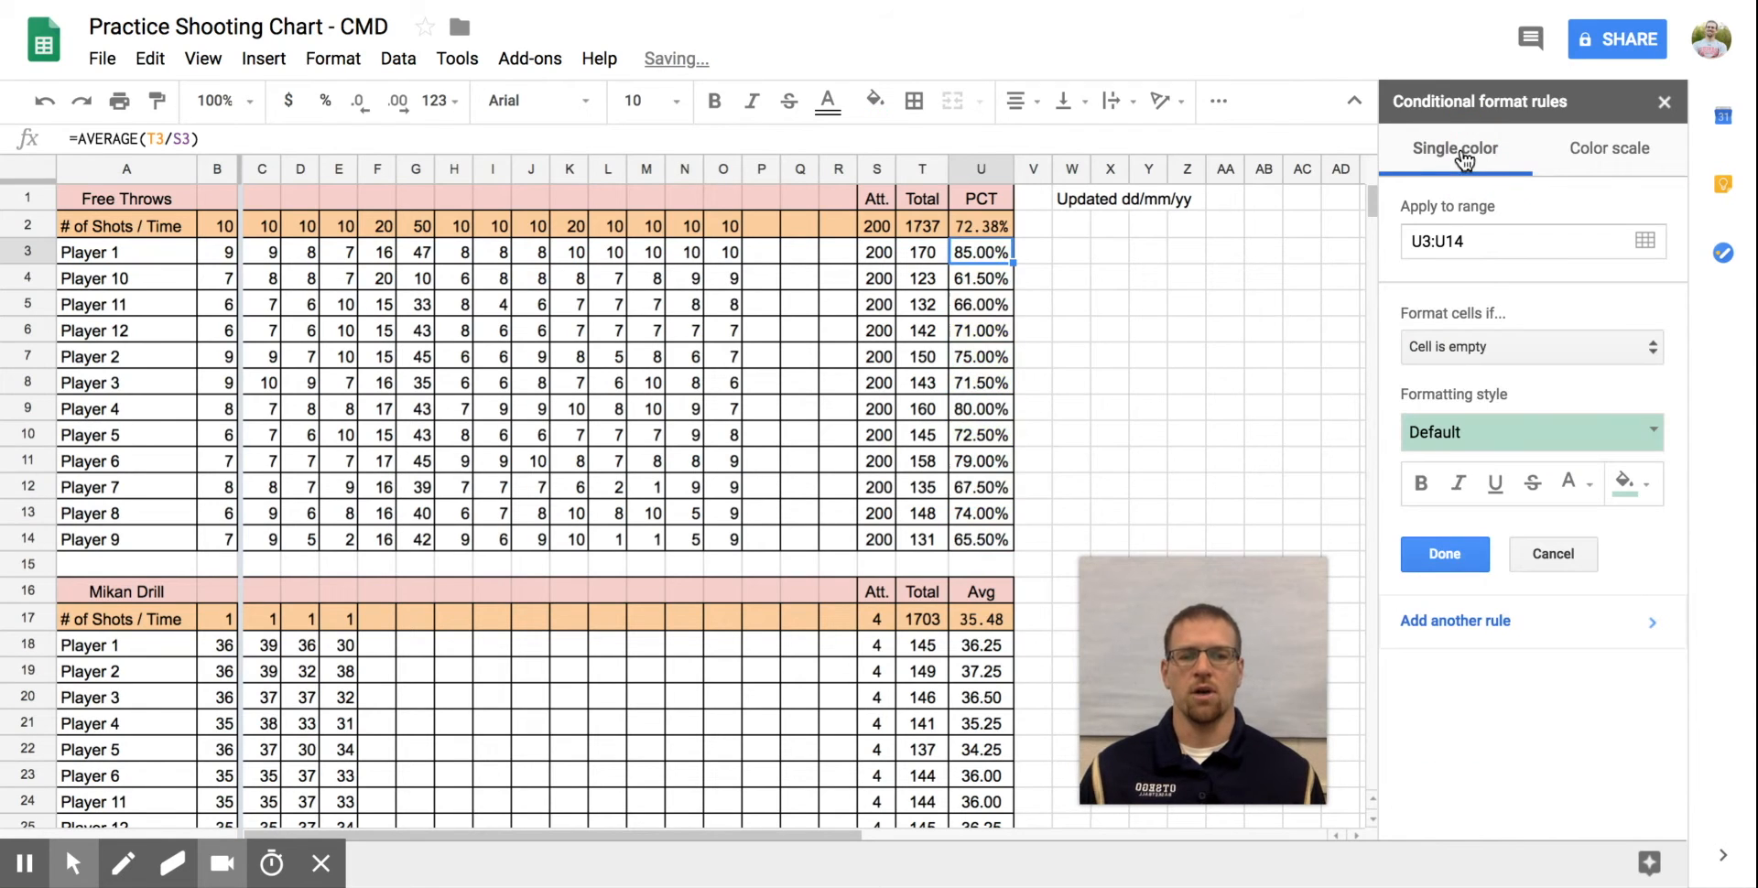
left_click(1529, 346)
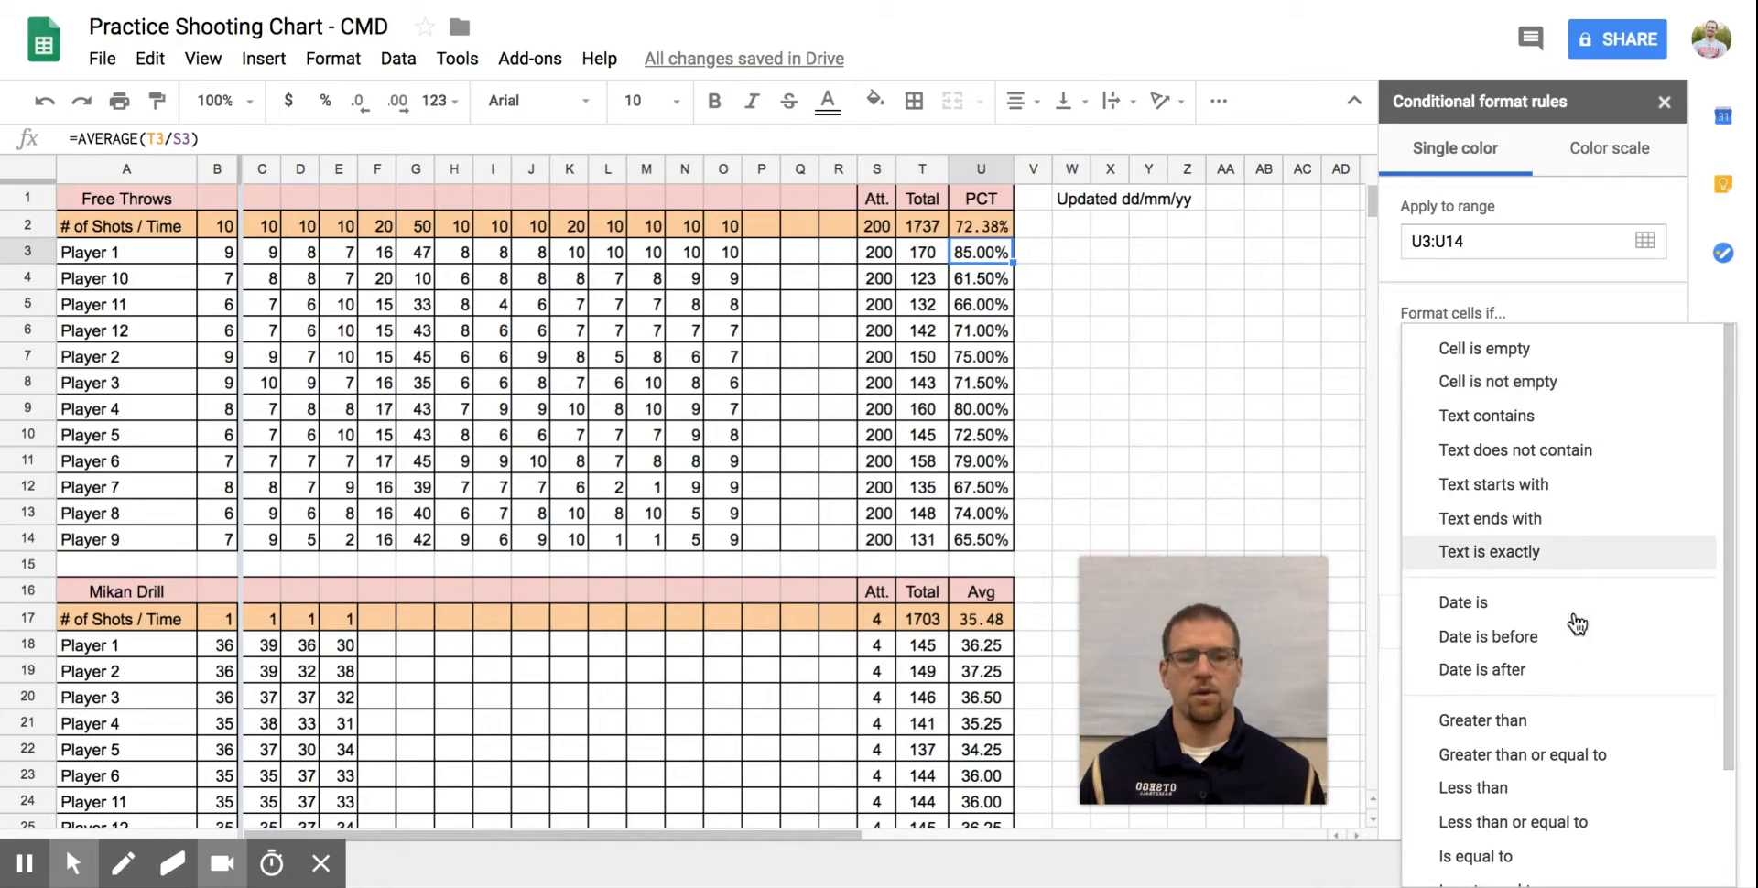
left_click(1482, 719)
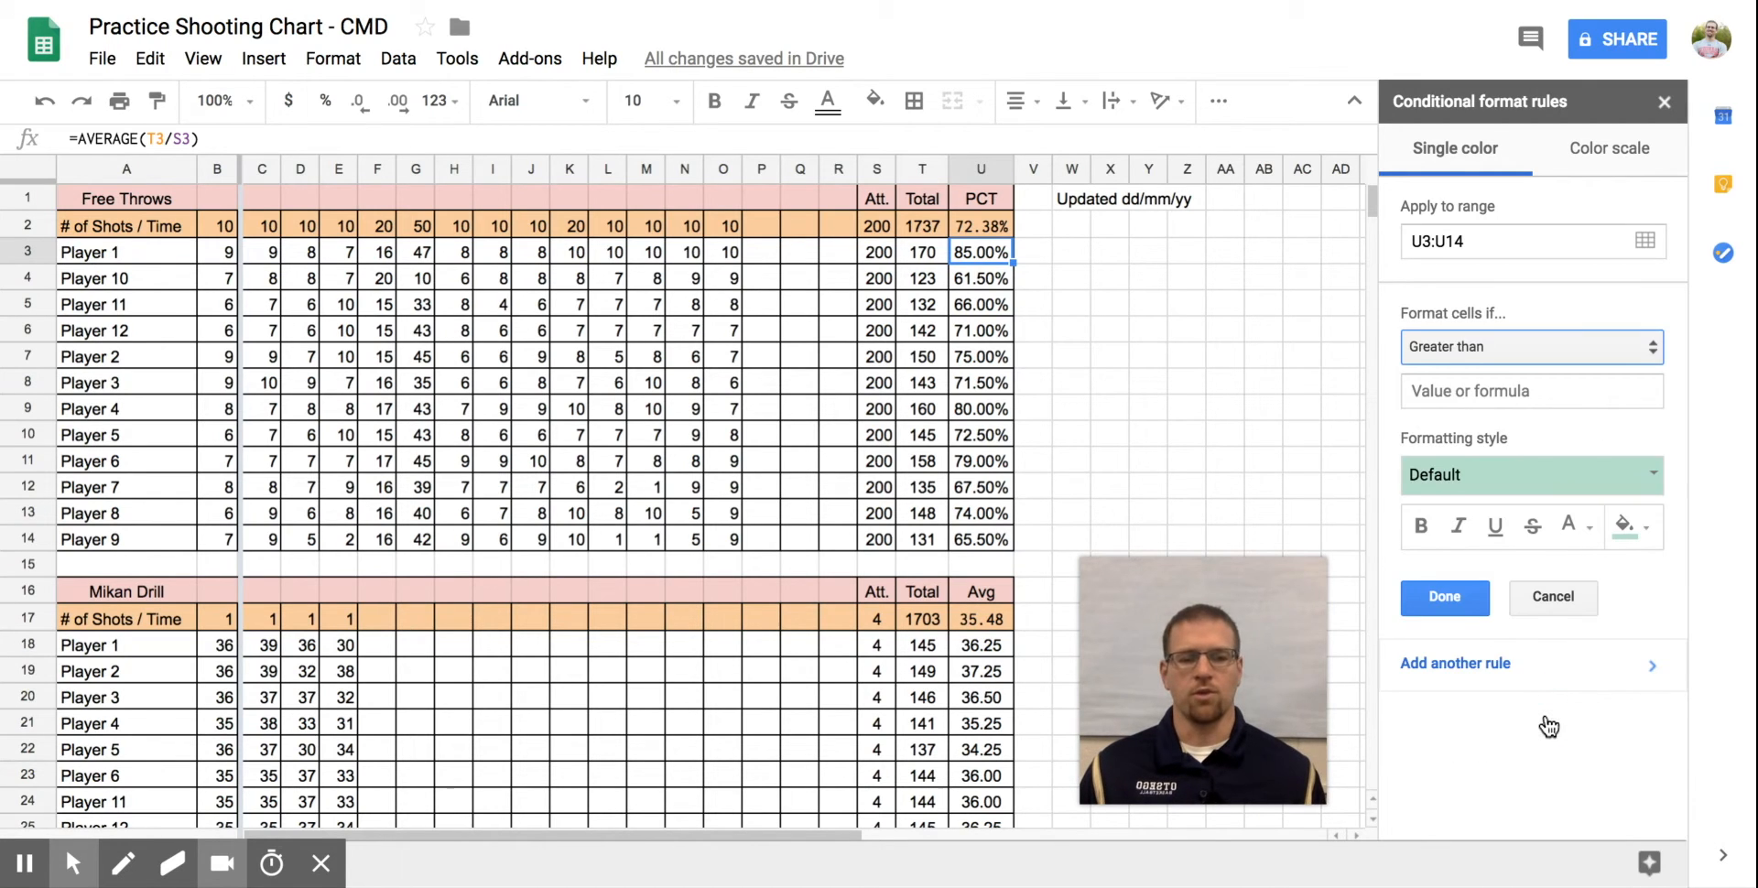
left_click(1530, 390)
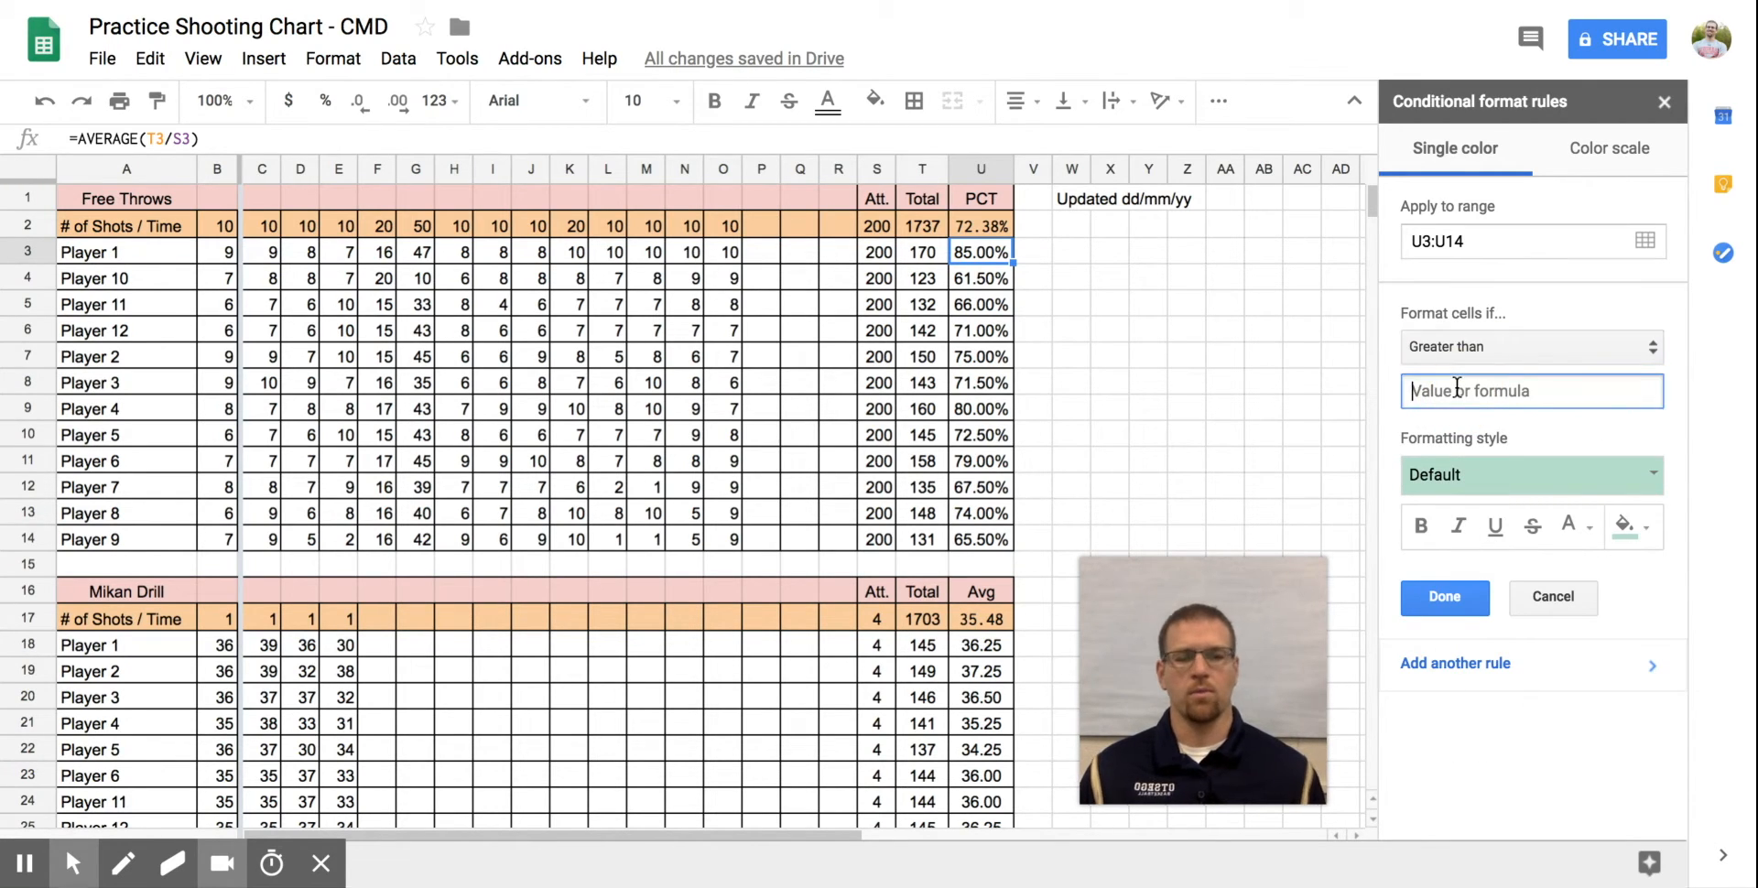
type("80")
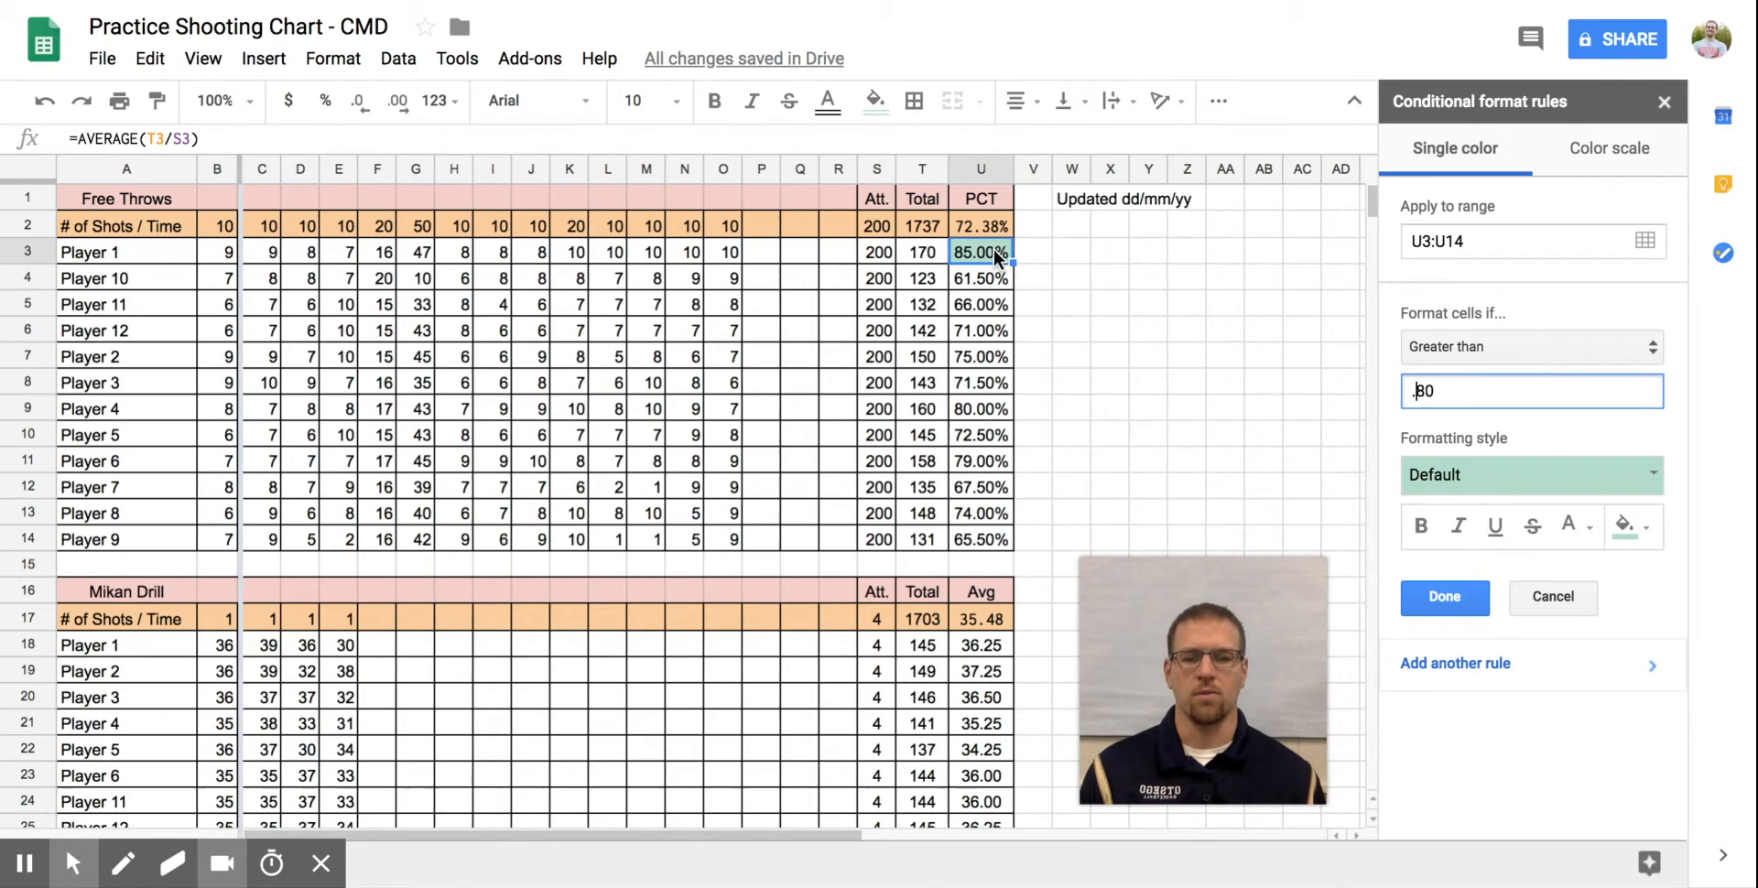
mouse_move(985, 420)
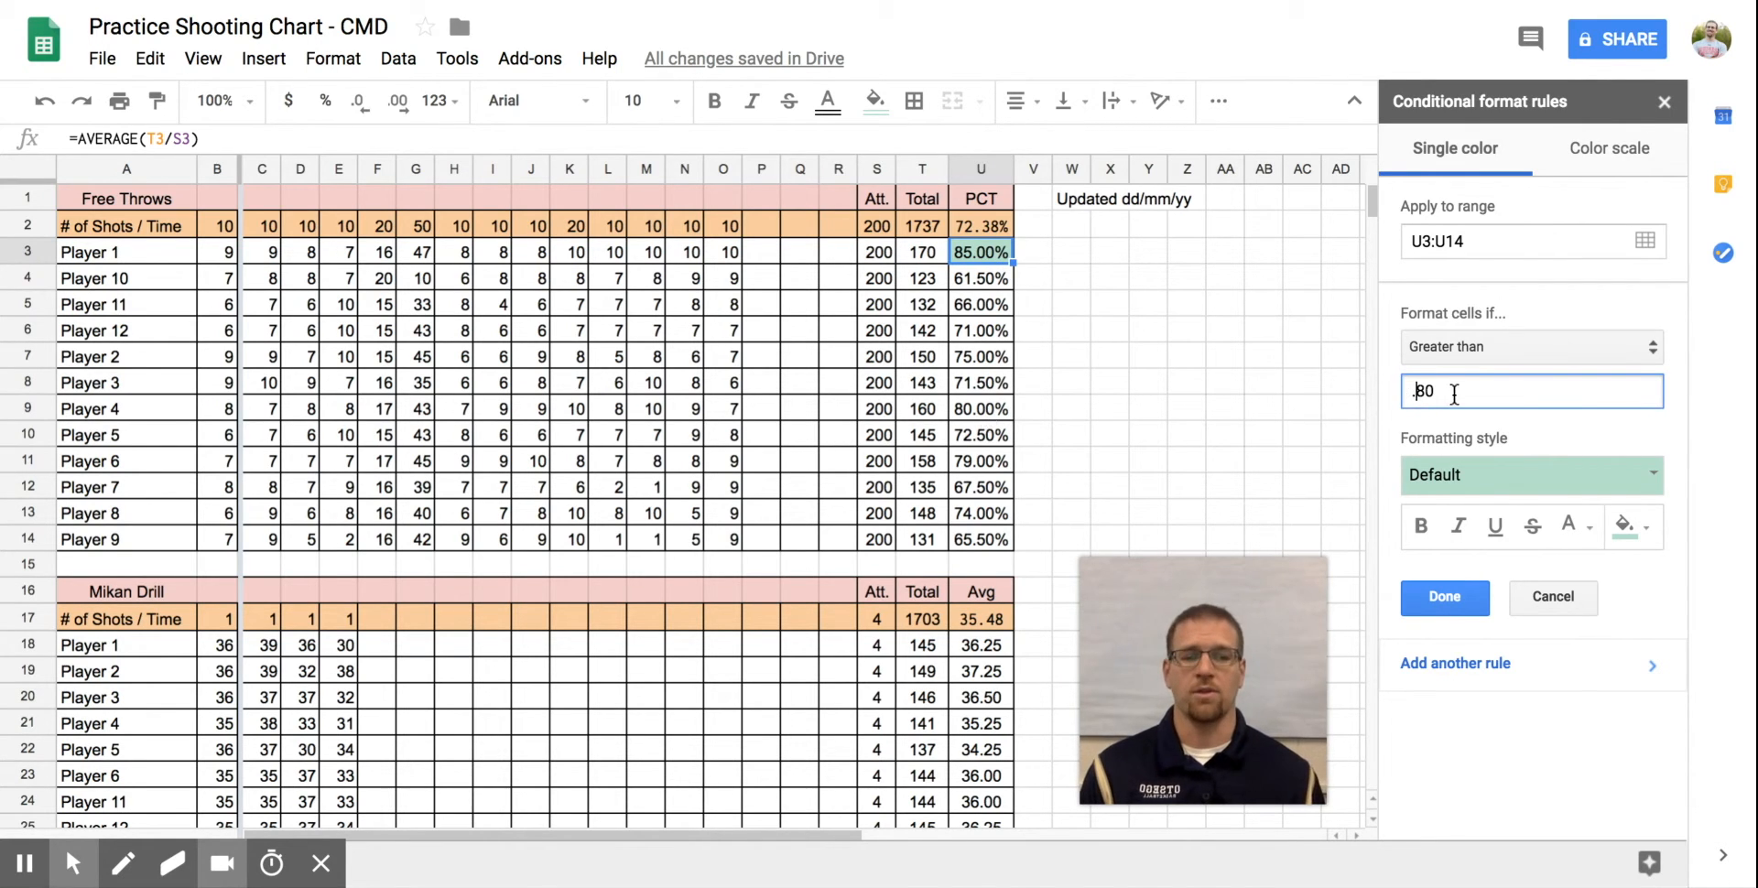
key("Backspace")
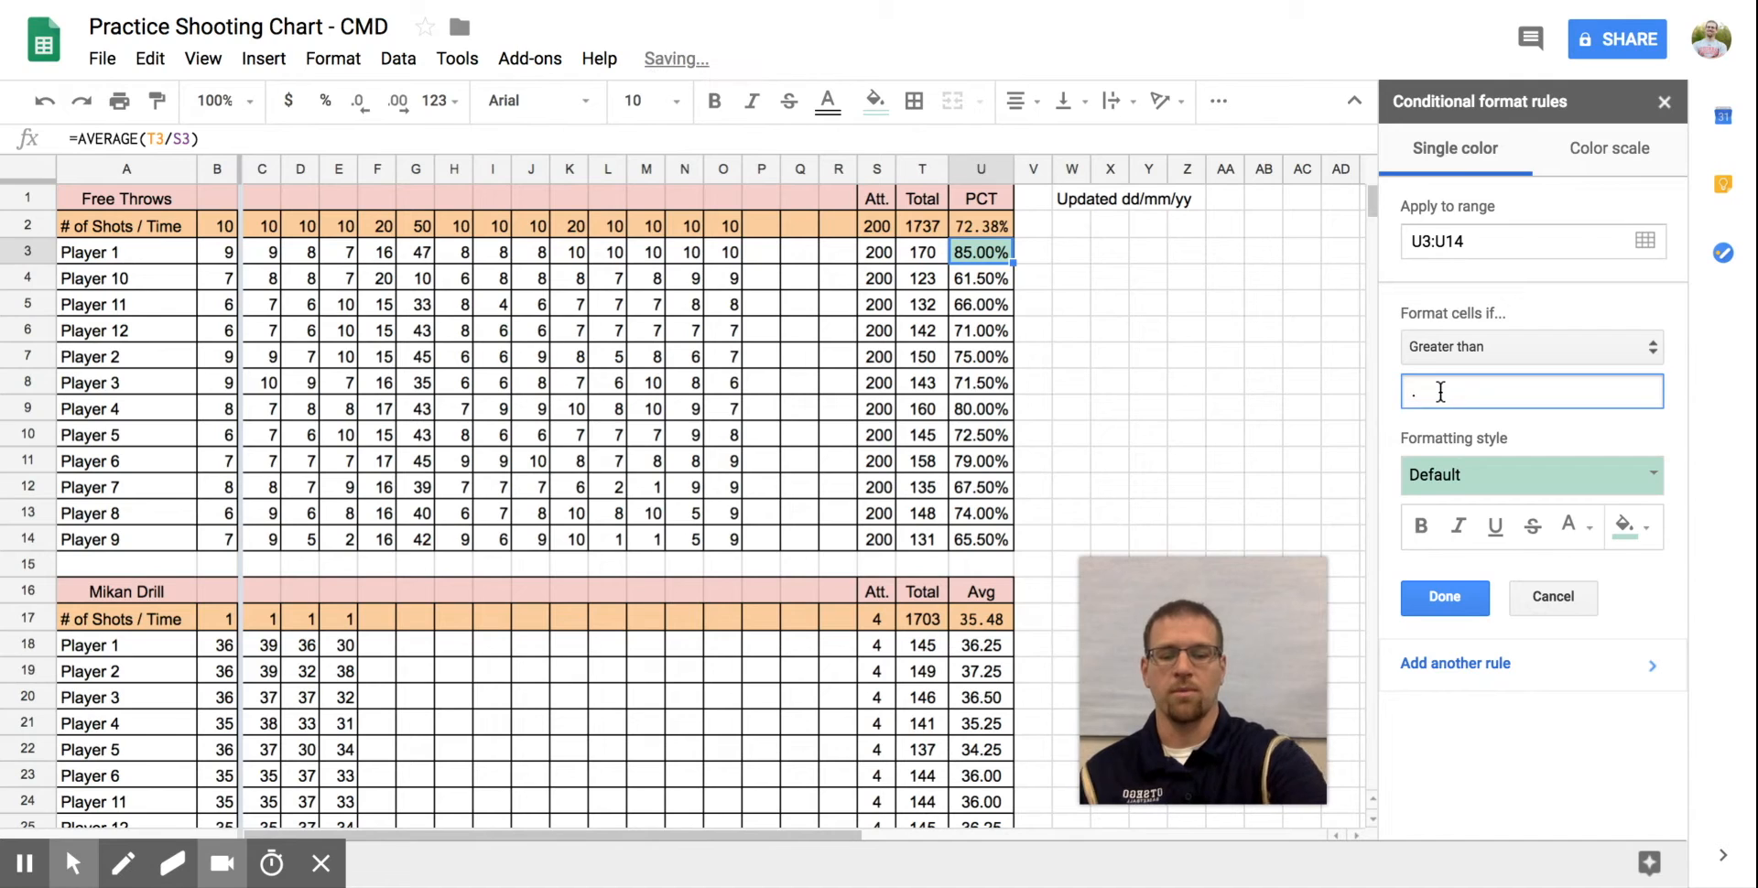
type(".79")
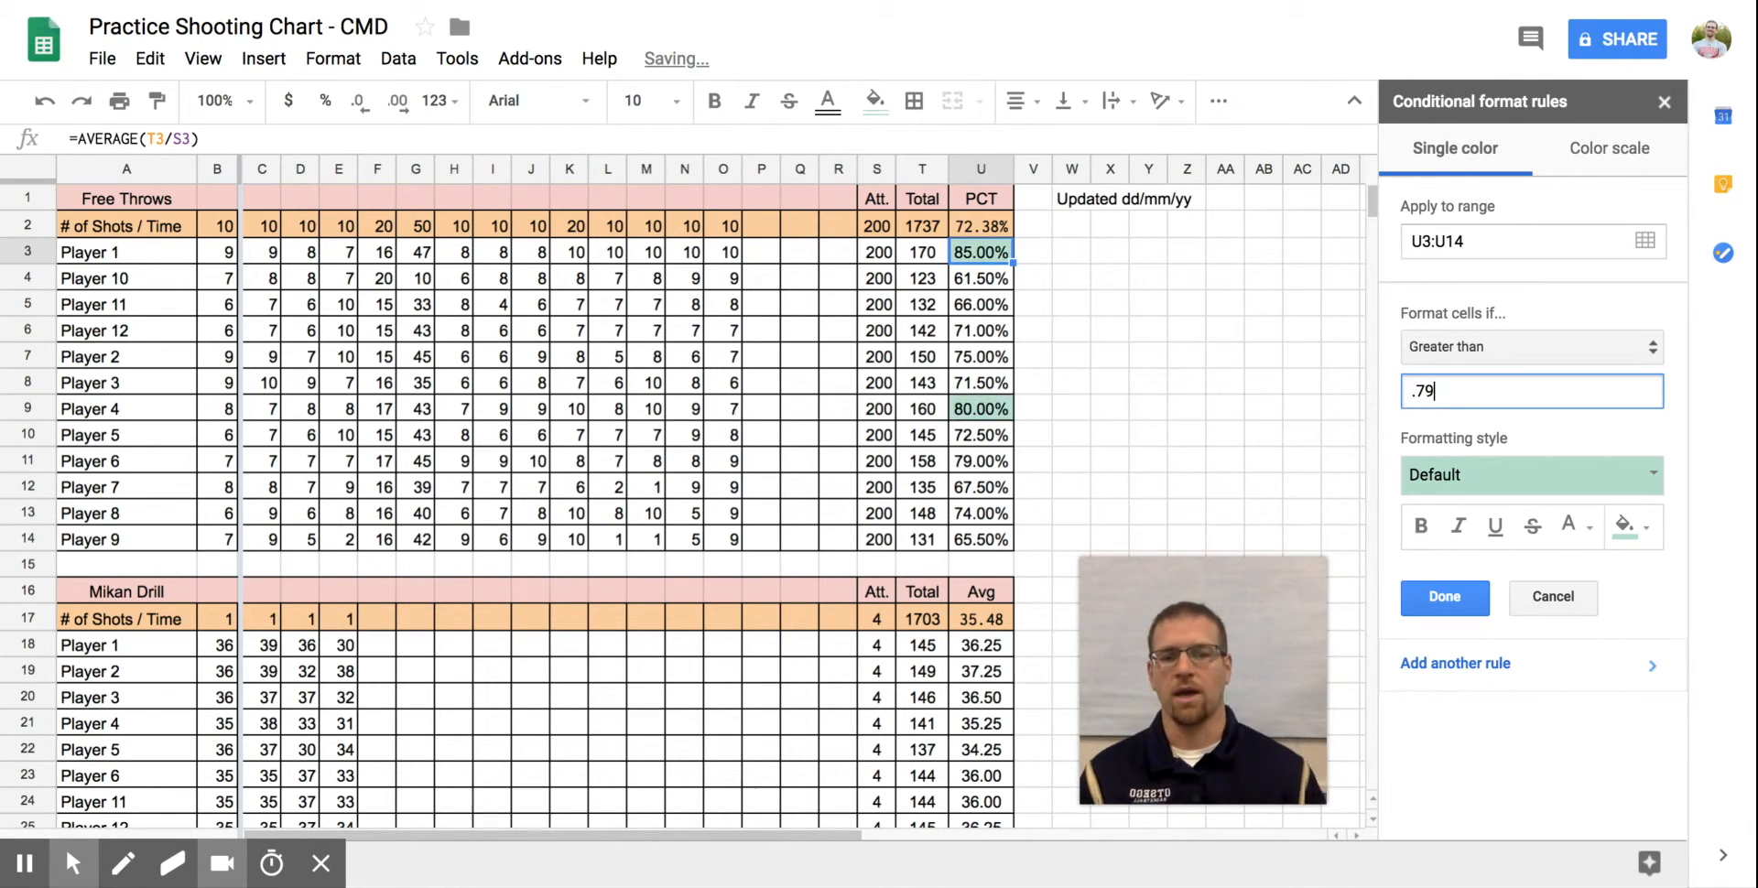
left_click(1608, 148)
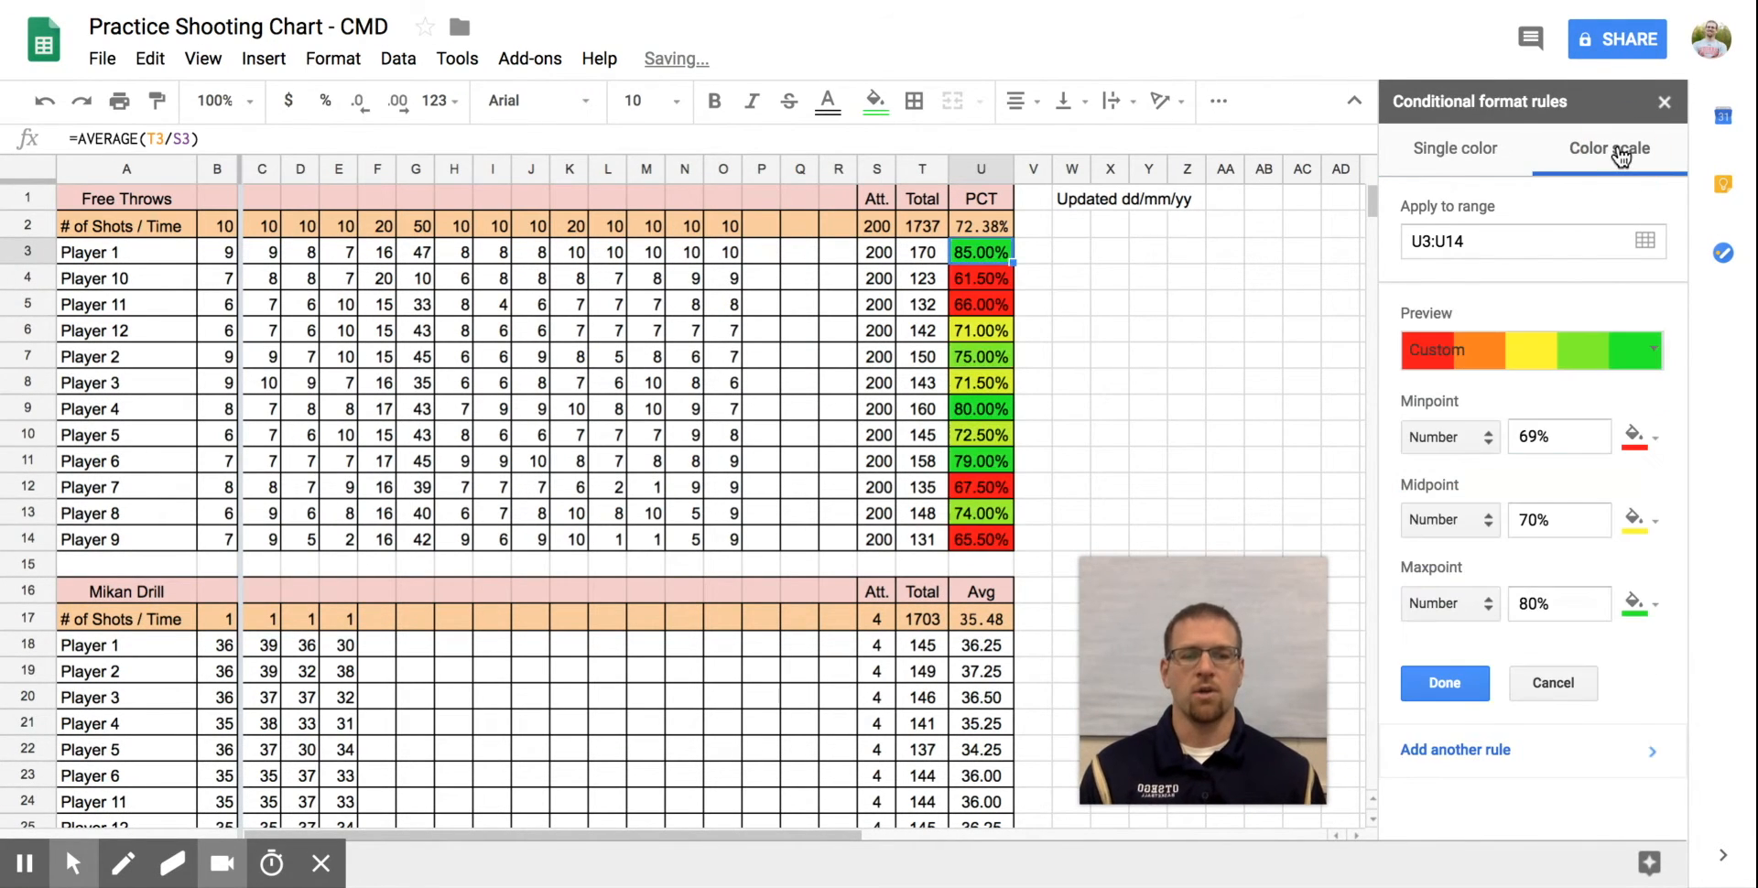
mouse_move(1626, 581)
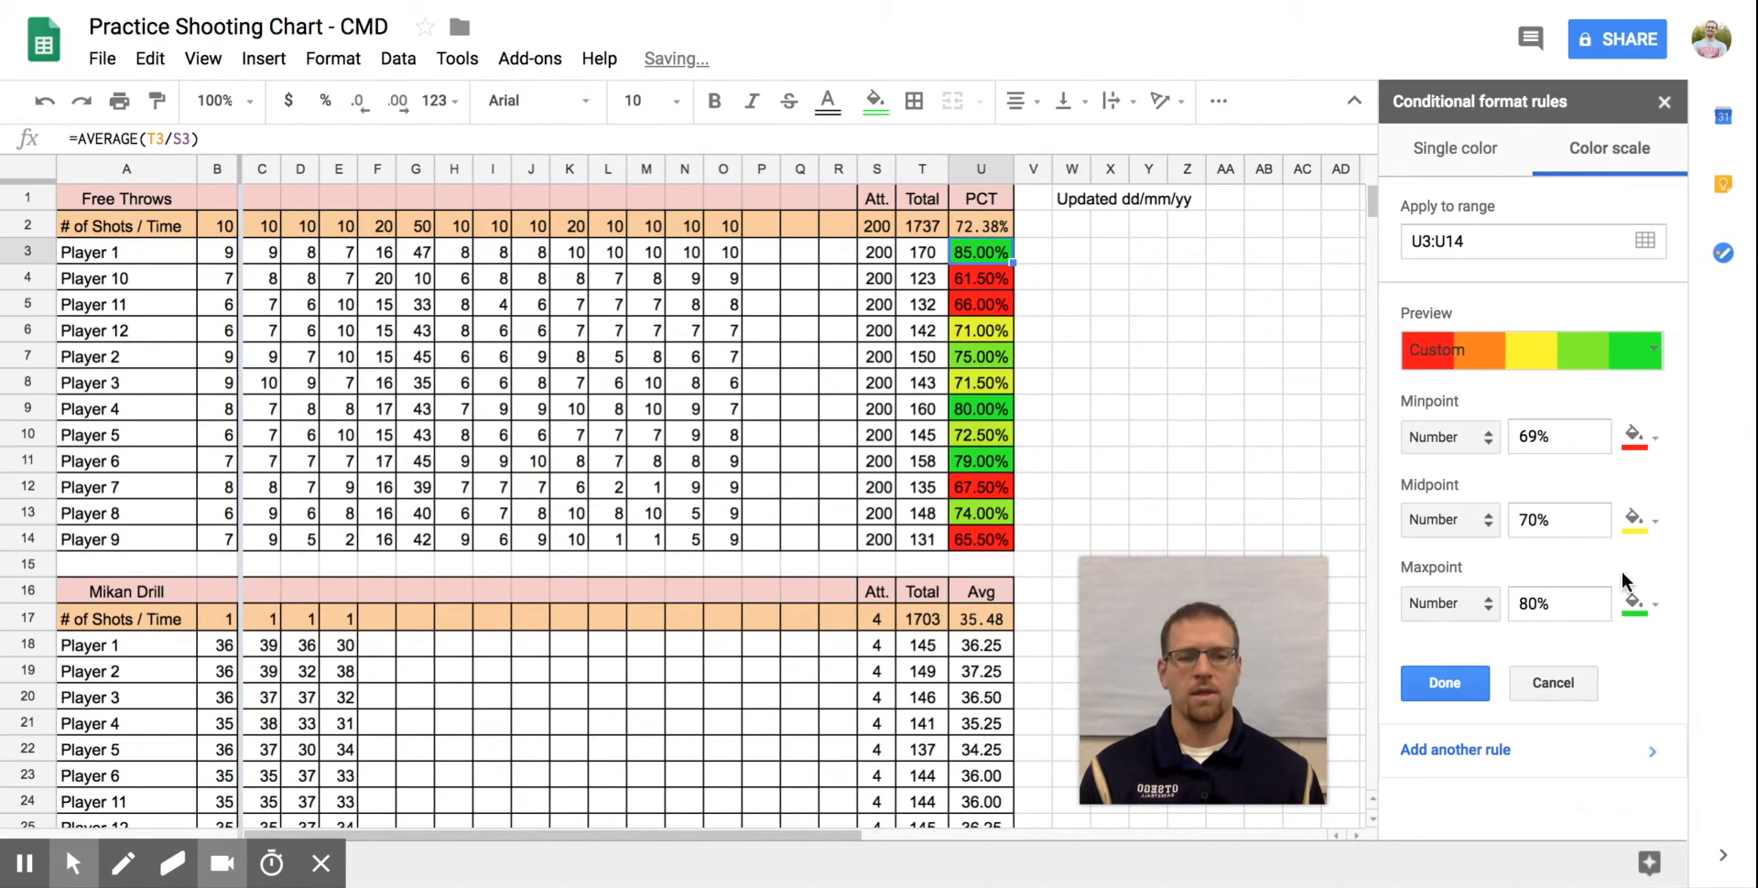
Confirm the 69%–70%–80% color-scale rule and close the sidebar
left_click(1444, 683)
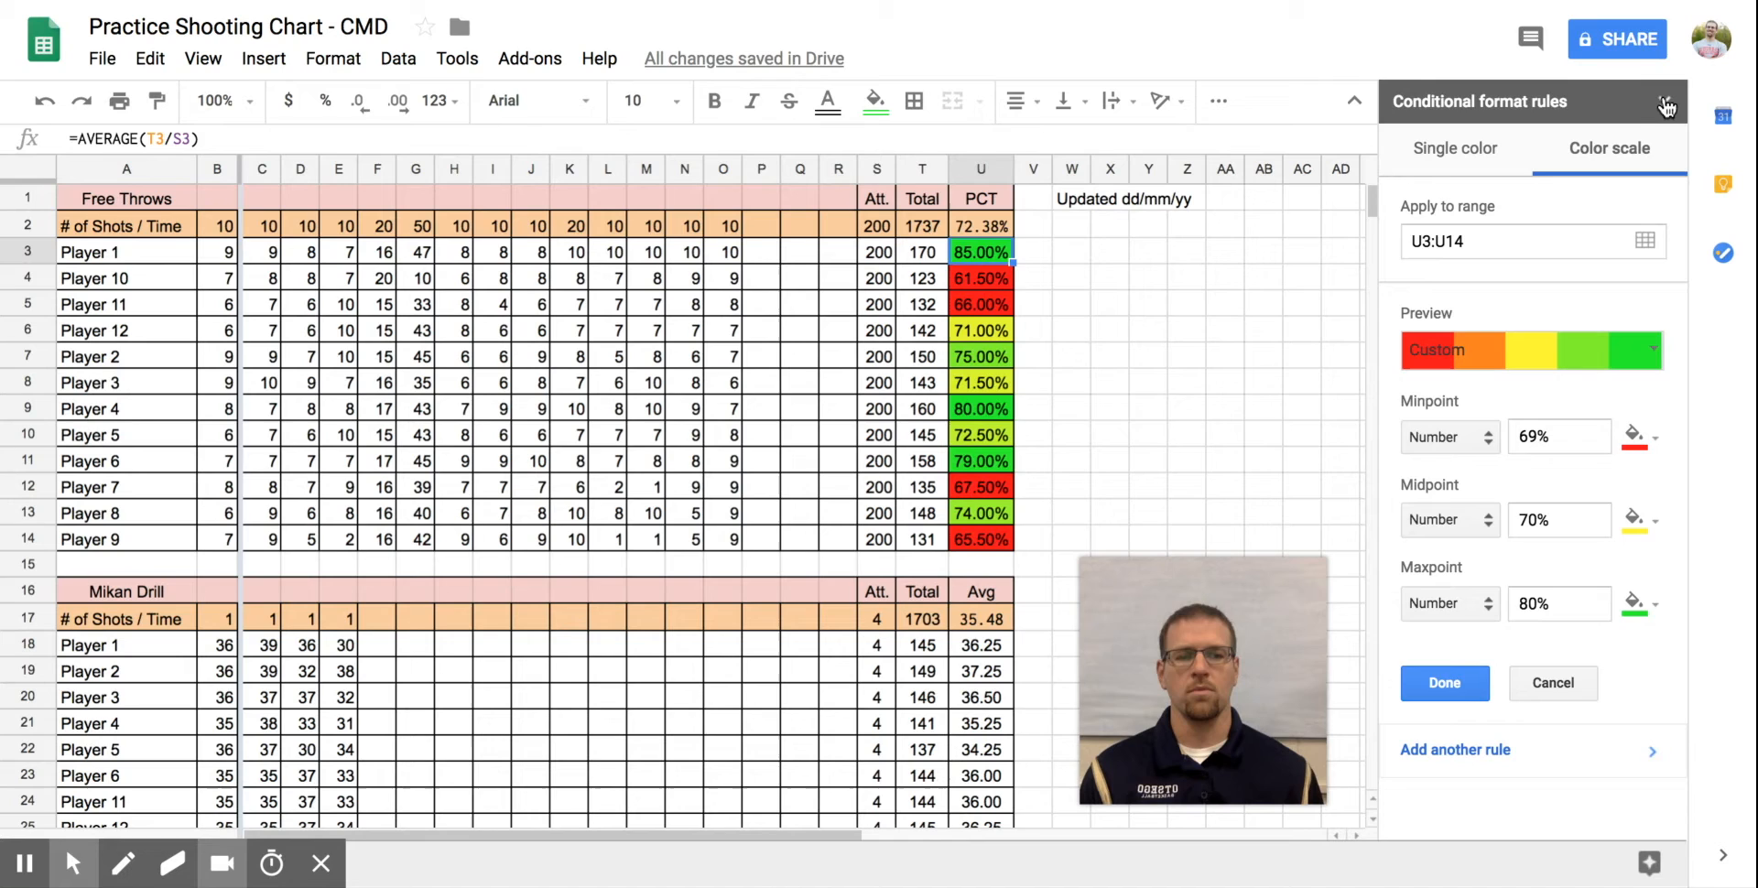
left_click(1668, 102)
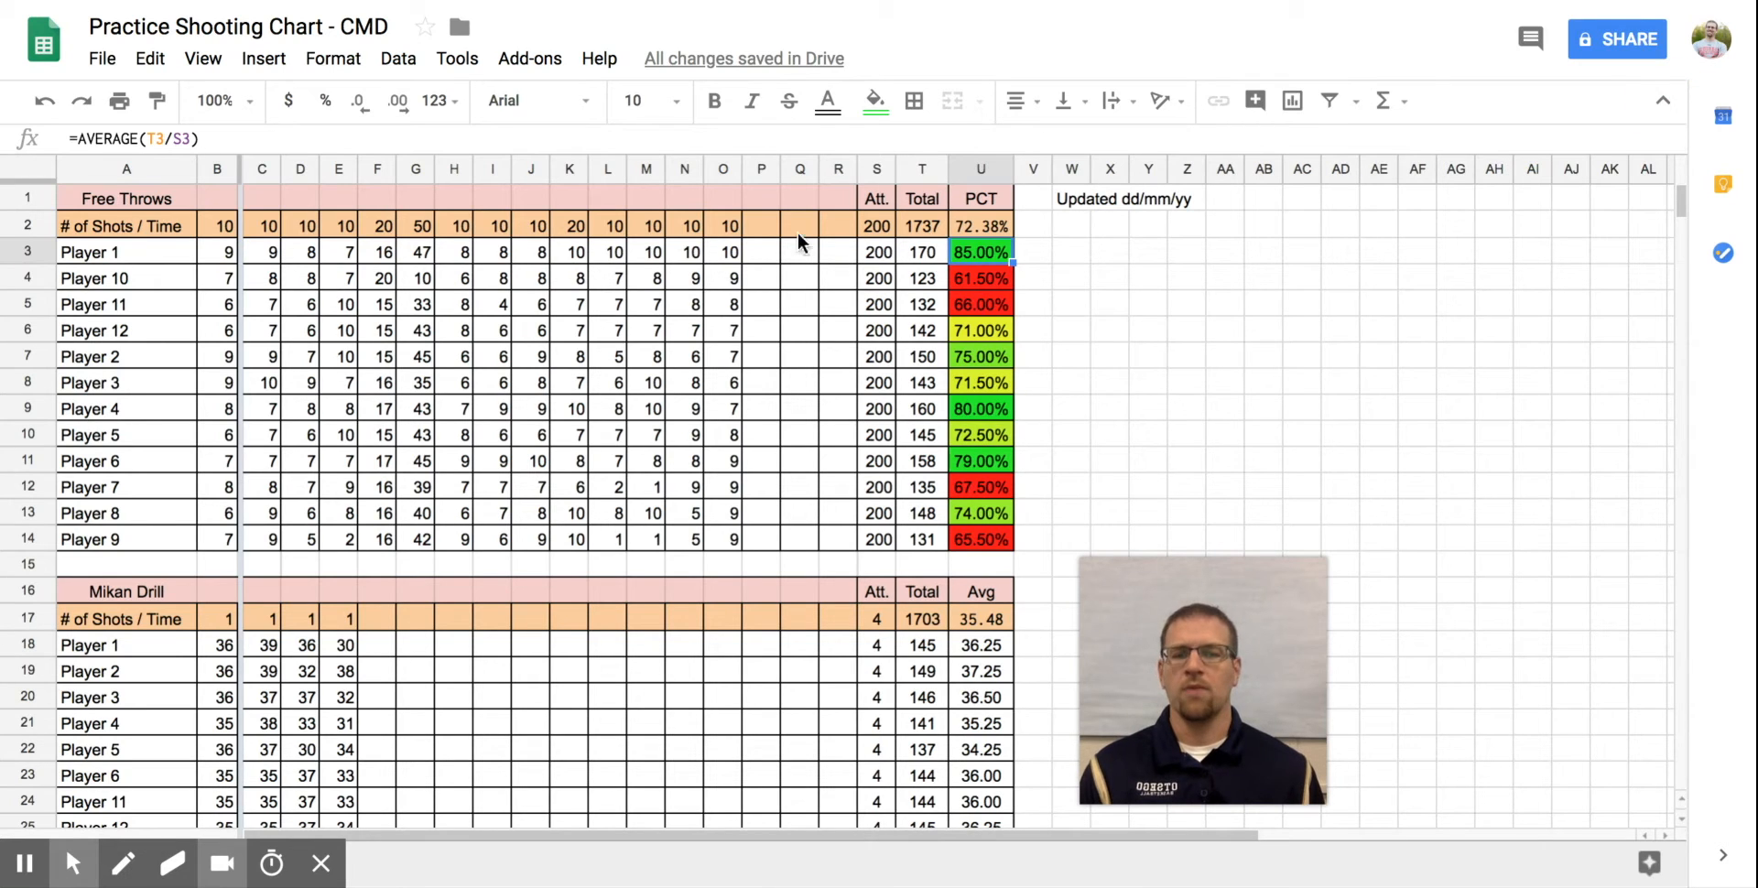
Sort rows A3:U14 by column U, Z → A, highest percentage first
left_click(125, 251)
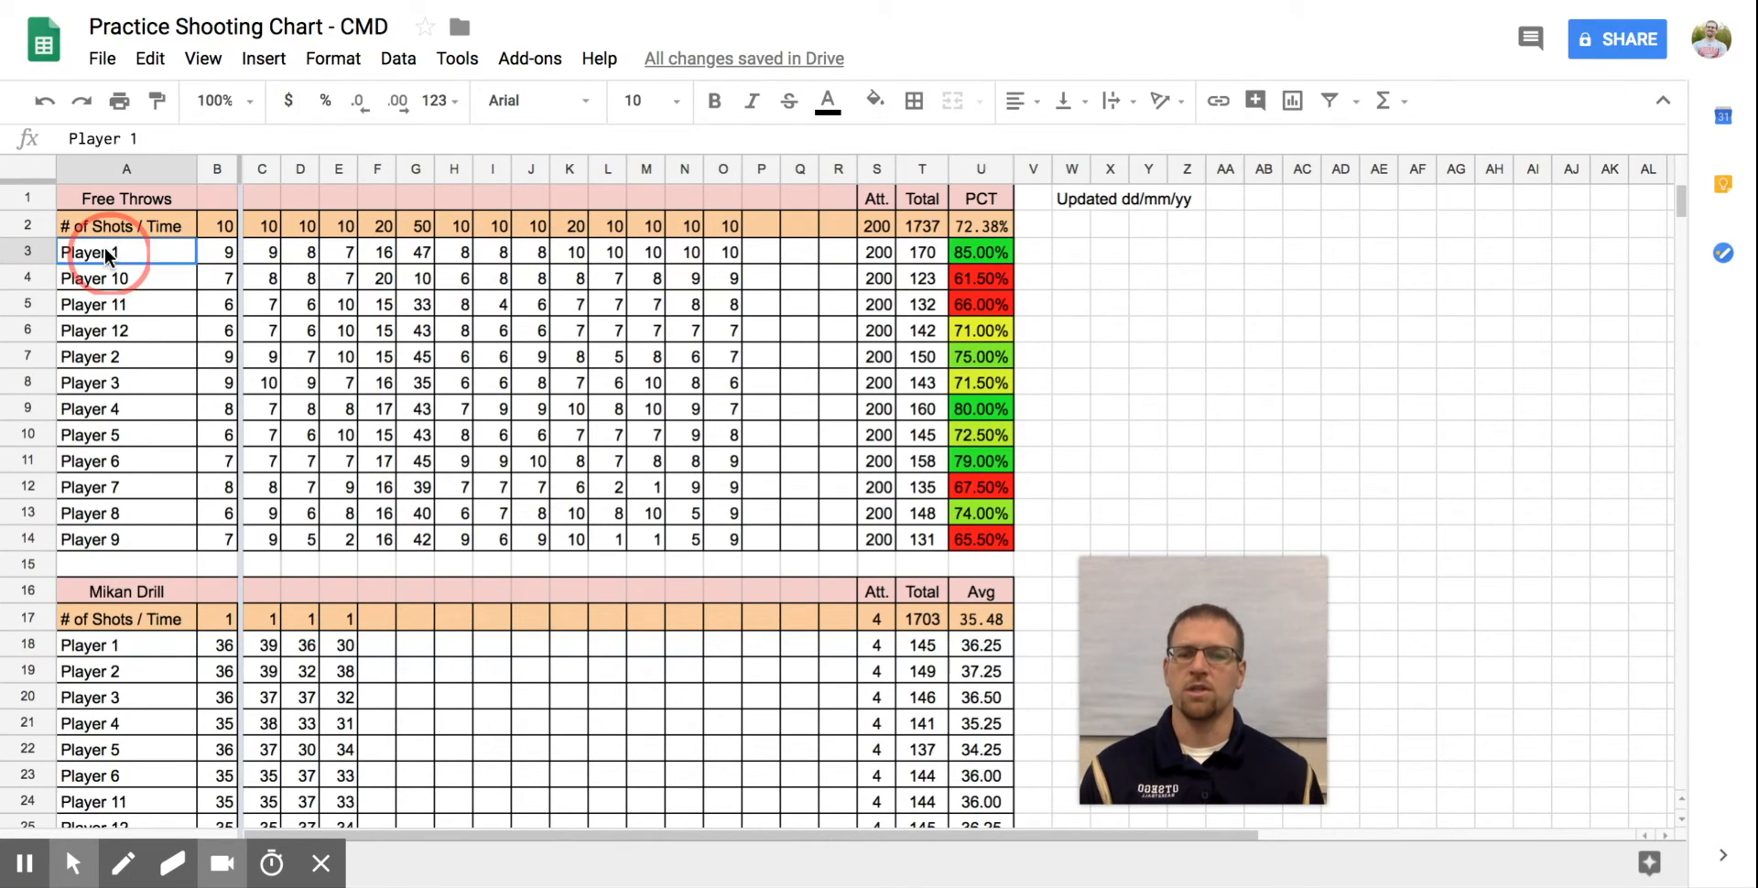
left_click_drag(89, 251, 980, 330)
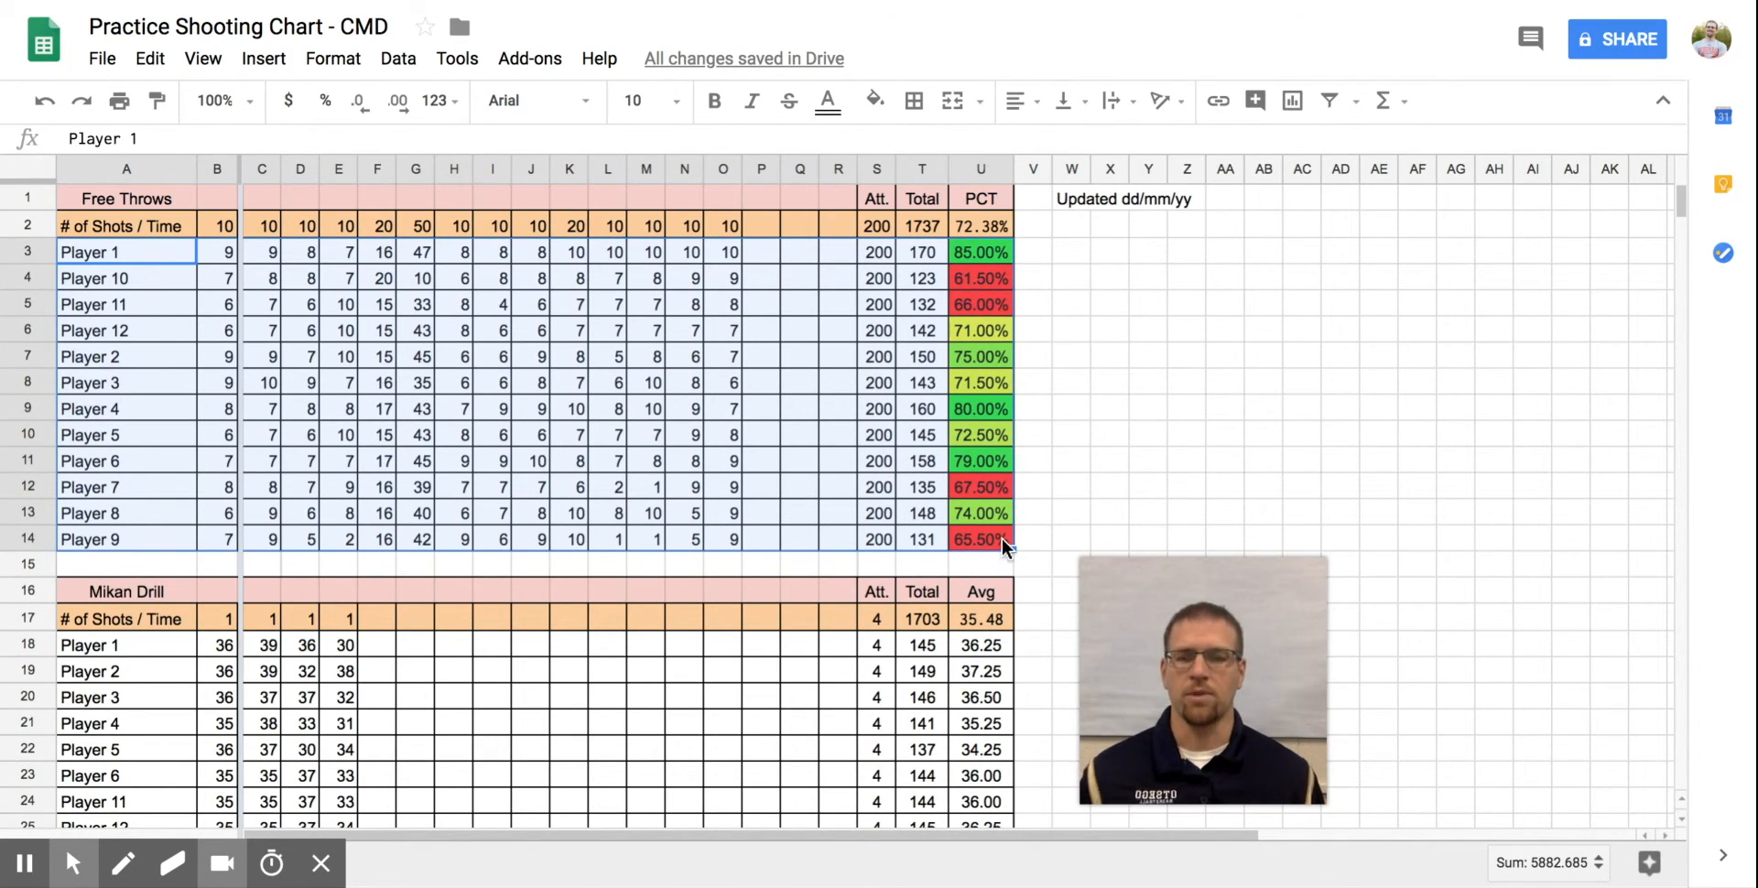
left_click(396, 59)
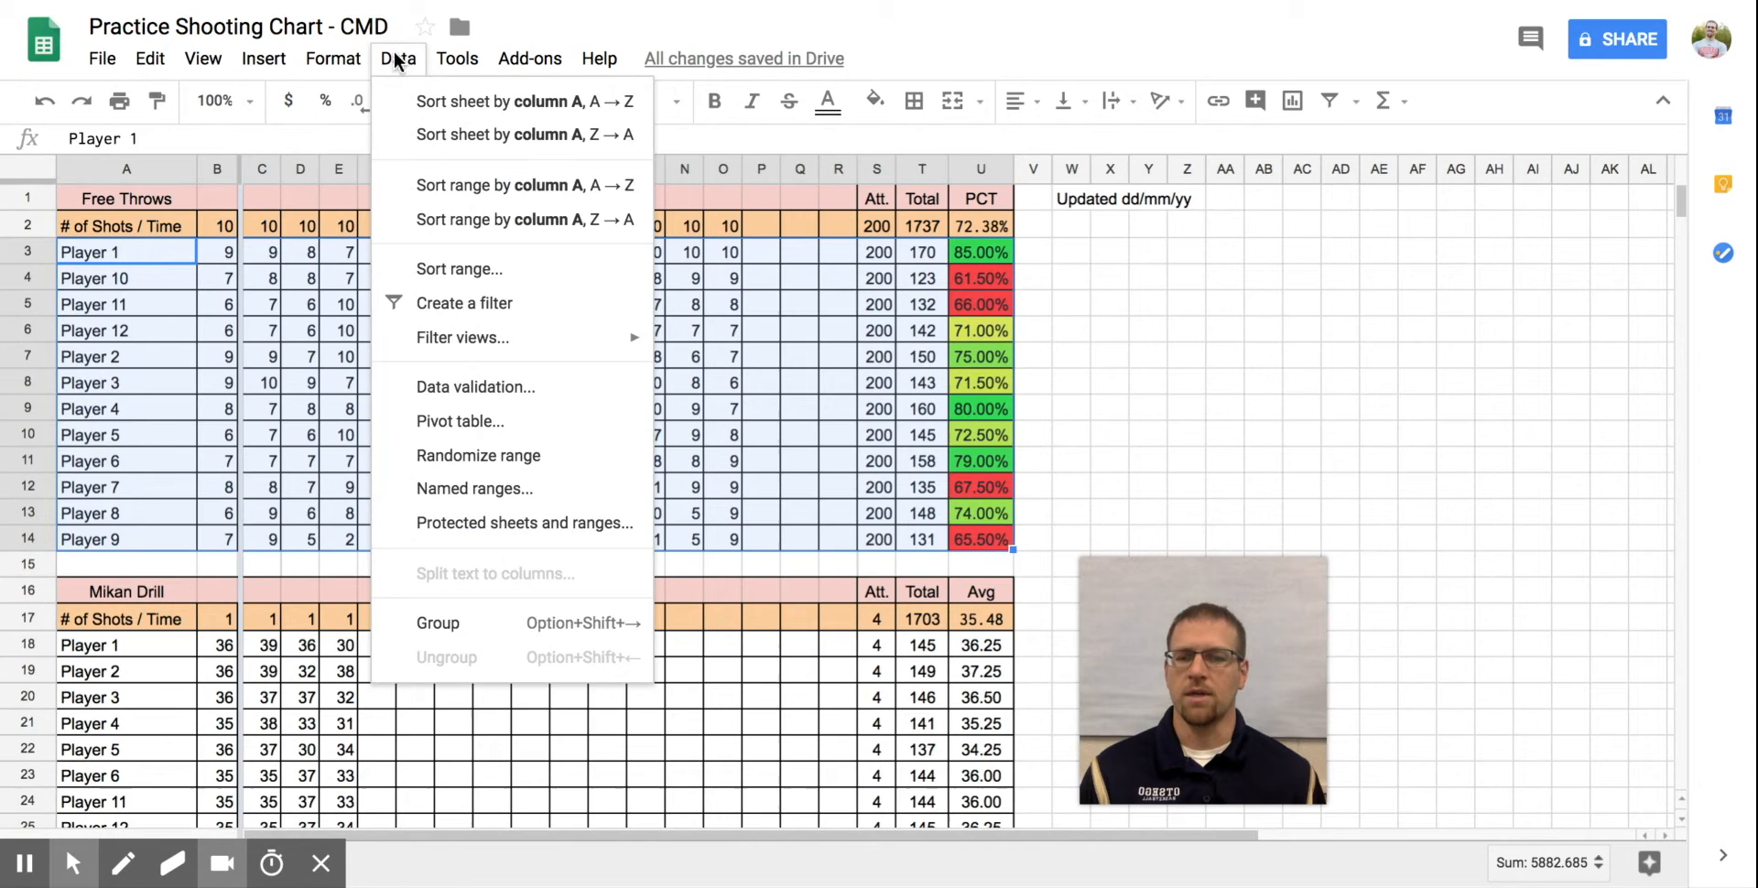
left_click(458, 270)
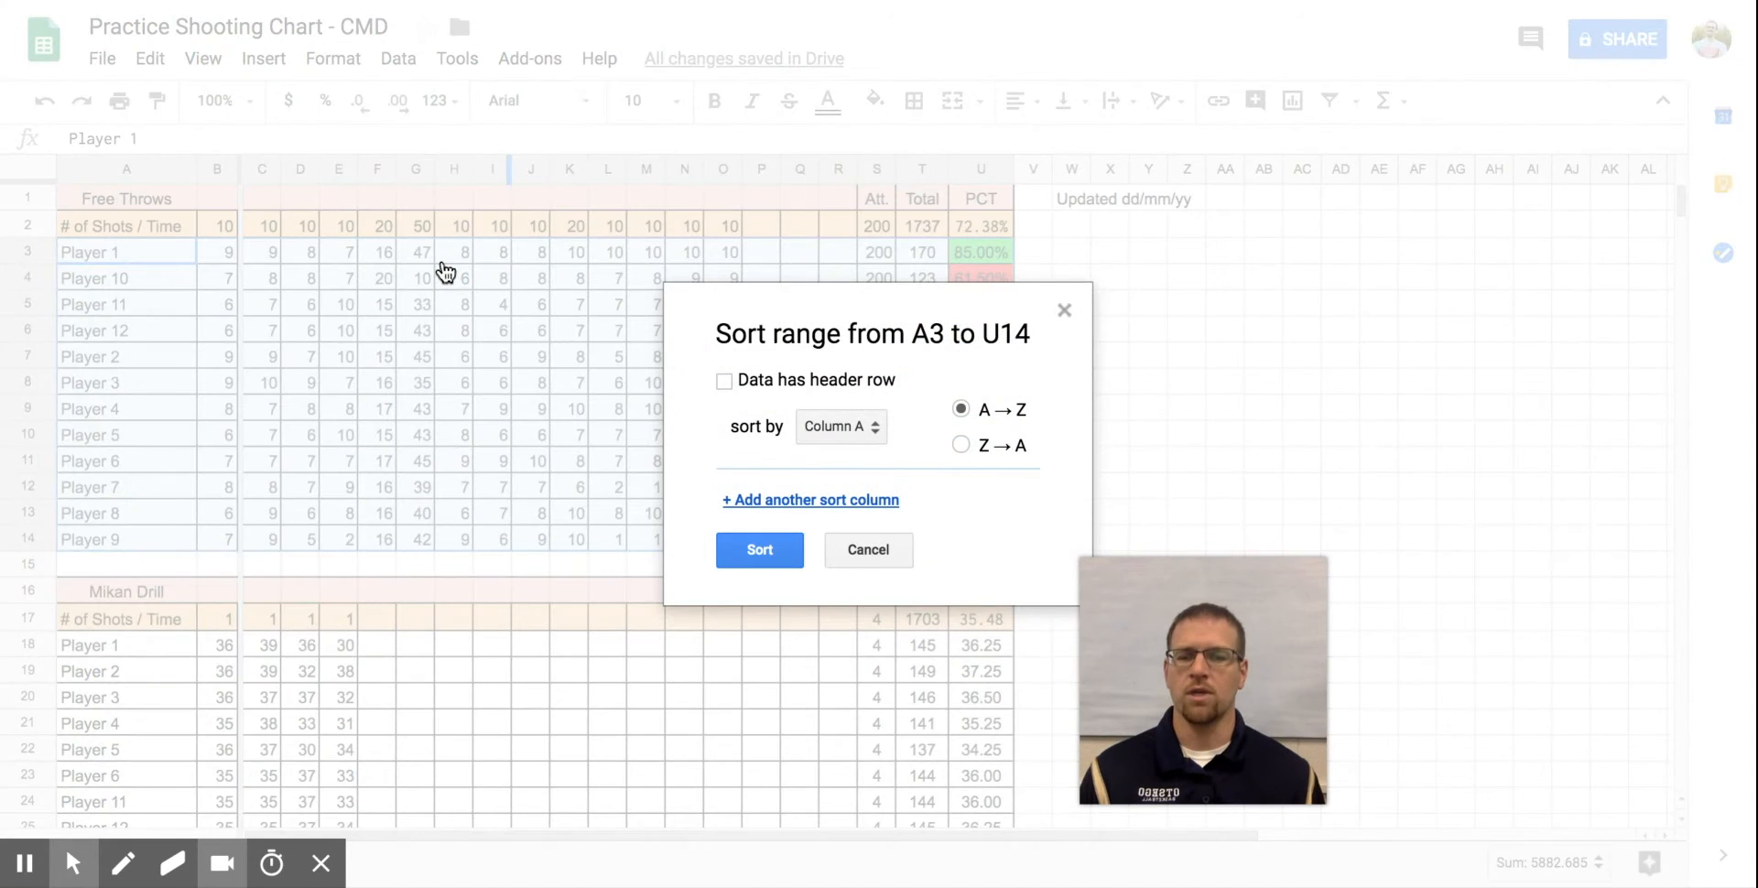
left_click(839, 426)
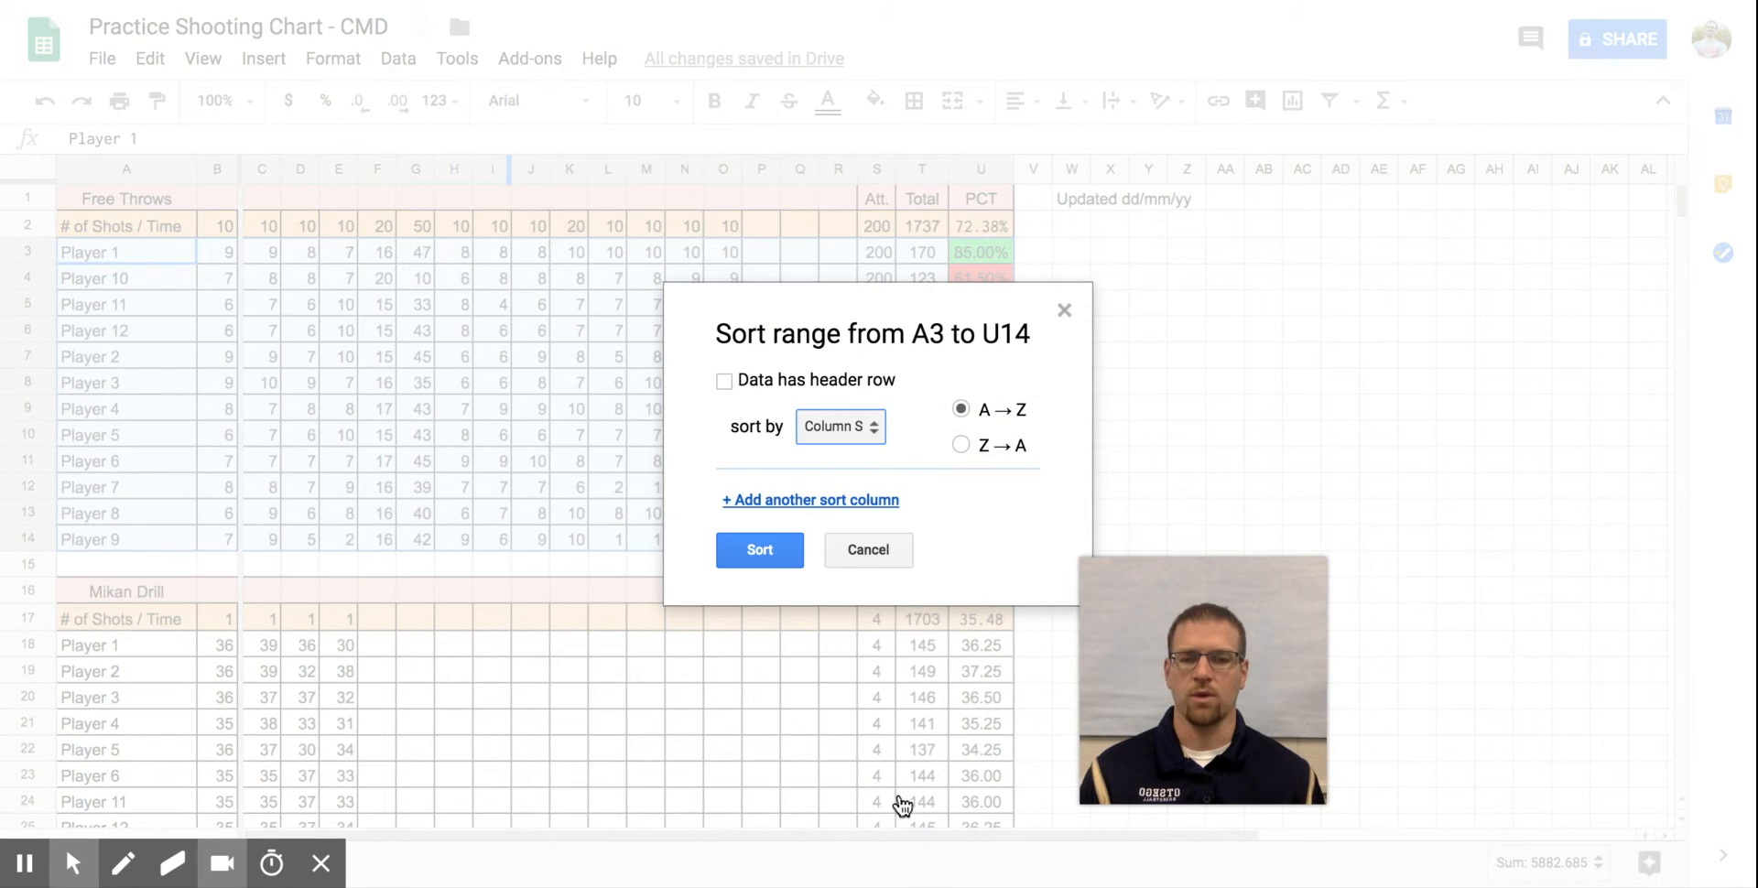
left_click(839, 426)
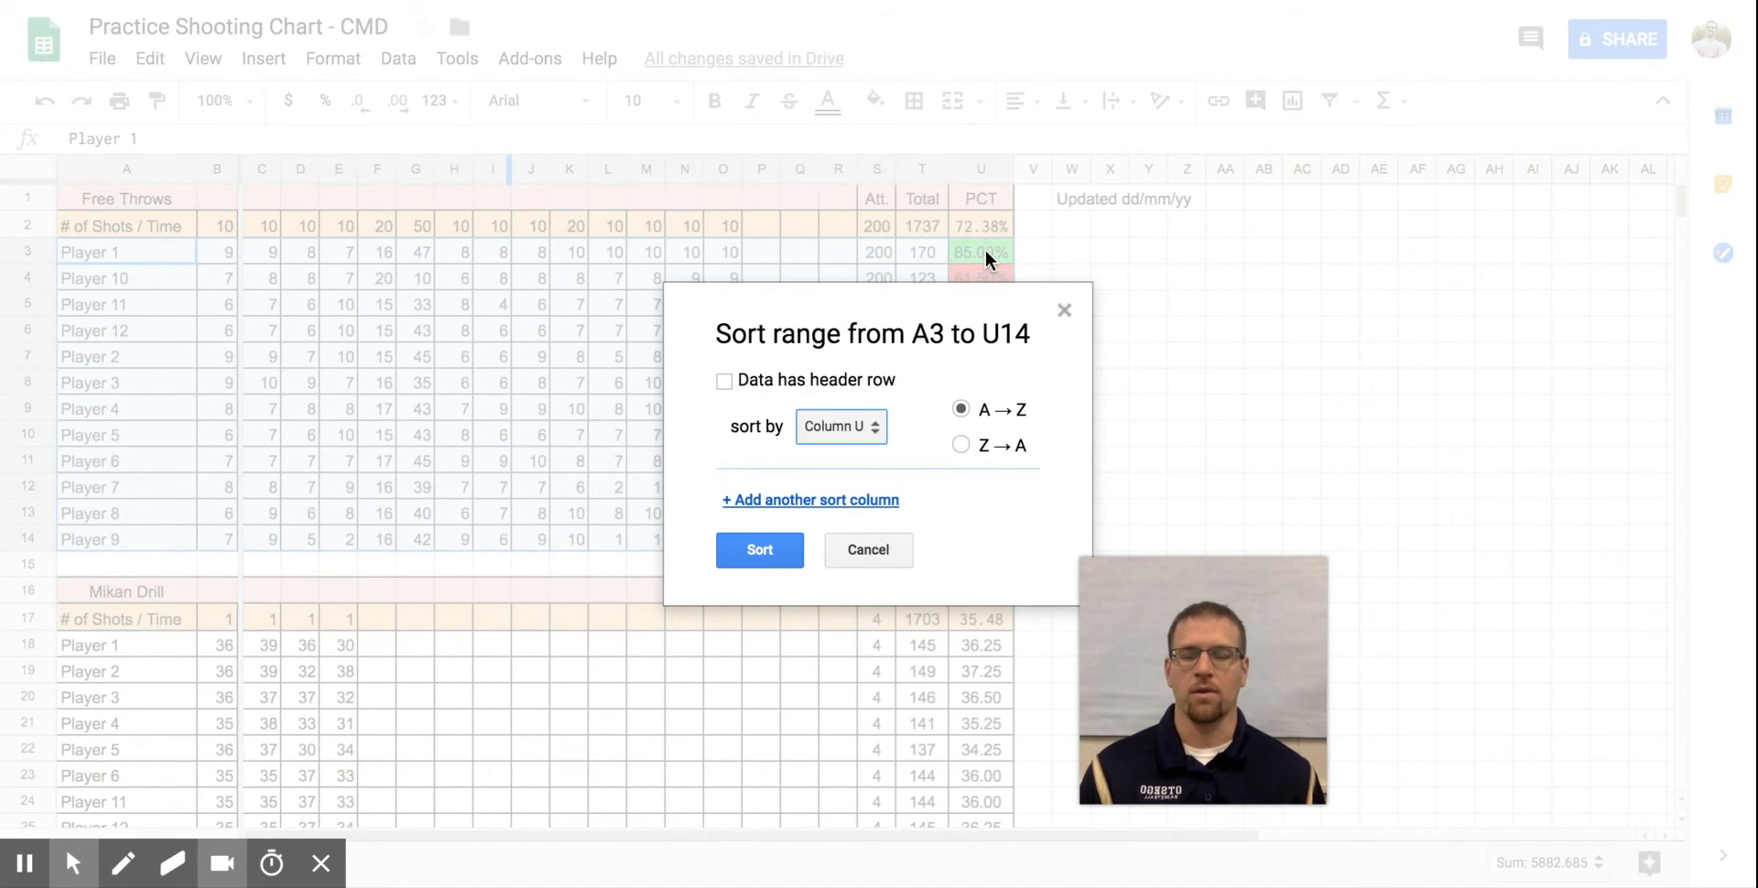
left_click(960, 445)
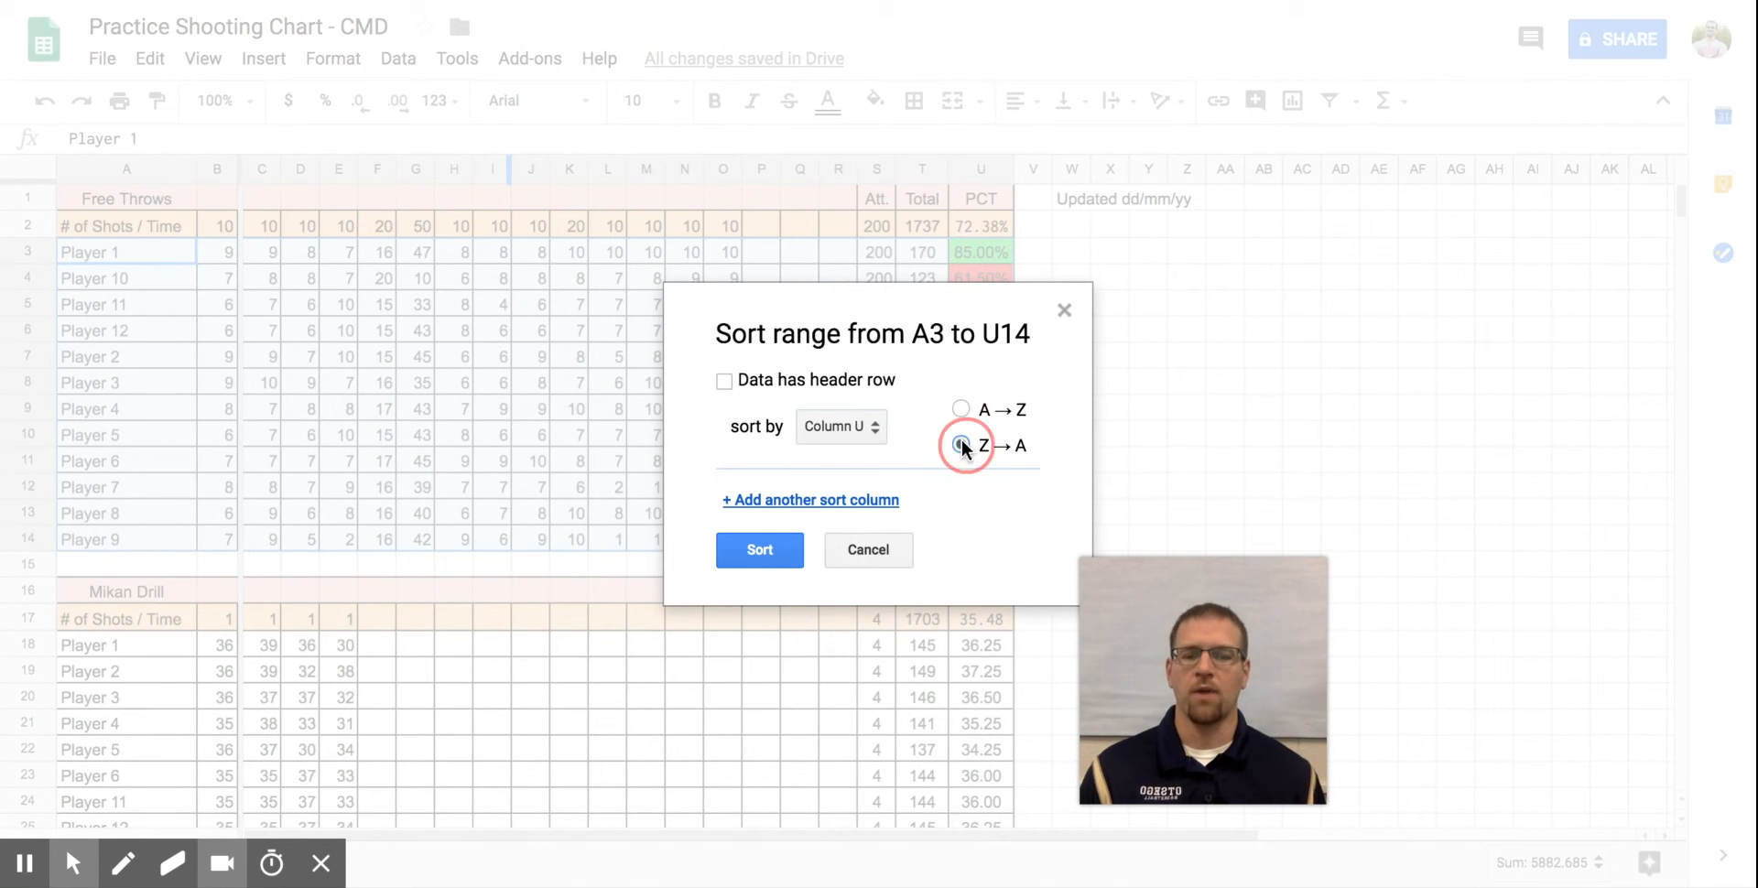
left_click(759, 549)
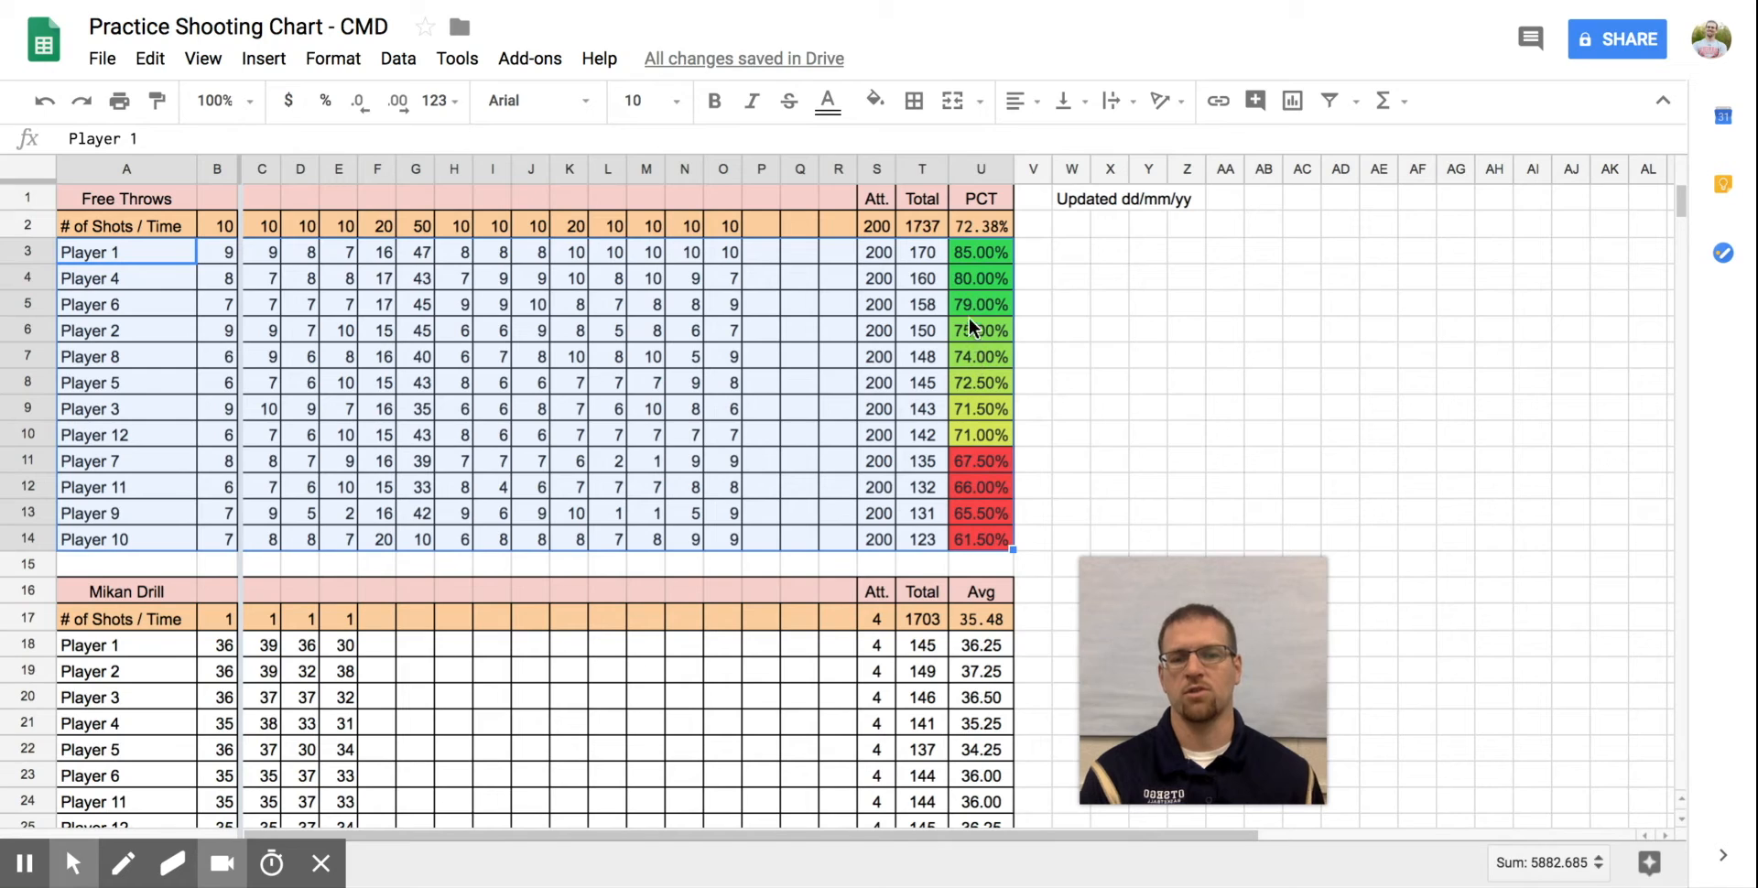
mouse_move(981, 251)
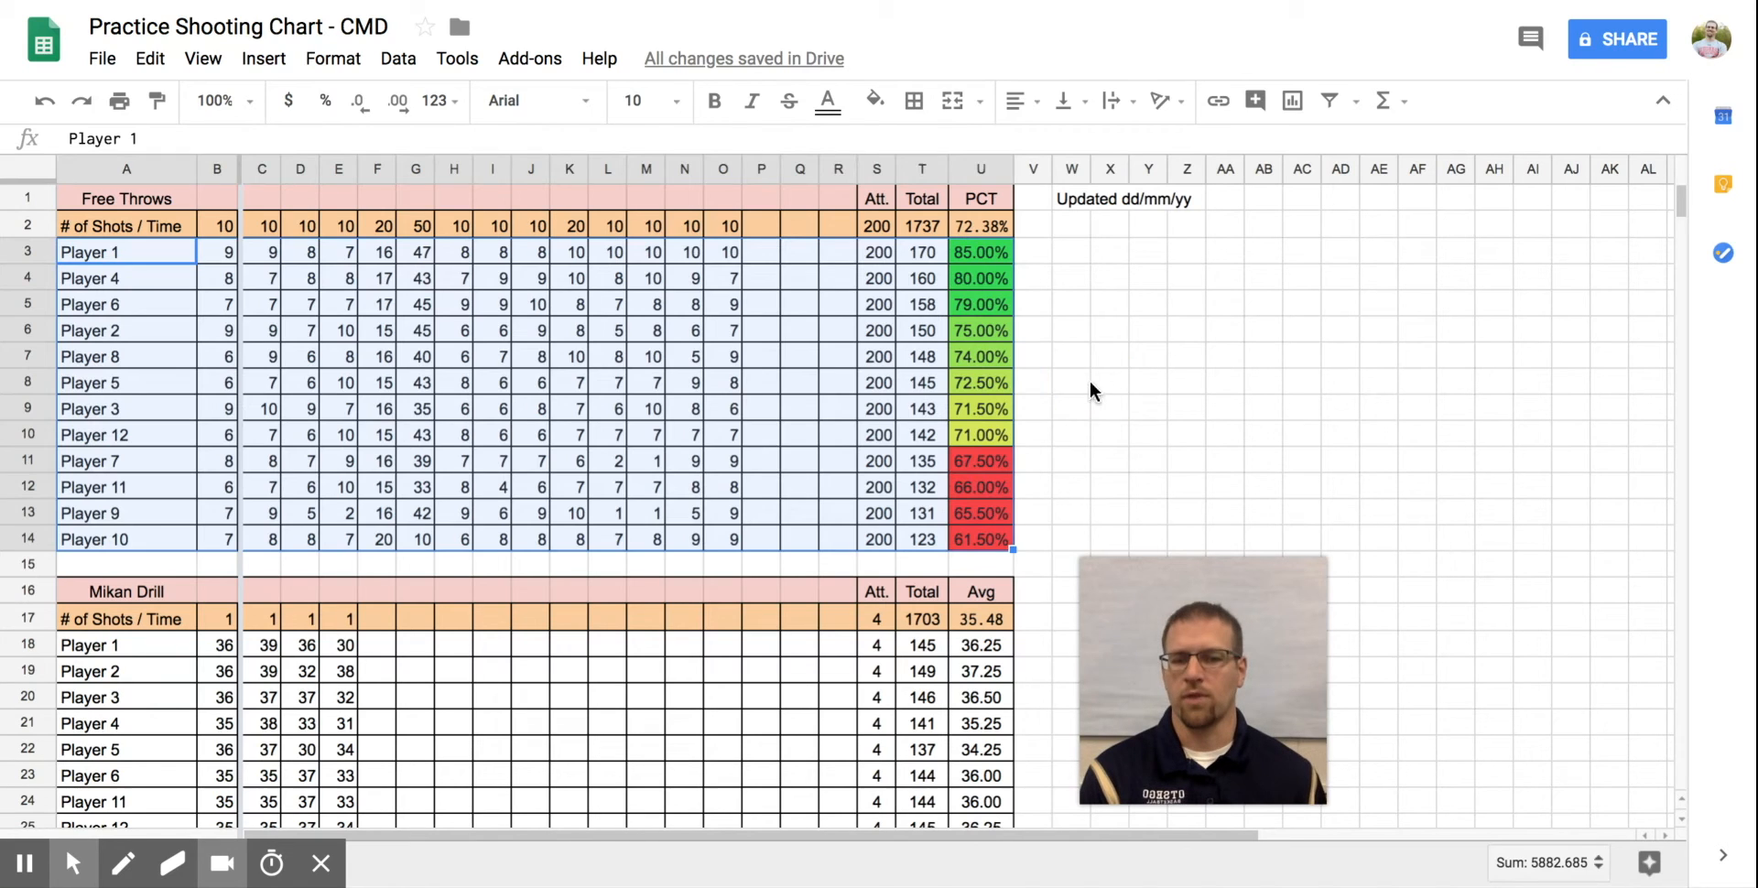
Re-sort the Free Throws rows by player name A → Z and scroll down to the Mikan table
left_click(1070, 381)
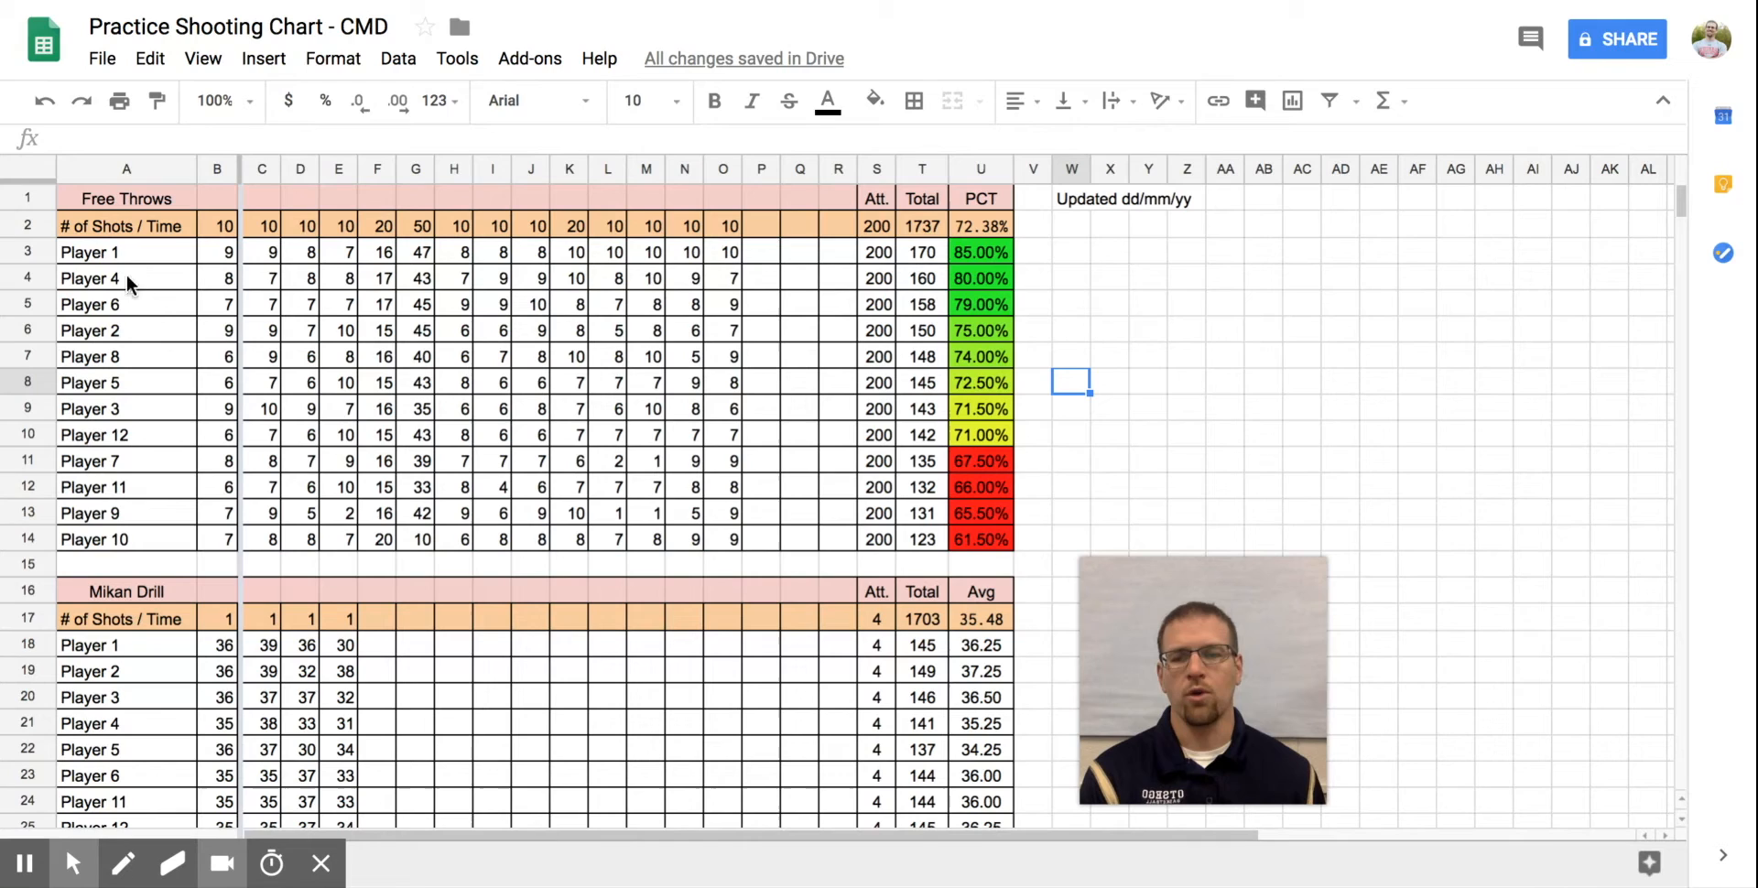
mouse_move(757, 261)
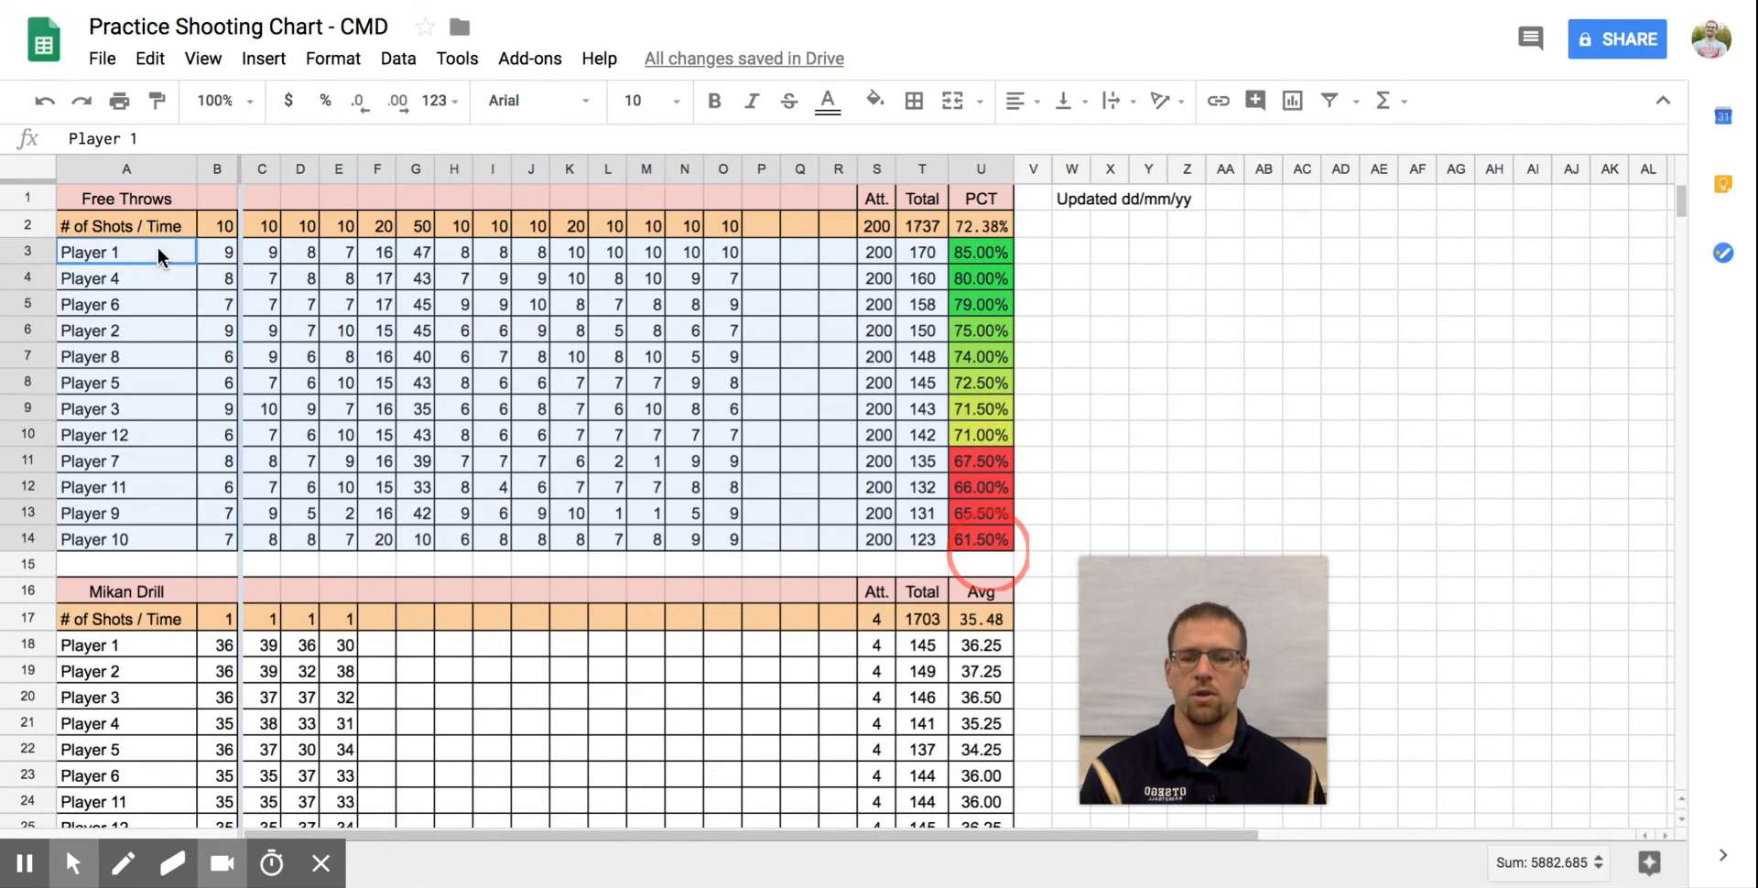
left_click(398, 59)
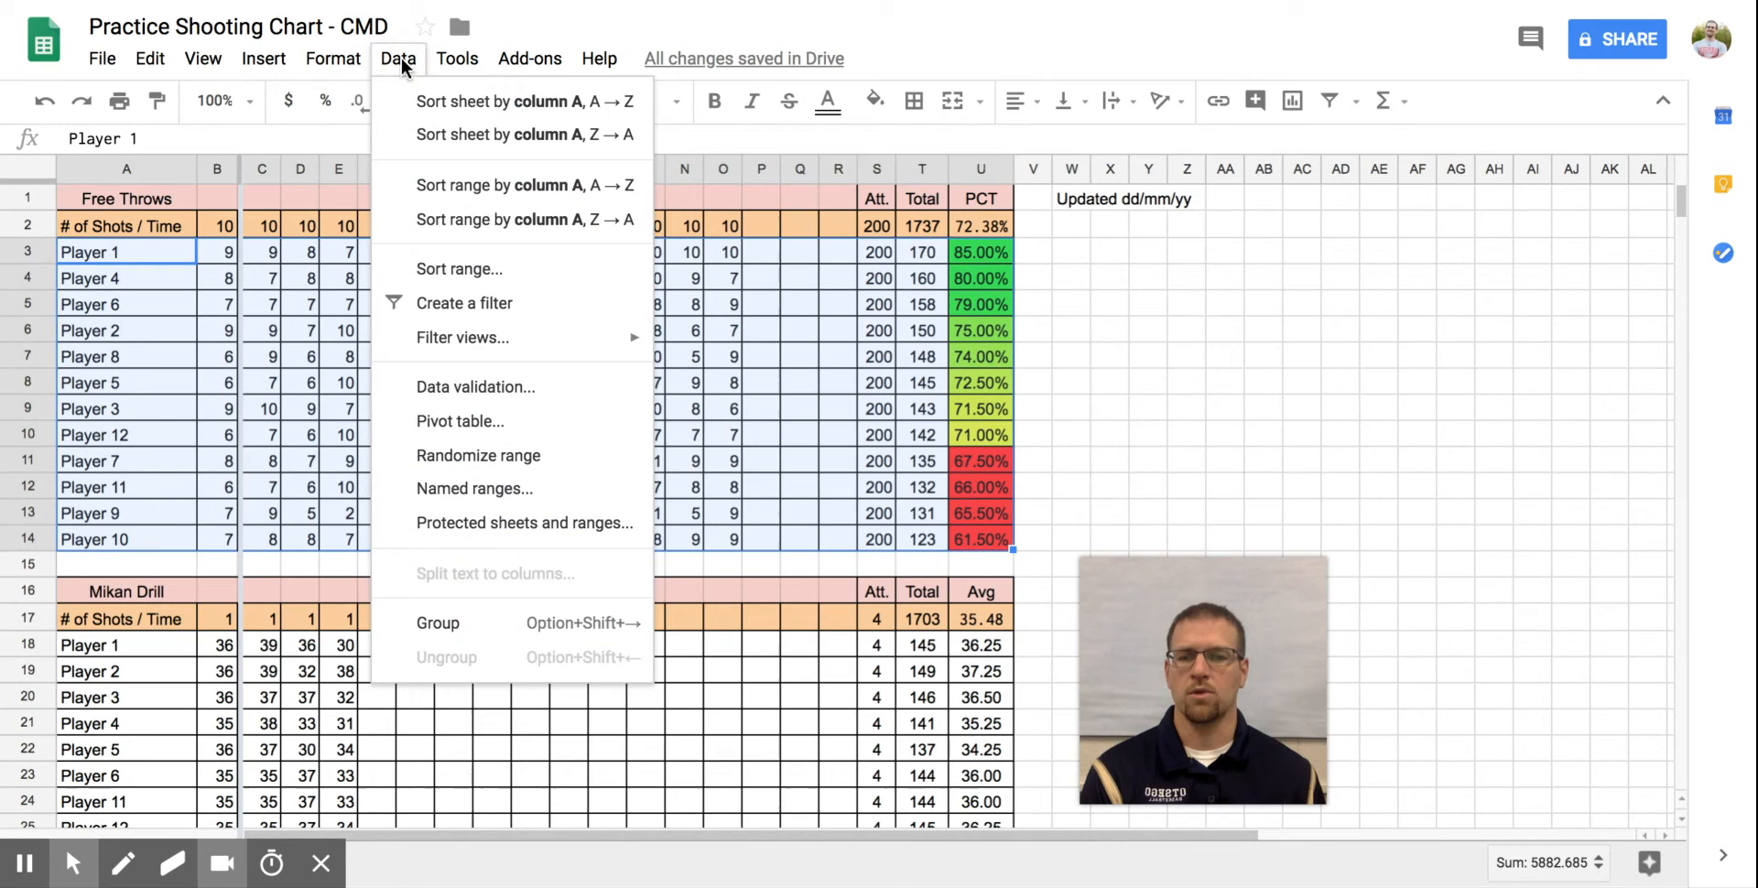
mouse_move(458, 269)
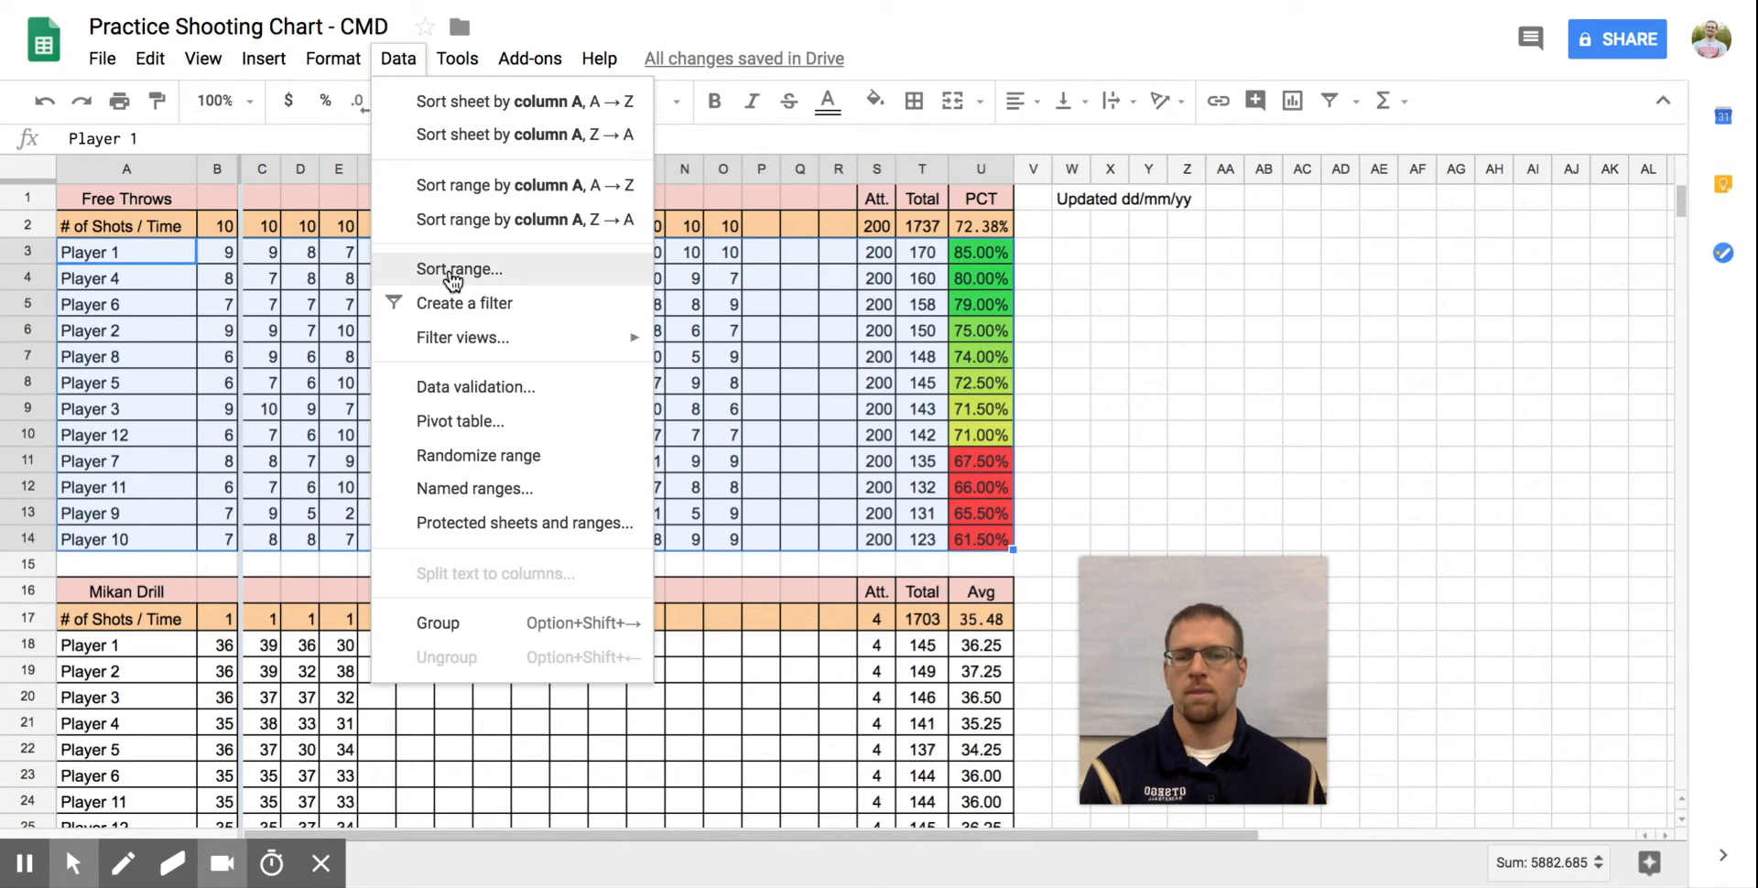
left_click(458, 269)
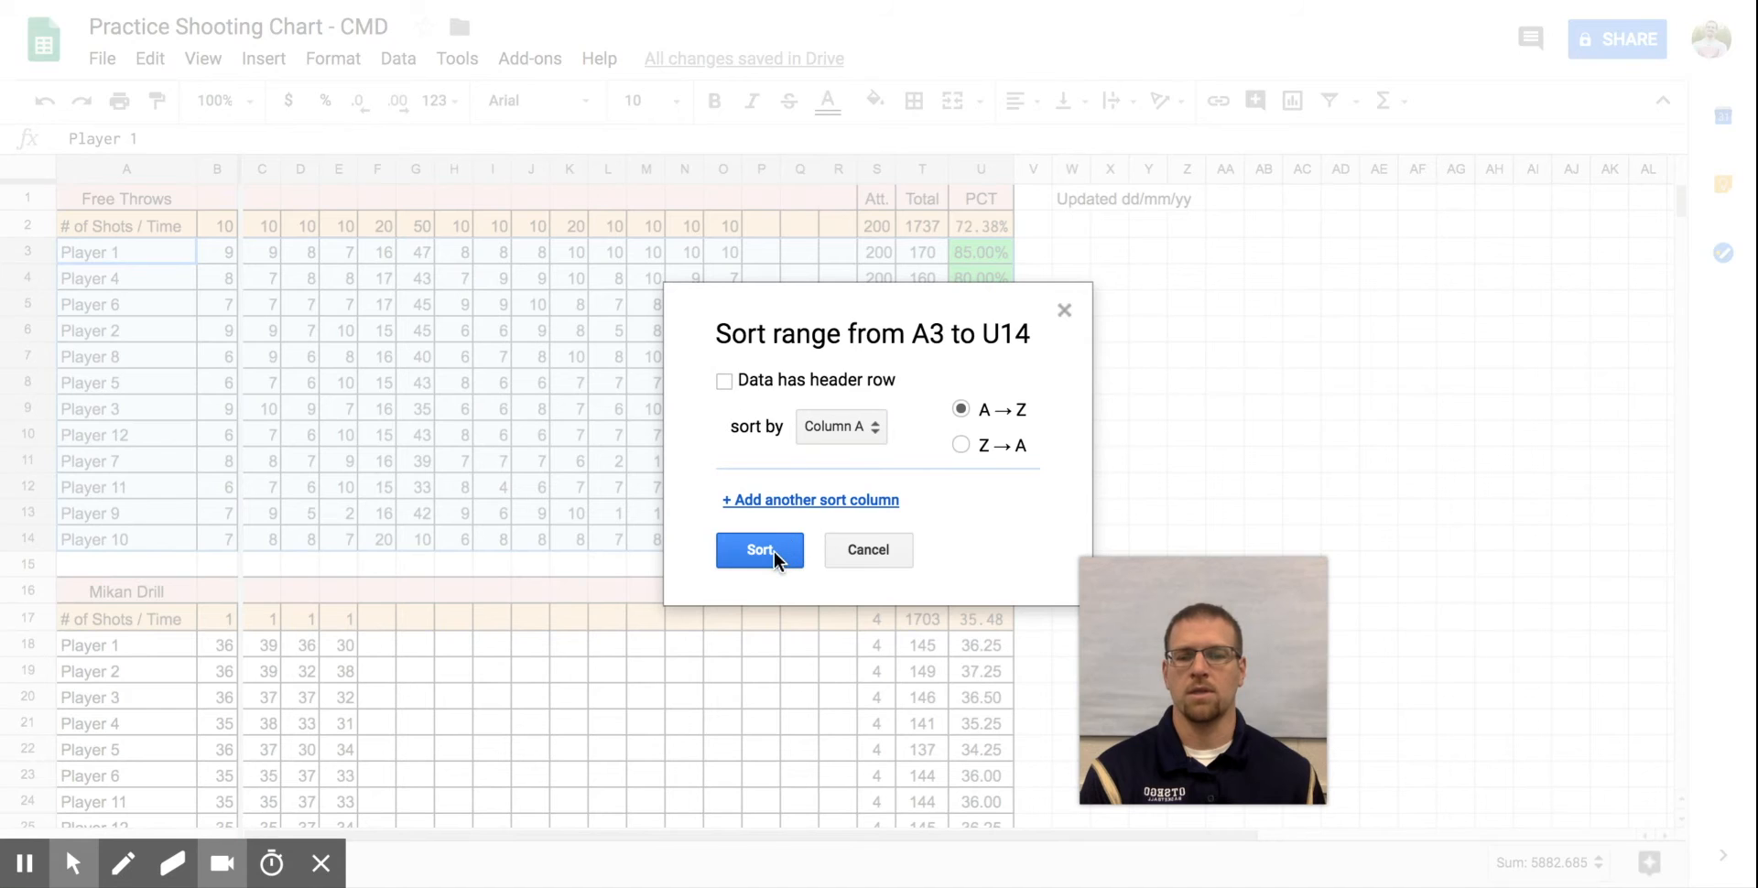
left_click(760, 549)
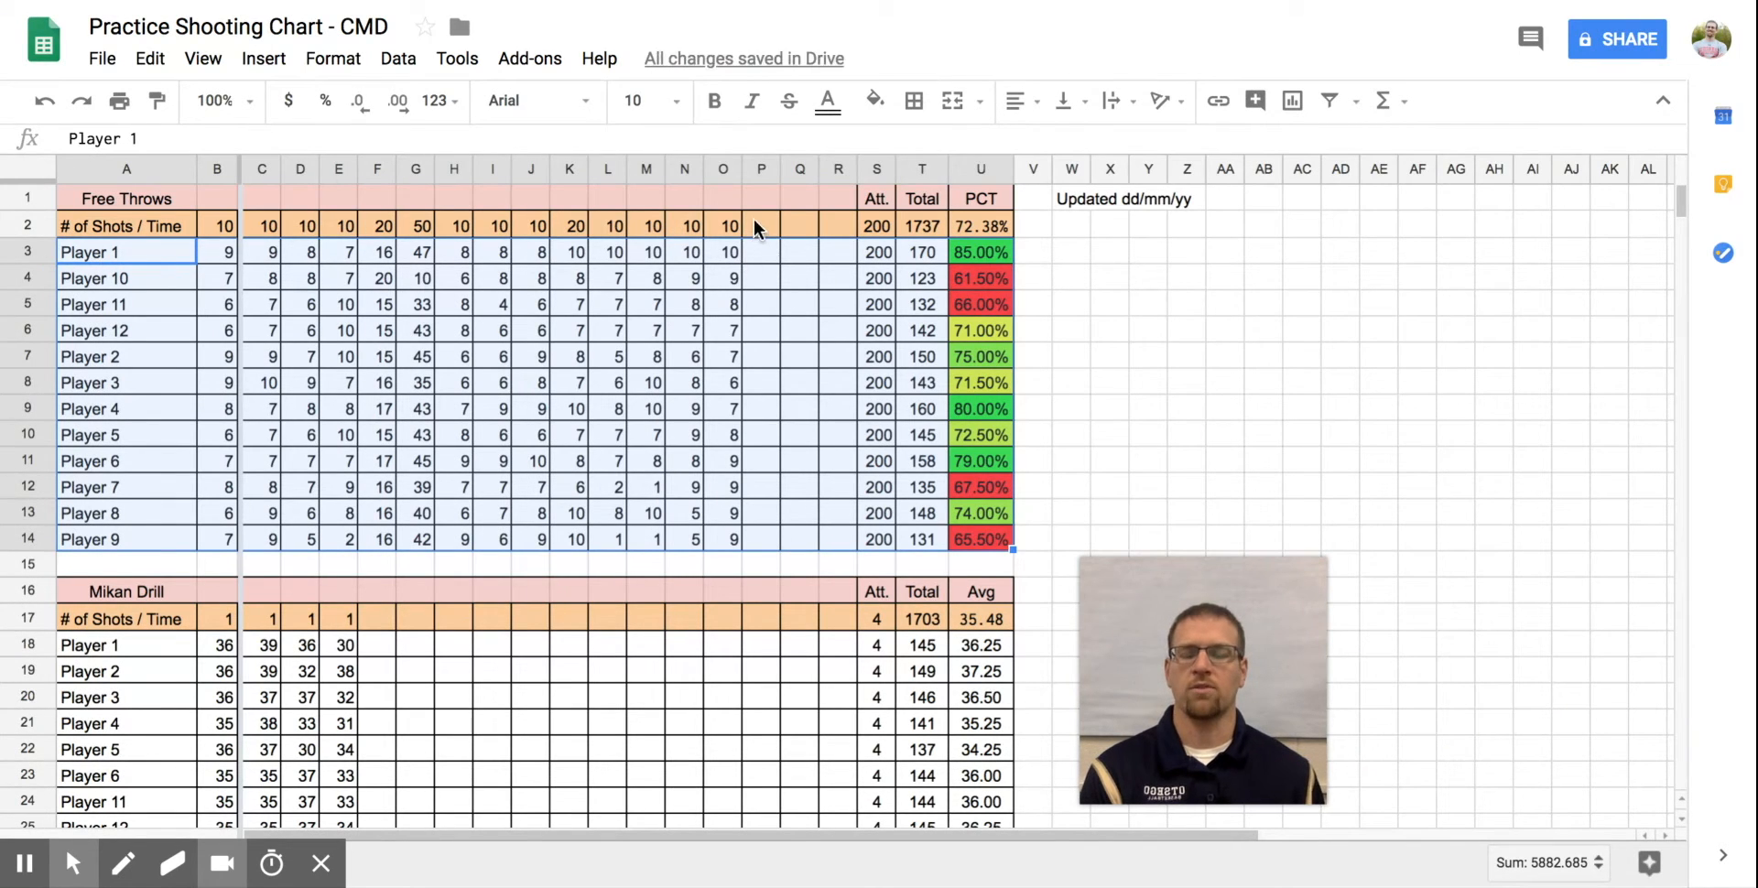
mouse_move(768, 329)
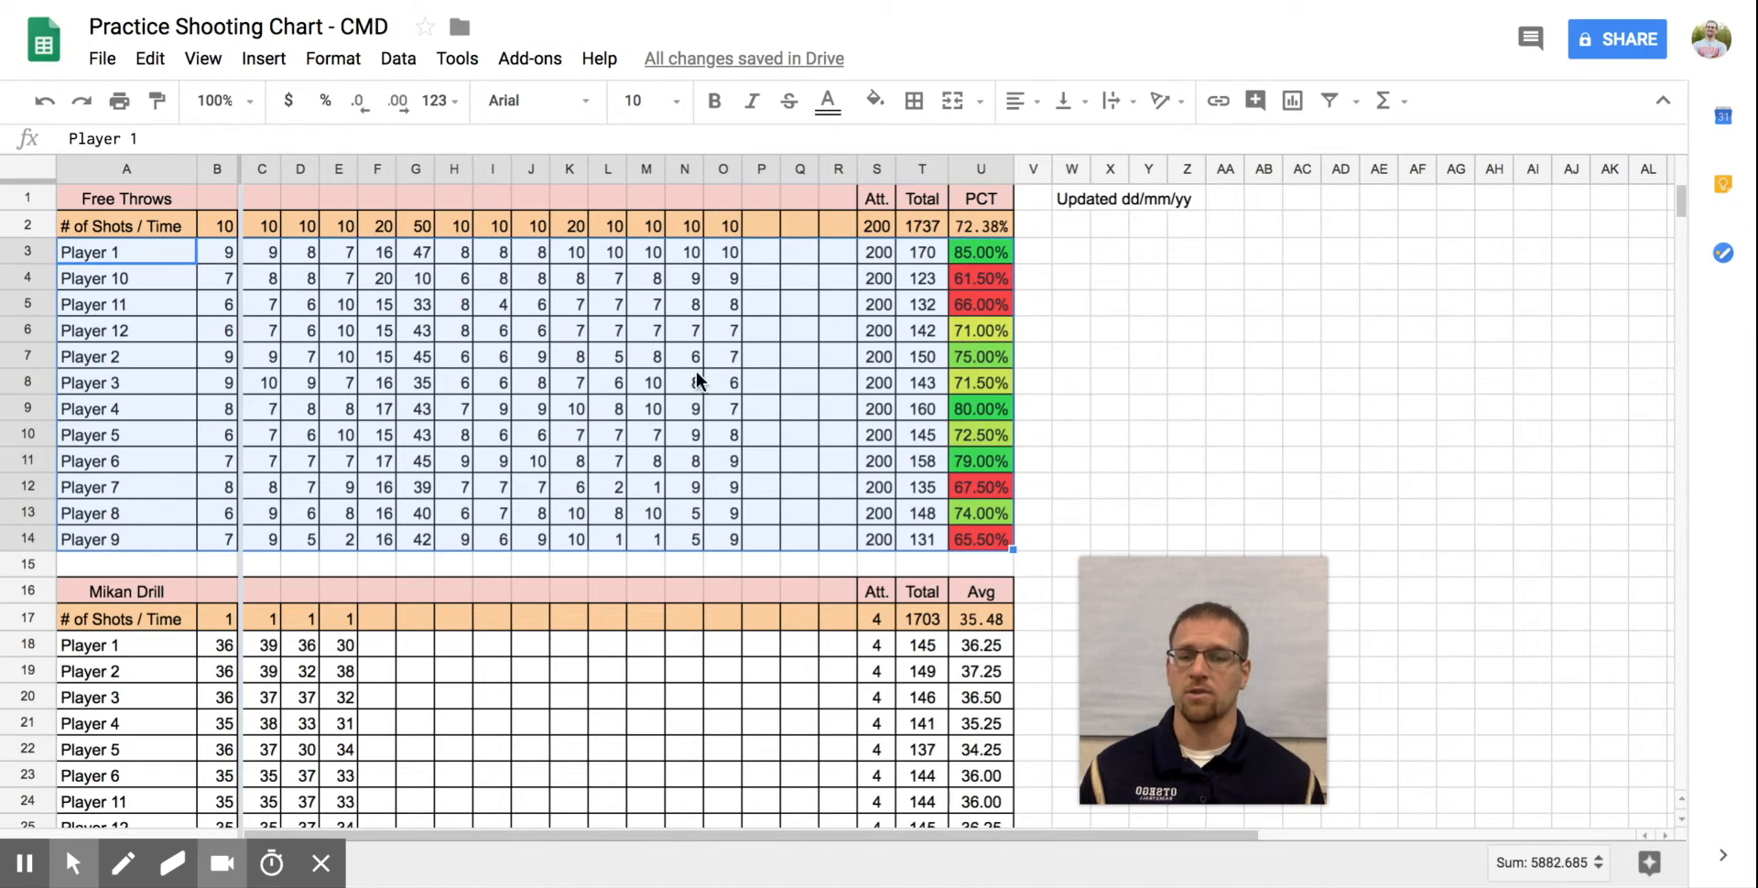
left_click(1070, 434)
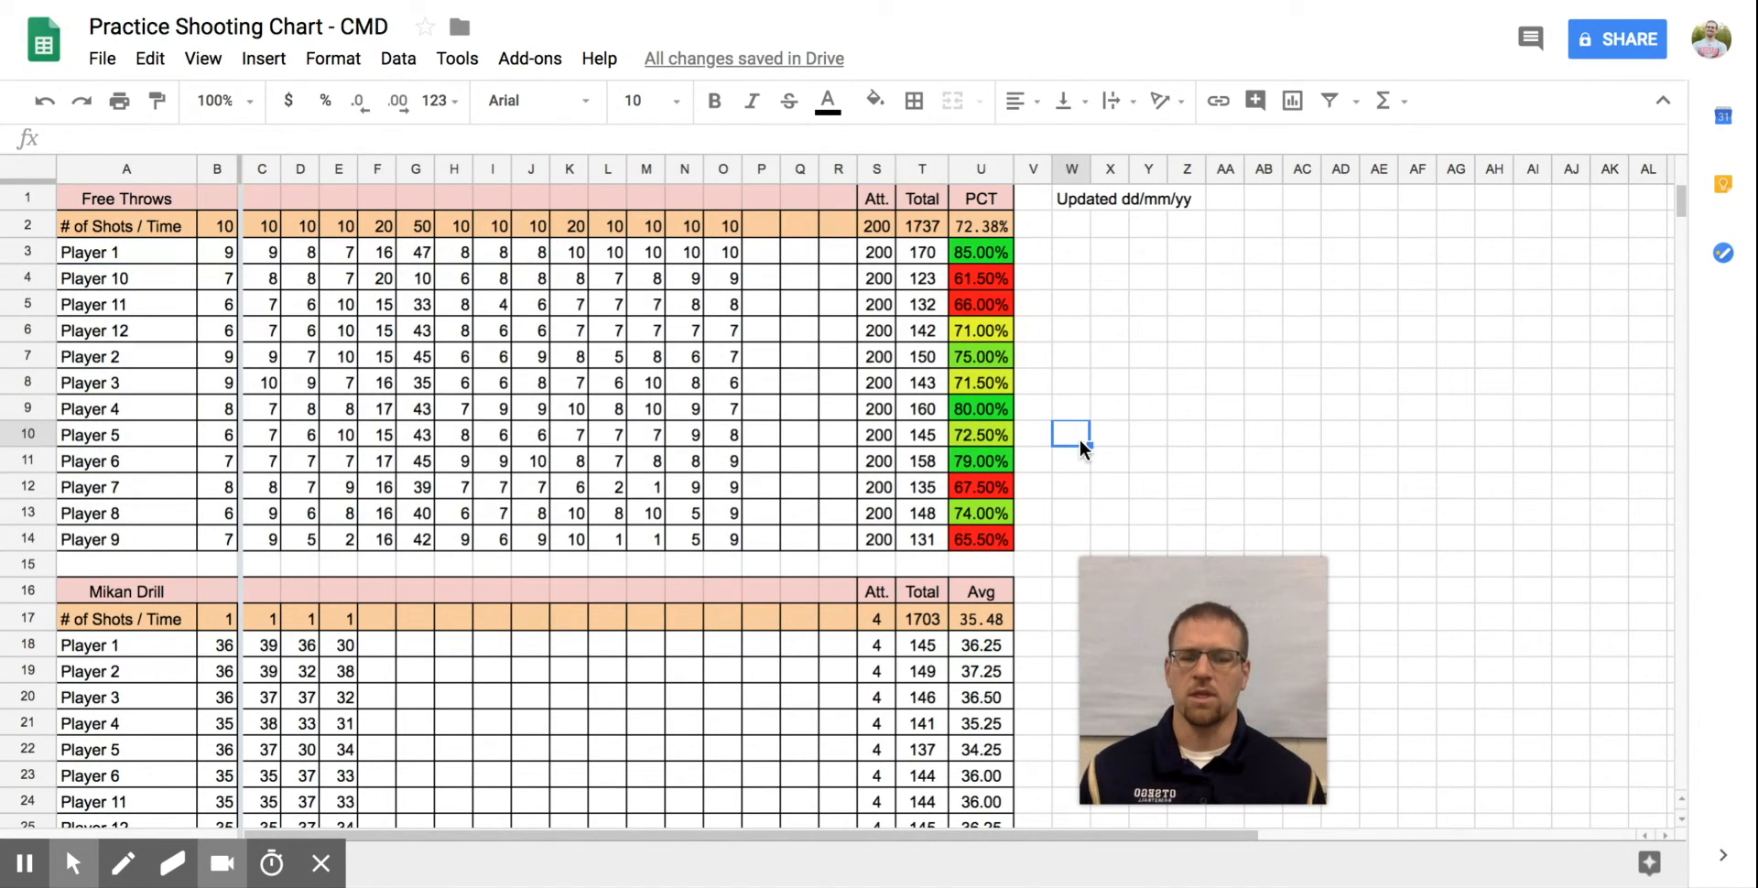
scroll("down", 3)
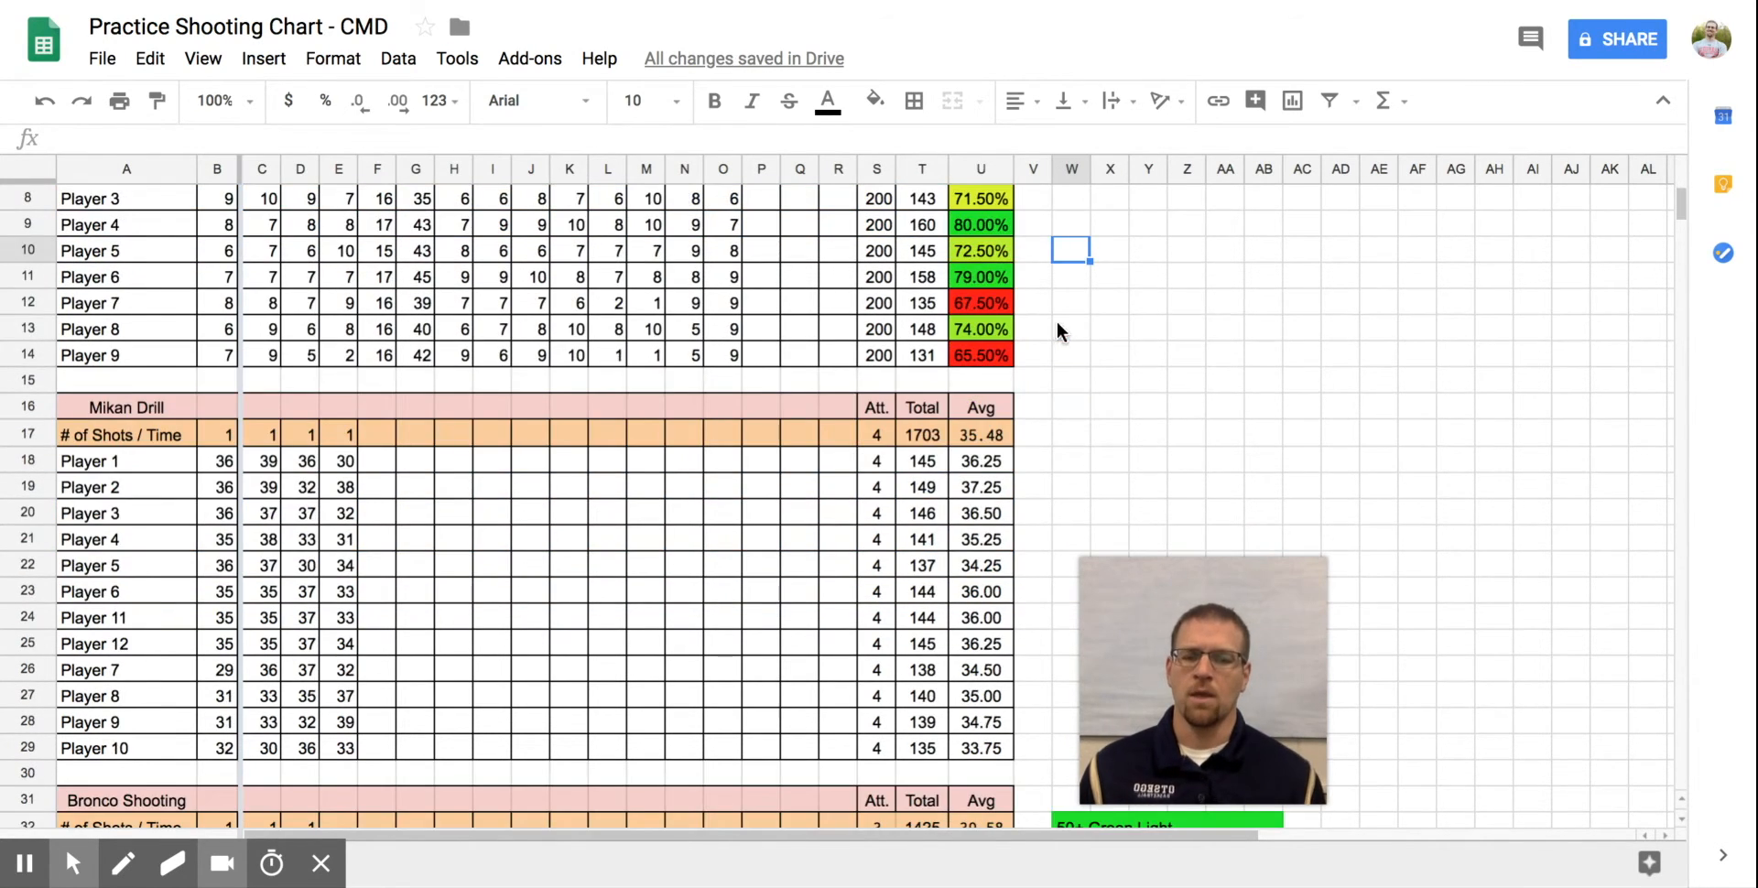
mouse_move(869, 479)
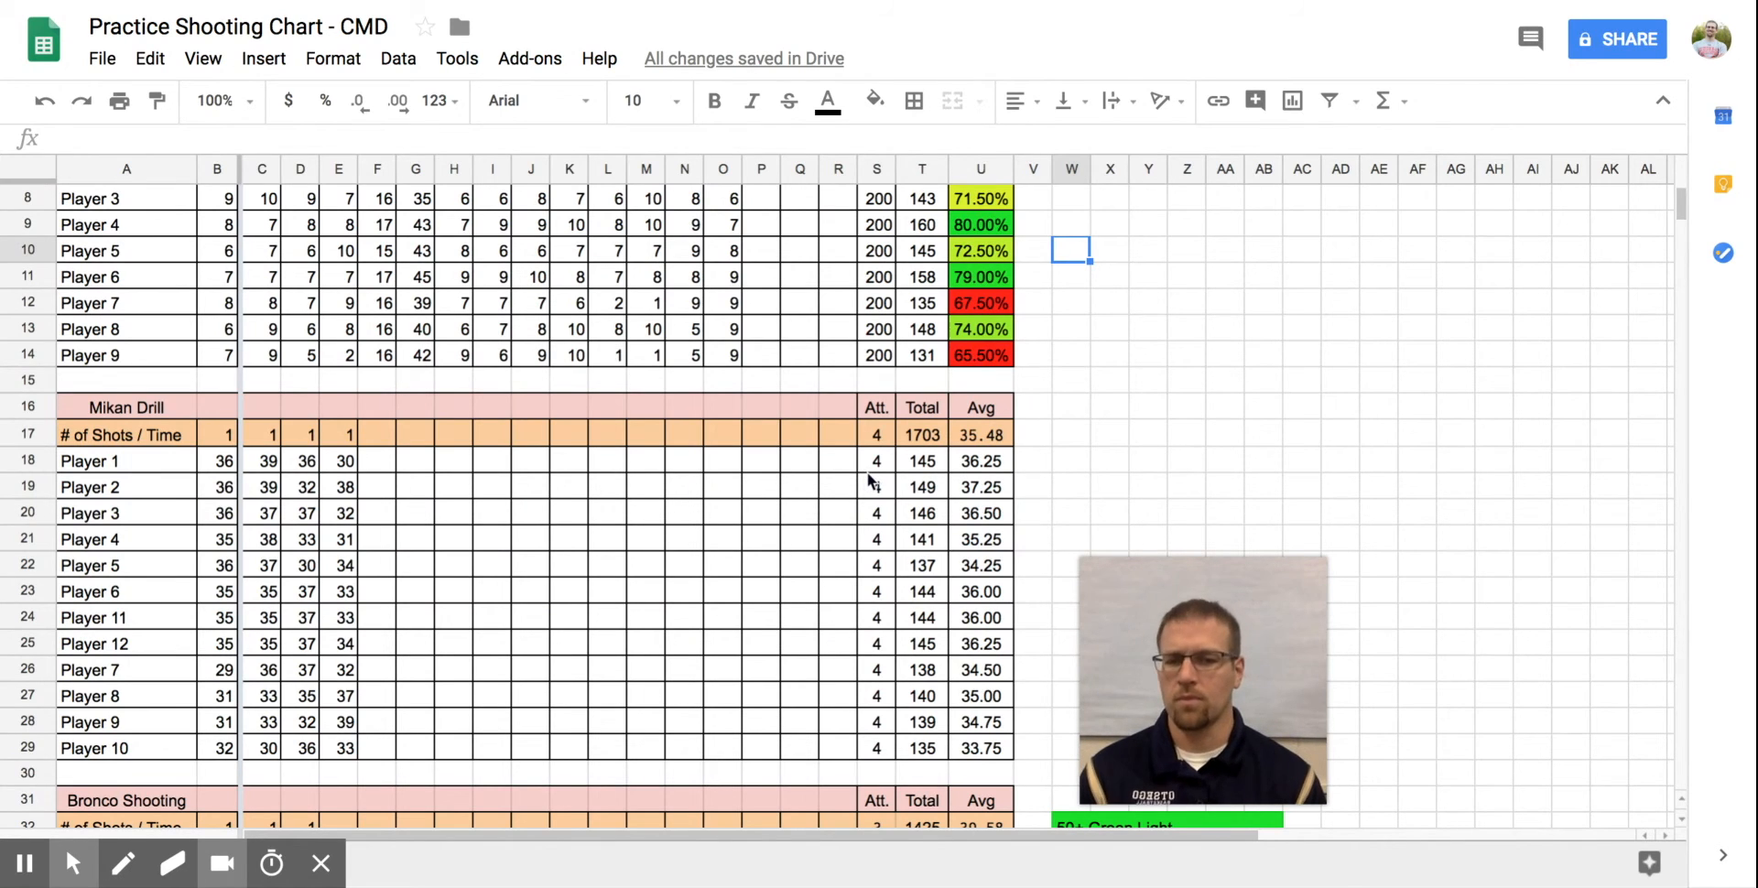
mouse_move(984, 469)
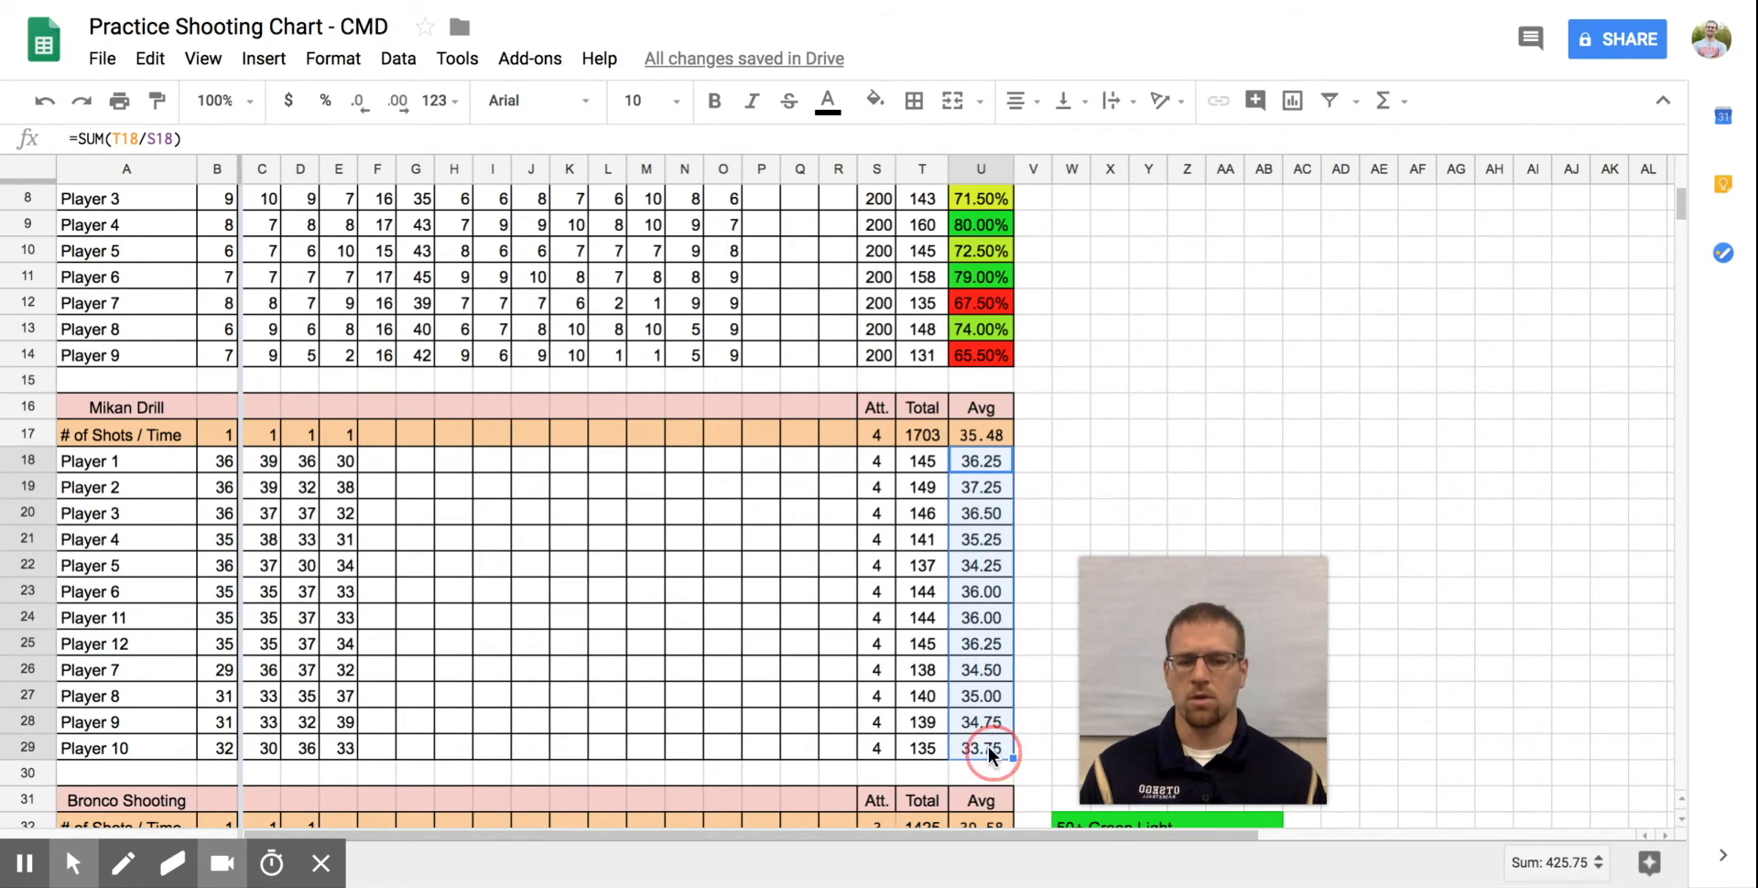
Add a 'Greater than or equal to 36' rule with default green style
left_click(332, 58)
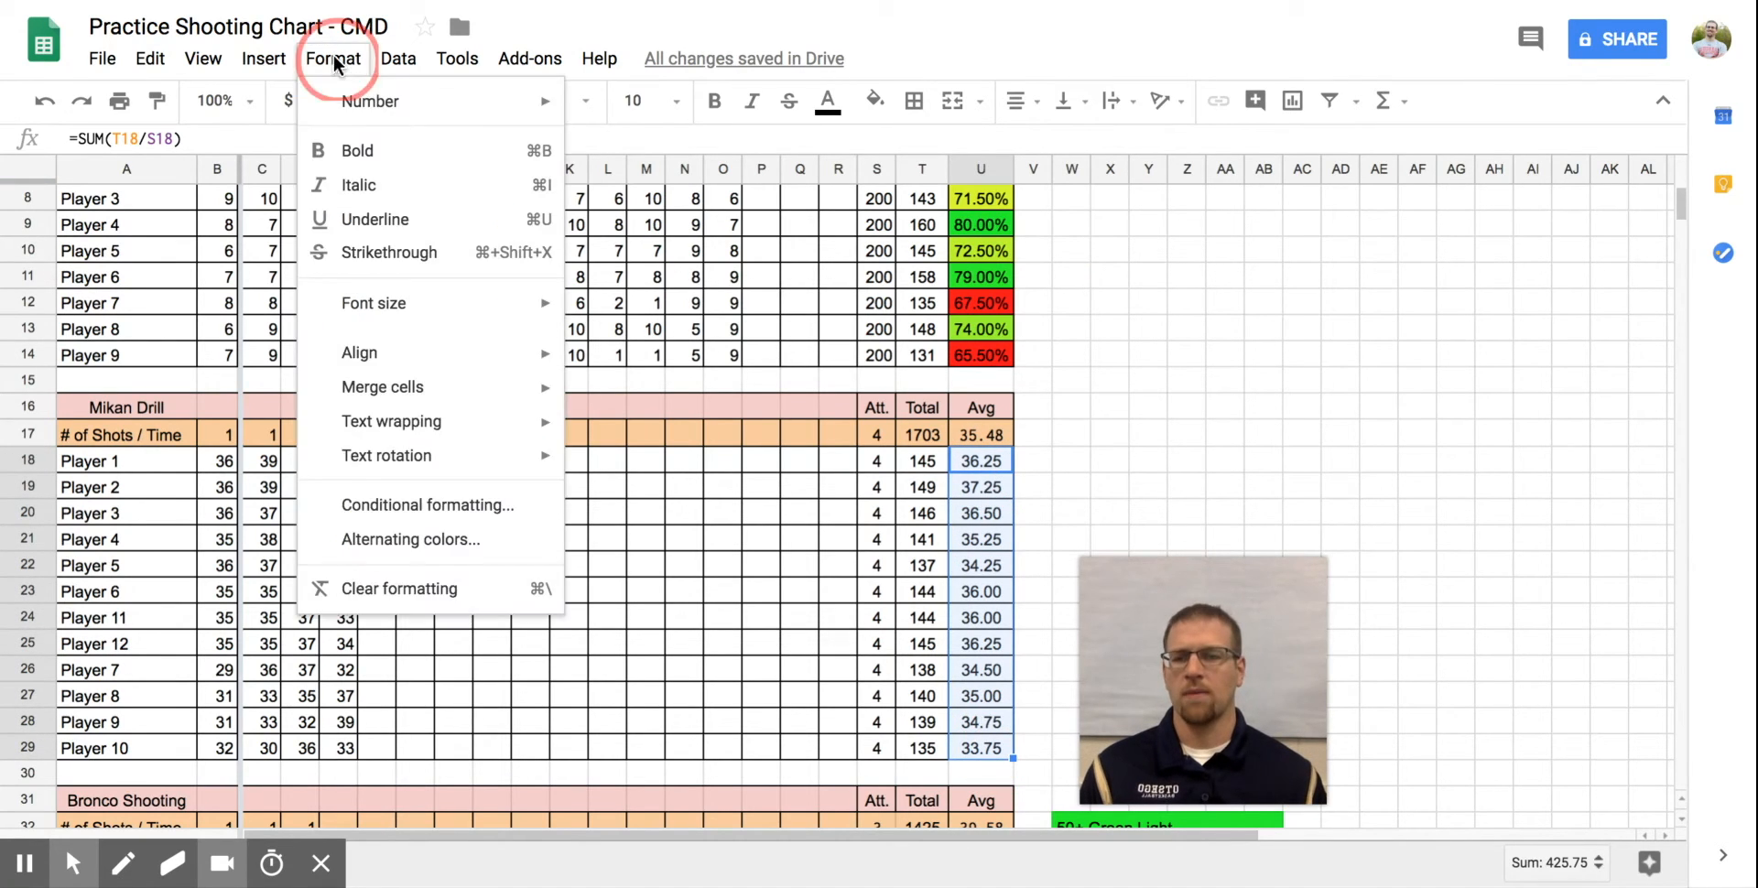
mouse_move(391, 421)
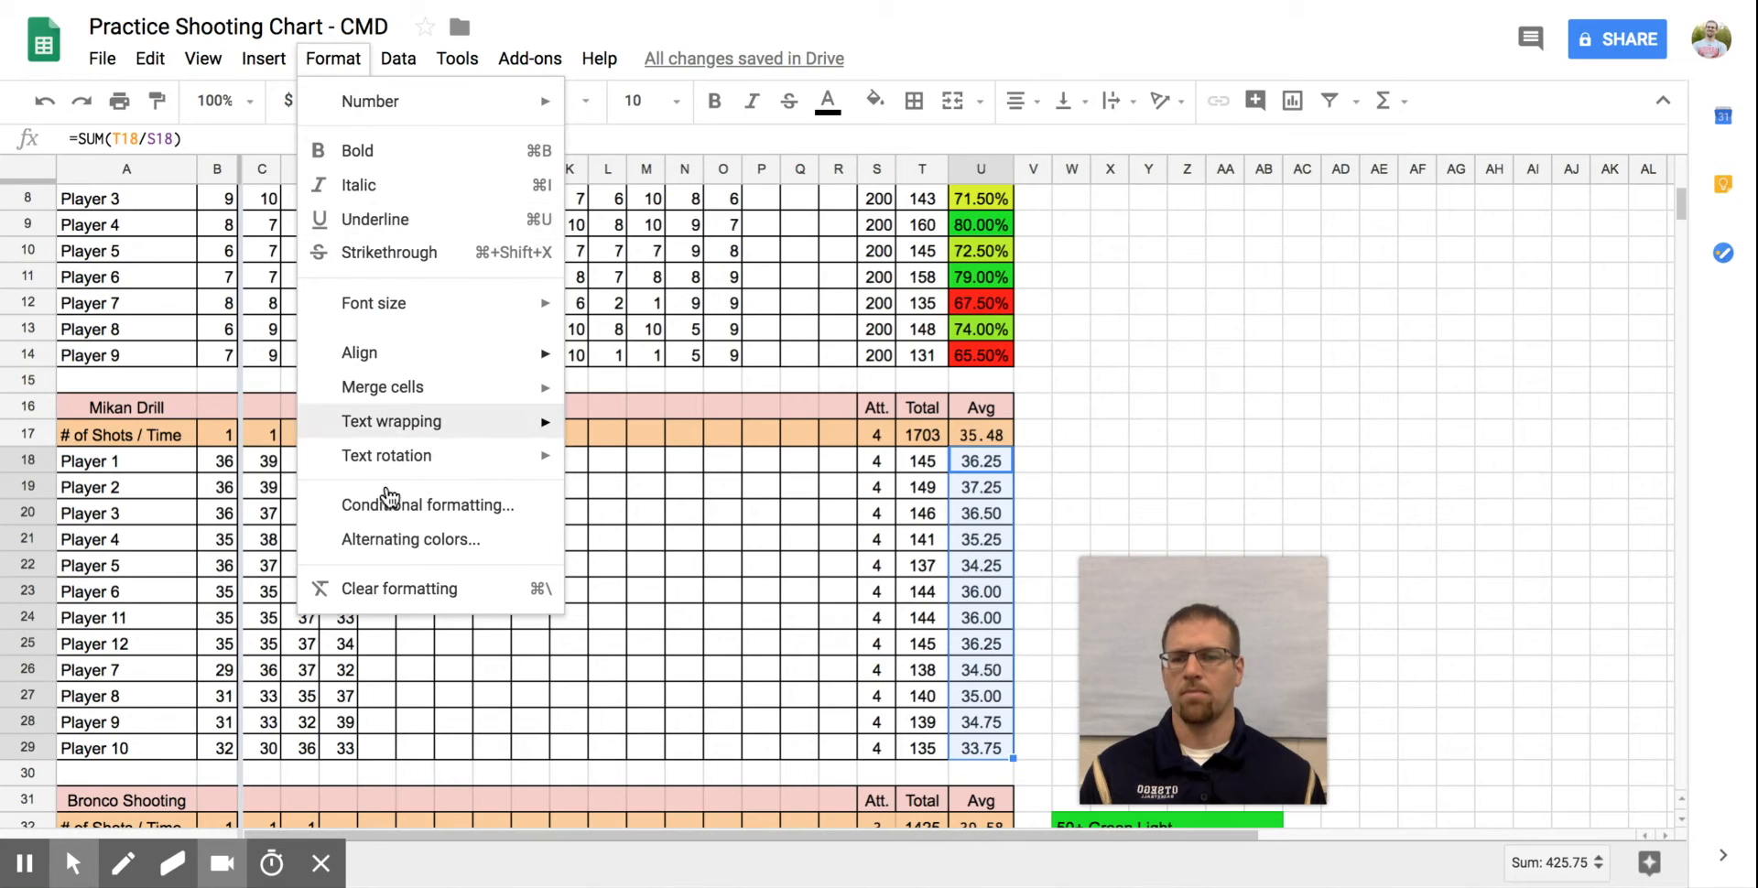
left_click(428, 505)
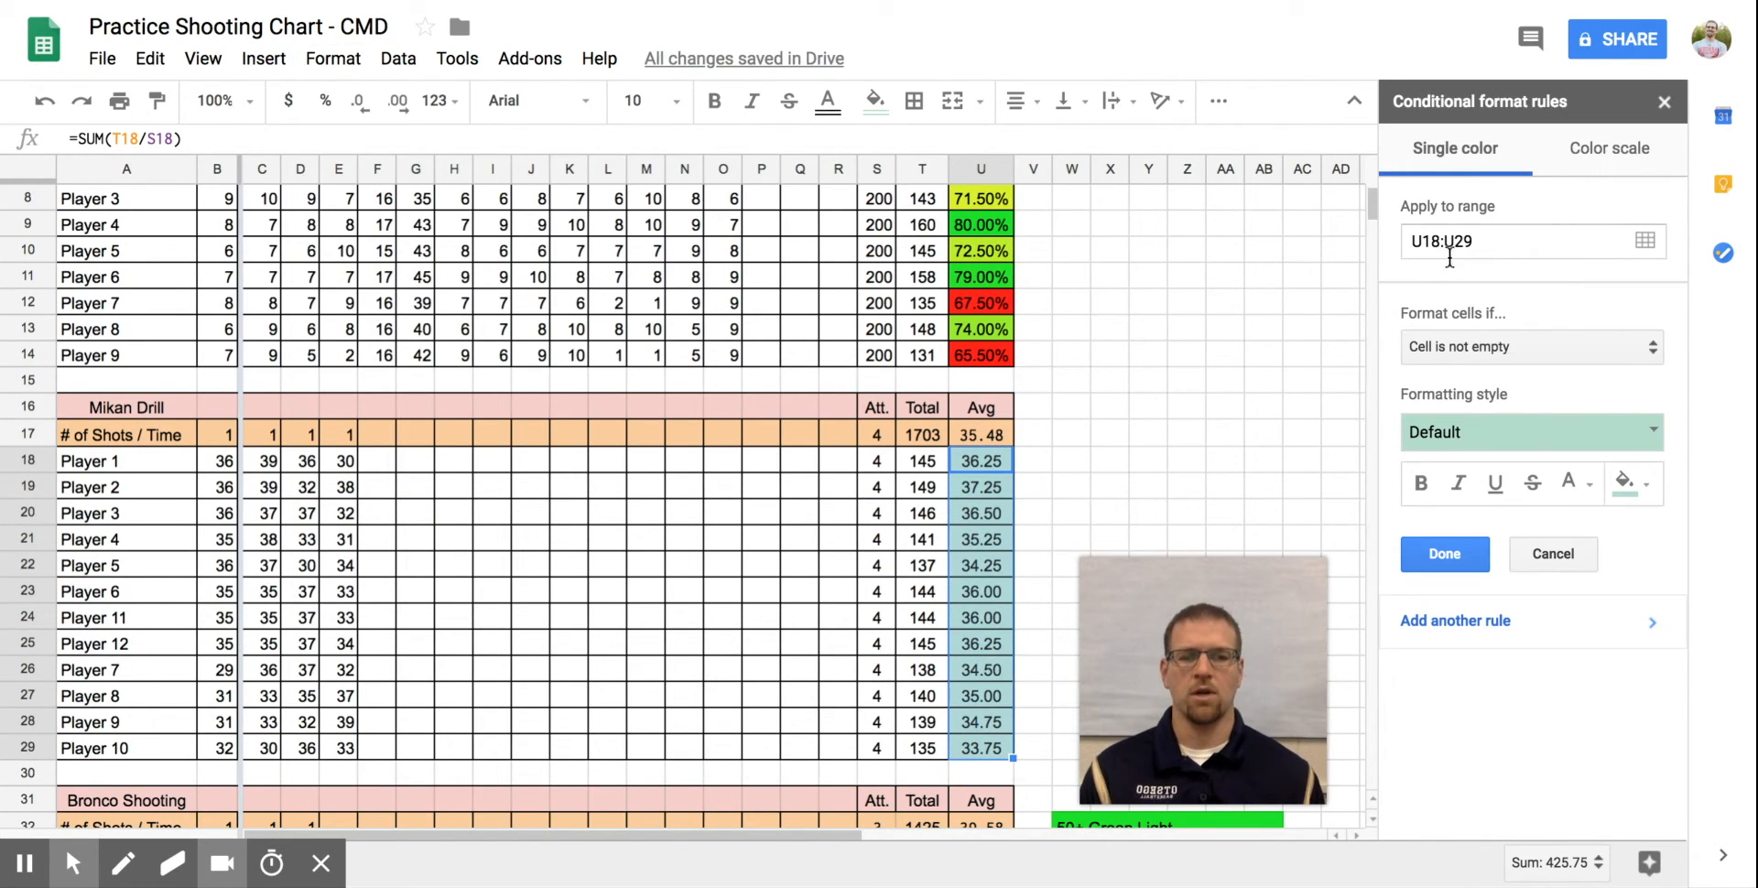
left_click(1530, 346)
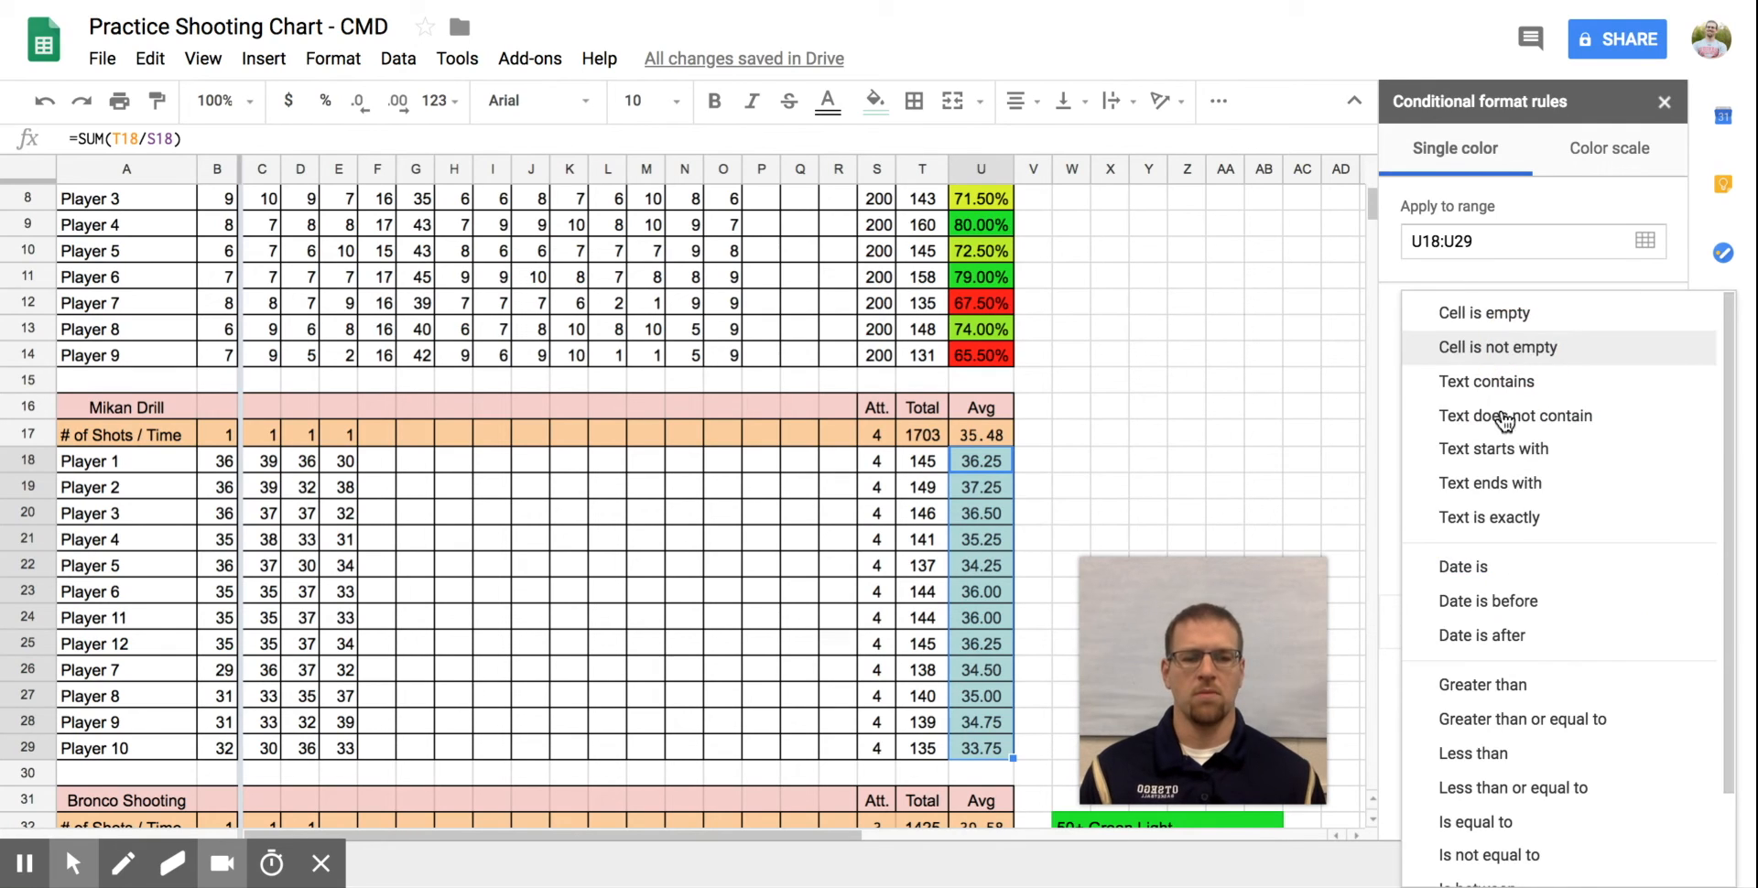
mouse_move(1522, 719)
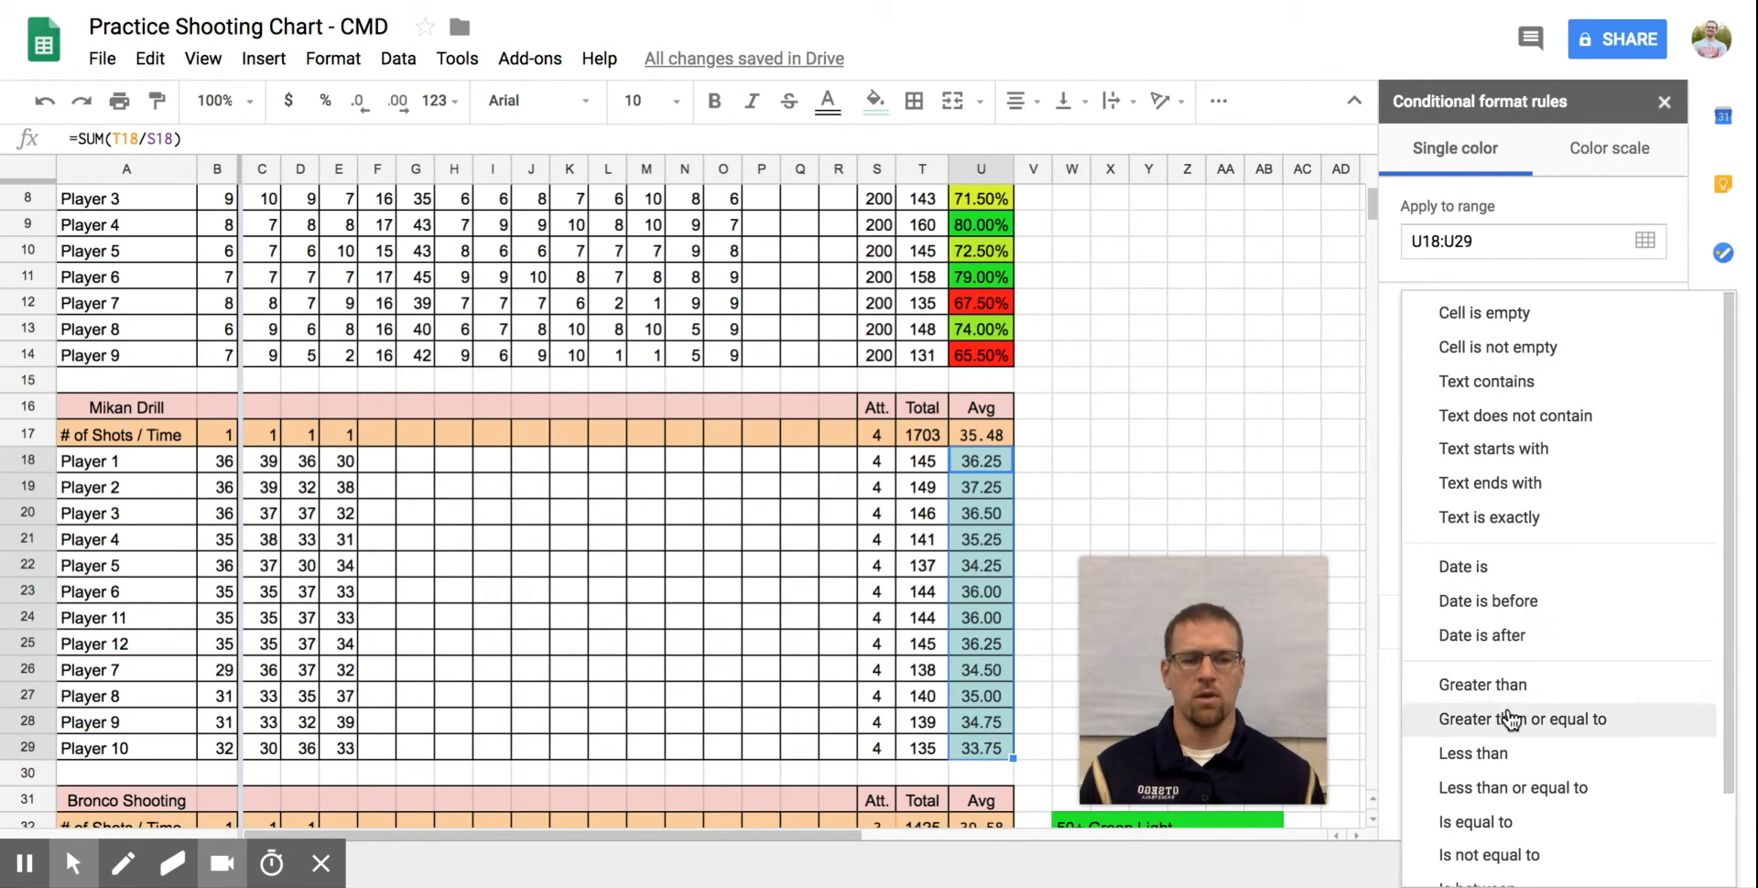
left_click(1522, 719)
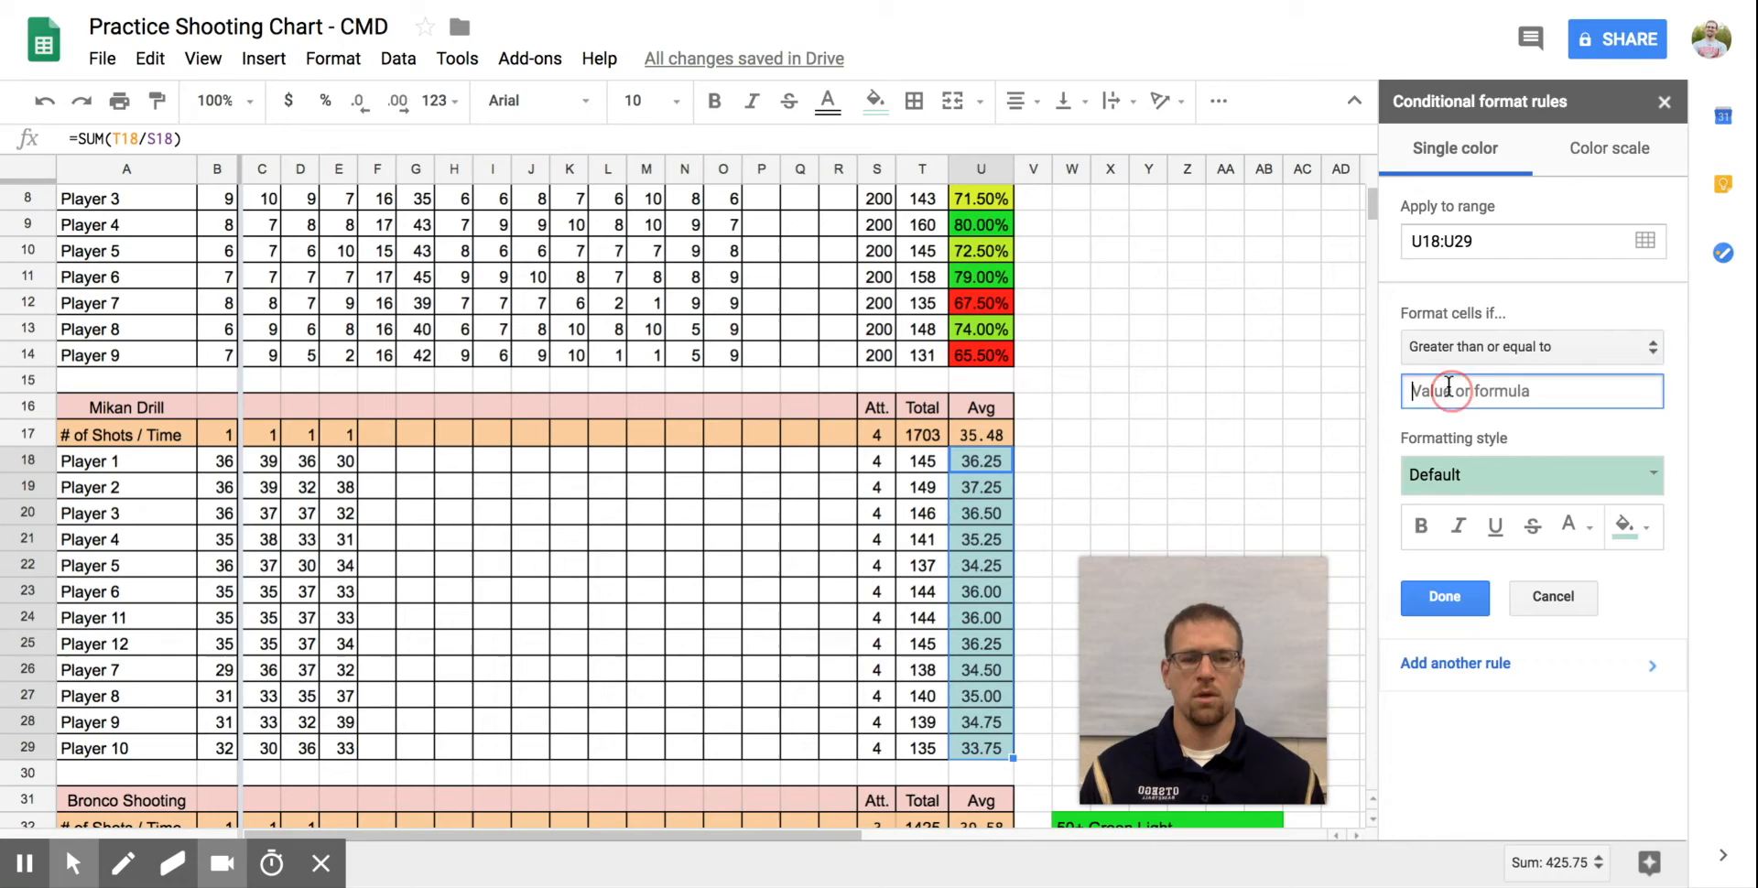
type("36")
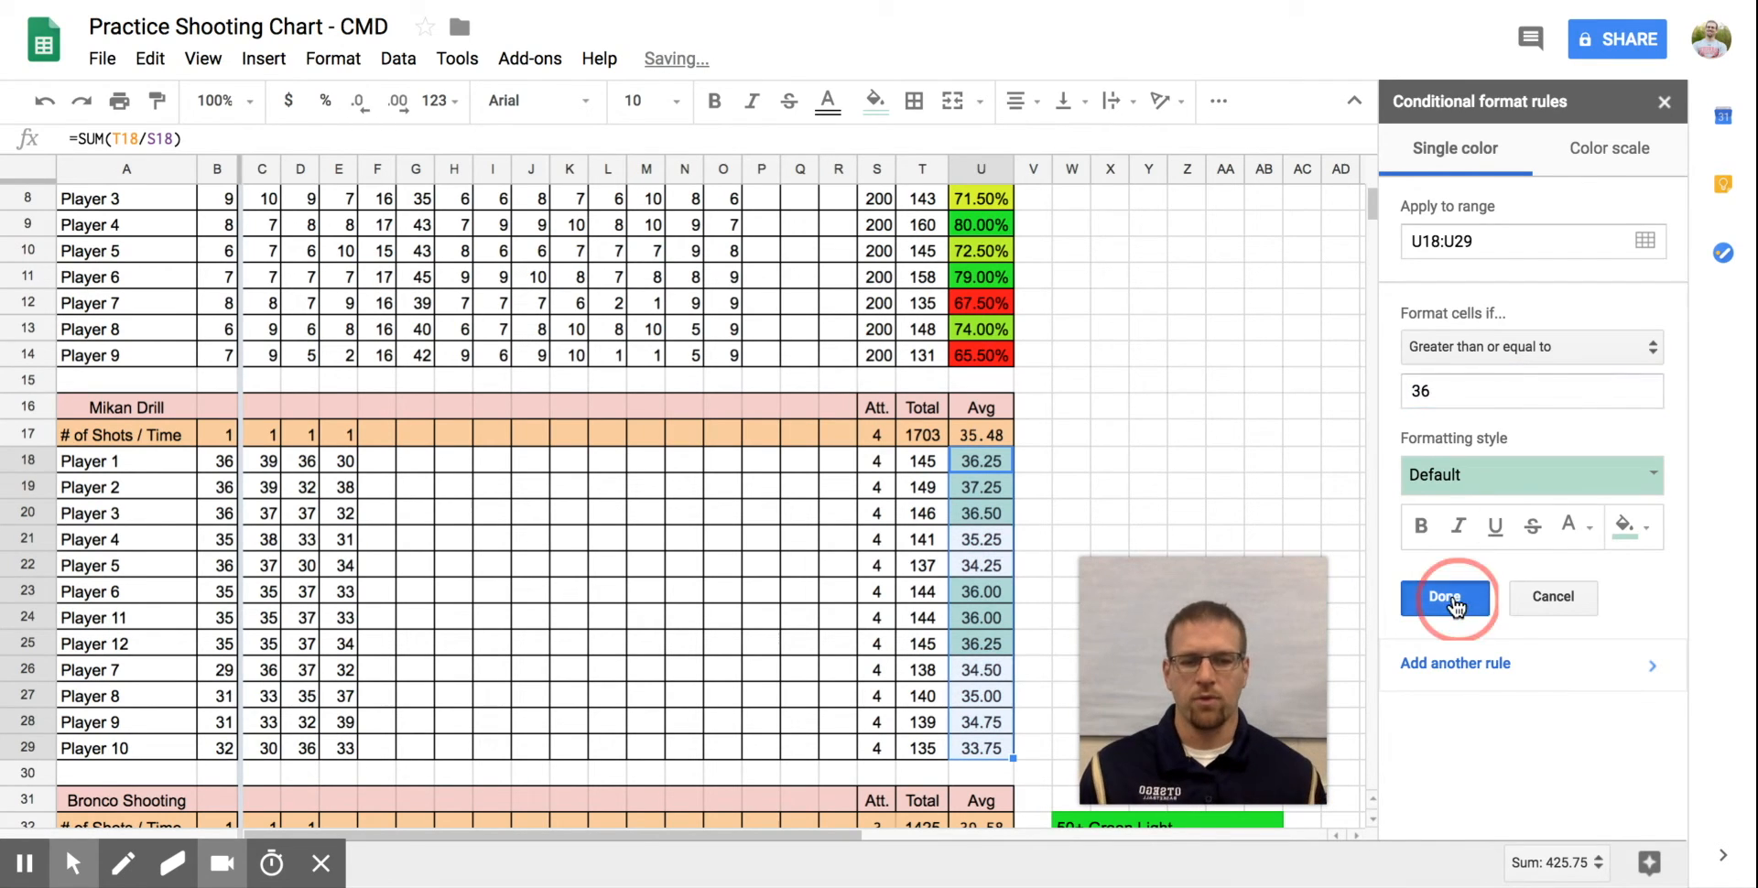
left_click(1445, 597)
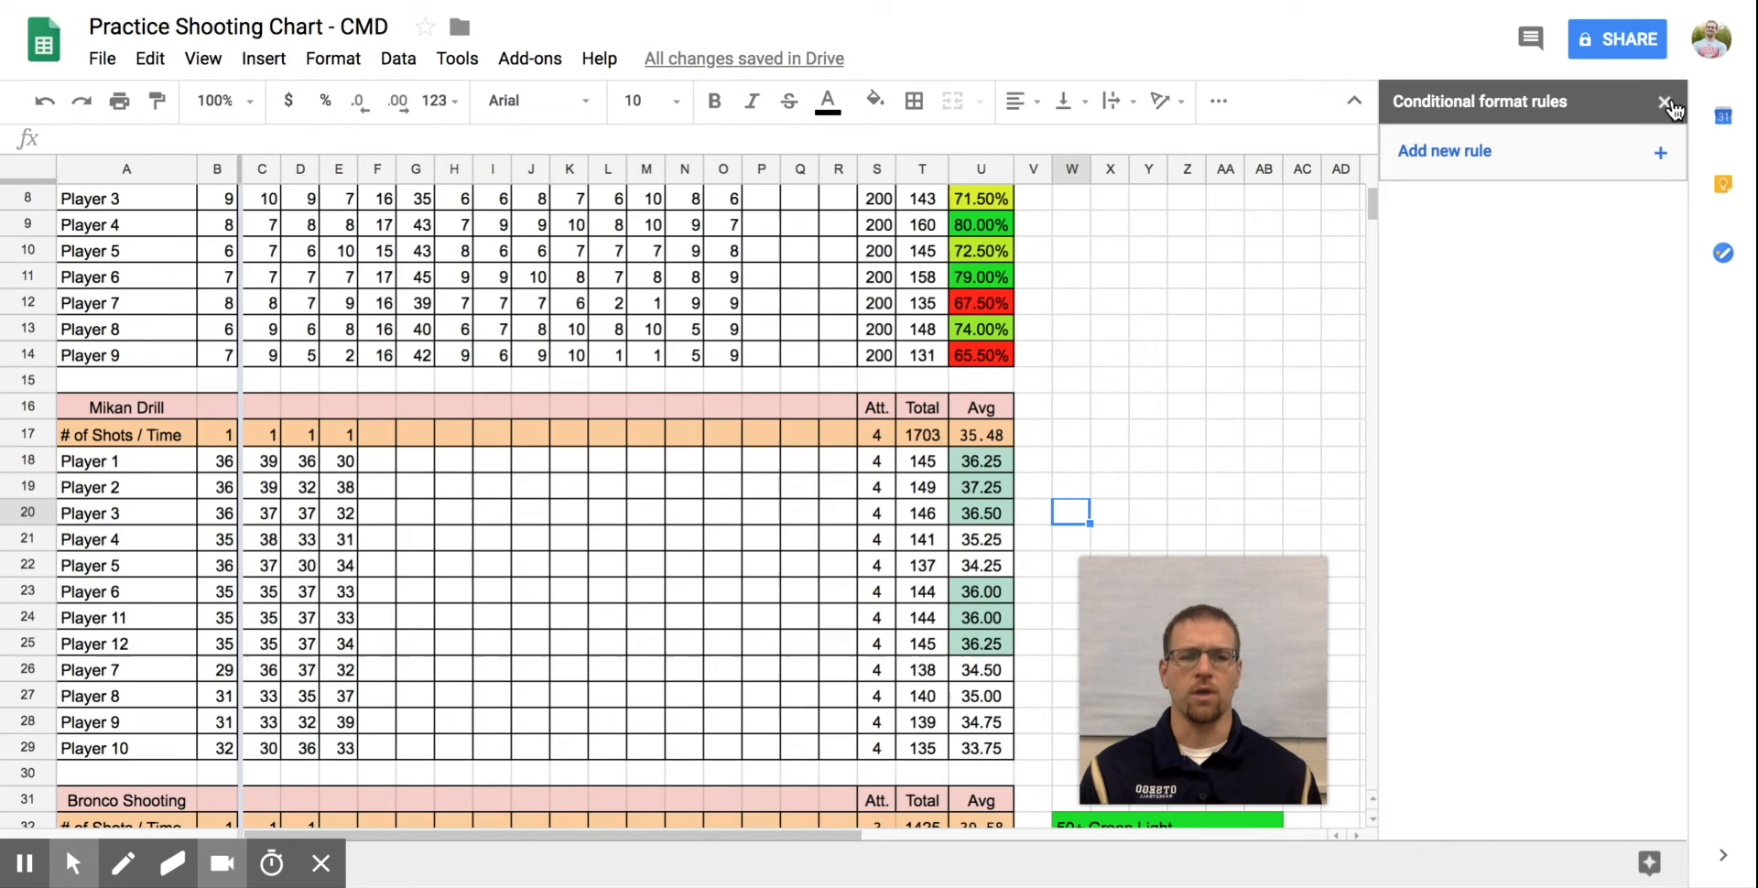
left_click(1668, 101)
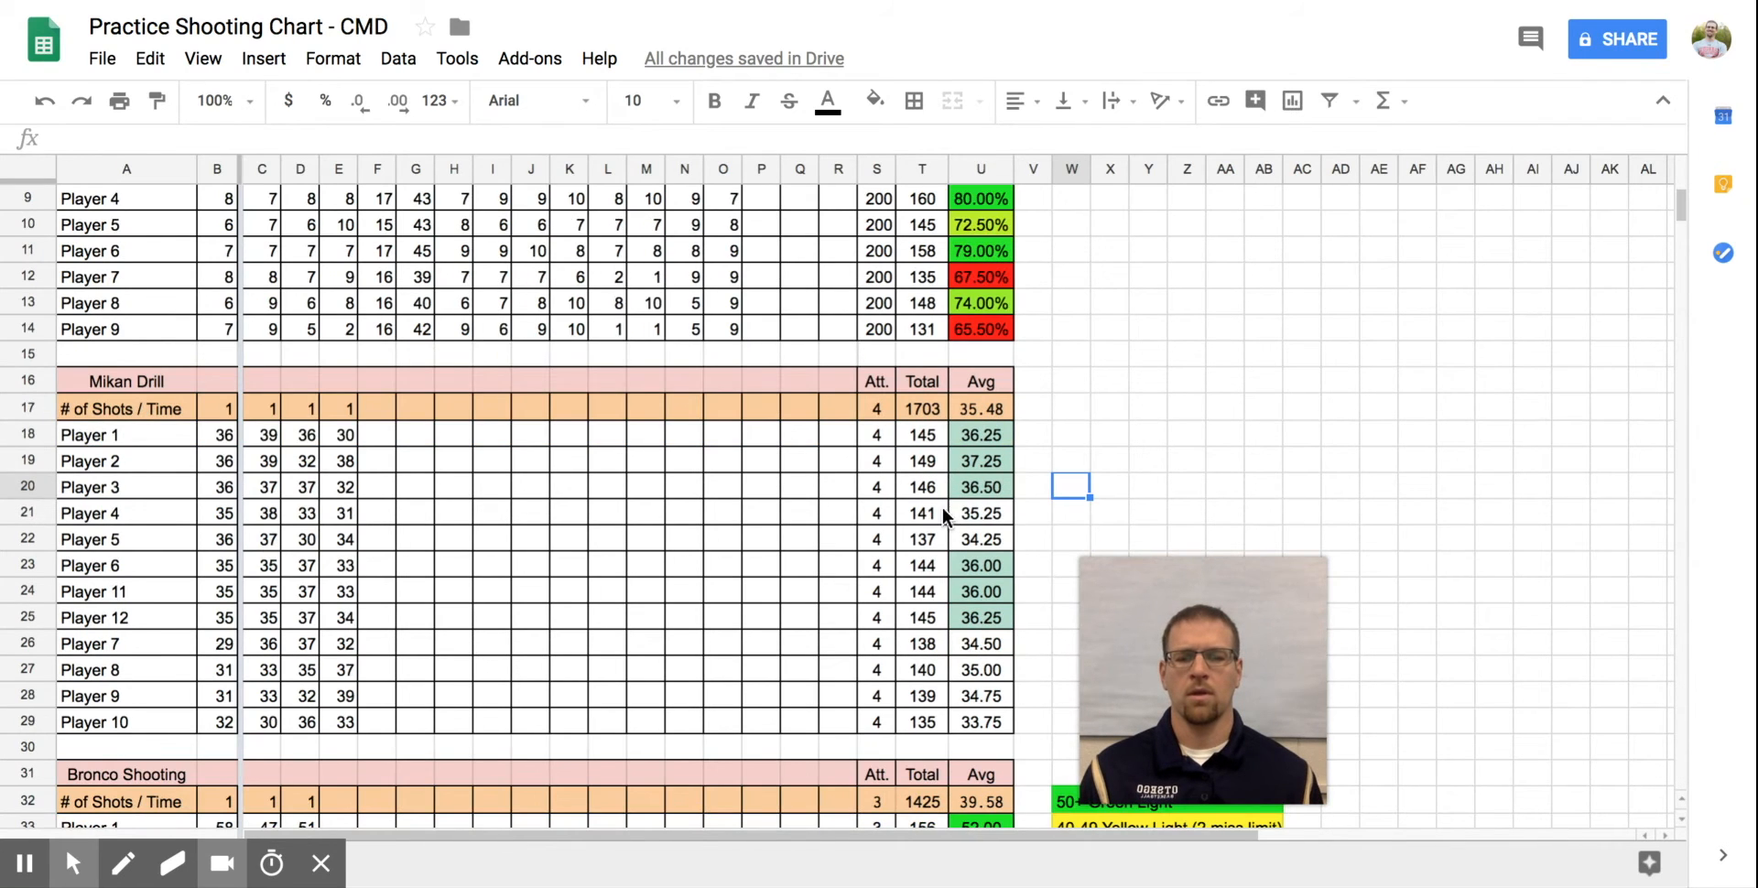
Scroll down to the Bronco Shooting table
scroll("down", 3)
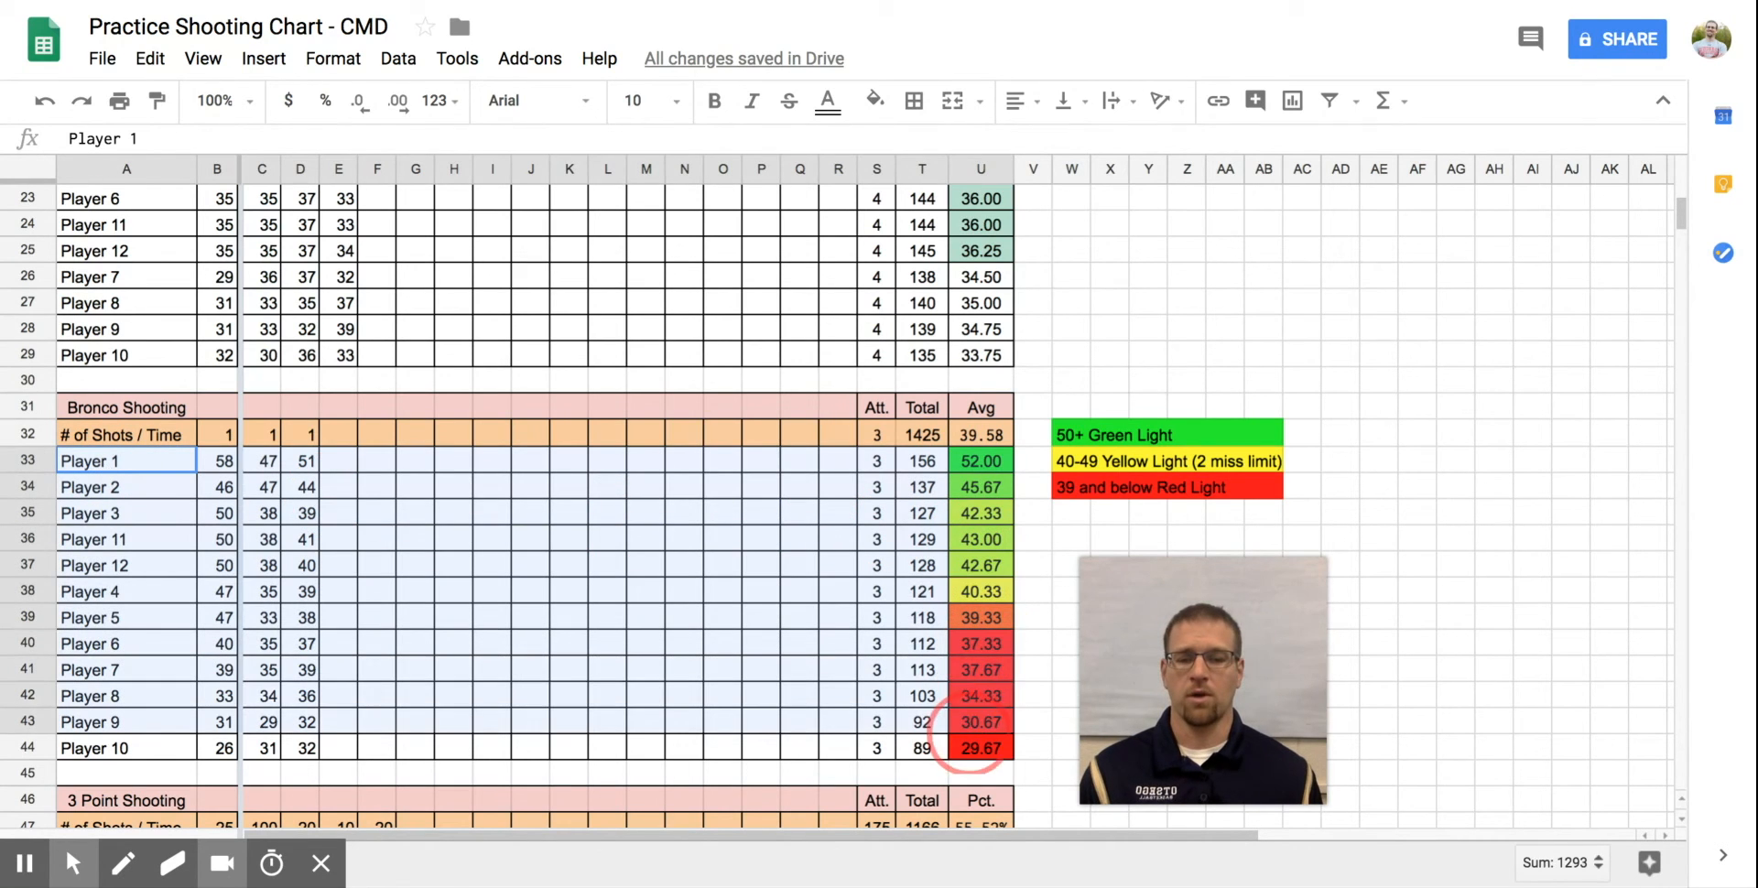
Sort the Bronco rows by column A, A → Z, then deselect the table
left_click(396, 59)
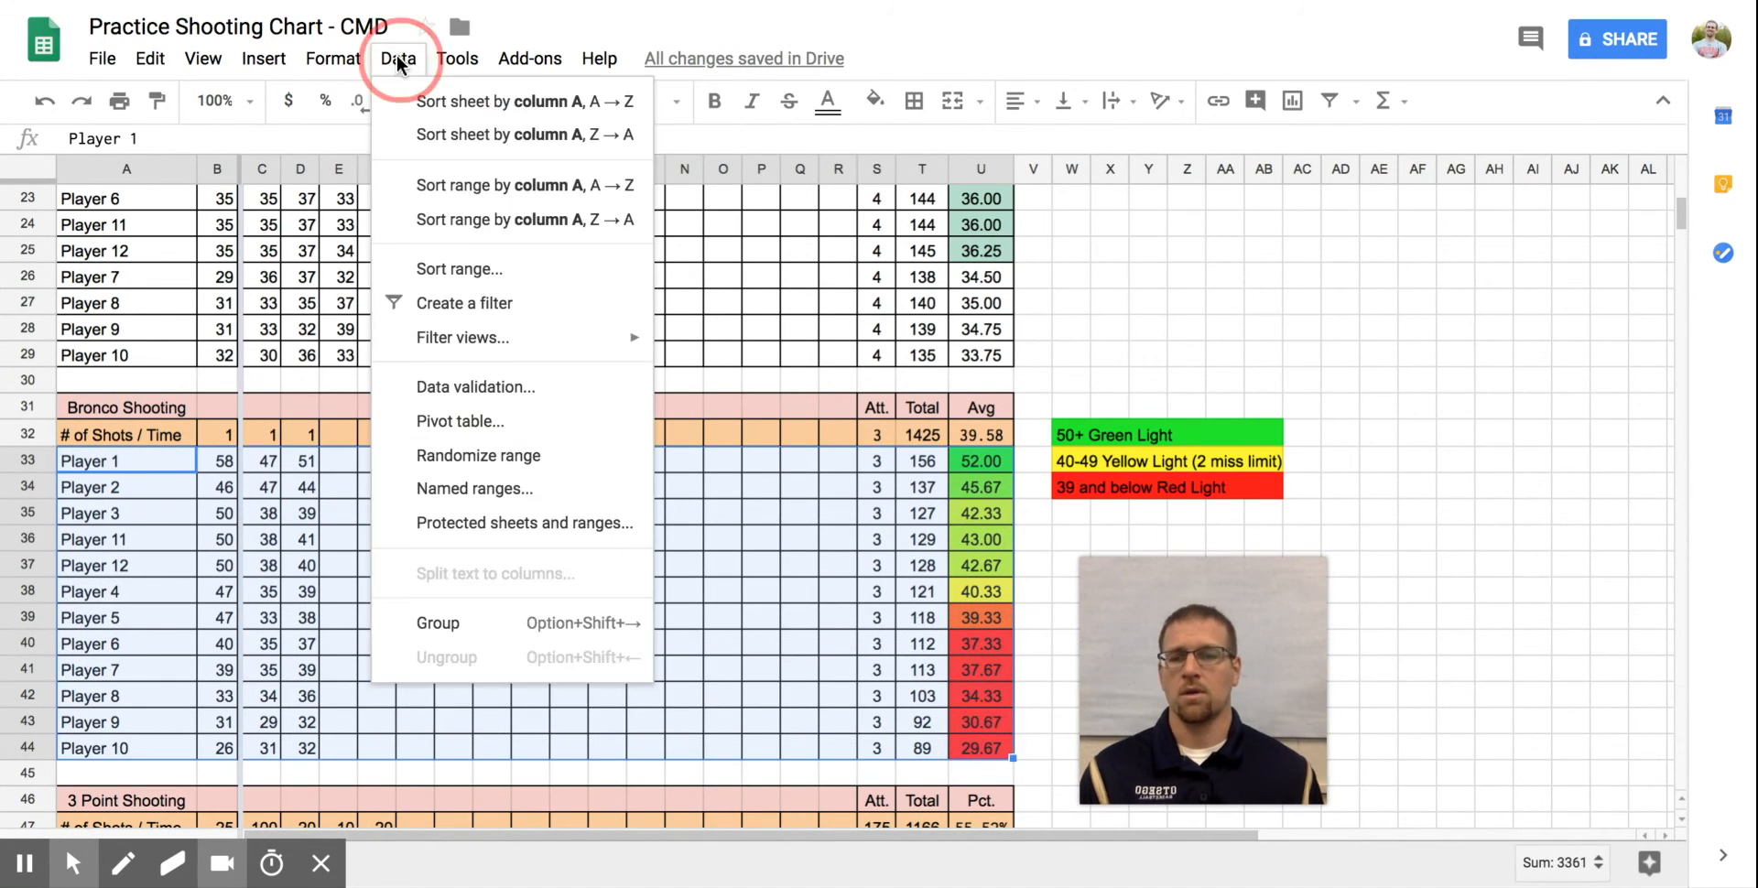
mouse_move(524, 185)
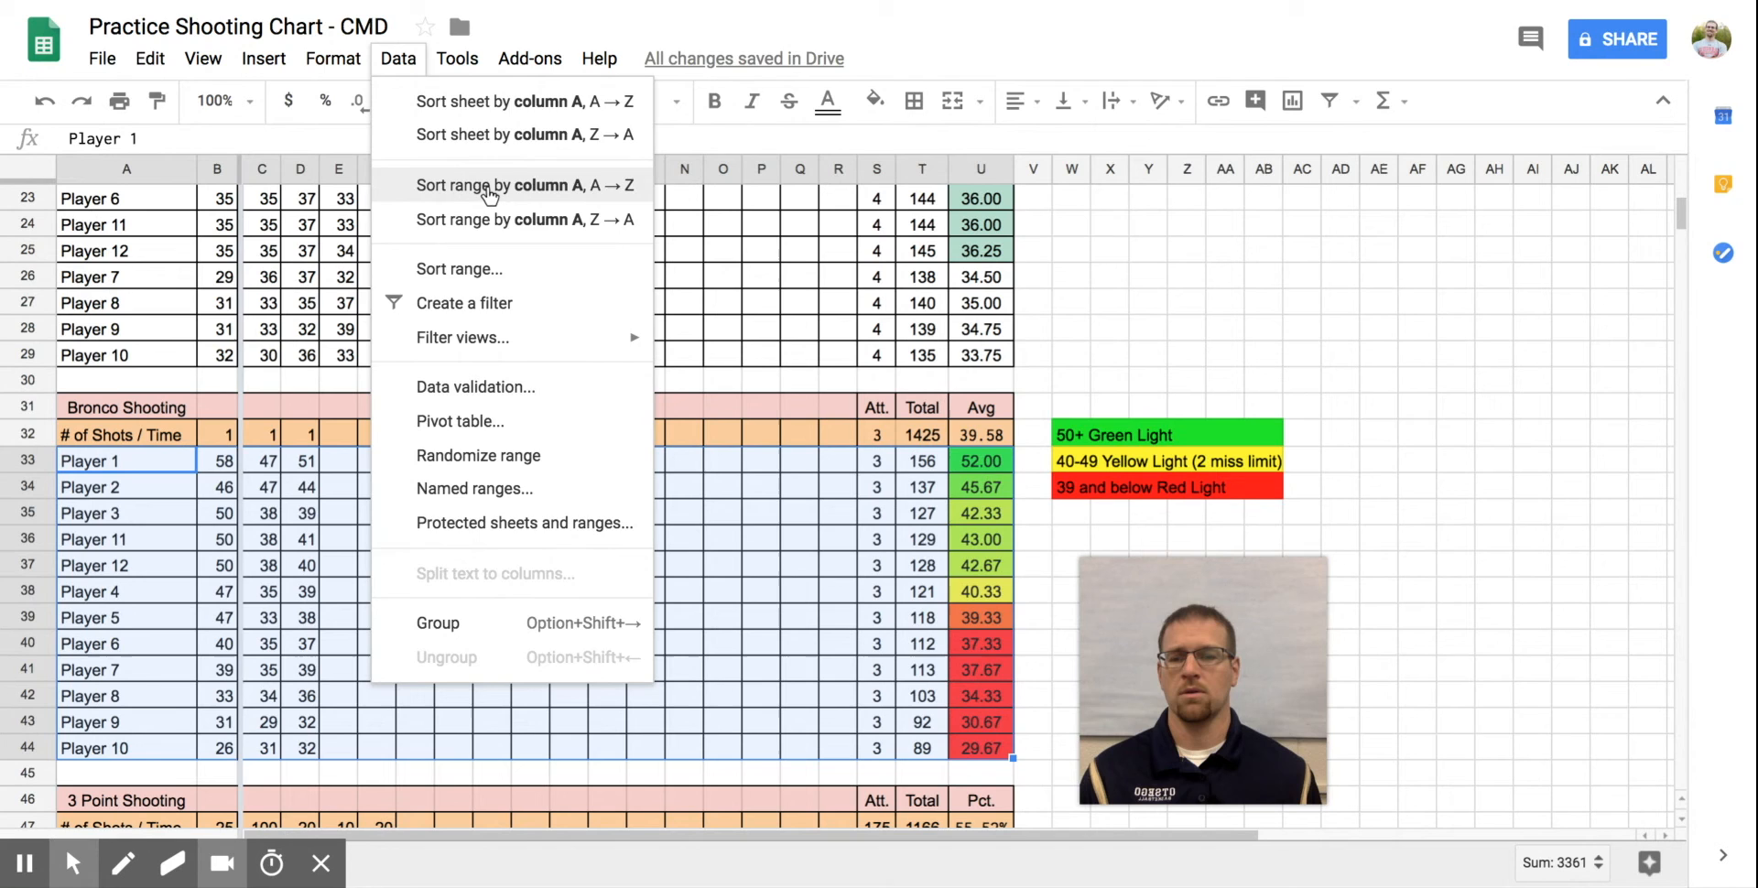
left_click(521, 185)
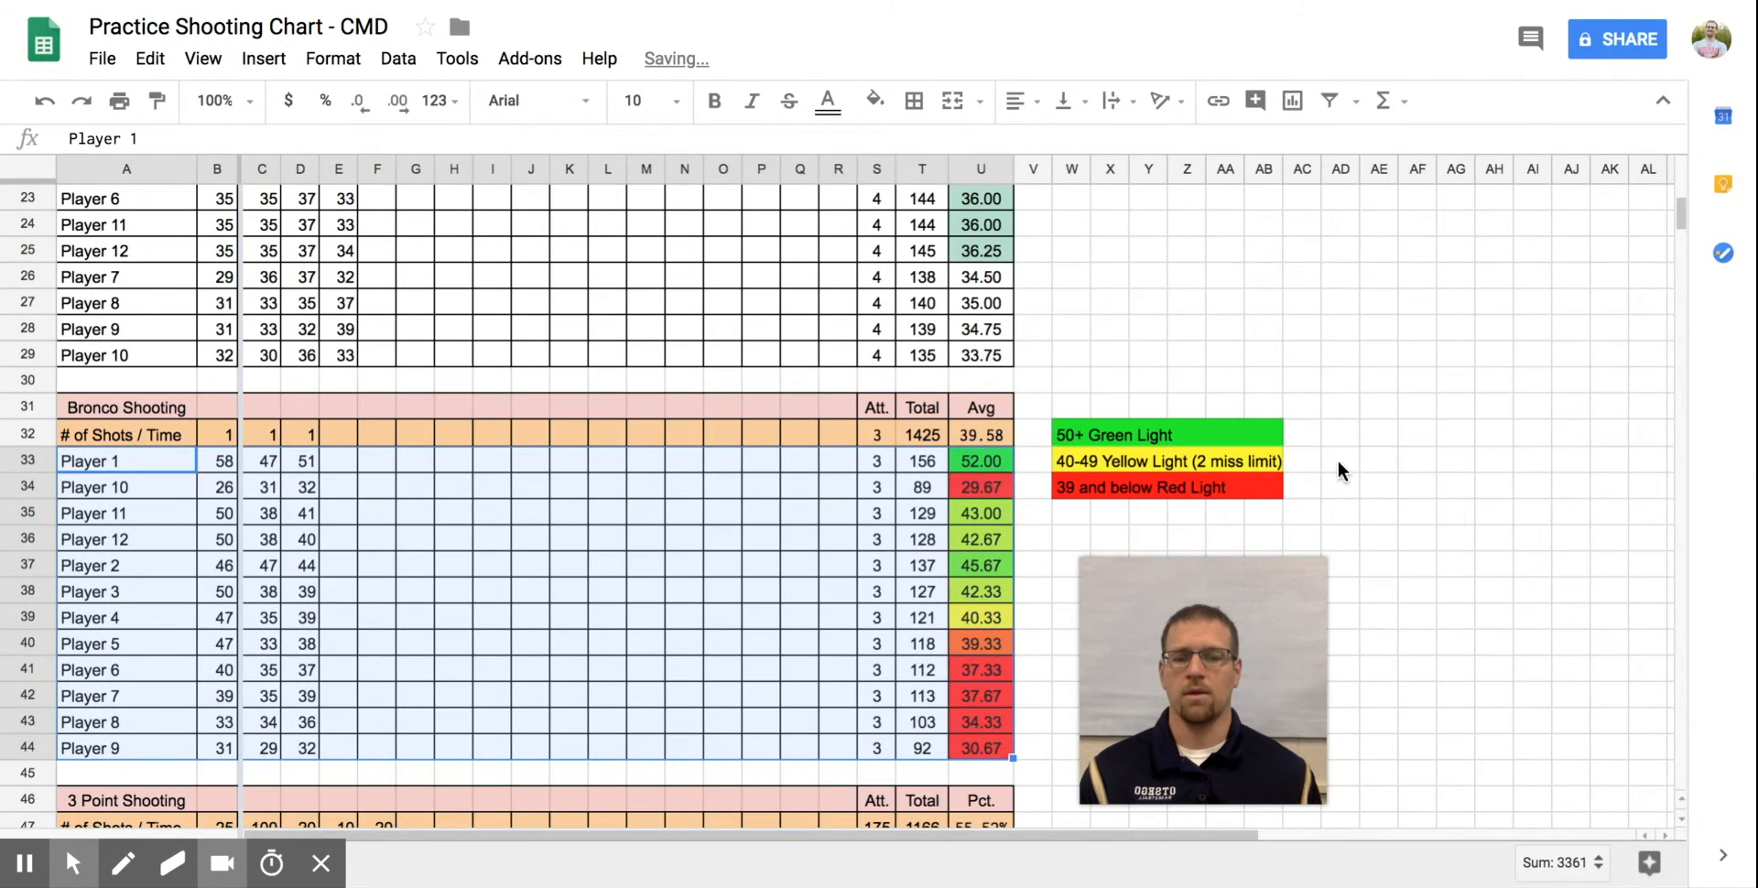
left_click(1340, 461)
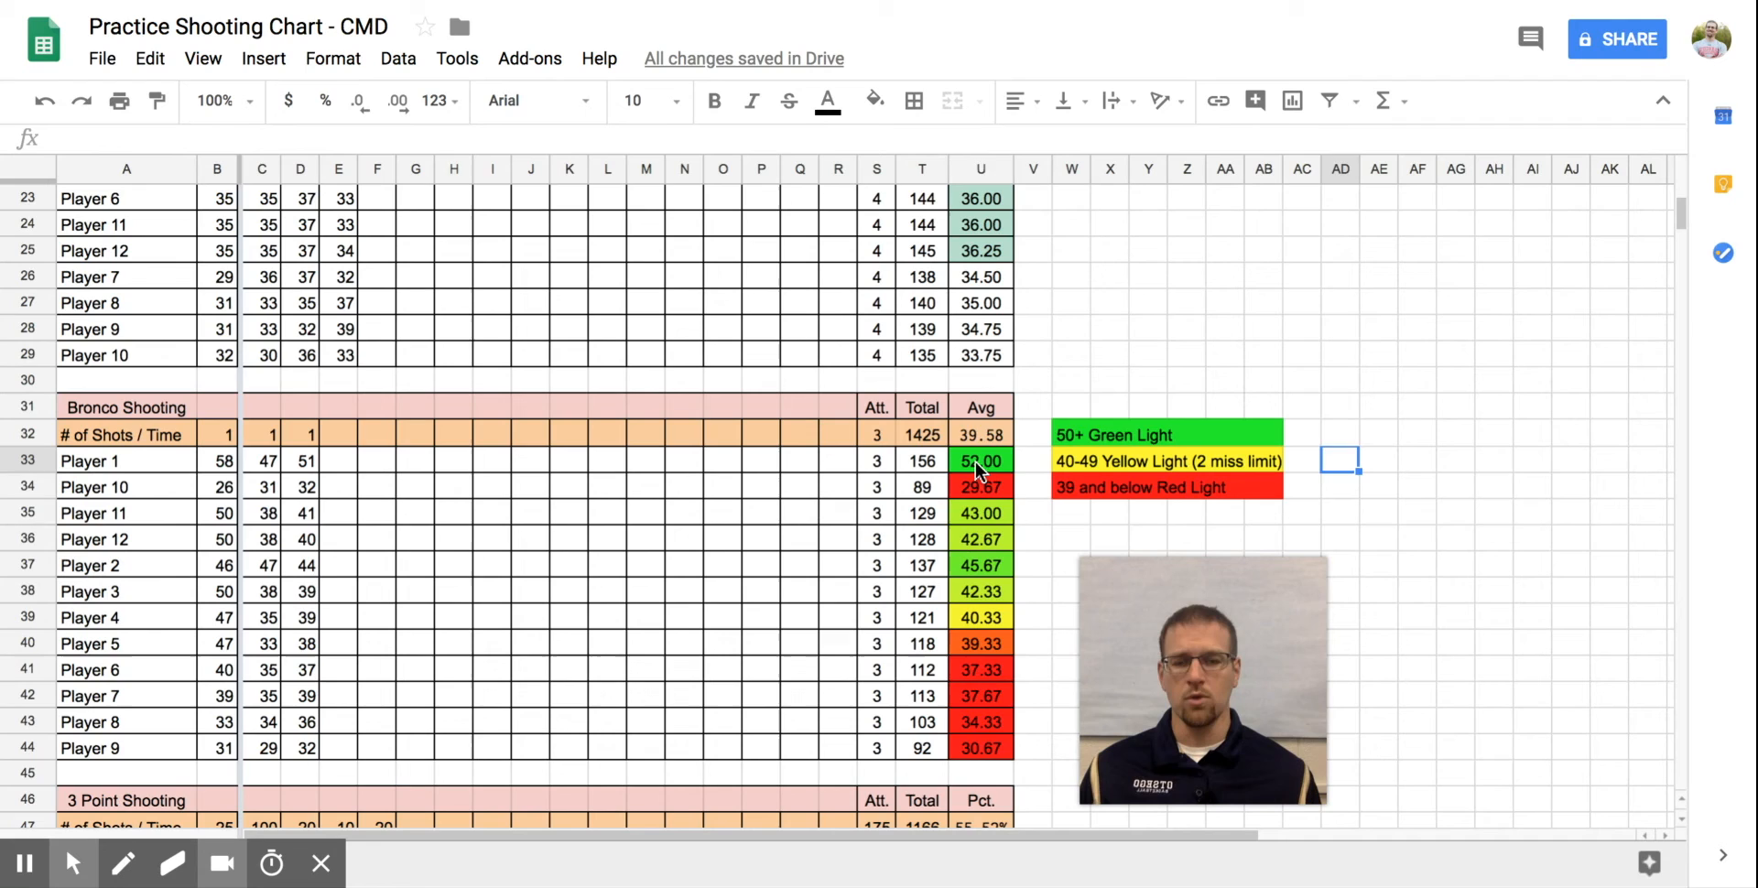
Select averages U33:U44 and save a color scale at 39, 40 and 50
left_click_drag(981, 461, 981, 749)
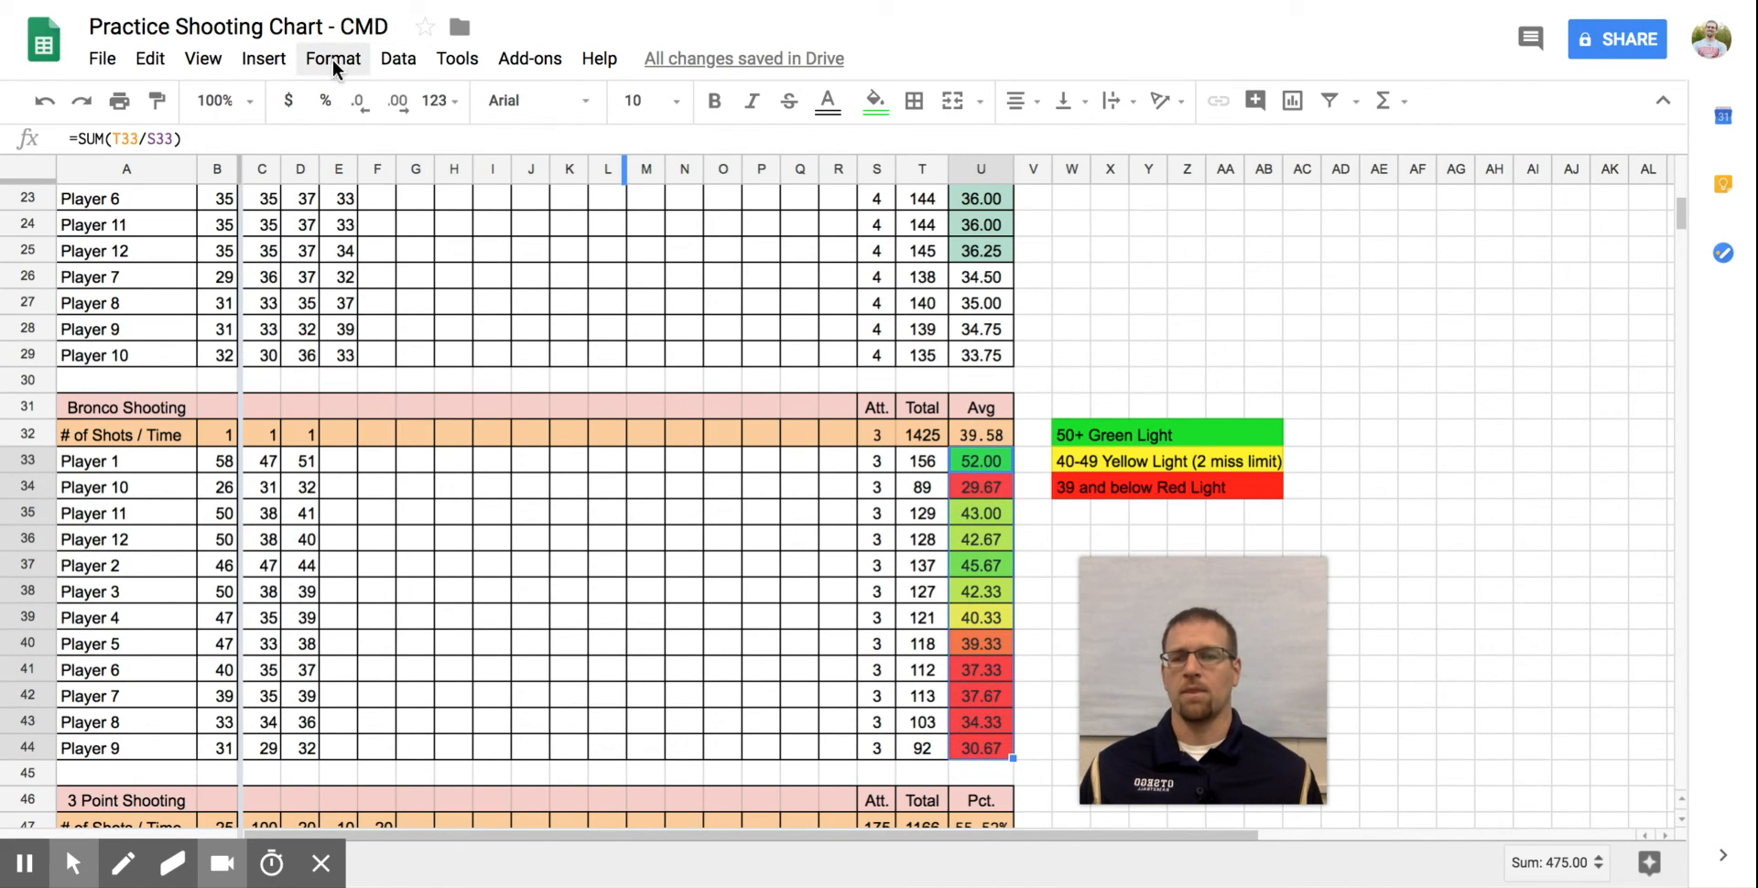
left_click(334, 58)
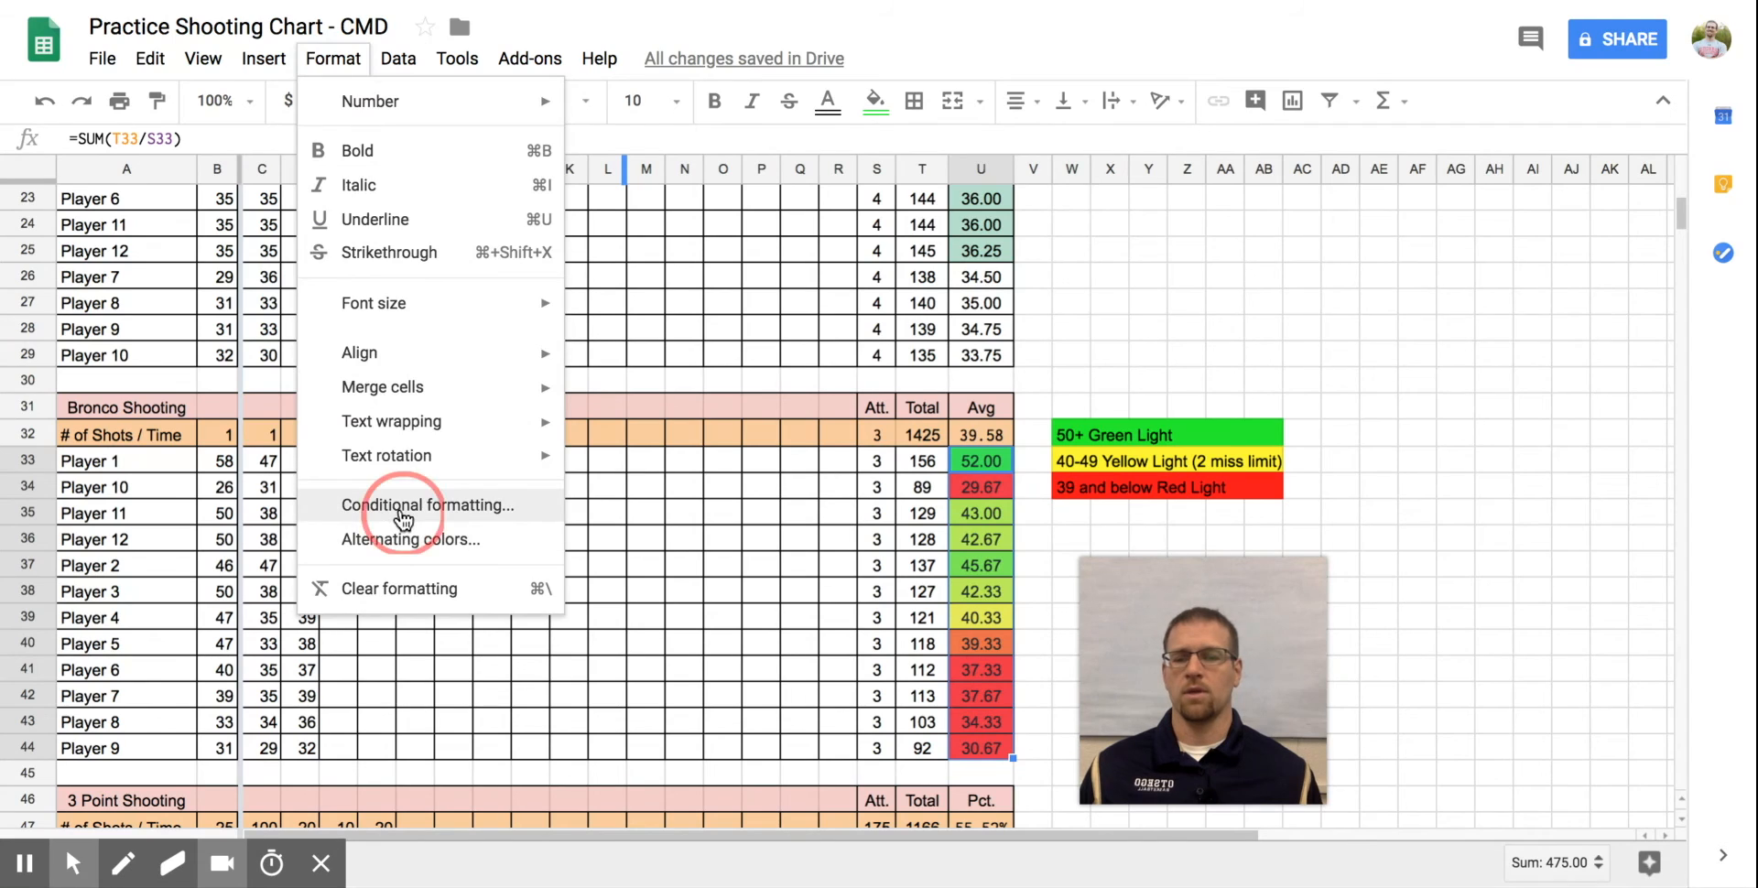
left_click(428, 506)
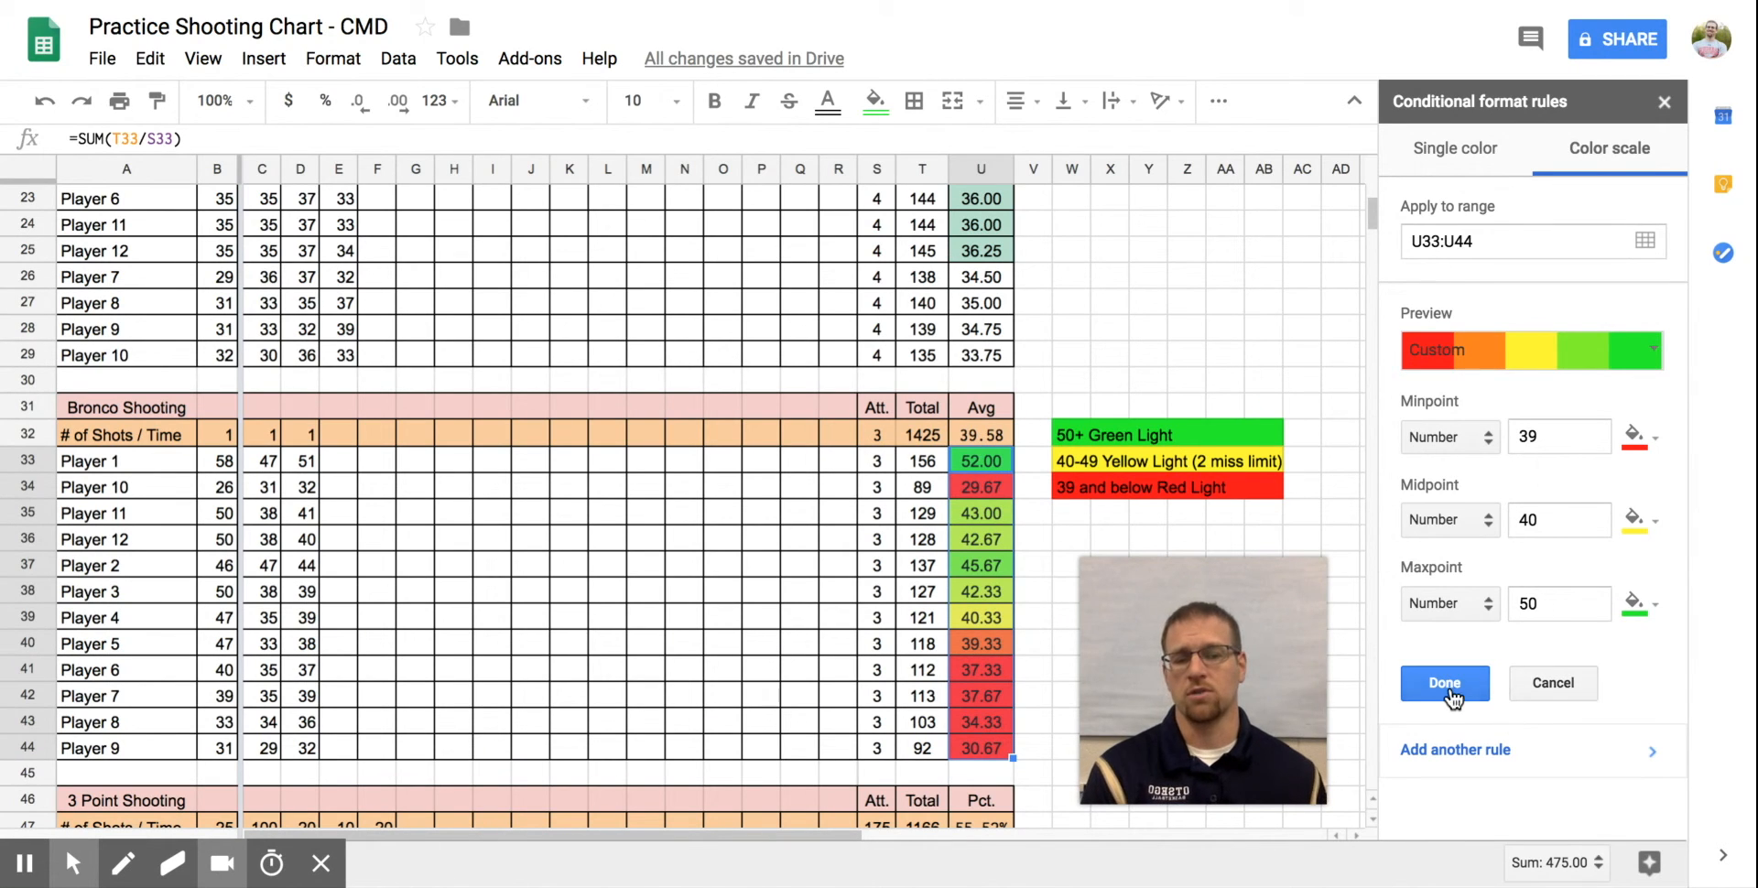
left_click(1444, 683)
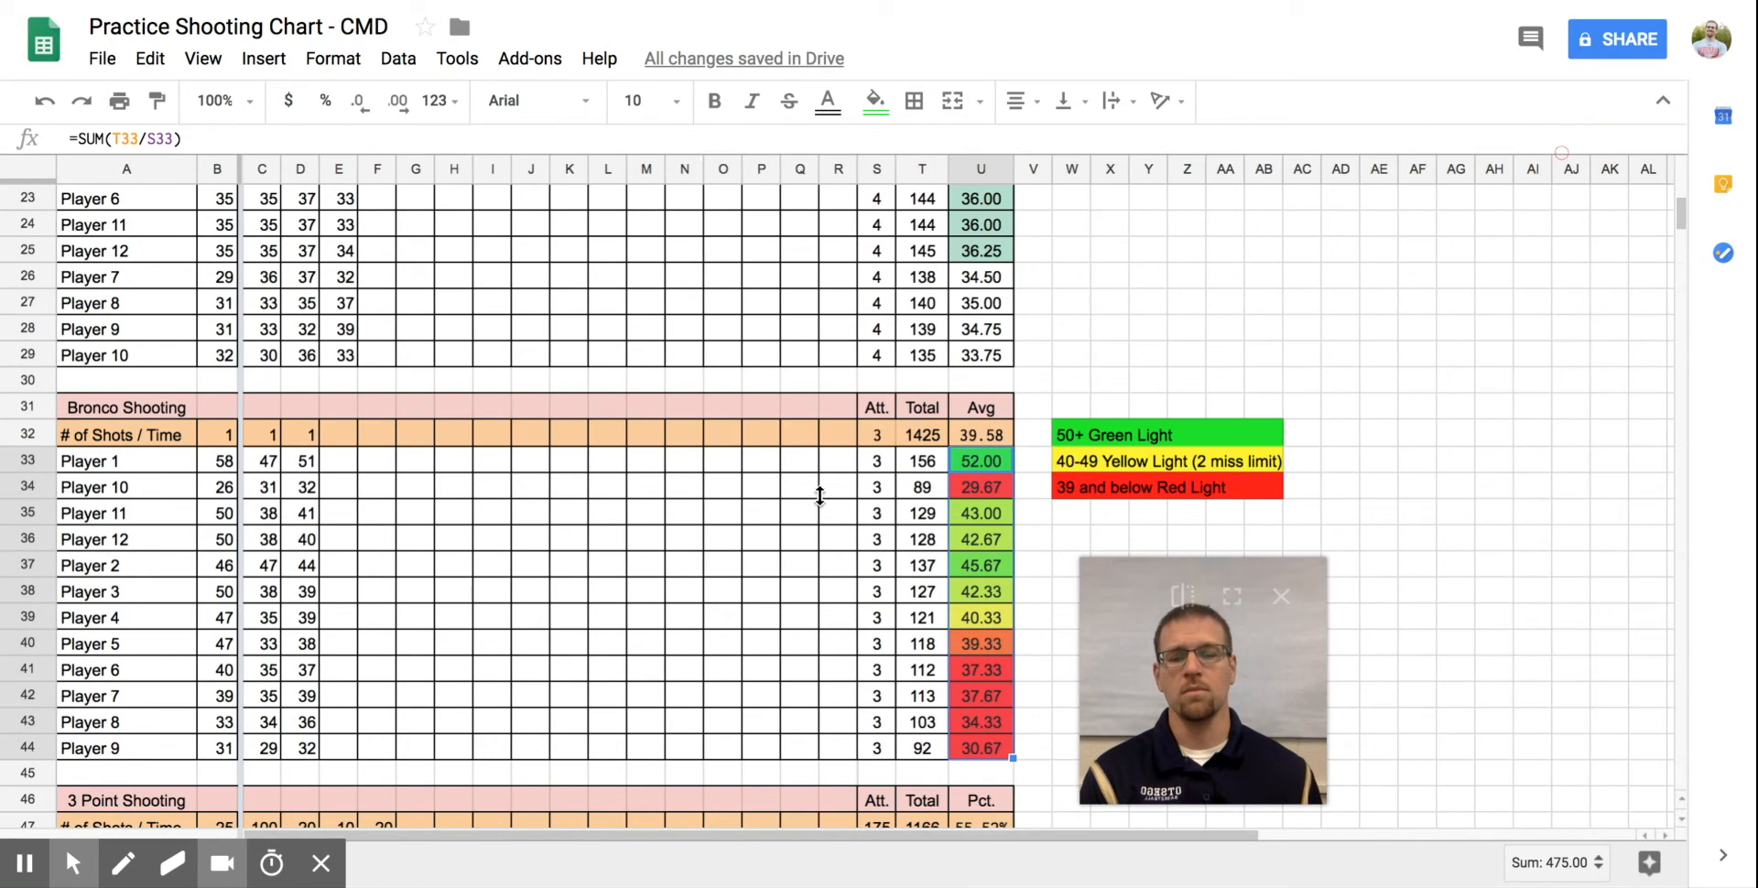
scroll("down", 3)
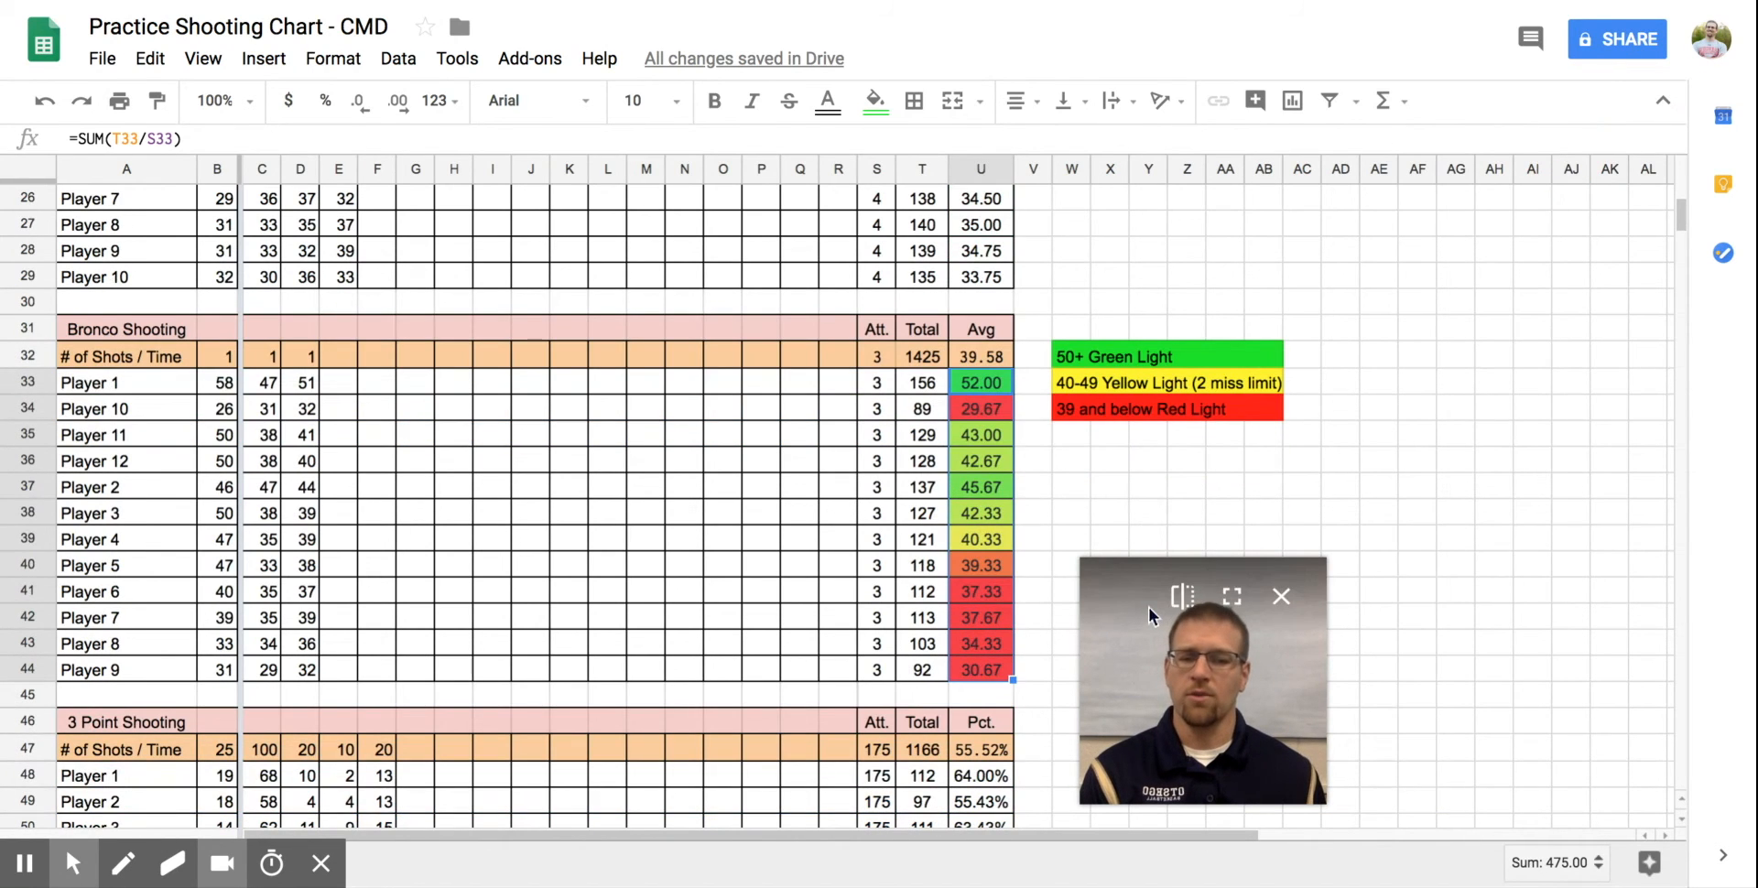
left_click_drag(1200, 680, 1514, 680)
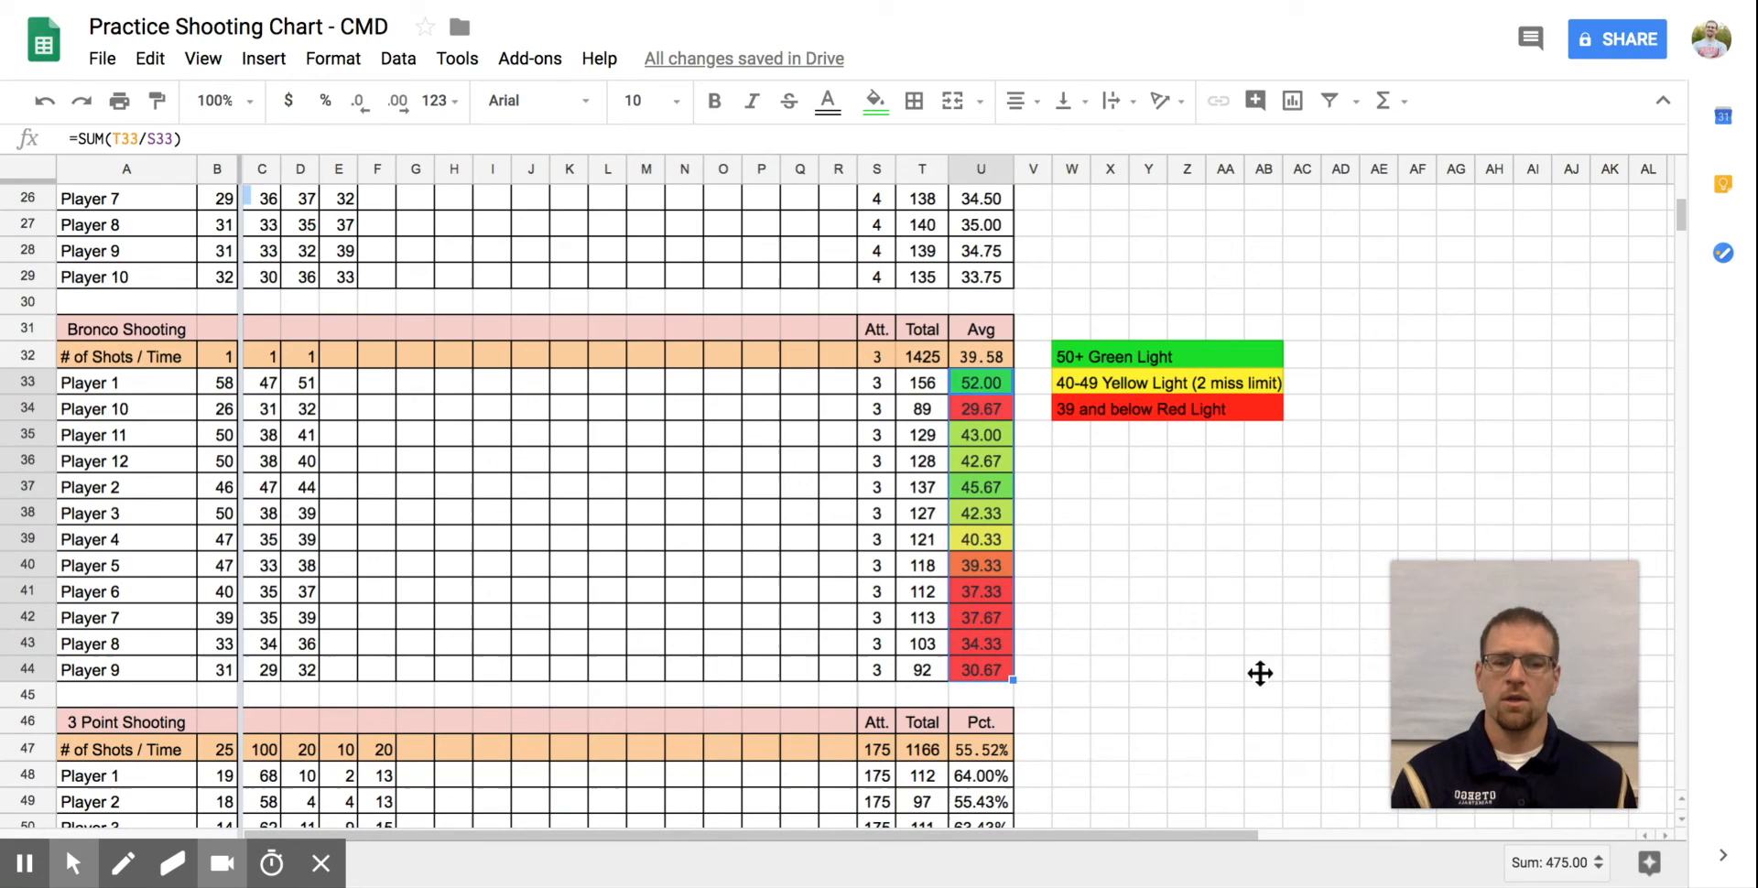
scroll("down", 3)
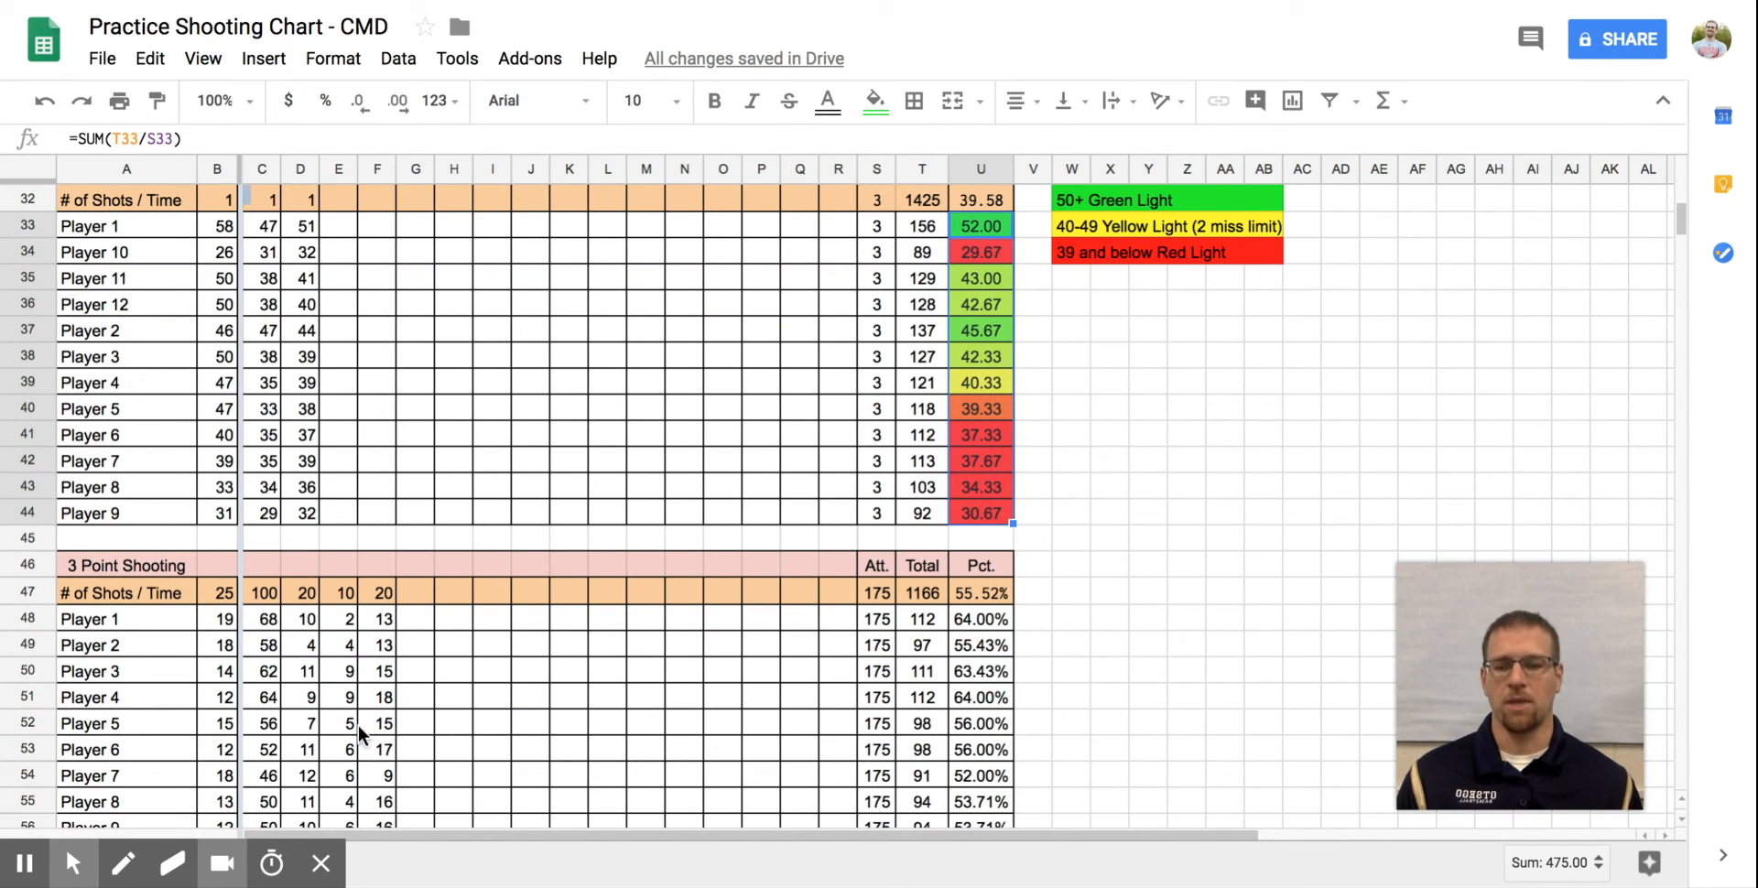
scroll("down", 3)
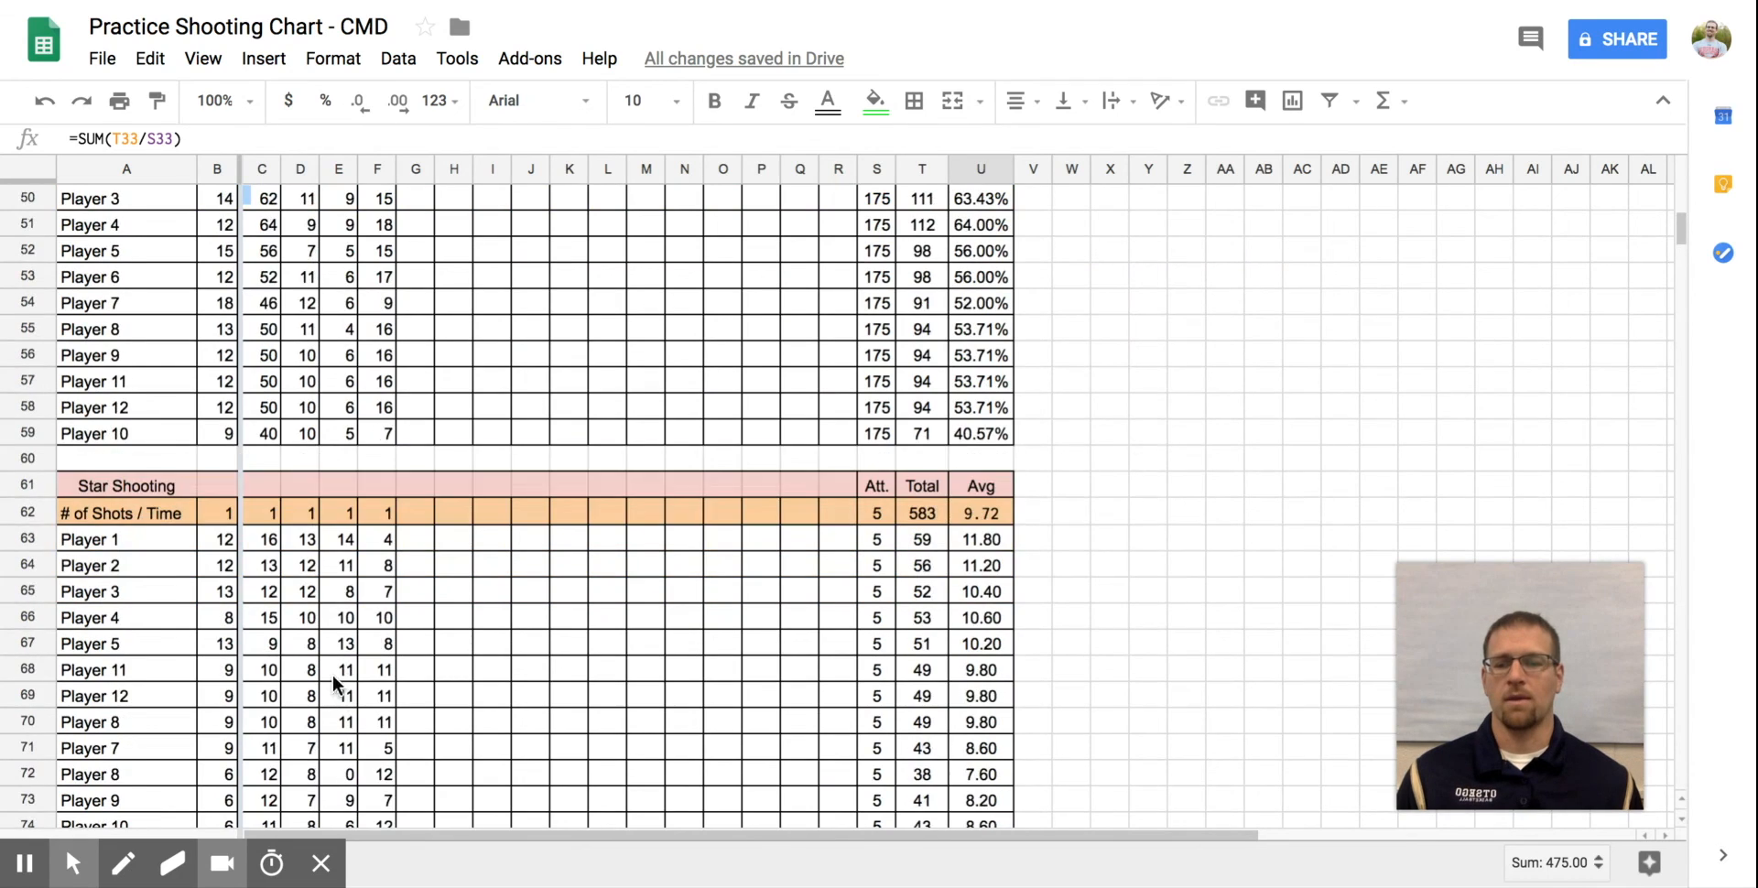
scroll("down", 3)
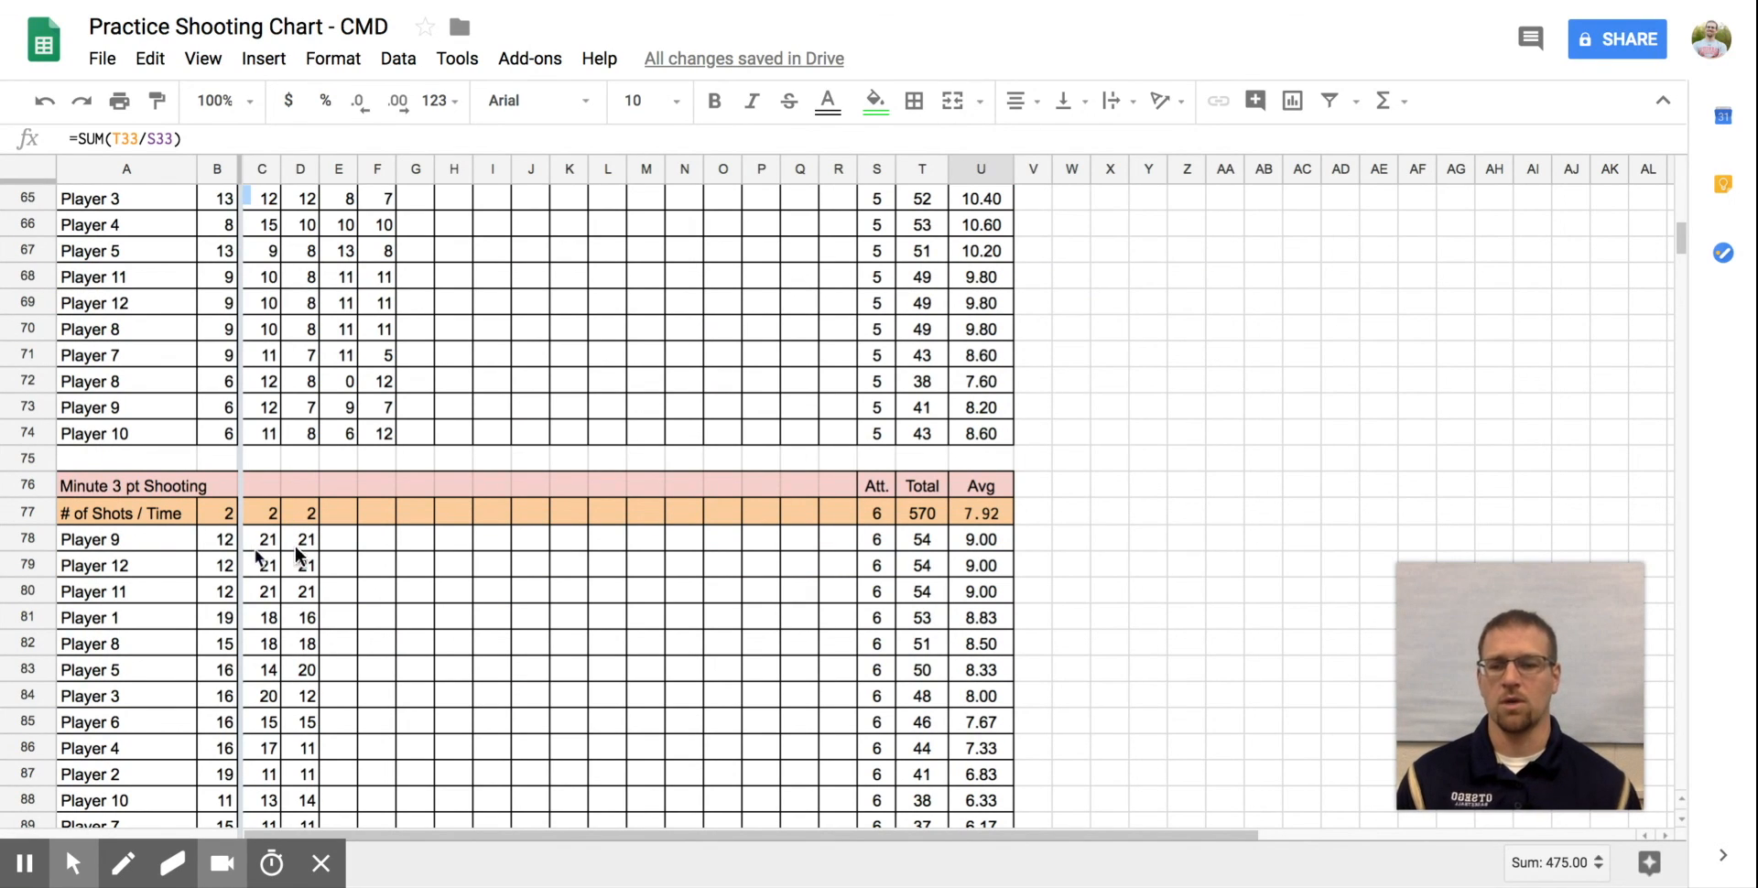
mouse_move(291, 639)
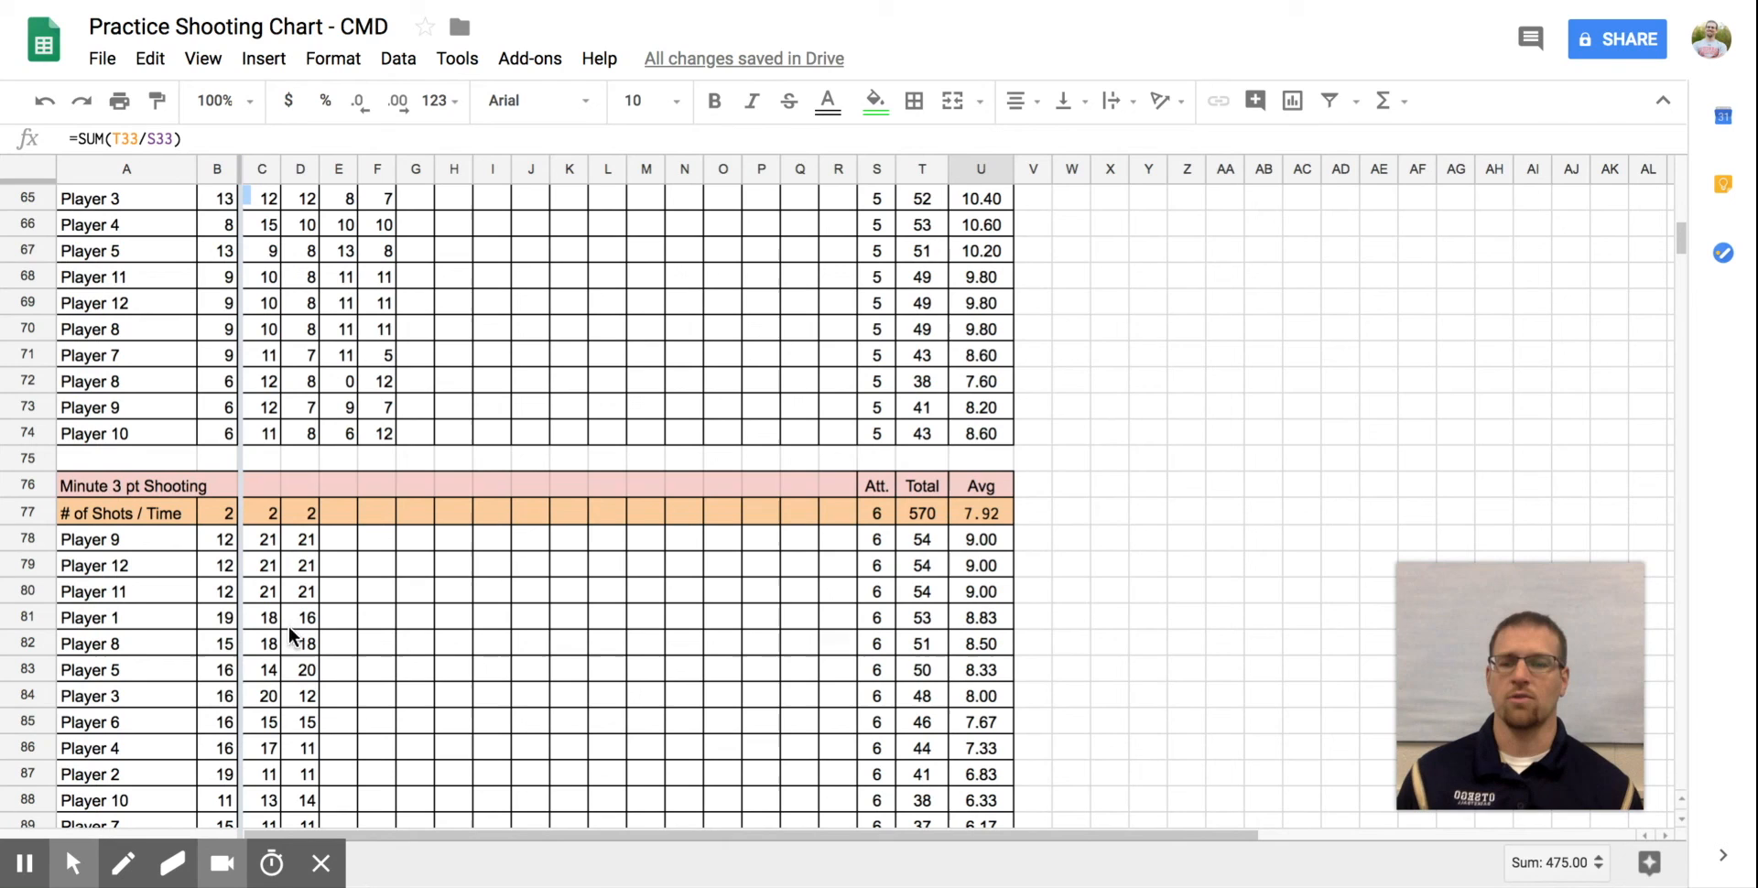